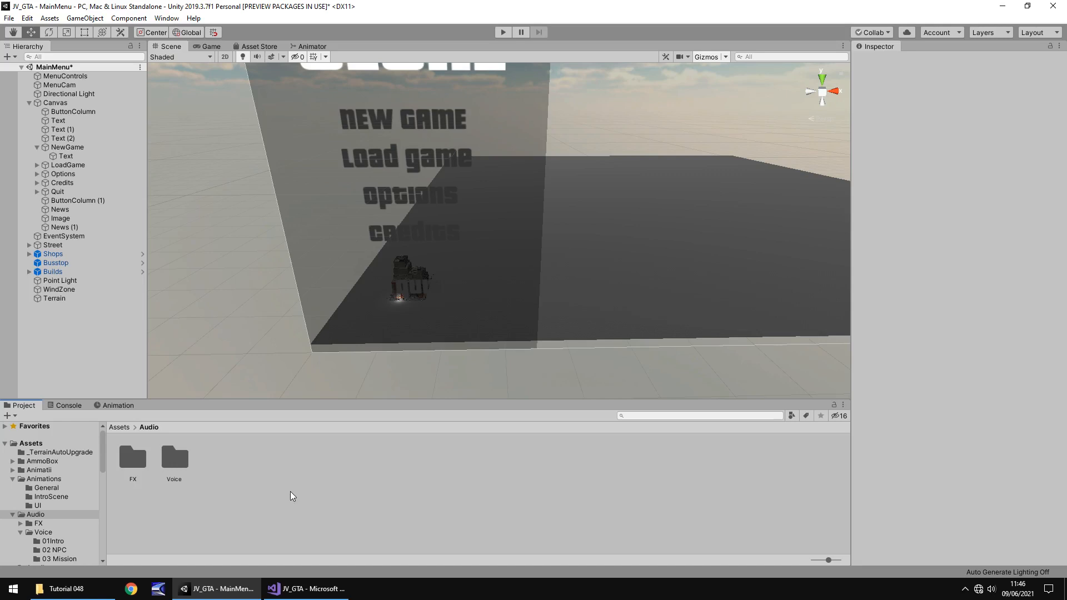
mouse_move(283, 484)
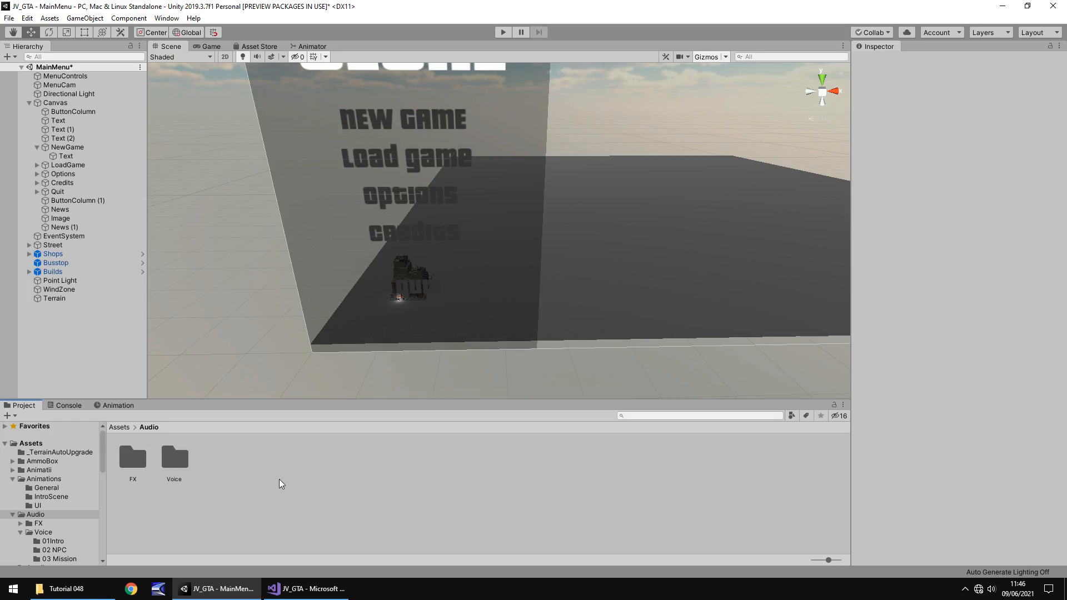
mouse_move(238, 462)
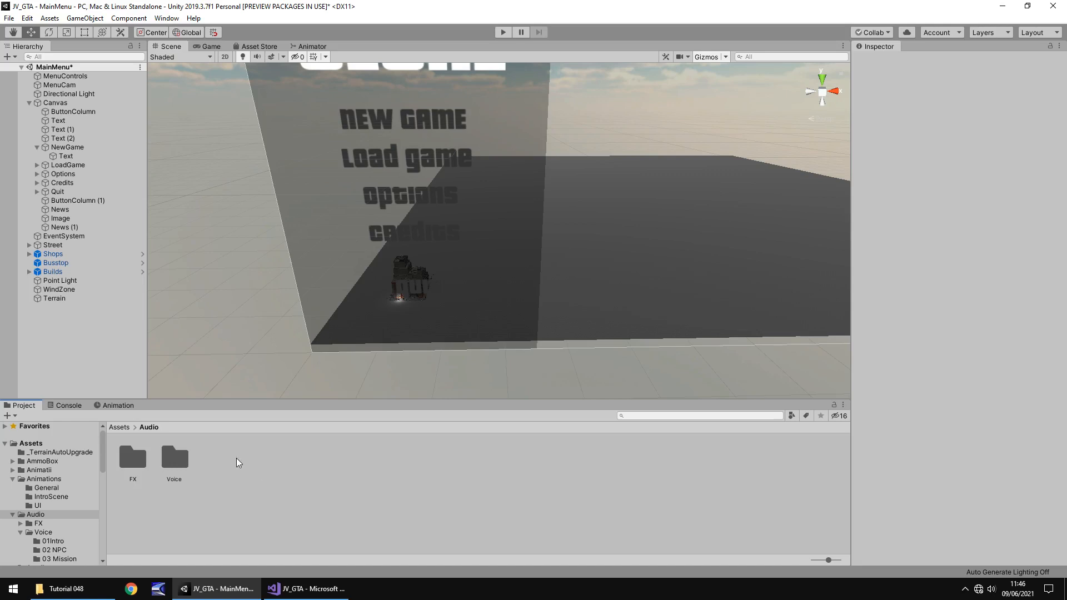
Create a BGM folder inside Assets/Audio and open it.
left_click(32, 514)
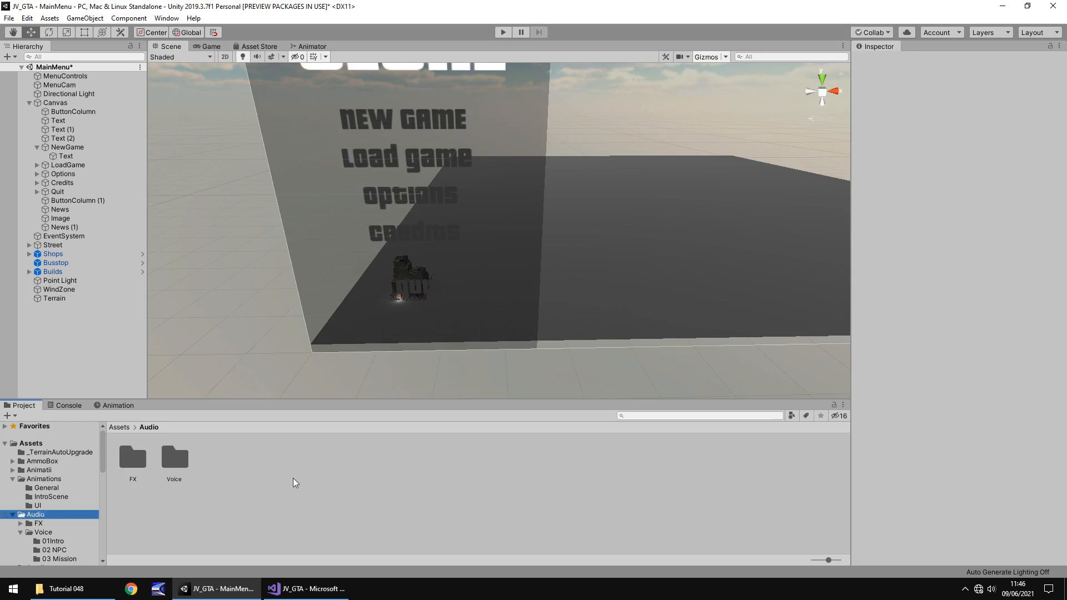
right_click(292, 481)
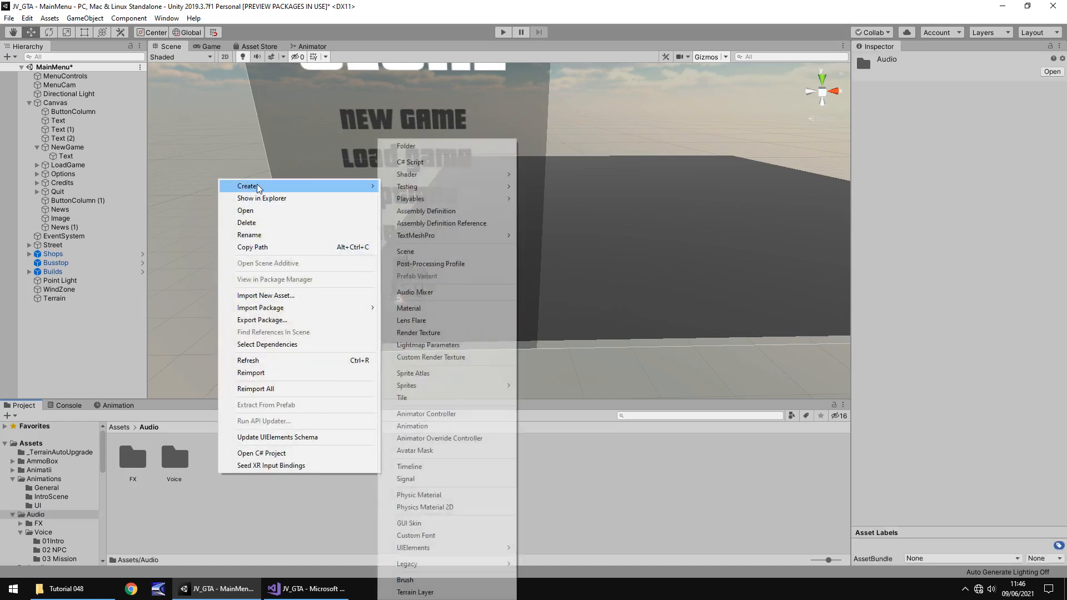
left_click(406, 146)
type("BGM")
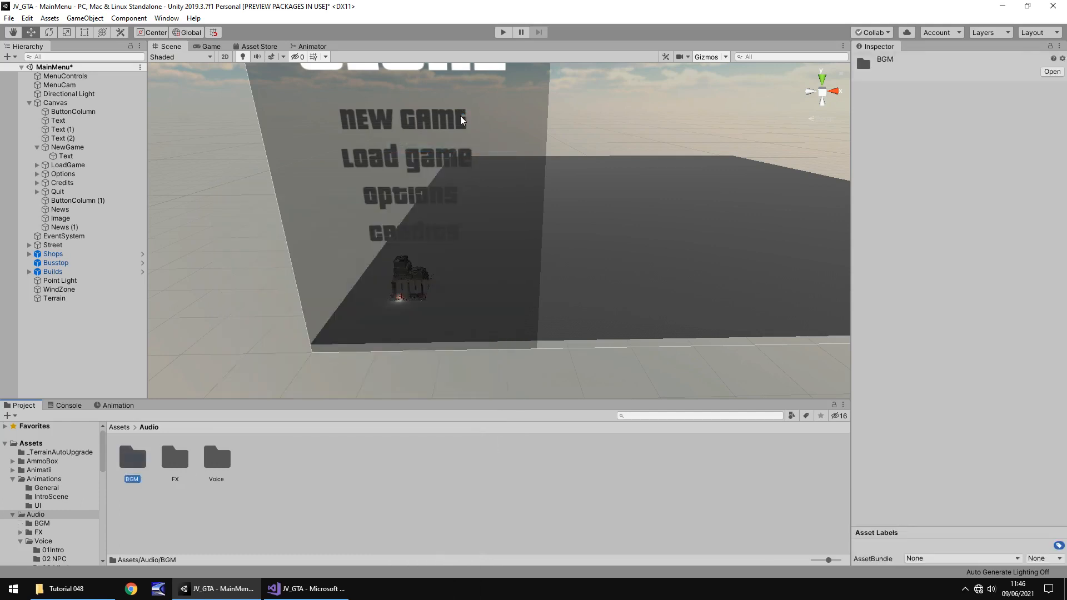
double_click(133, 457)
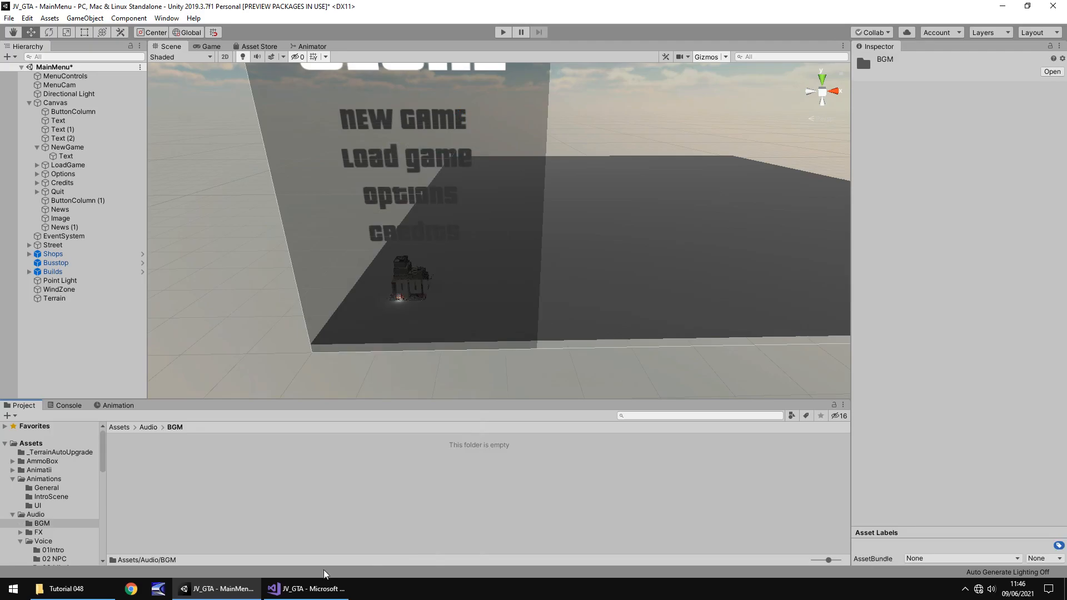
Import the MenuBGM sound file from File Explorer into the BGM folder.
left_click(305, 589)
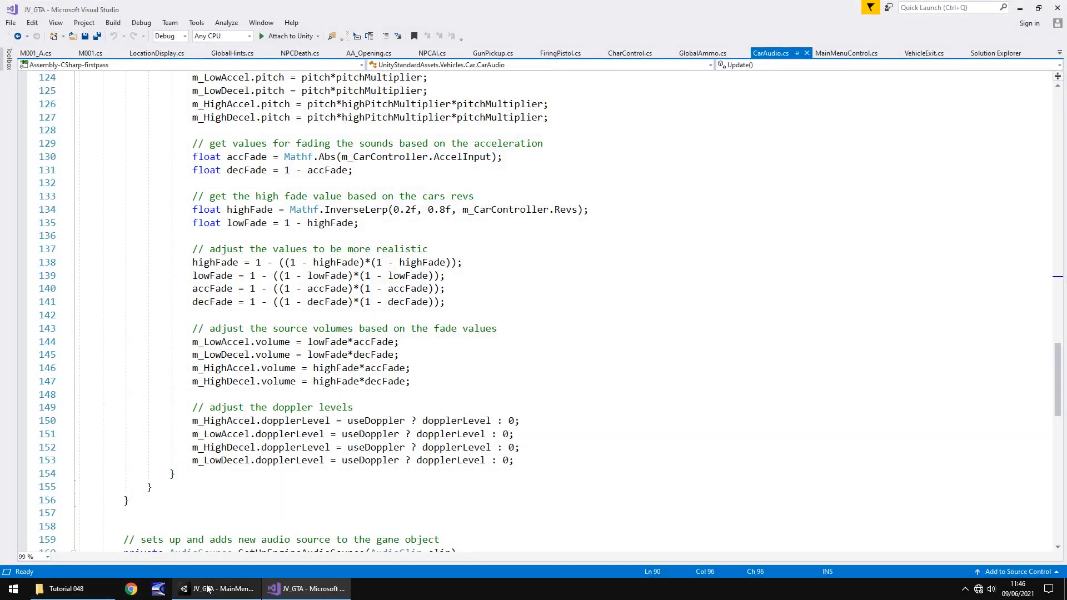
left_click(217, 588)
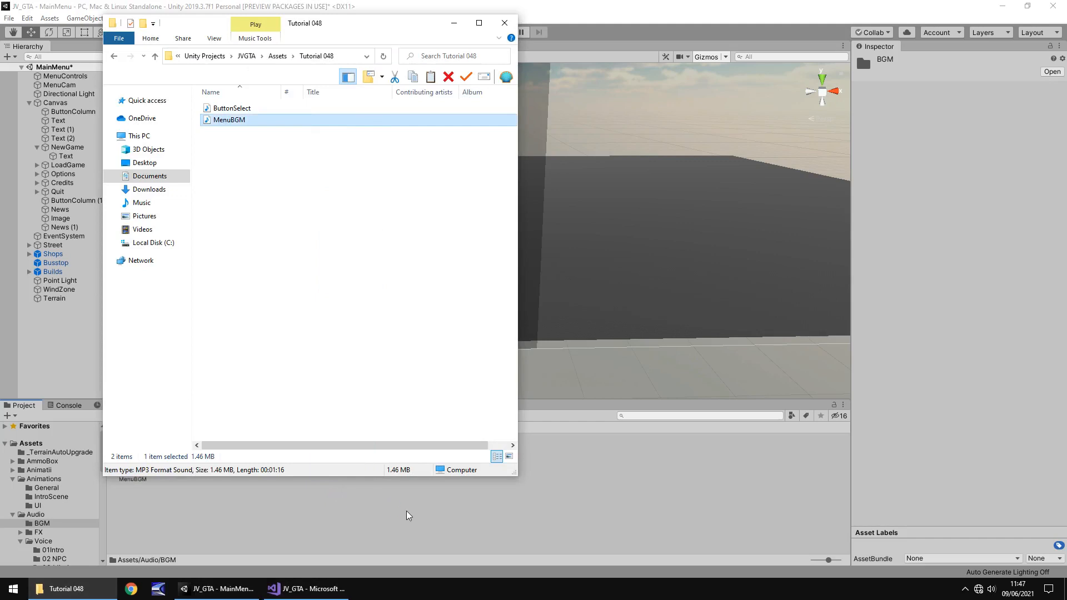
left_click(503, 23)
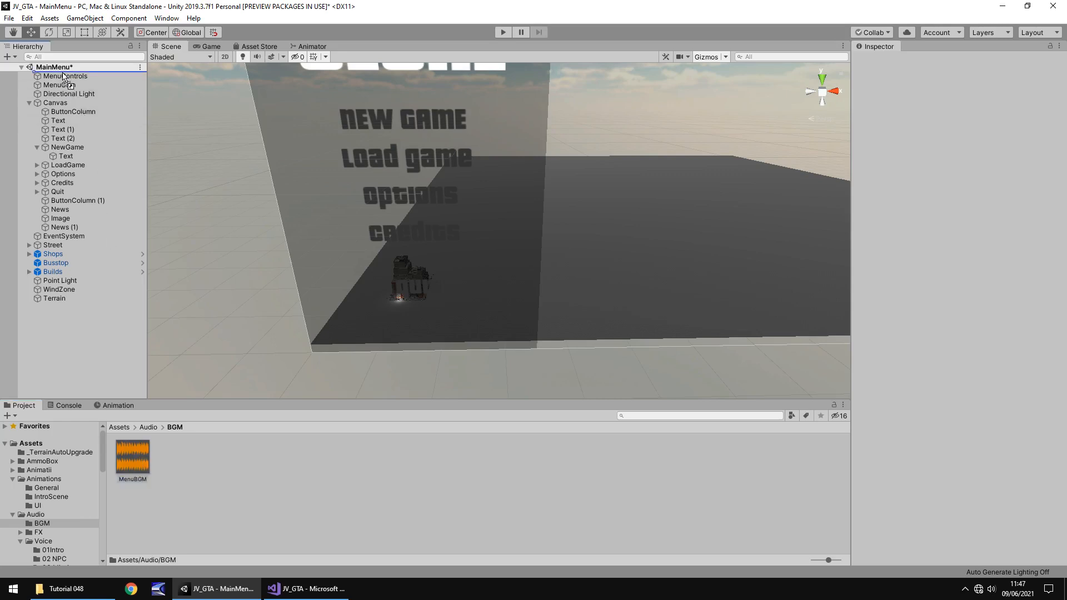
Set the MenuControls Audio Source to loop MenuBGM at volume 0.1.
left_click(66, 76)
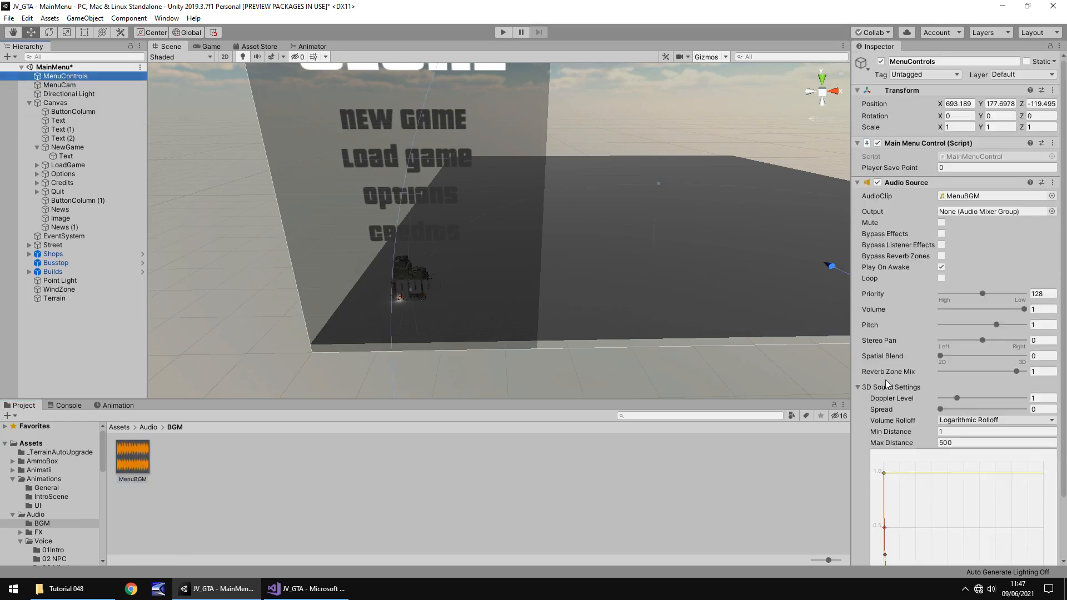
mouse_move(969, 326)
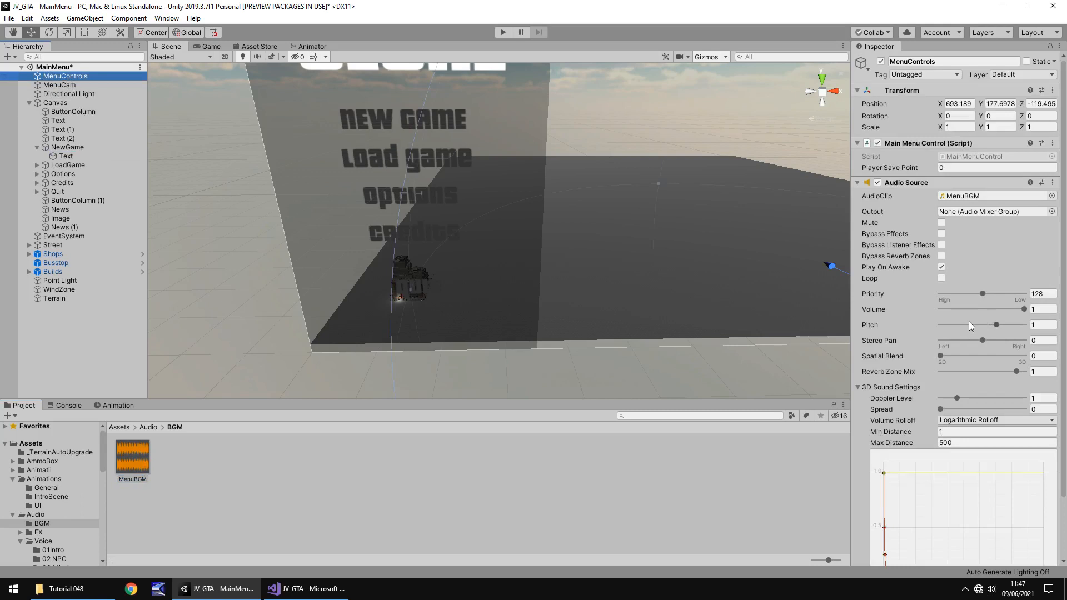
left_click(941, 278)
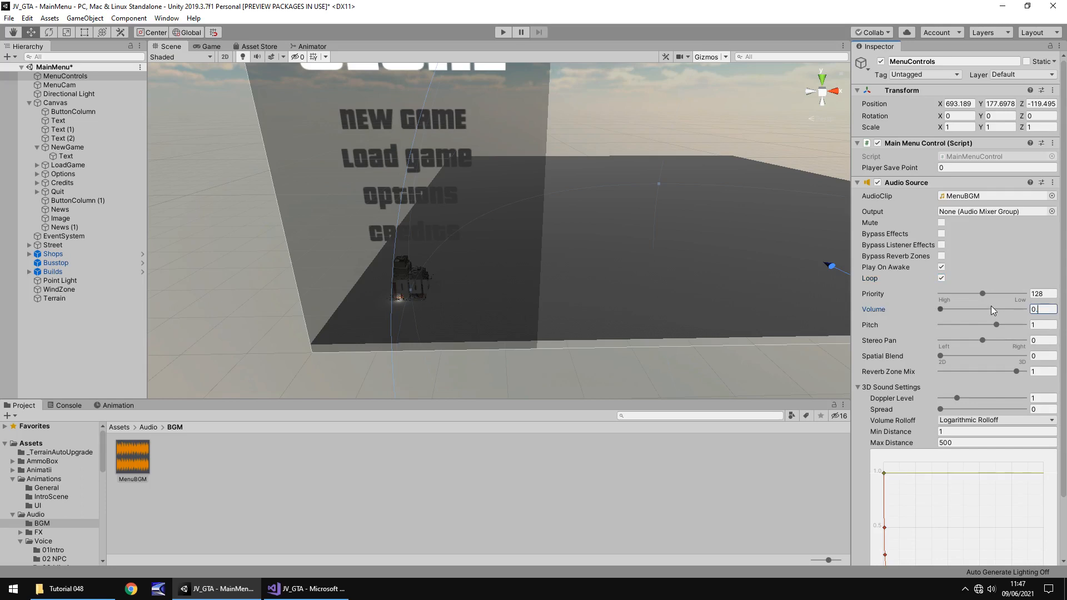
type("0.1")
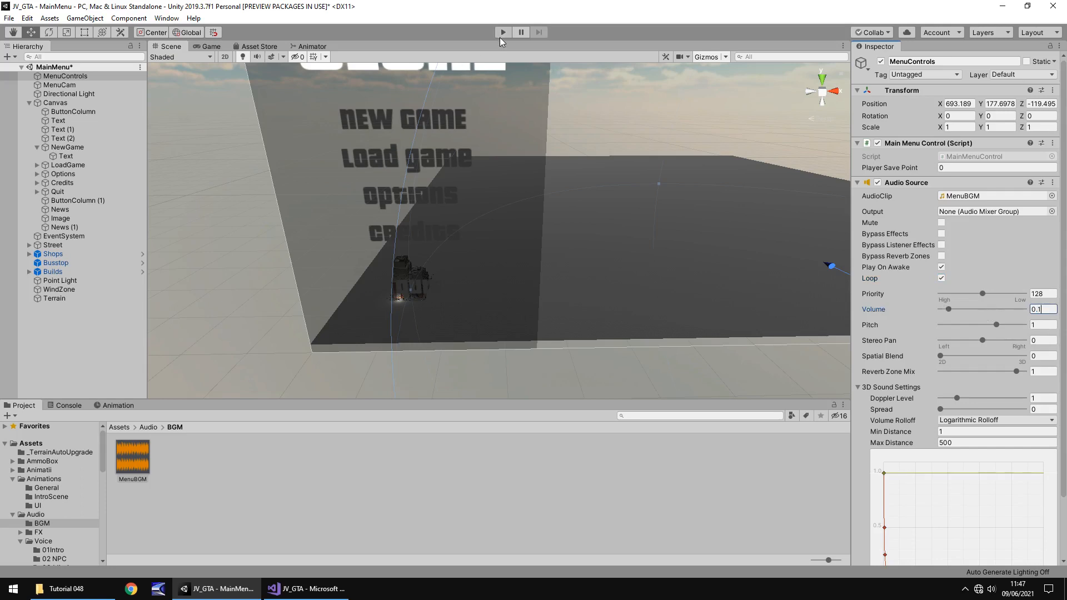
Test-play the scene to hear the menu music, then stop.
left_click(502, 32)
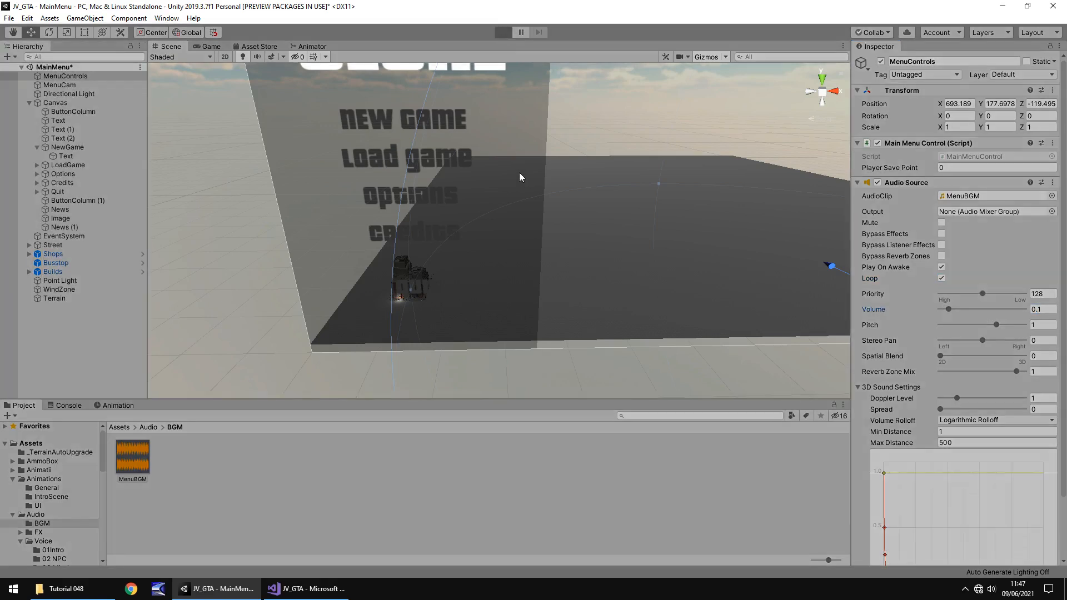
left_click(502, 32)
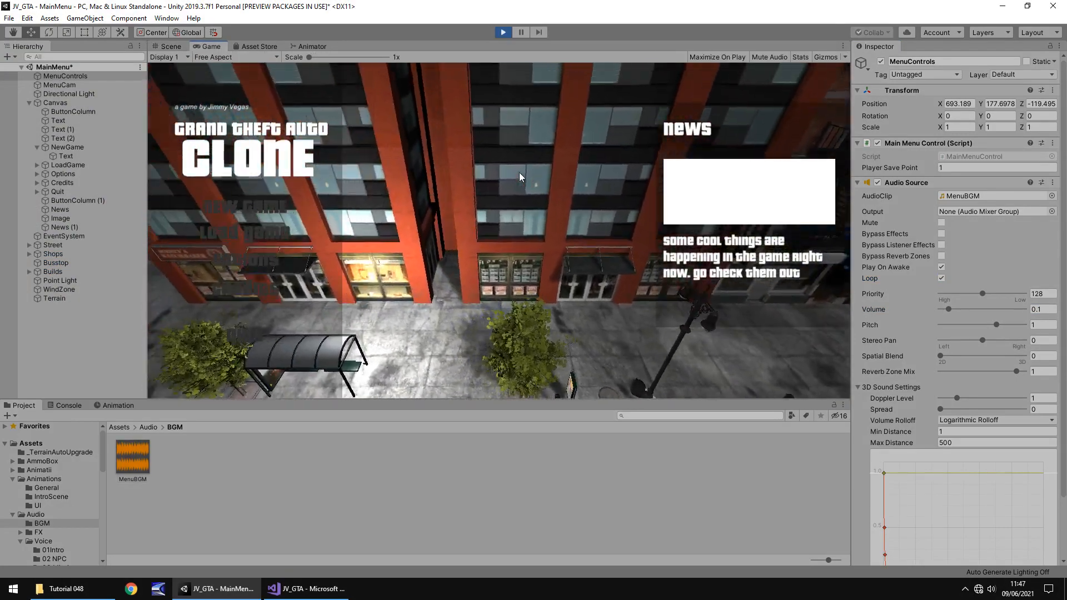
left_click(168, 47)
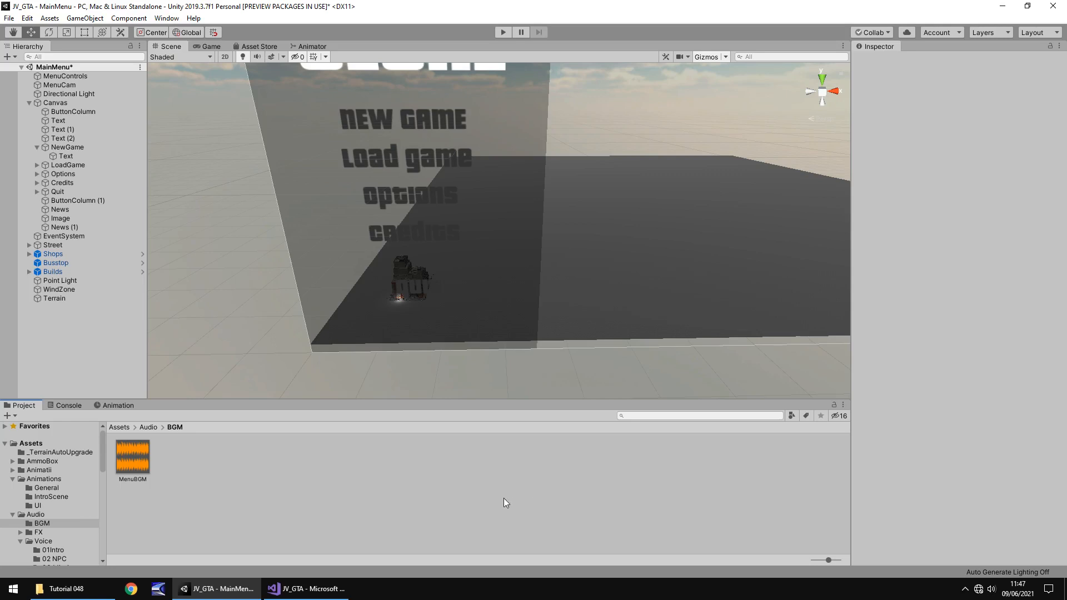
mouse_move(353, 97)
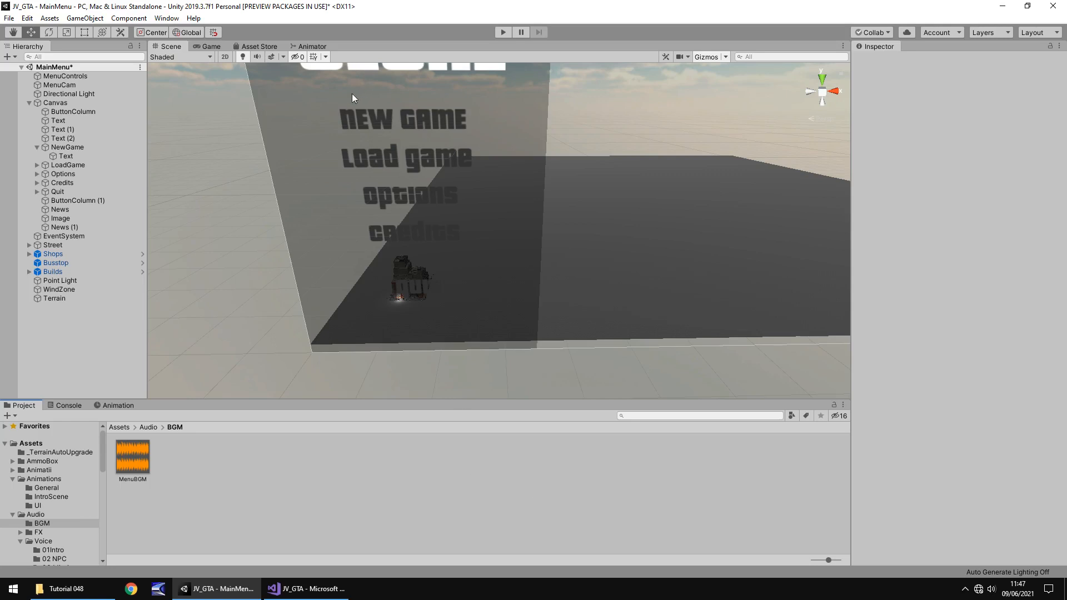
mouse_move(427, 122)
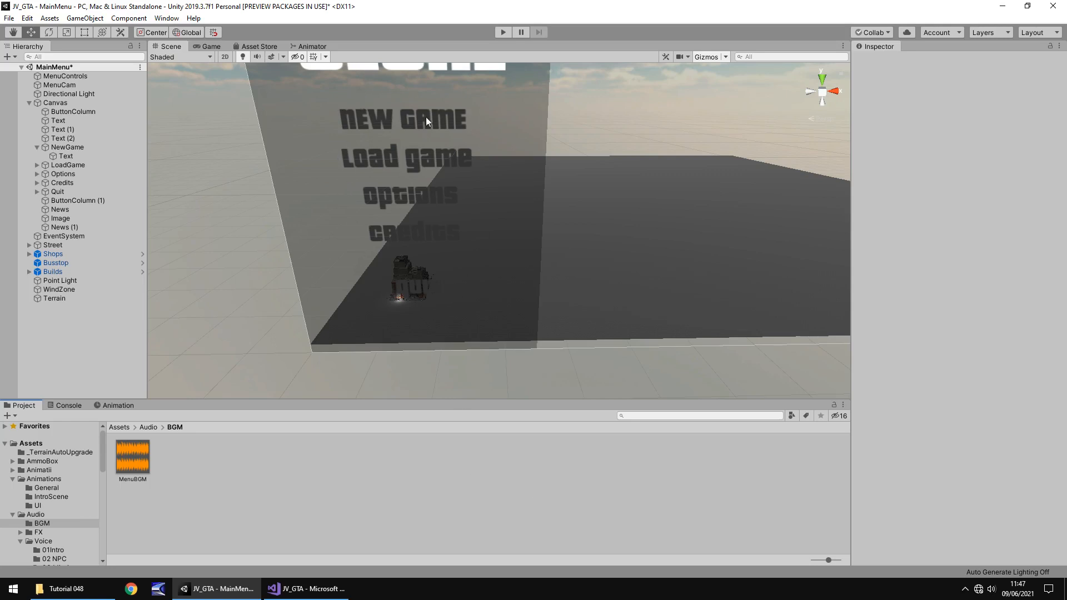
mouse_move(404, 276)
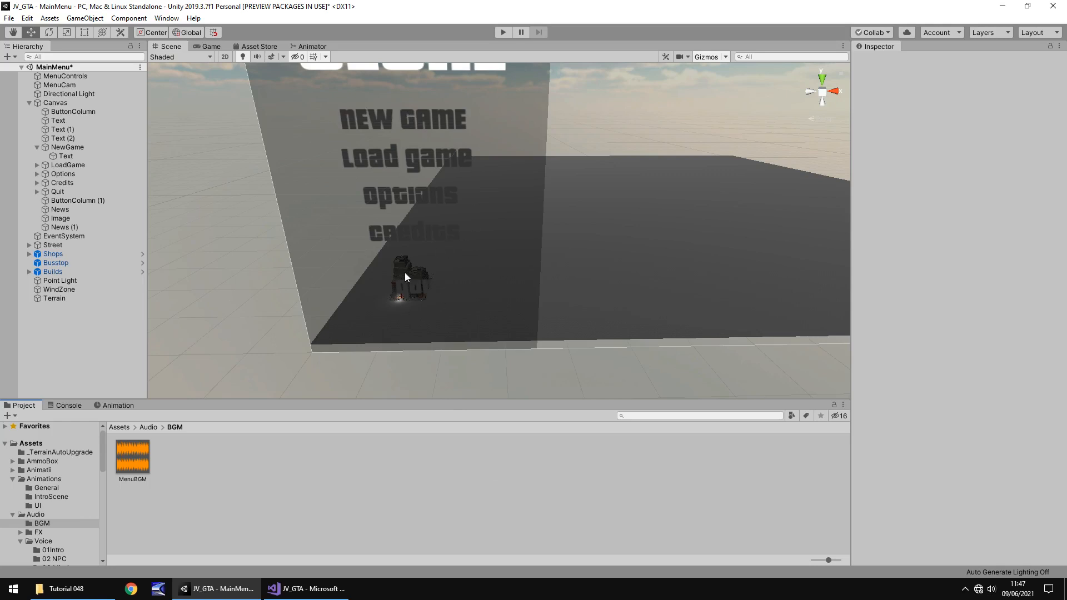
mouse_move(428, 242)
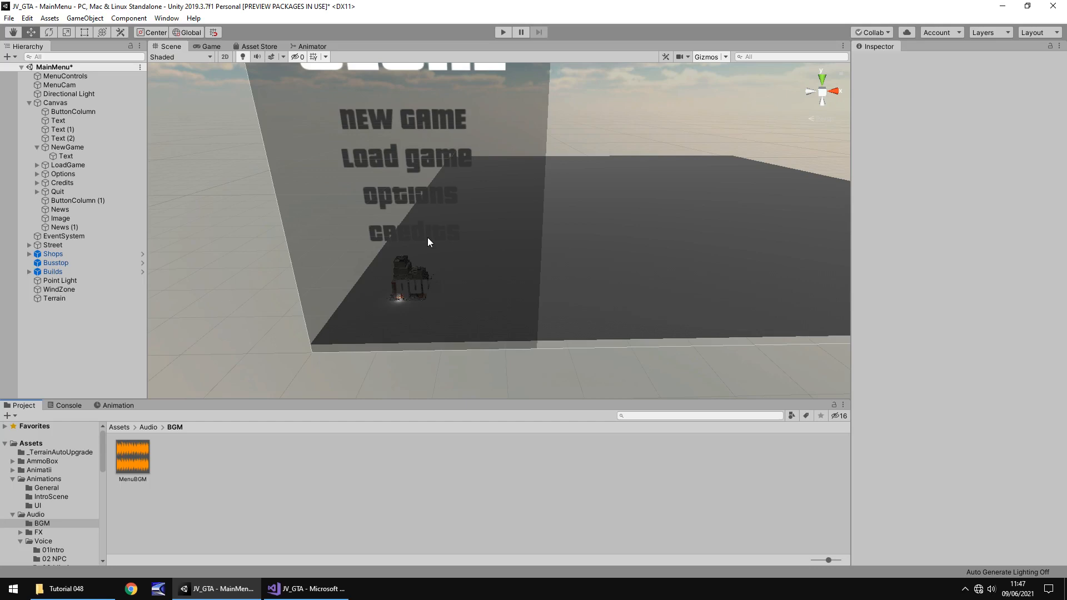
left_click(38, 165)
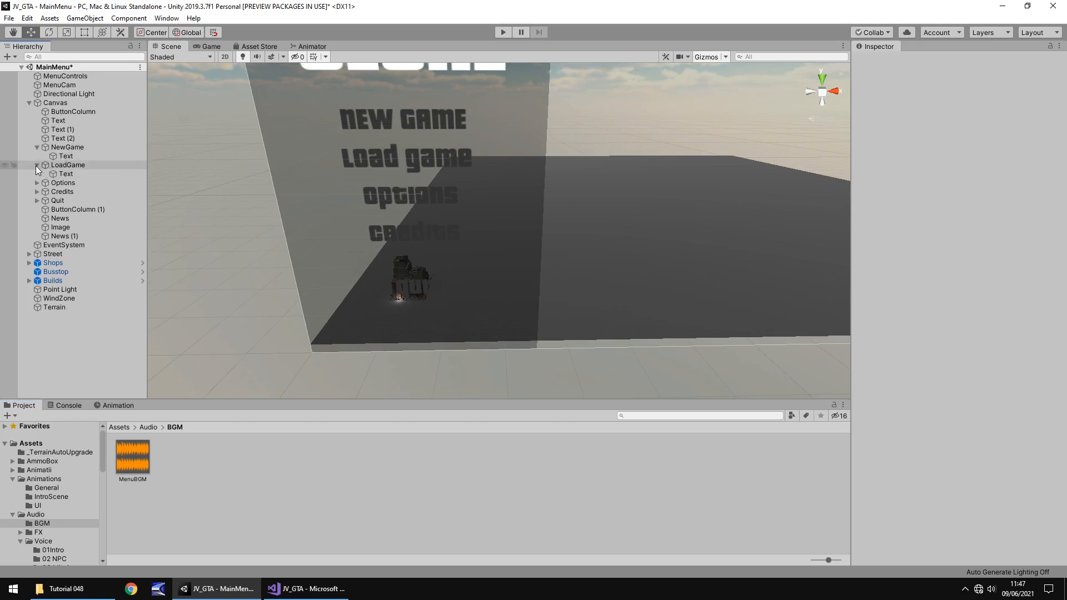
left_click(38, 182)
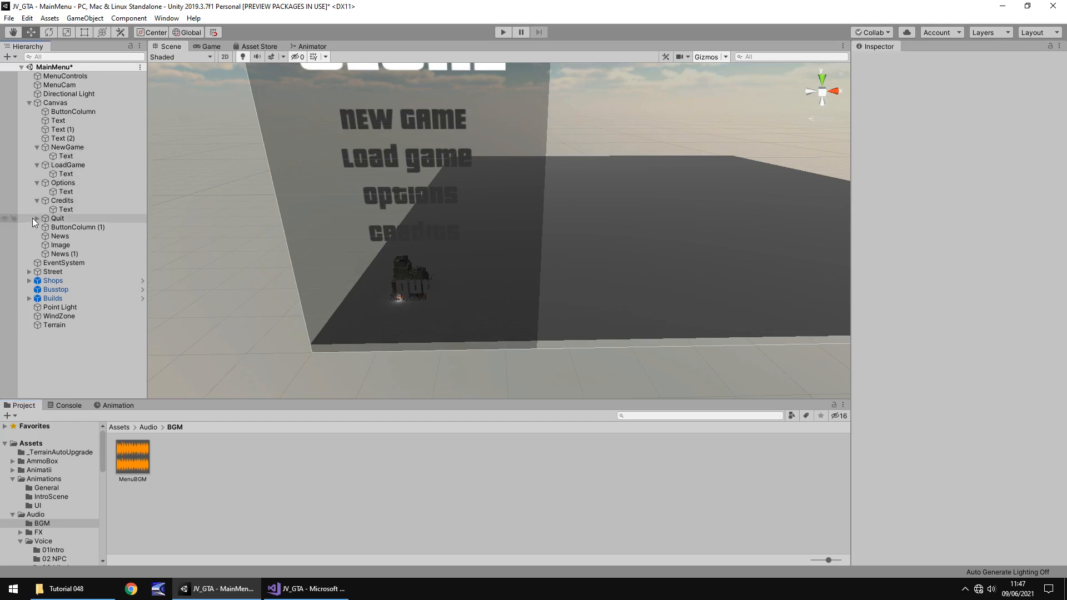
left_click(65, 156)
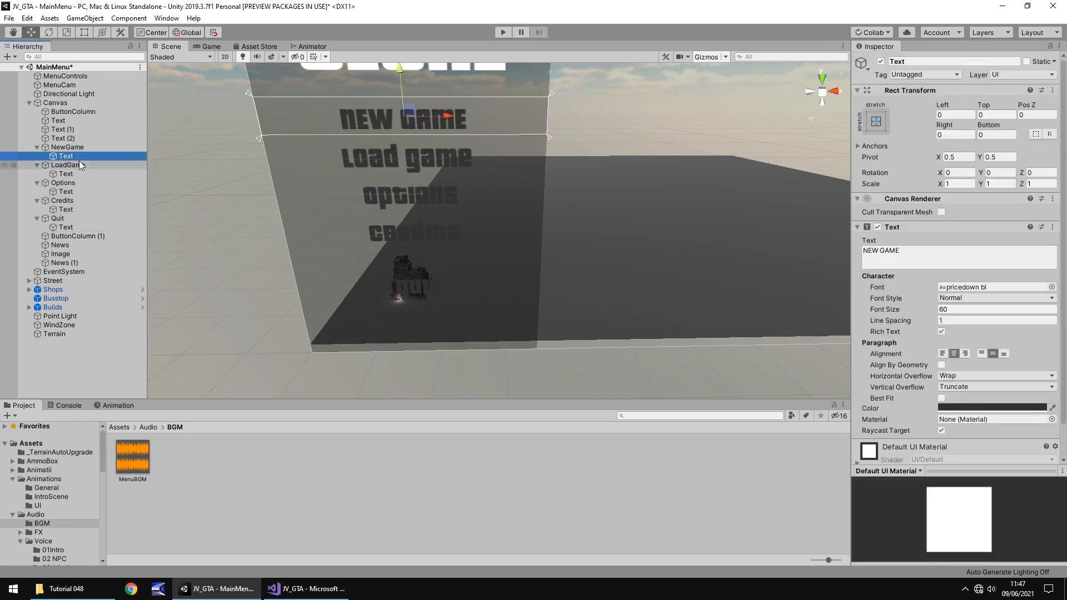
left_click(66, 165)
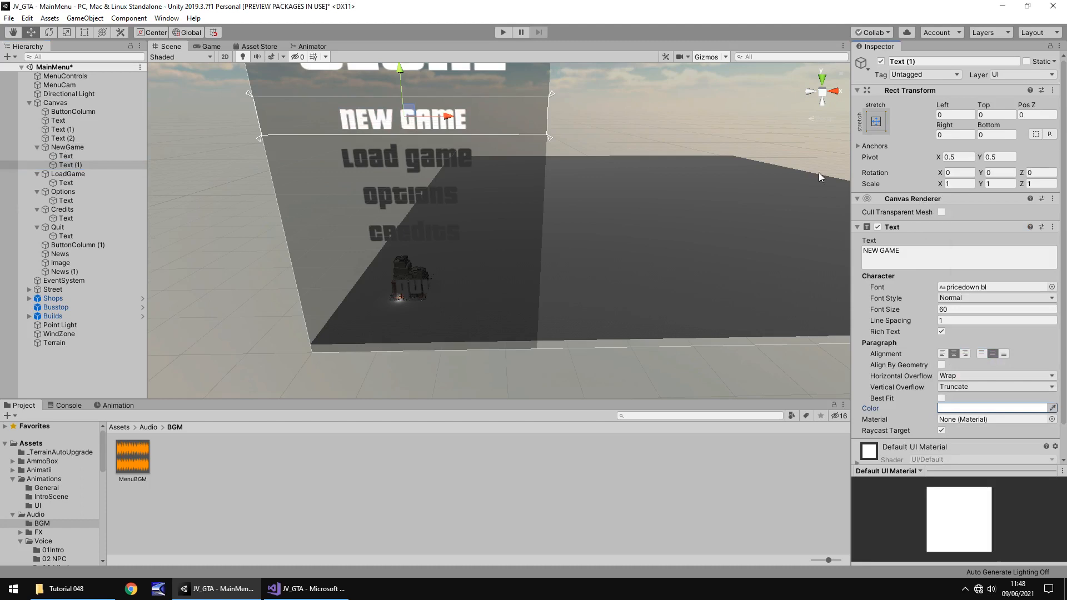
left_click(68, 182)
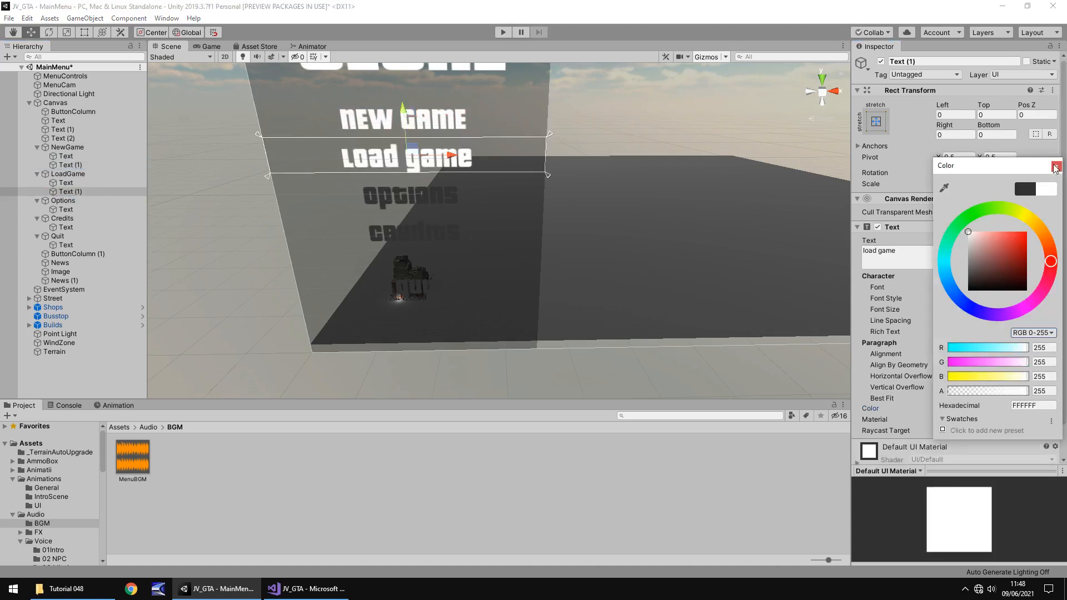
left_click(65, 210)
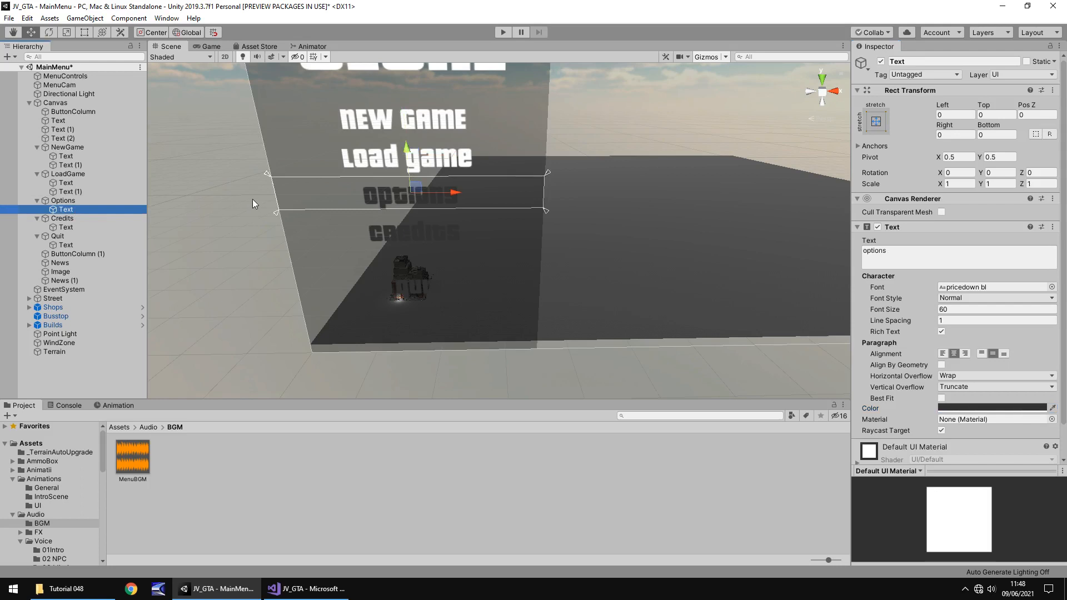
left_click(992, 407)
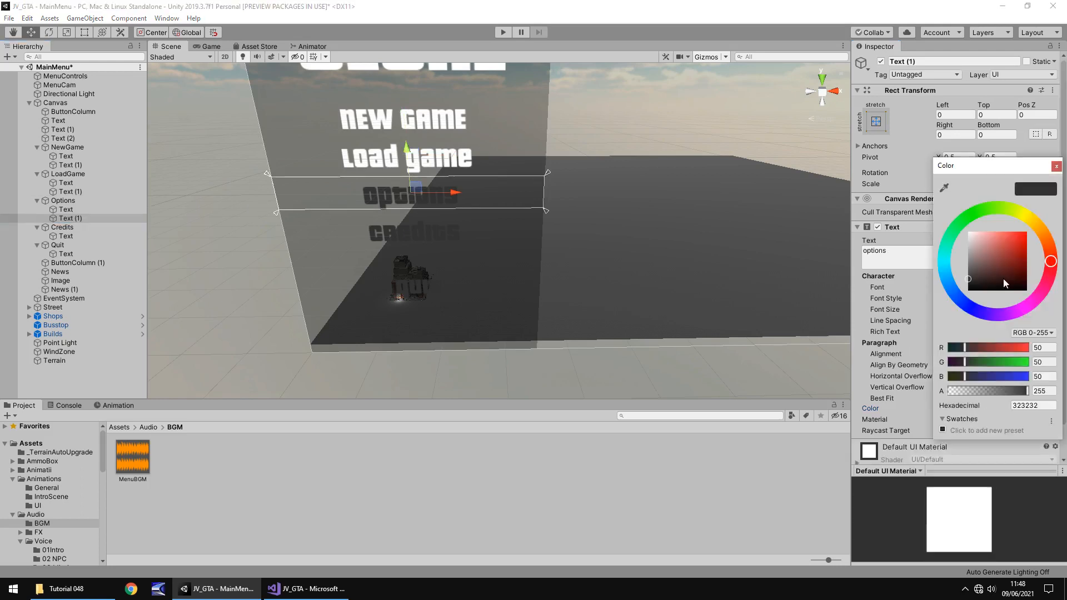
left_click(1056, 166)
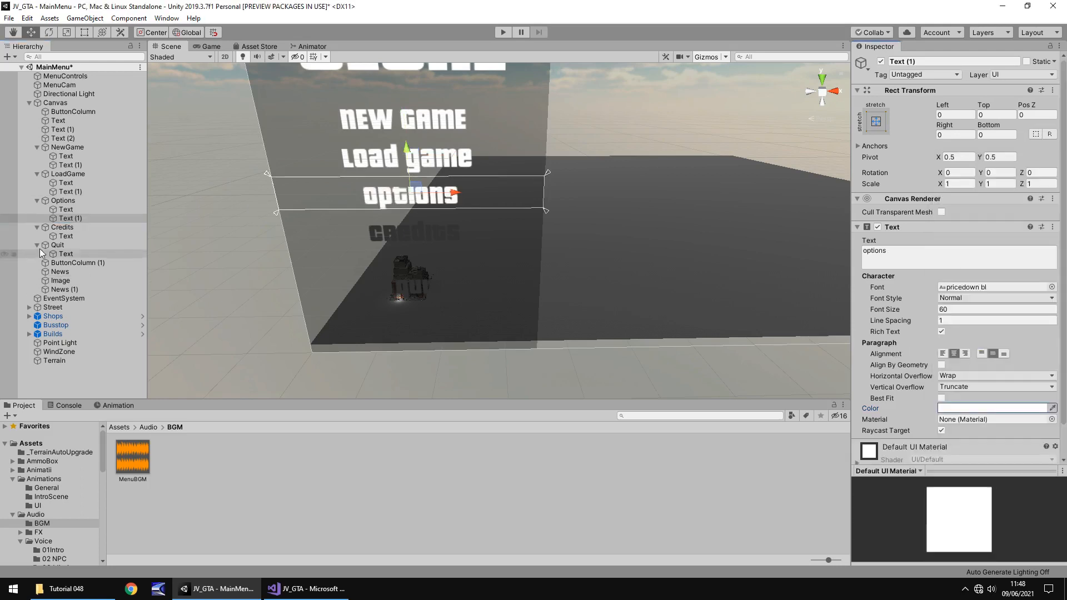
left_click(68, 244)
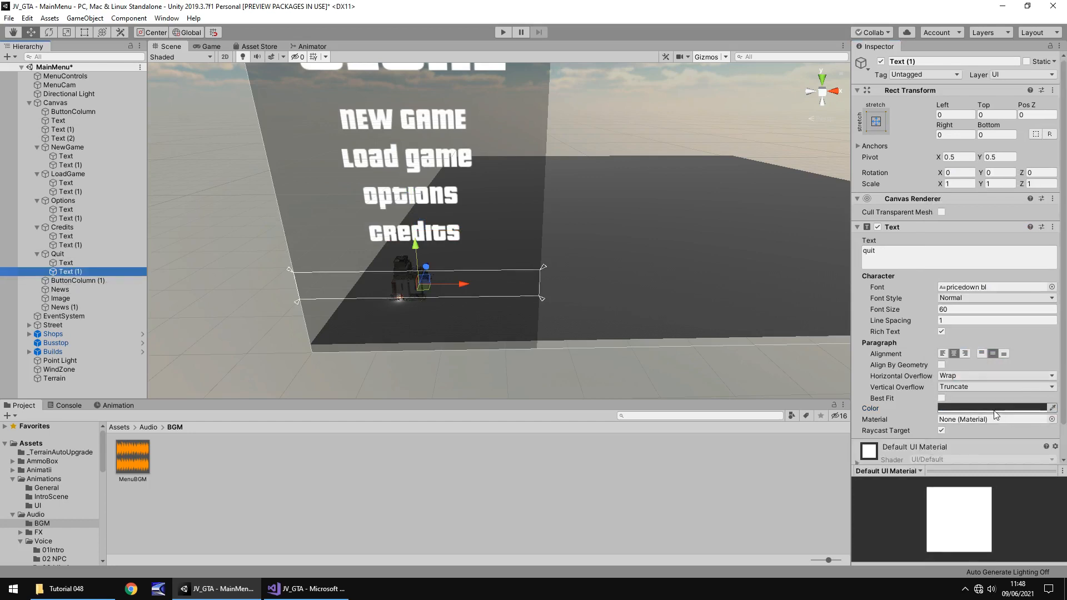
left_click(996, 408)
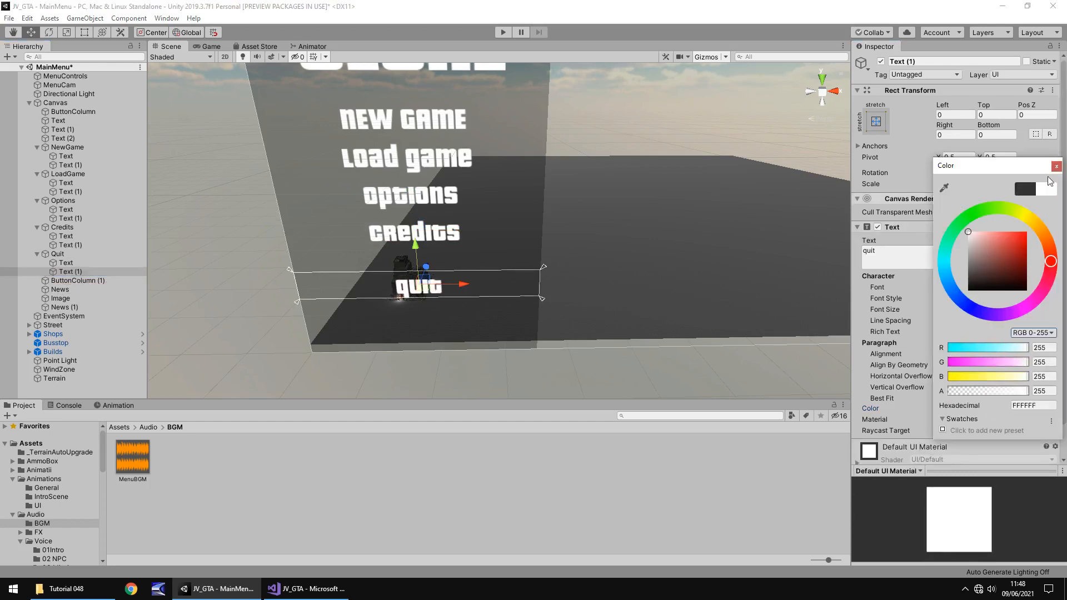
left_click(1057, 165)
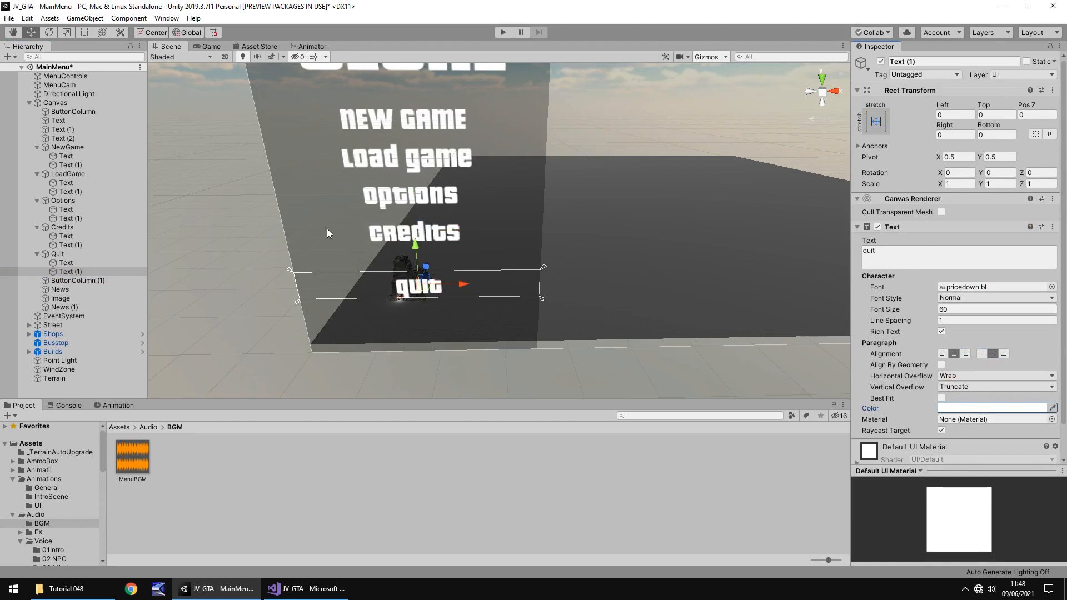
mouse_move(432, 177)
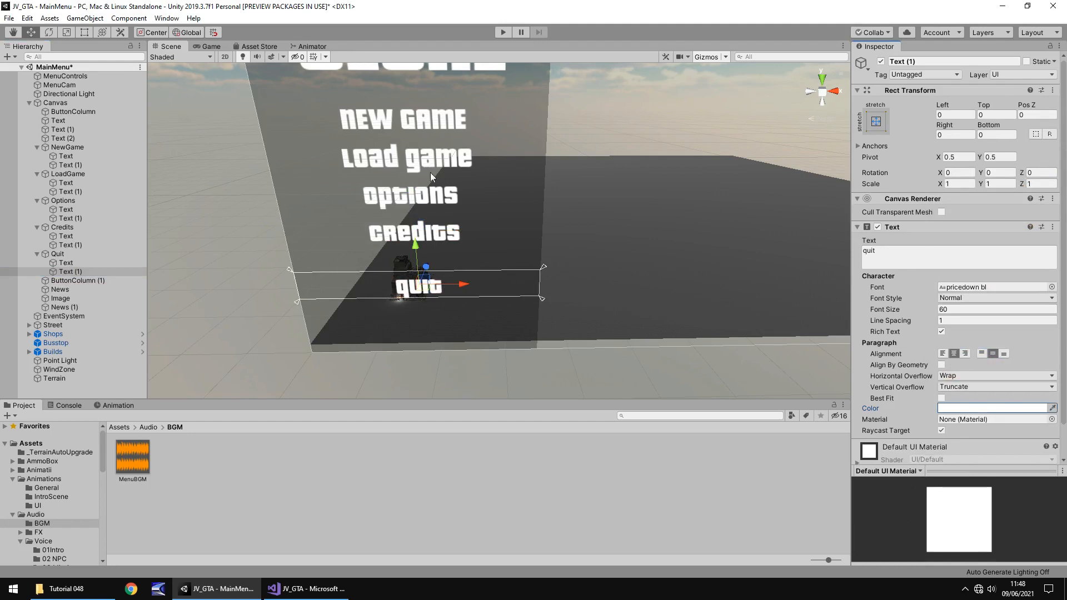
mouse_move(583, 208)
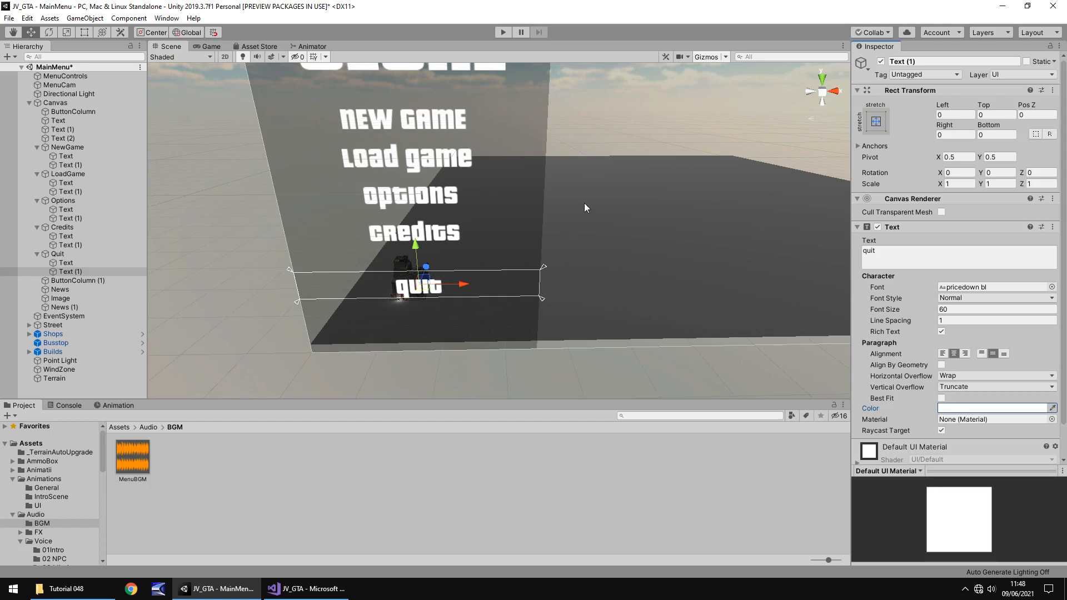
mouse_move(543, 124)
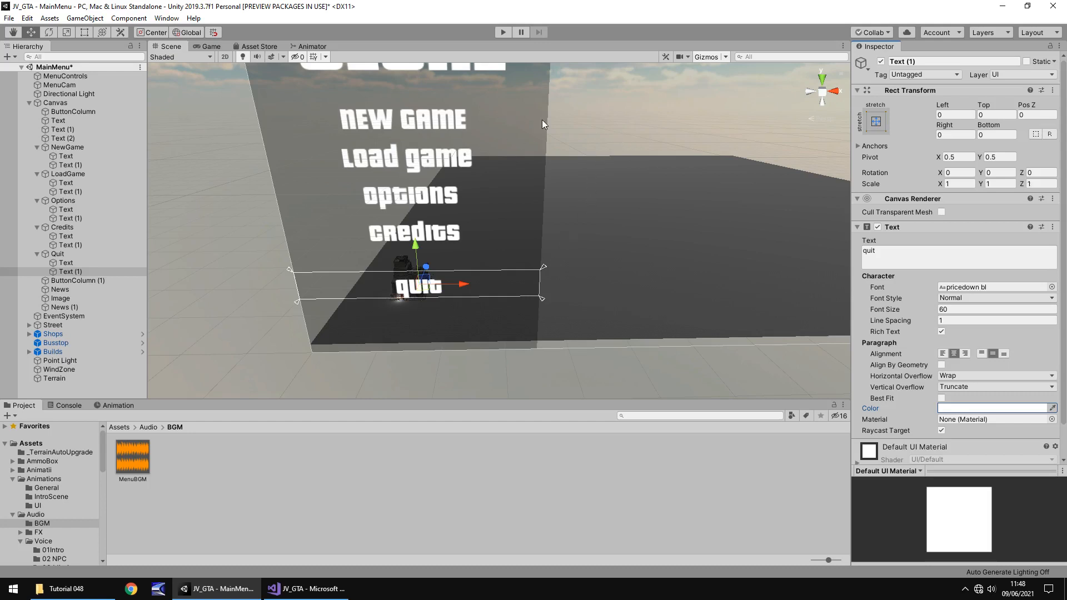
mouse_move(589, 127)
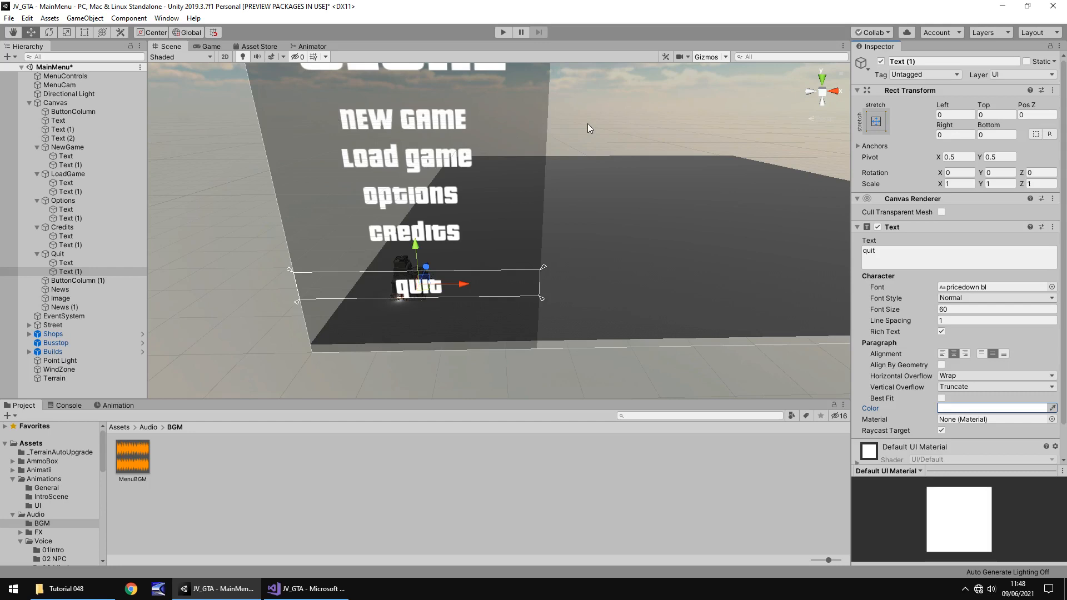
mouse_move(583, 126)
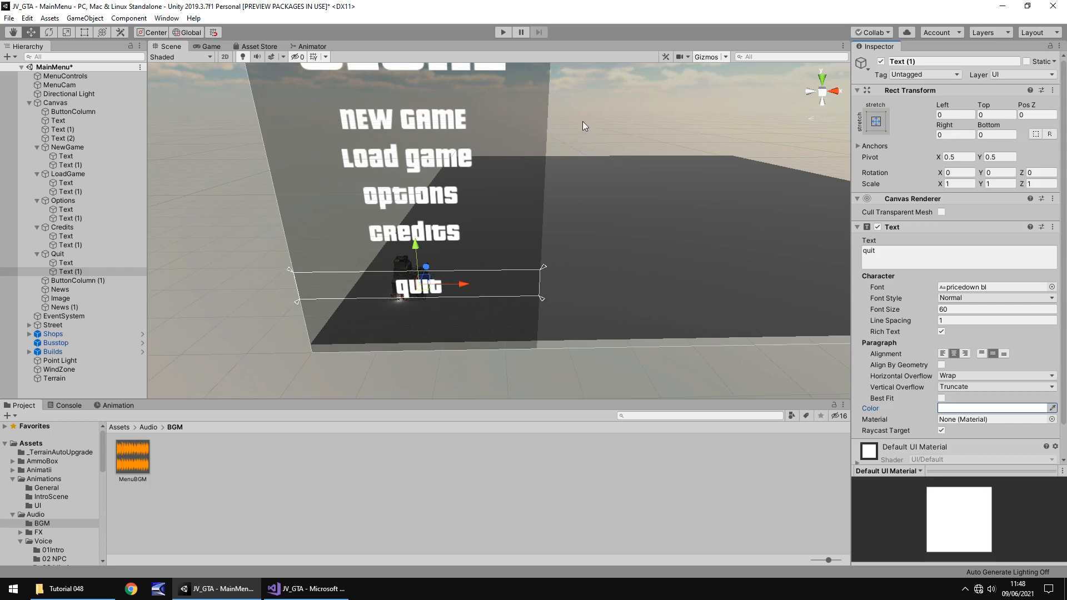
Create a new C# script named ButtonColor in Assets/Scripts/UI.
scroll("down", 3)
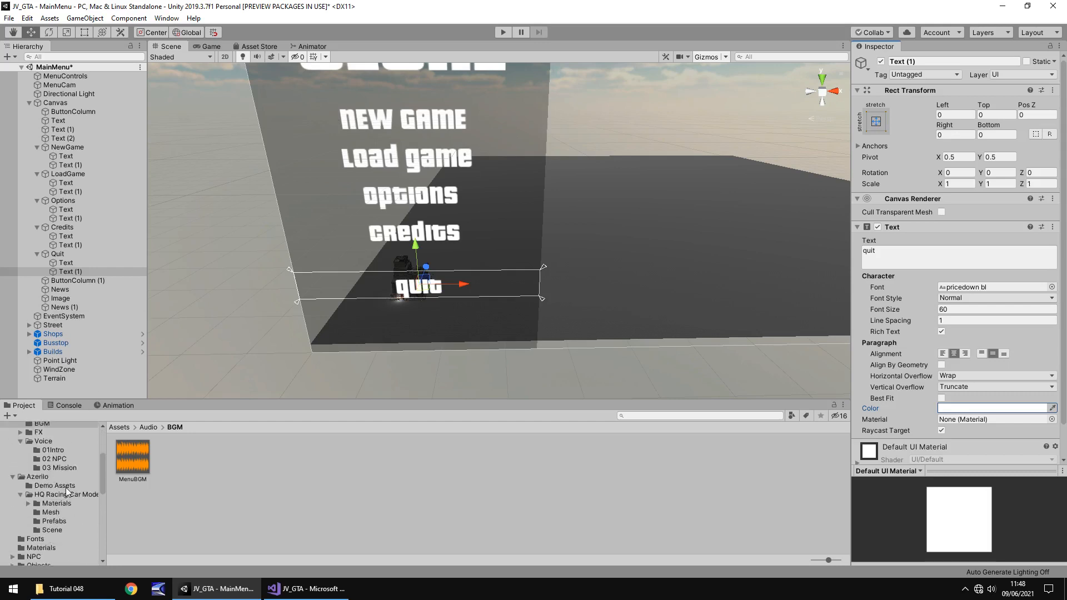
scroll("down", 3)
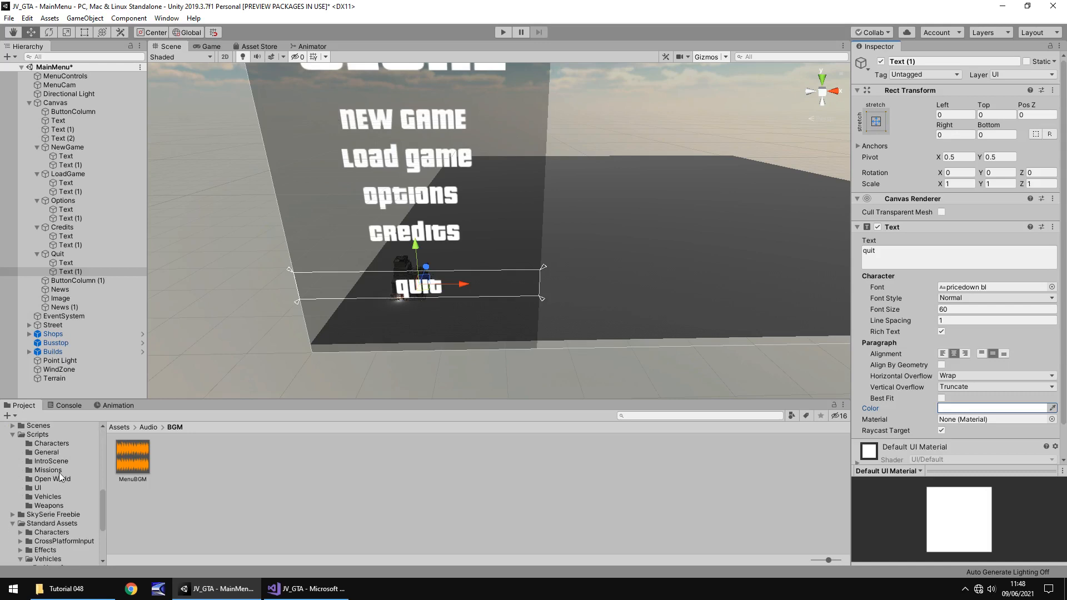
left_click(36, 488)
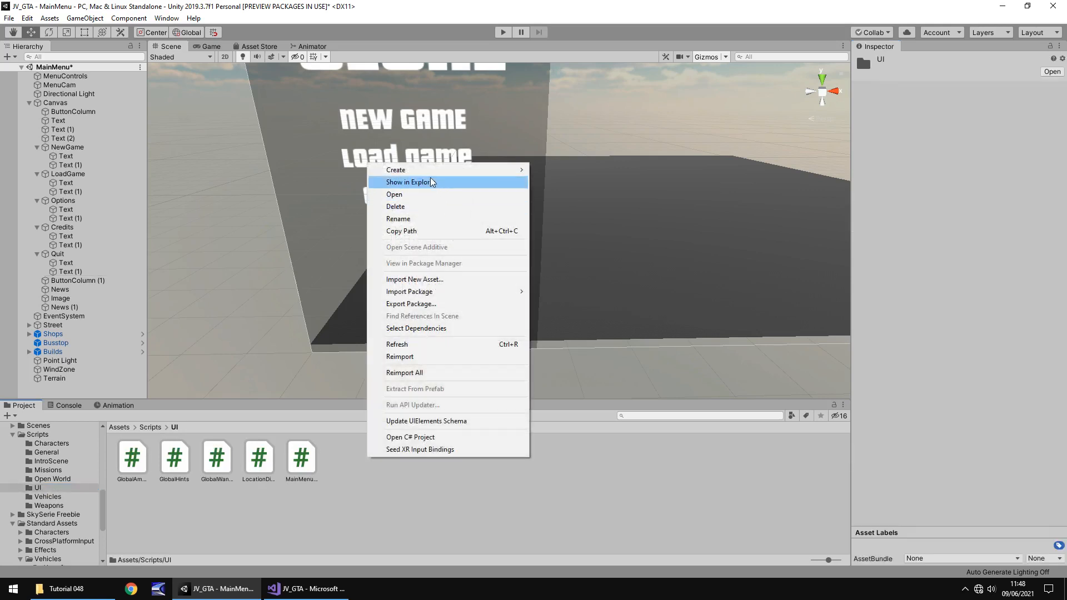
mouse_move(395, 169)
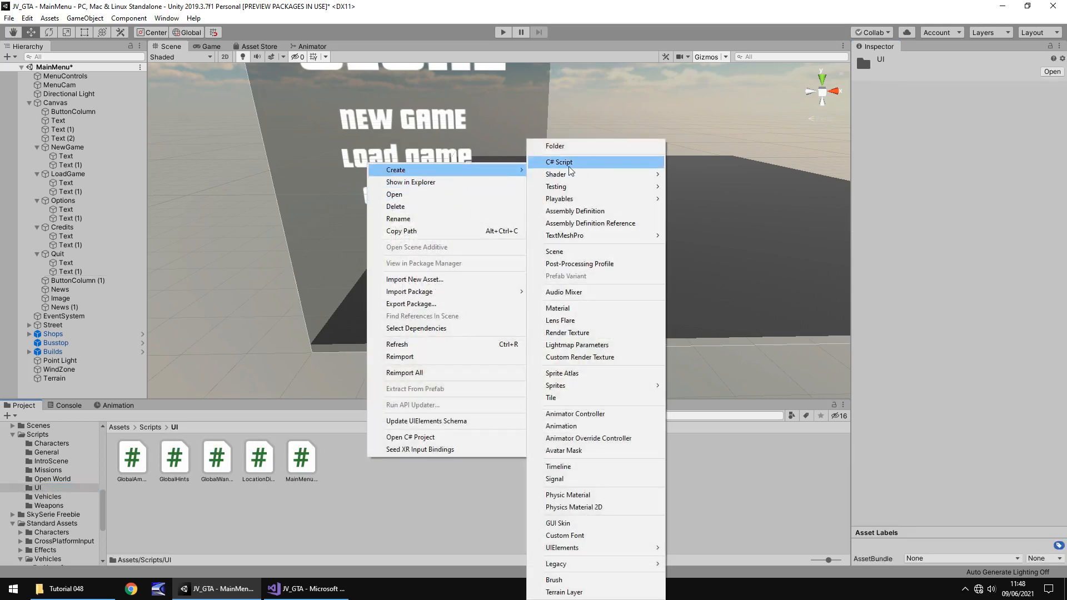
left_click(559, 162)
type("ButtonColor")
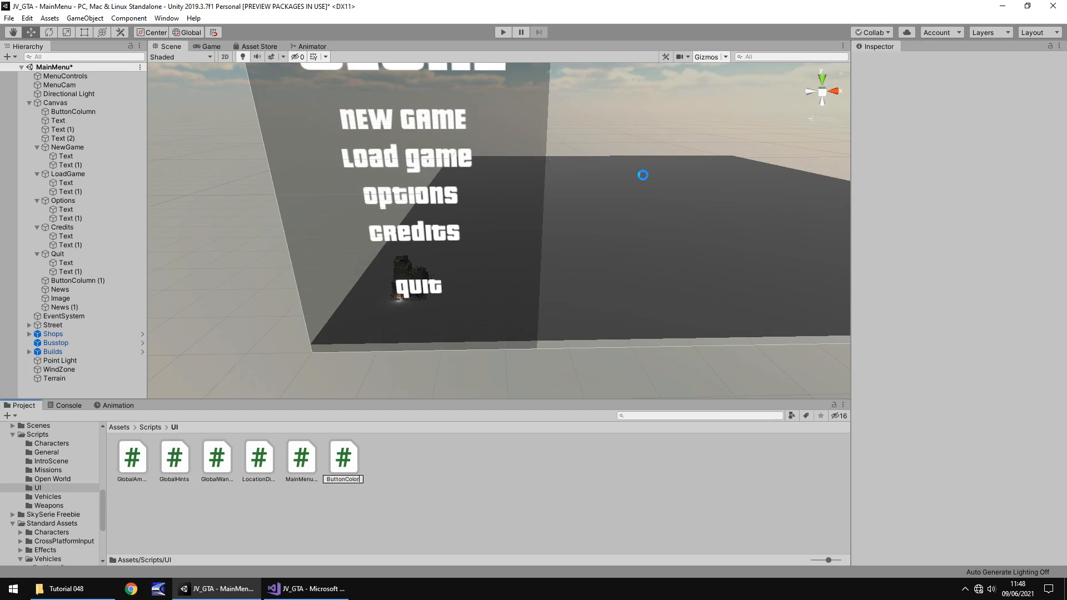
left_click(133, 456)
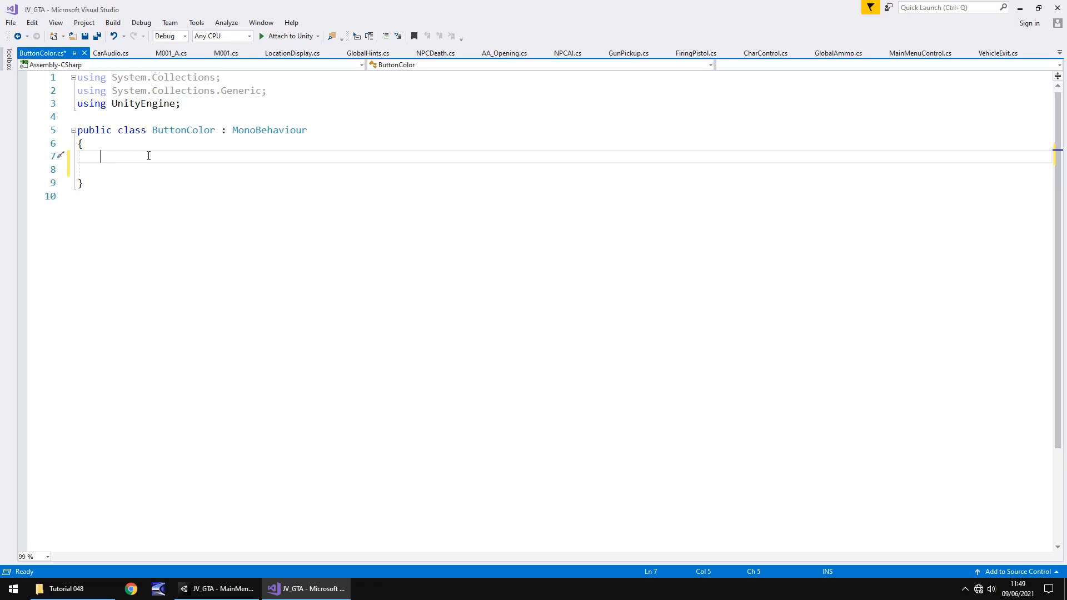
Declare 'public GameObject lightText;' in the ButtonColor class.
type("public GameObject")
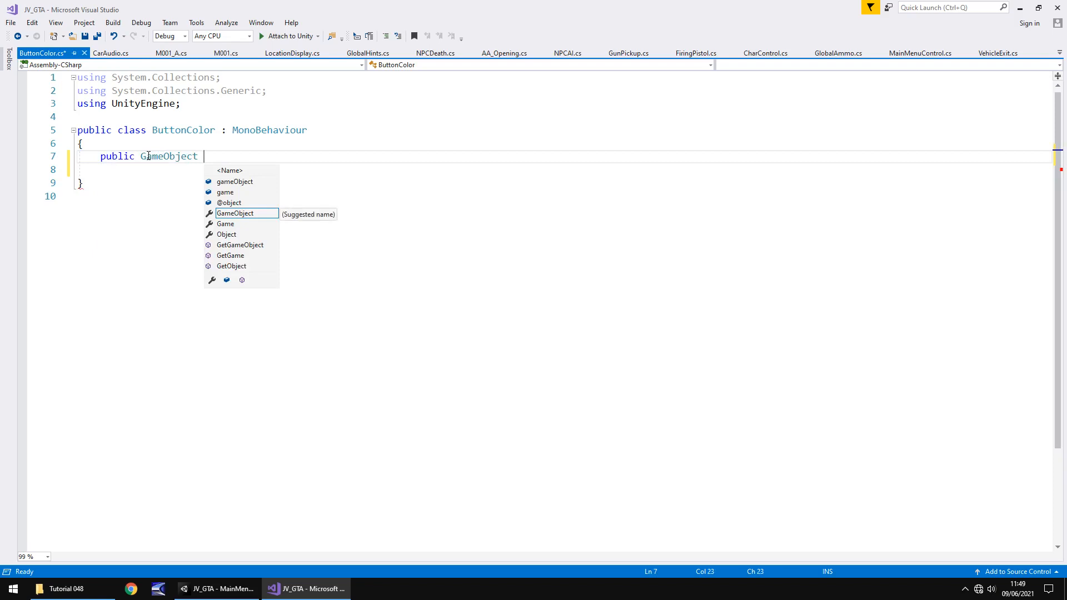
type("l")
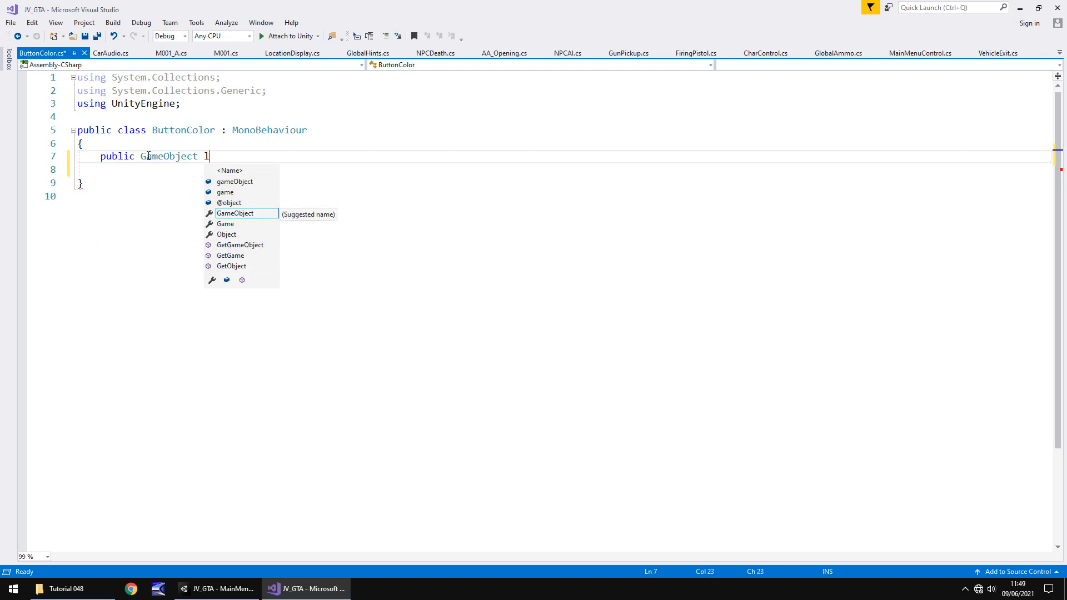
type("ightTex")
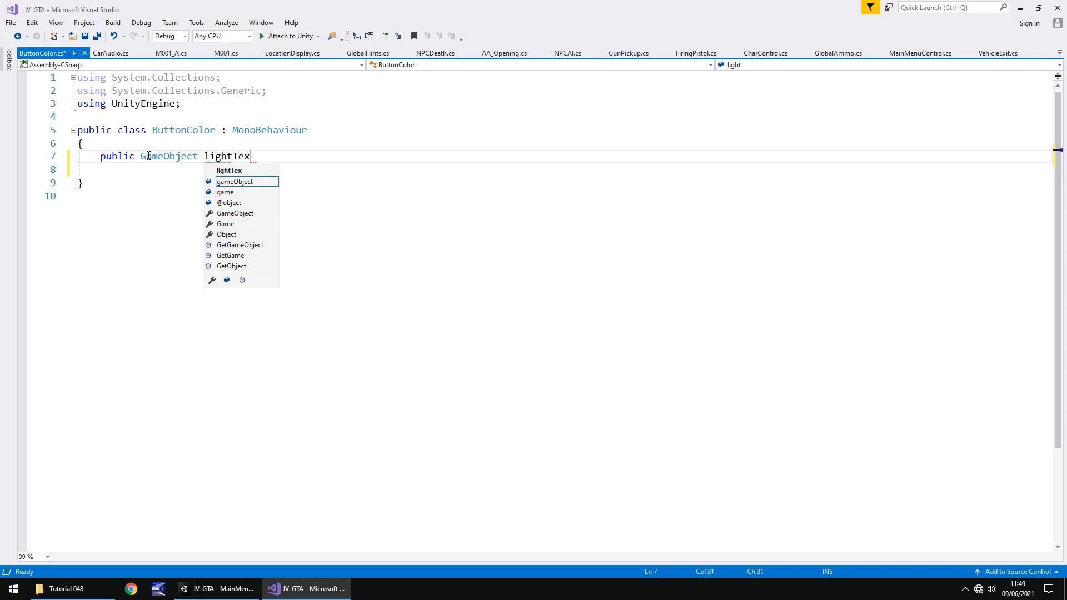
type("t;")
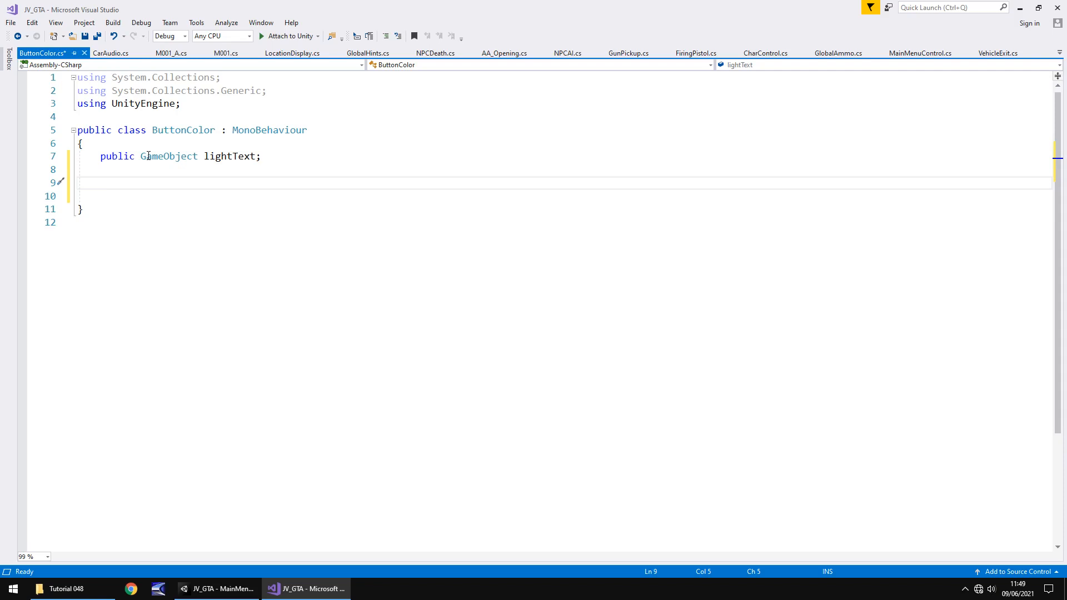
Write a public void TurnOff() method with a '//mouse enters button area' comment.
type("public G")
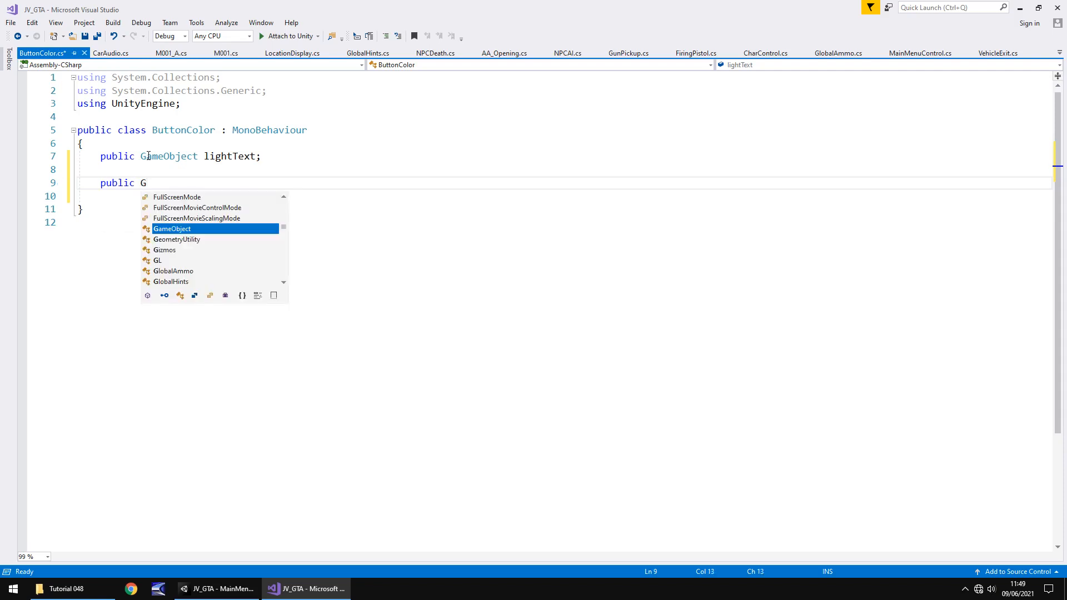
type("oid")
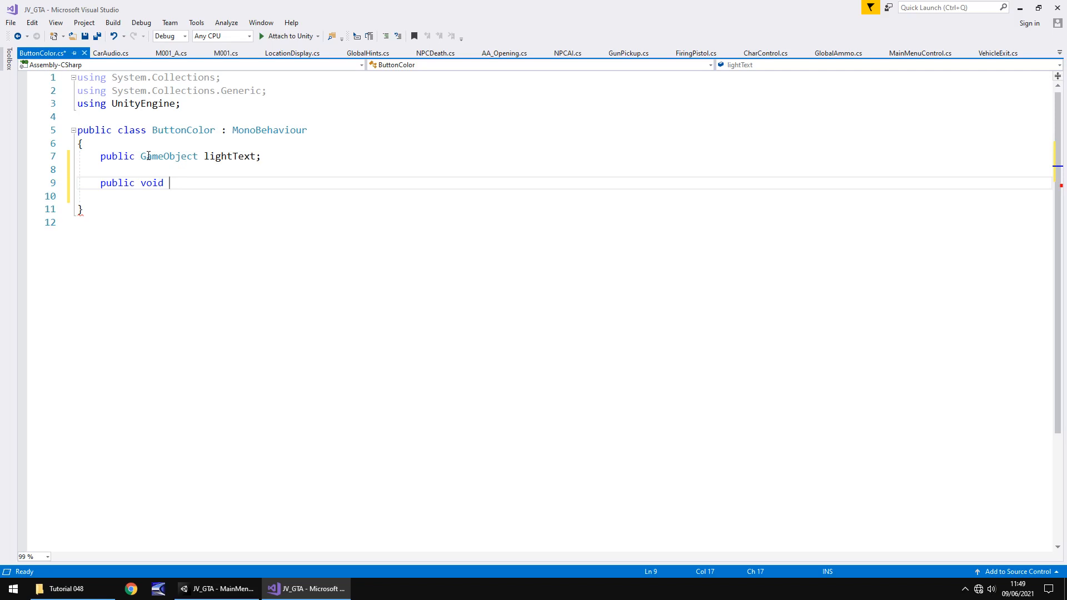
type("Tu")
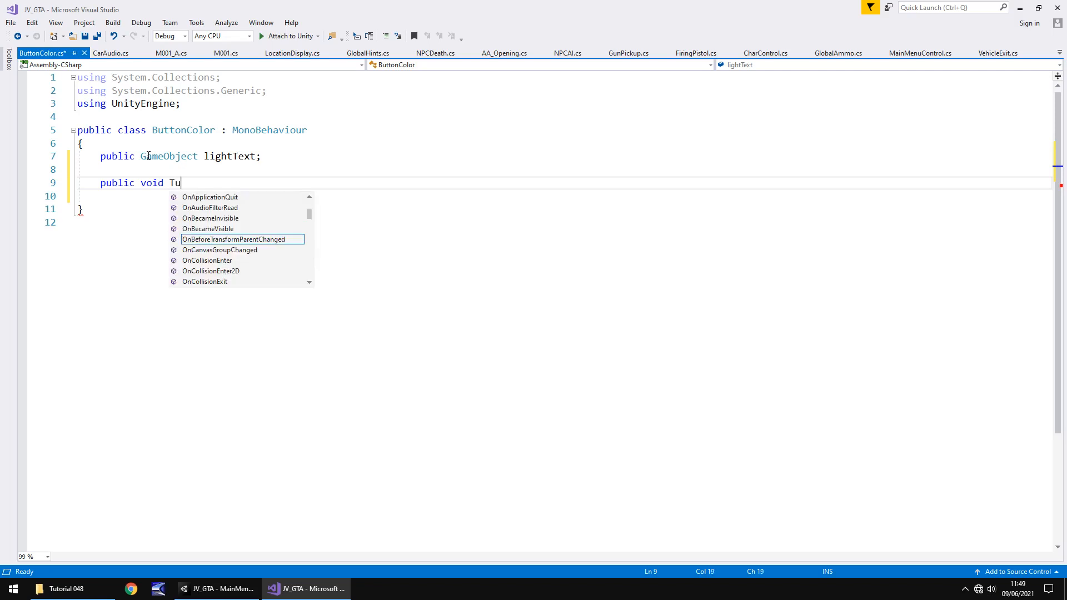
type("rnOf")
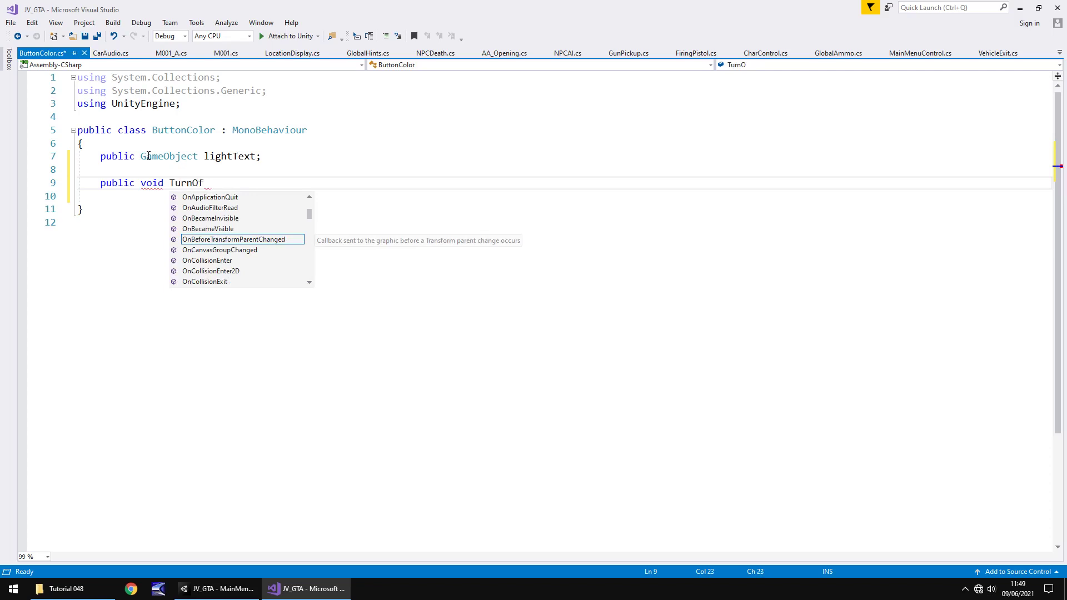
type("f()")
left_click(562, 196)
type("{")
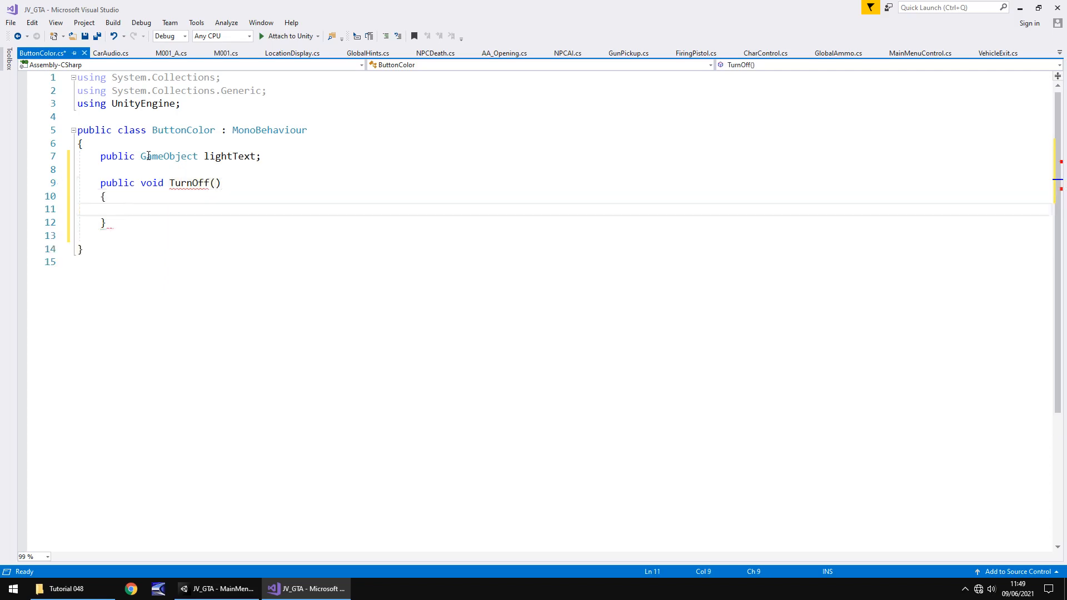
type("//")
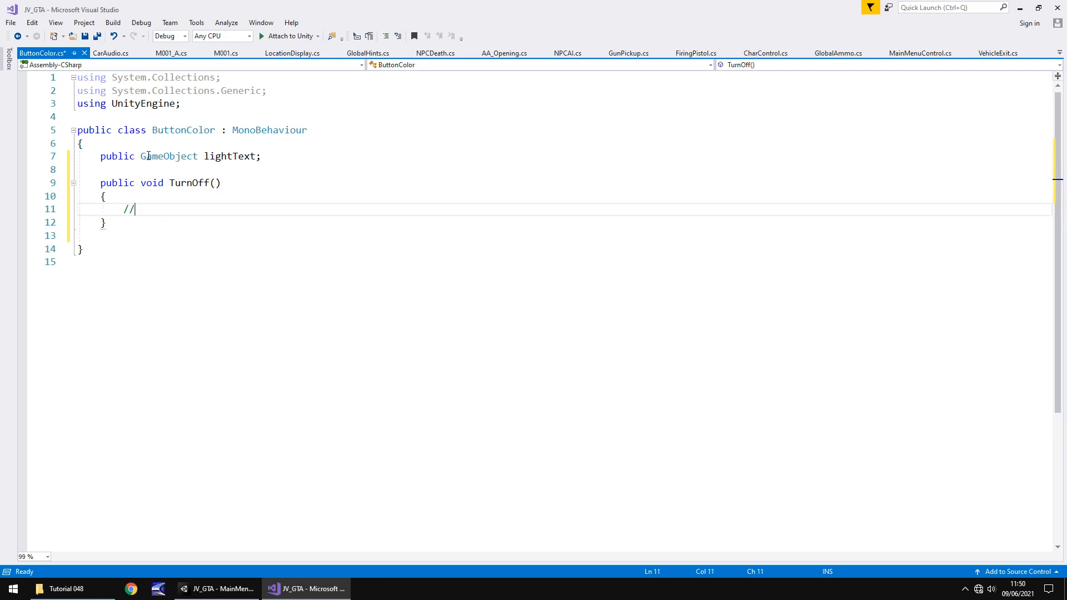
type("mouse enters button area")
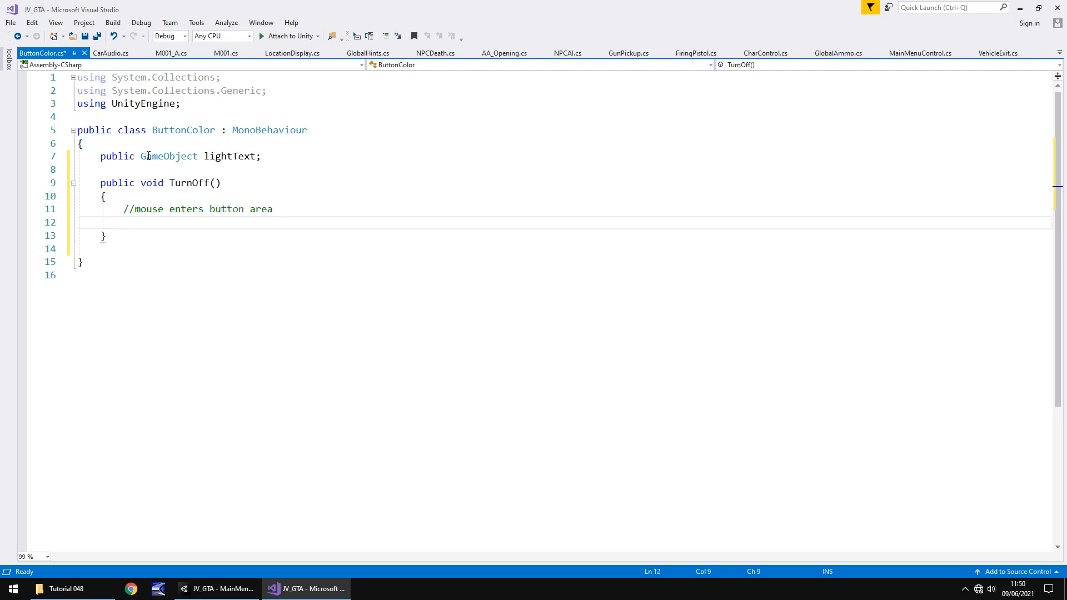
Have TurnOff call lightText.SetActive(false).
type("l")
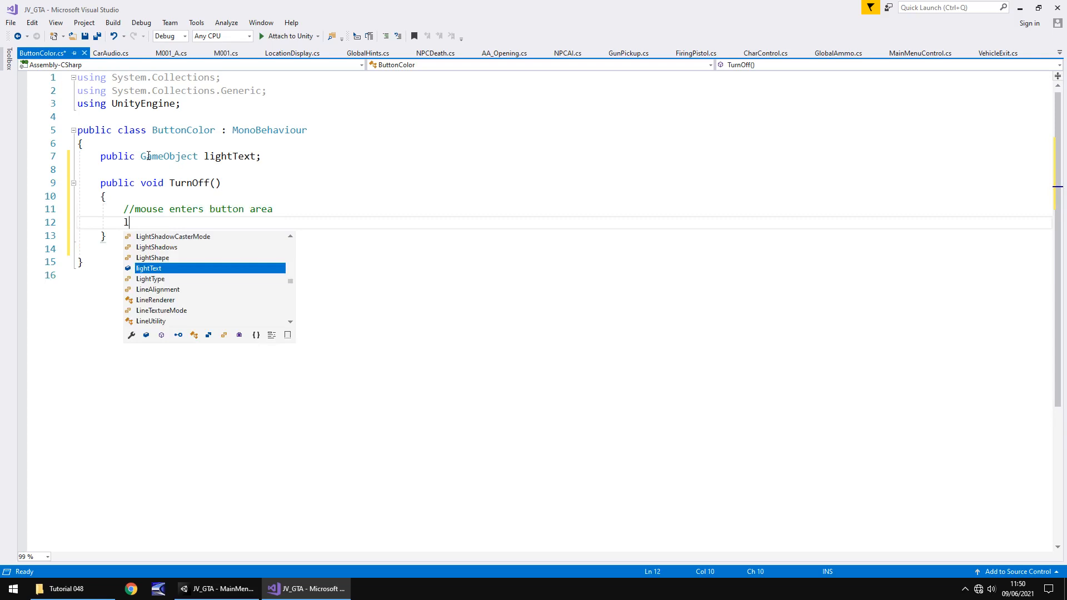
type("ight")
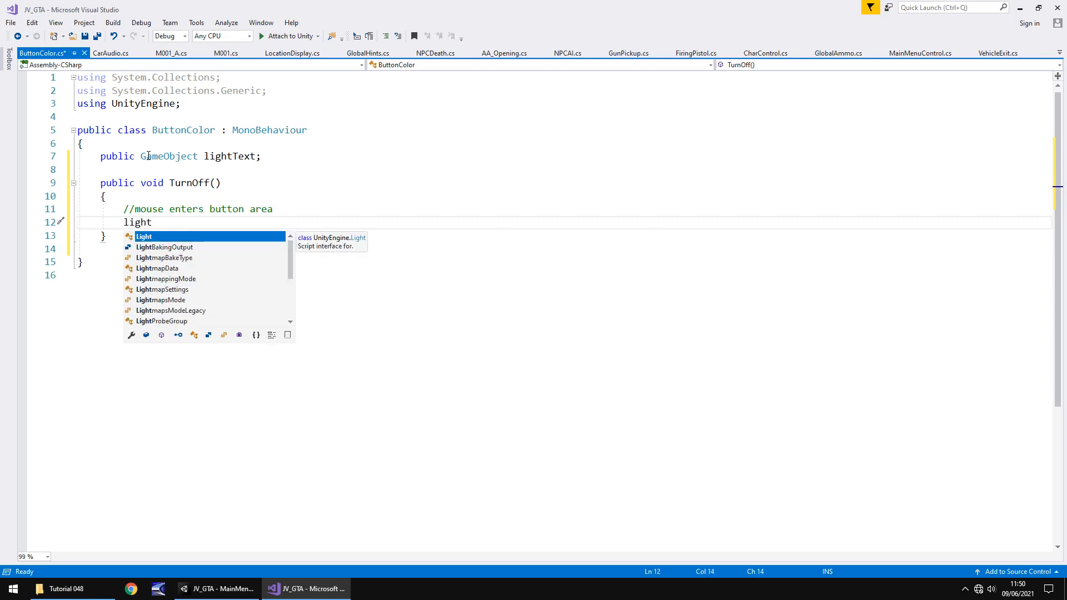
type("Text.")
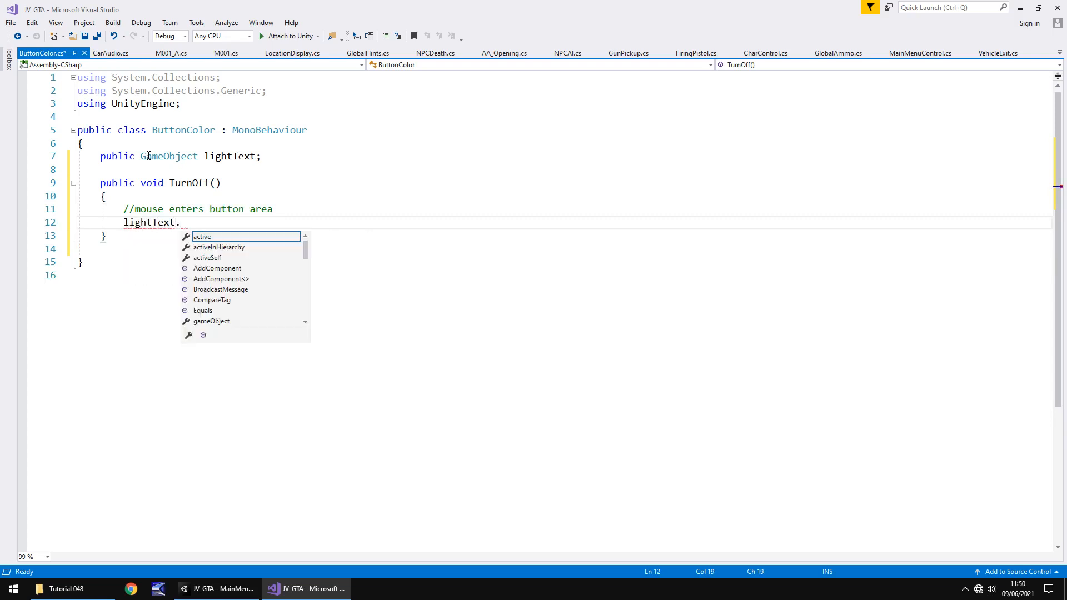
type("SetActive(false);")
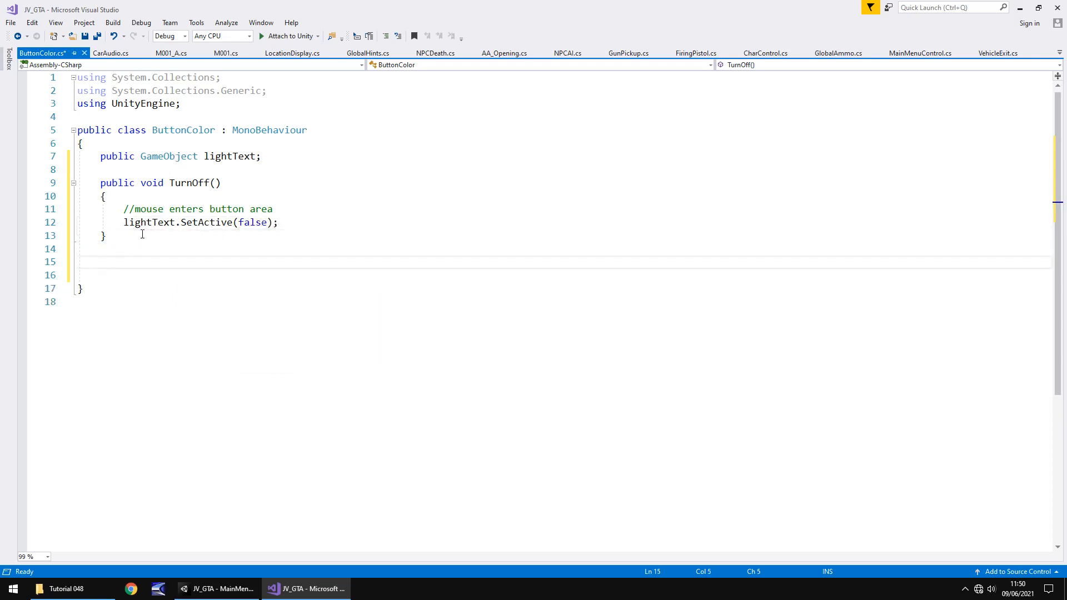
Write a TurnOn method with a '//mouse leaves button area' comment calling lightText.SetActive(true), save, and return to Unity.
type("public")
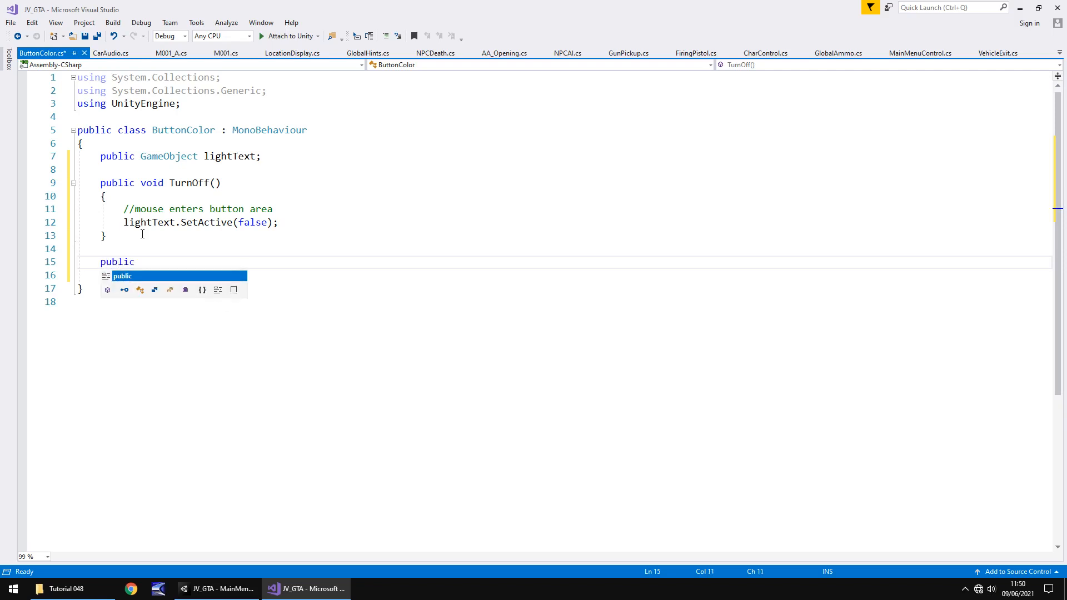
type("void T")
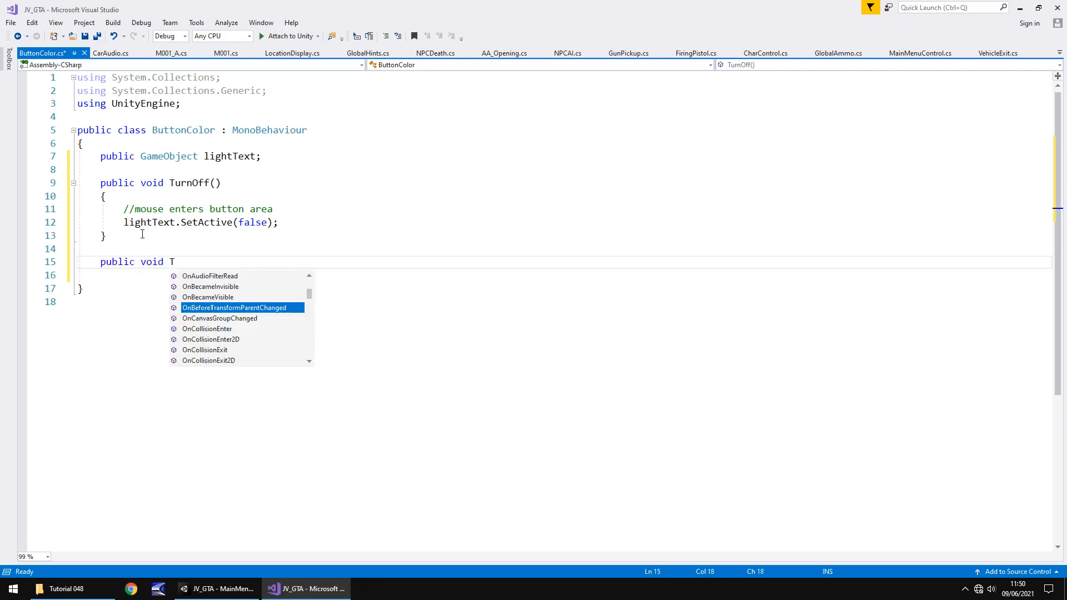
type("urnOn(")
left_click(562, 276)
type("{")
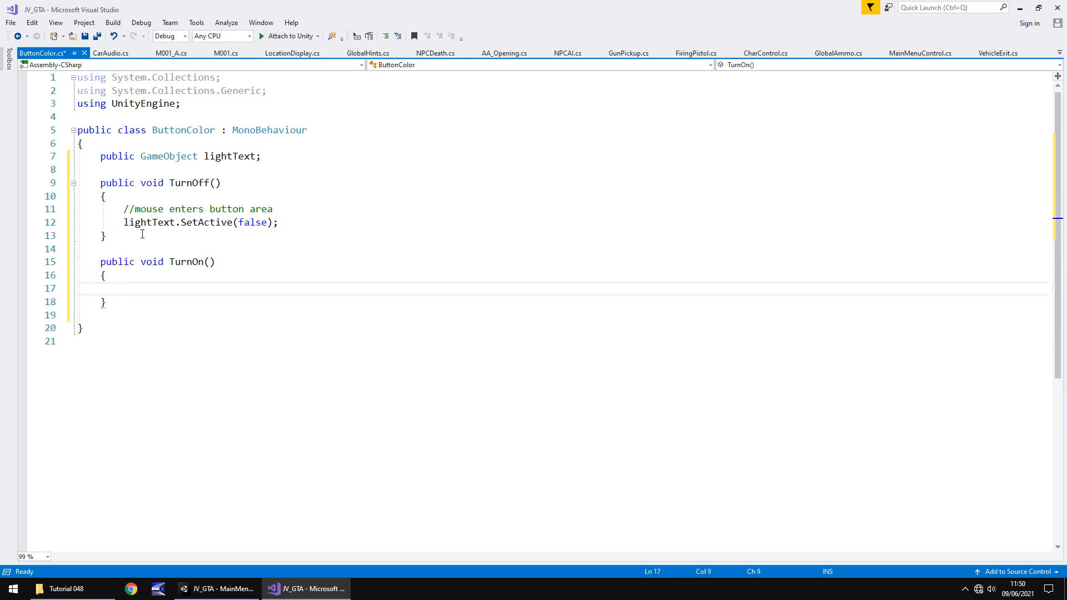
type("//mo")
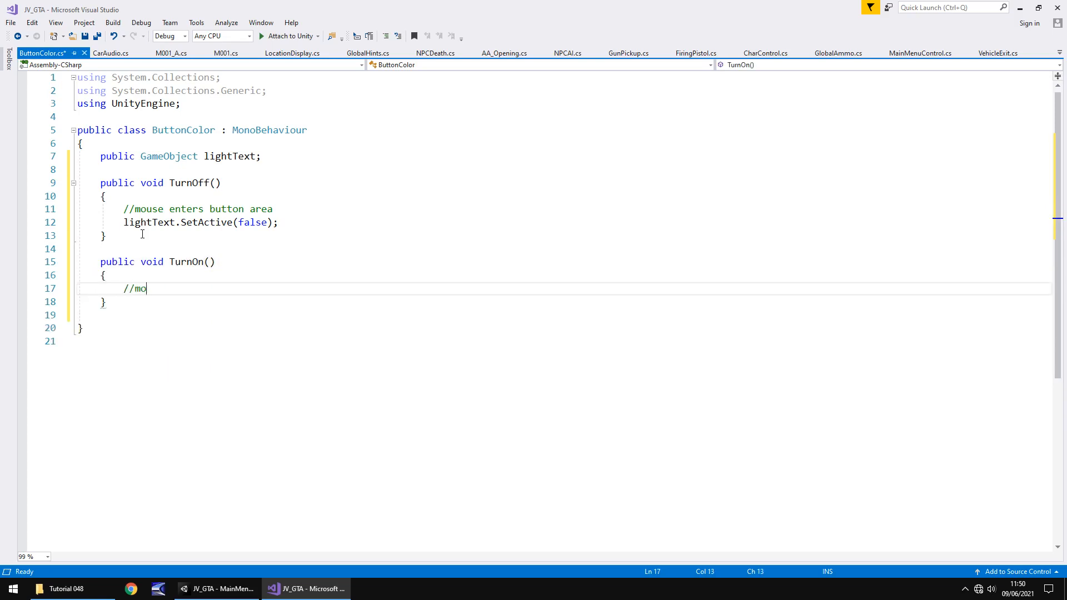
type("use leaves")
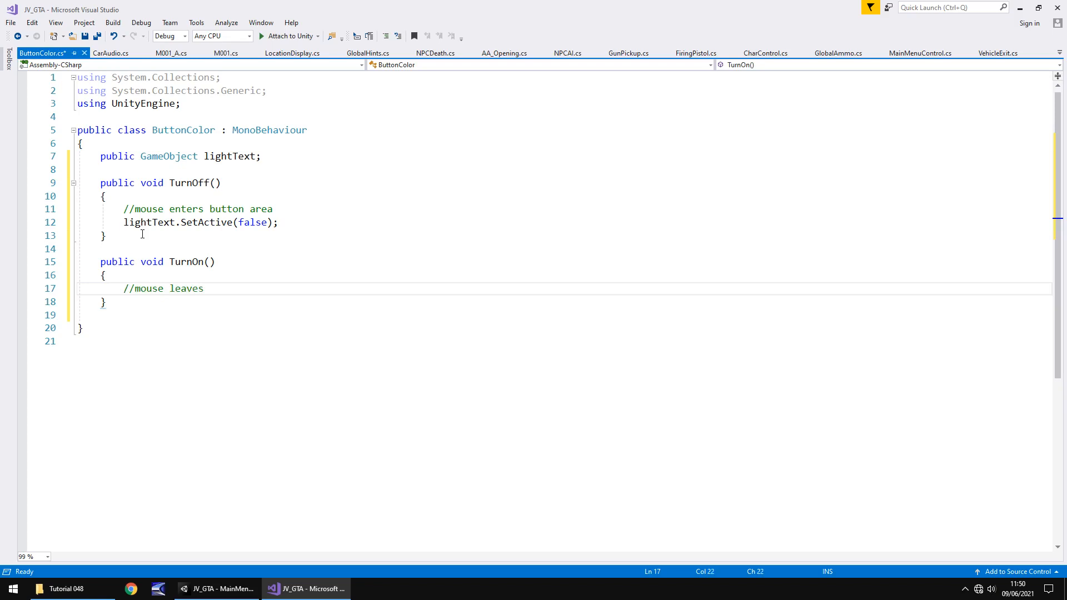
type("button")
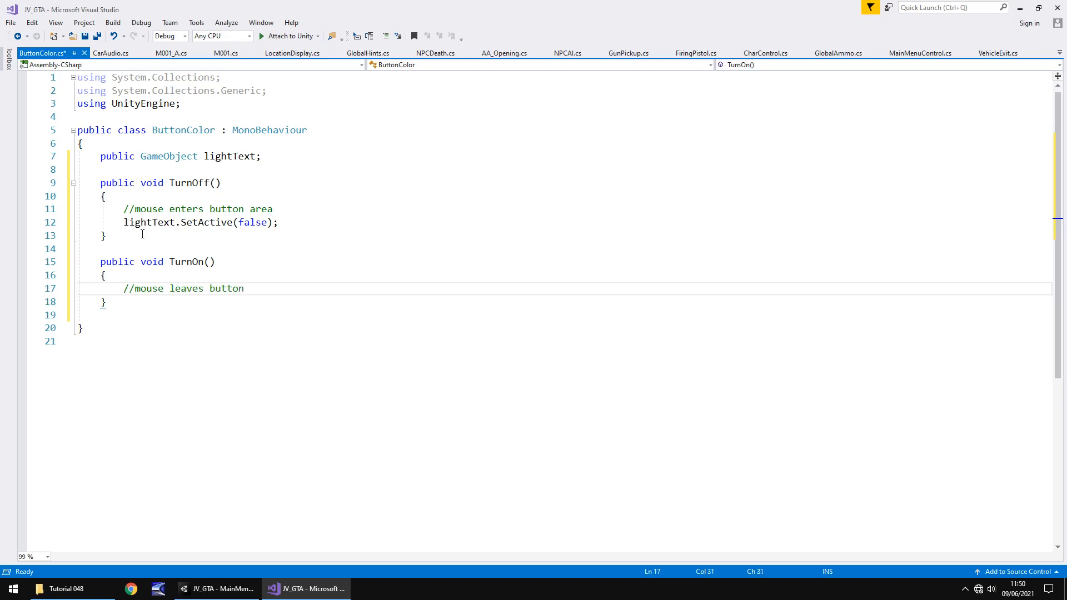
key("Enter")
type("lightText.SetActive(false);")
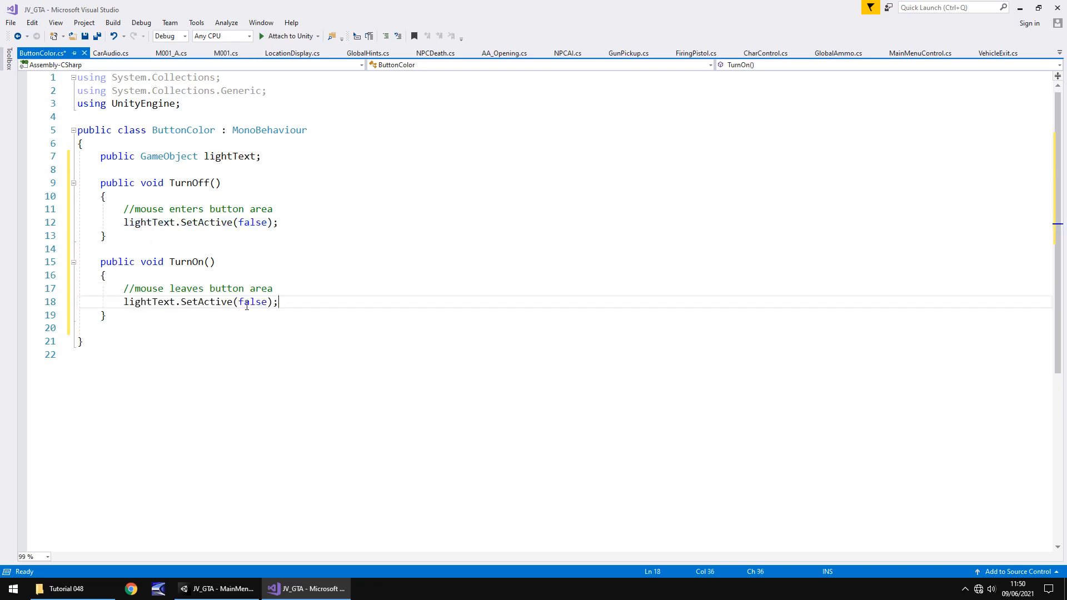
type("tru")
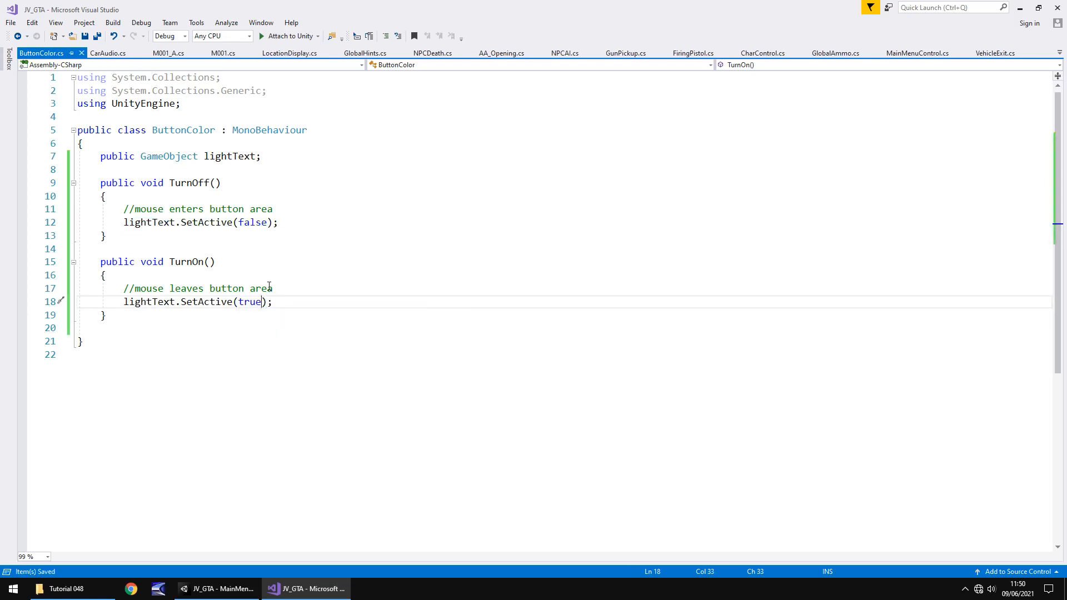
left_click(217, 589)
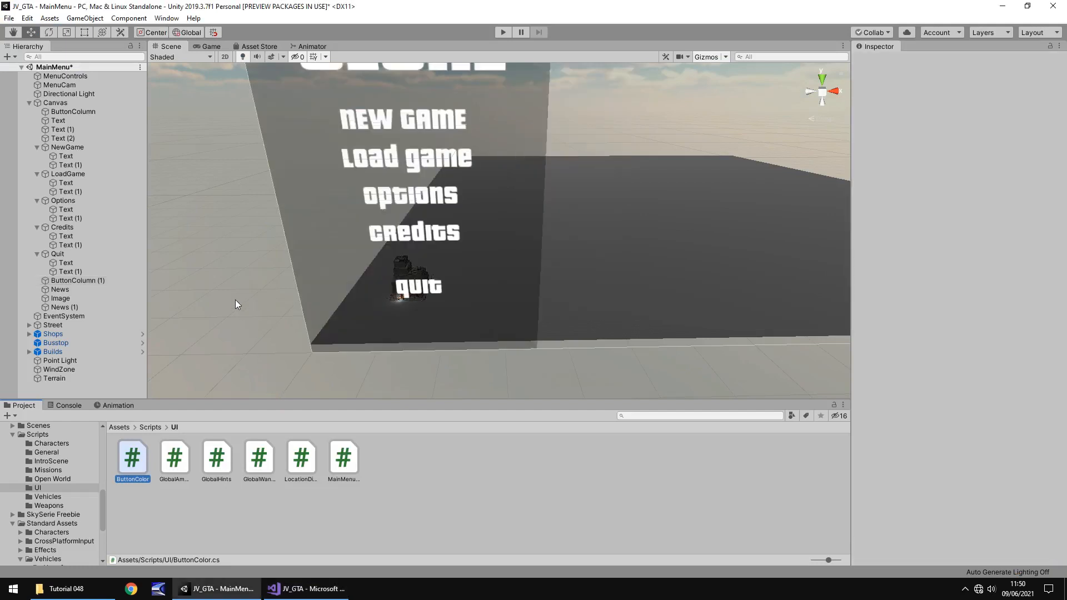
Select NewGame, LoadGame, Options, Credits and Quit together in the Hierarchy.
left_click(133, 454)
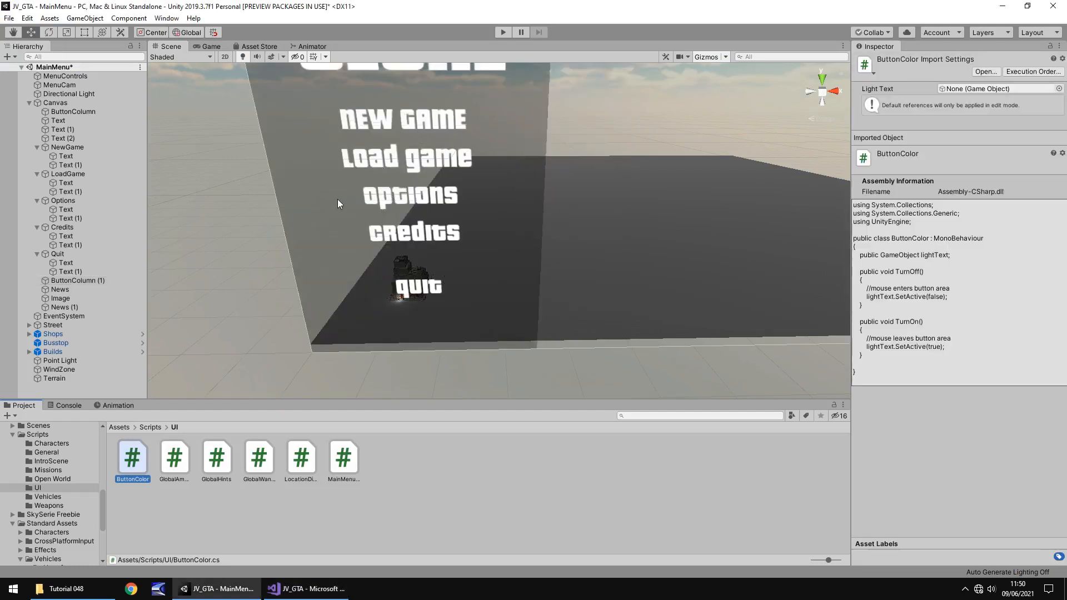
mouse_move(115, 349)
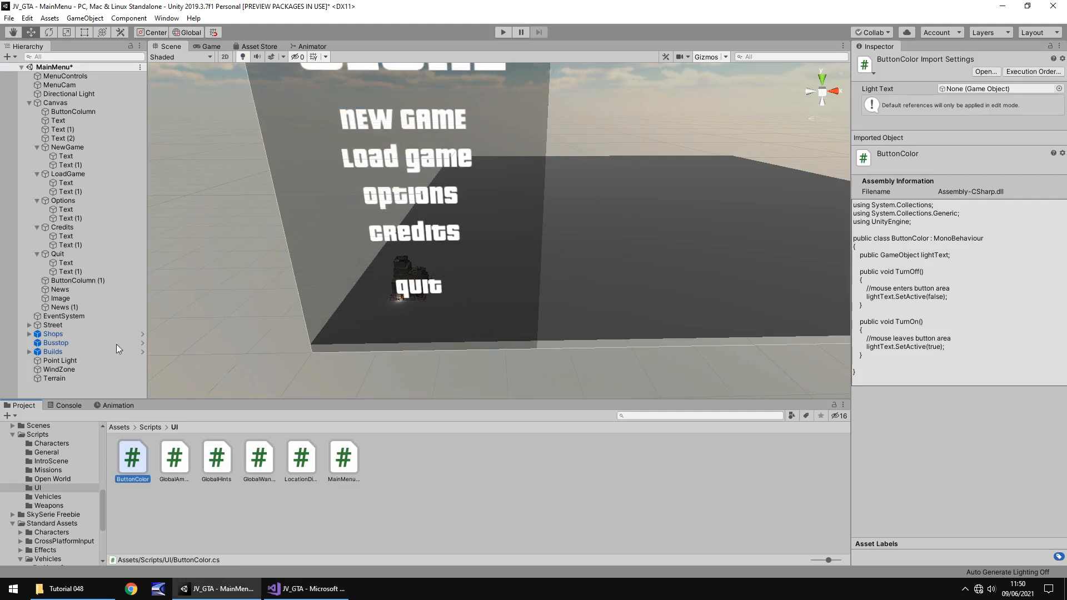
left_click(68, 173)
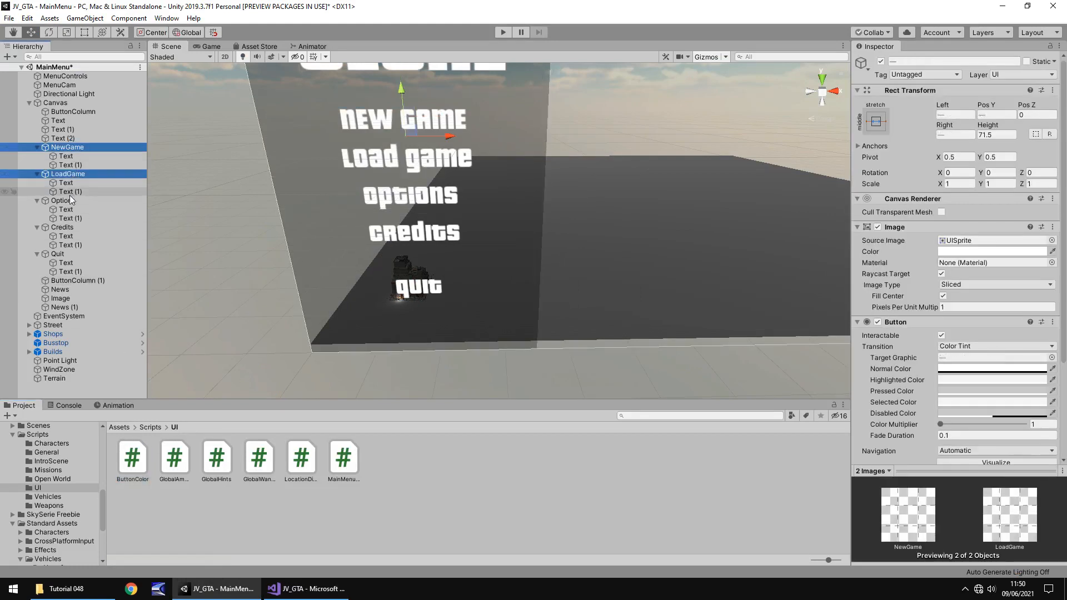
left_click(57, 254)
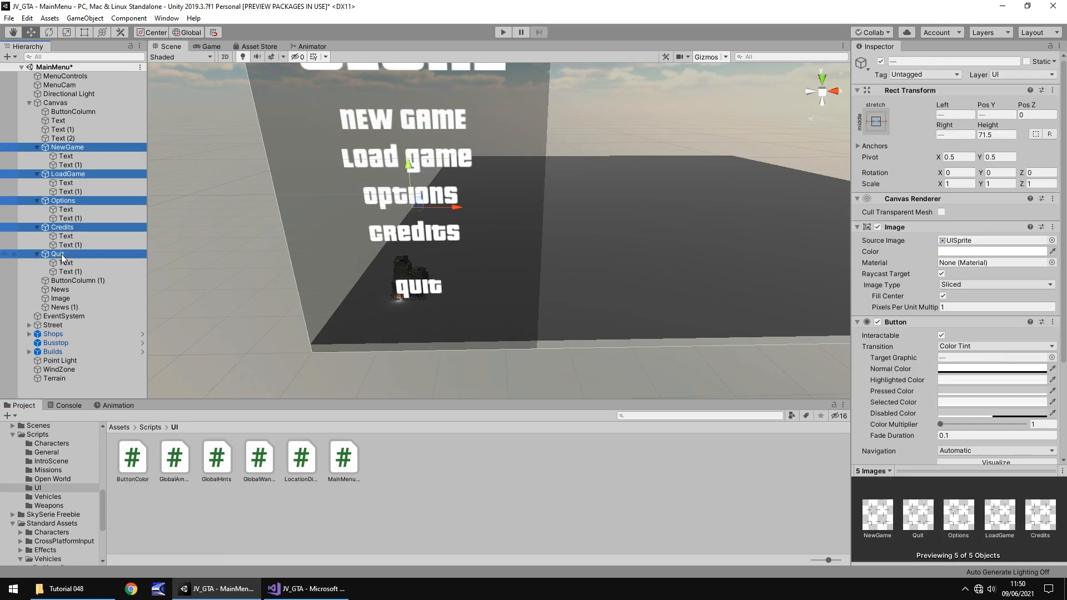
scroll("down", 3)
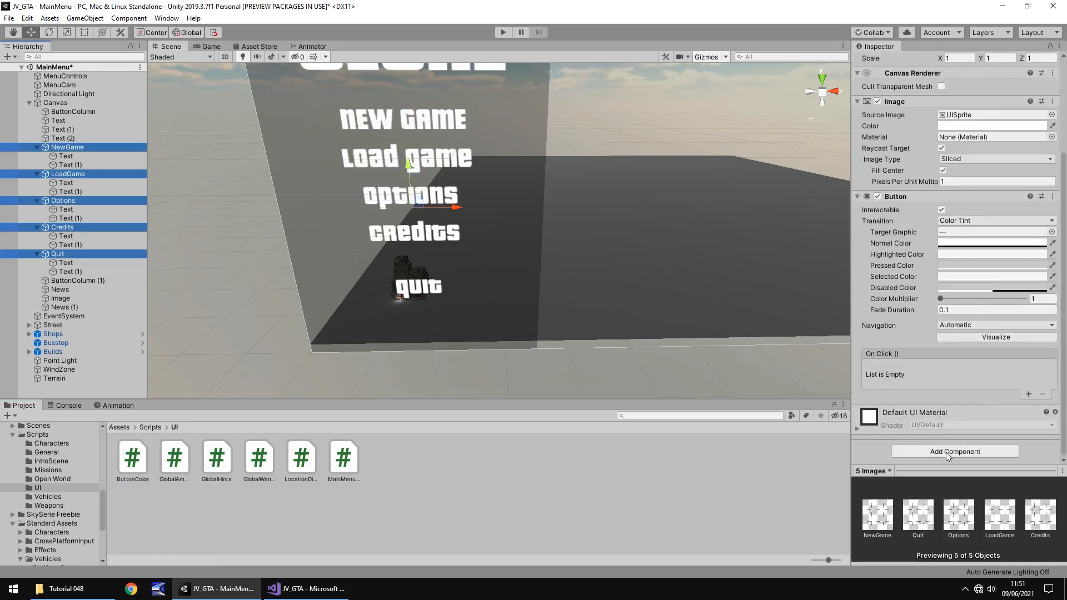
Add the Button Color component to all five selected buttons.
left_click(955, 451)
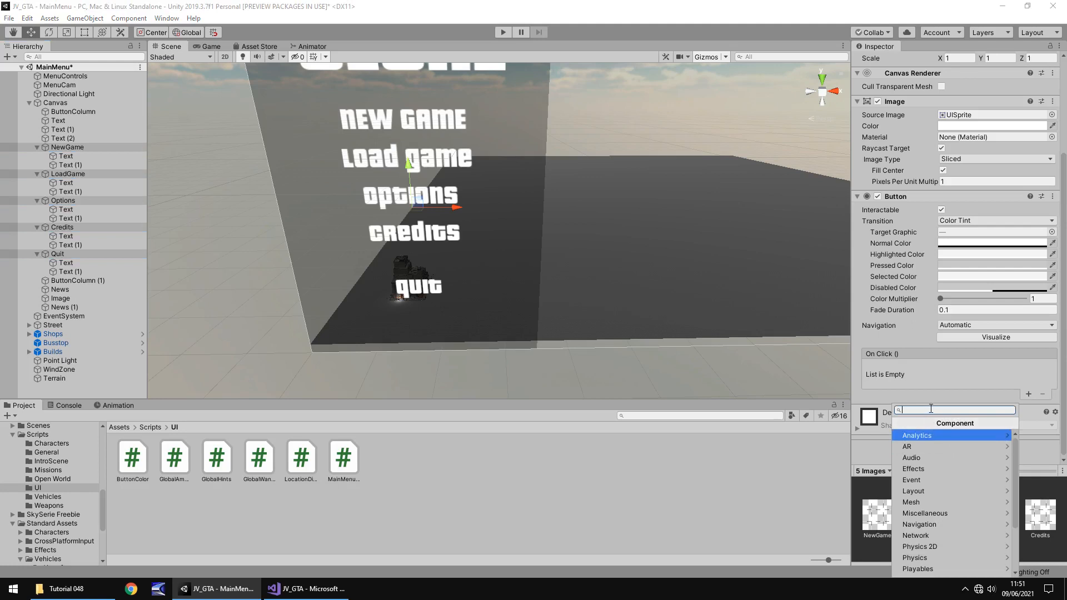
type("button")
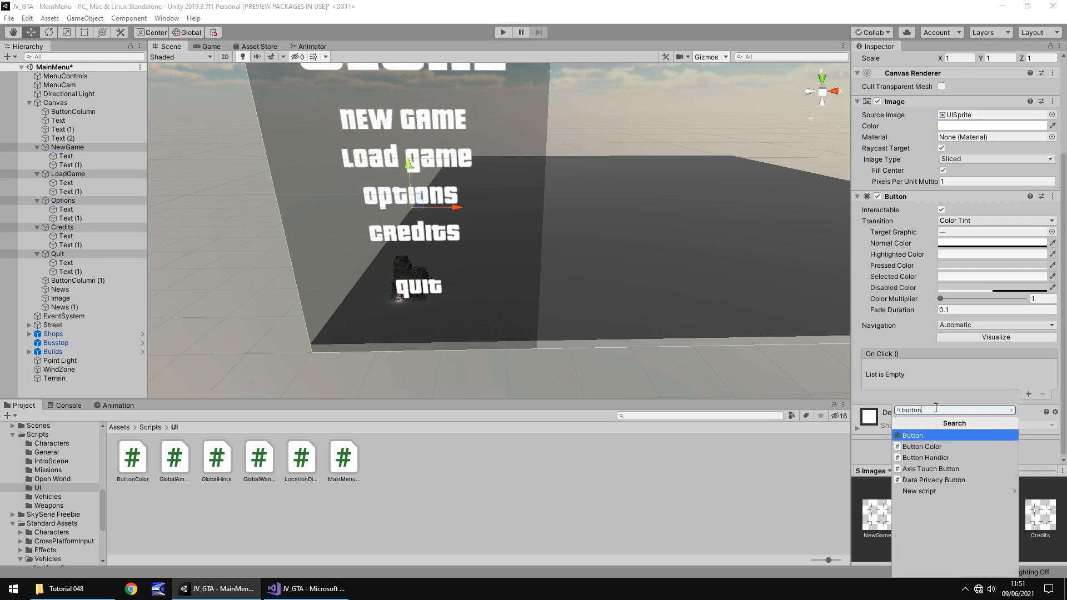
left_click(920, 447)
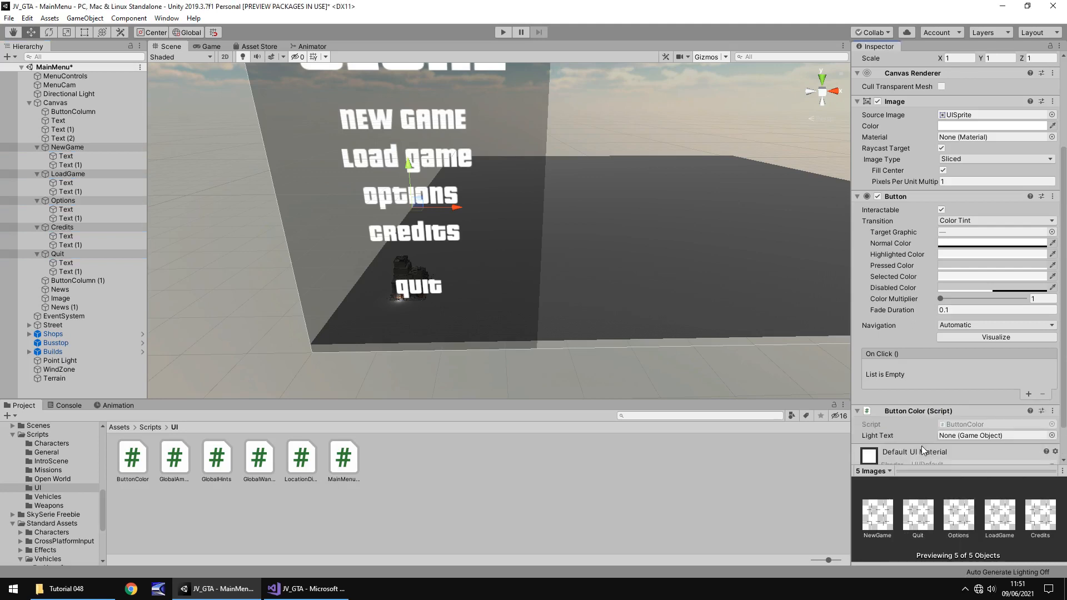
mouse_move(889, 397)
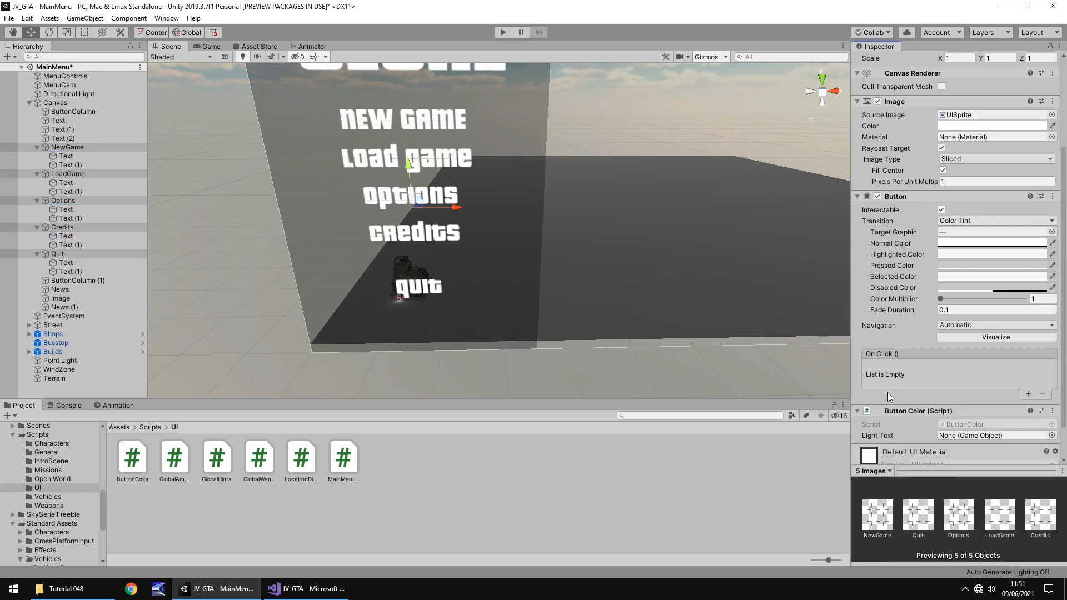
scroll("down", 3)
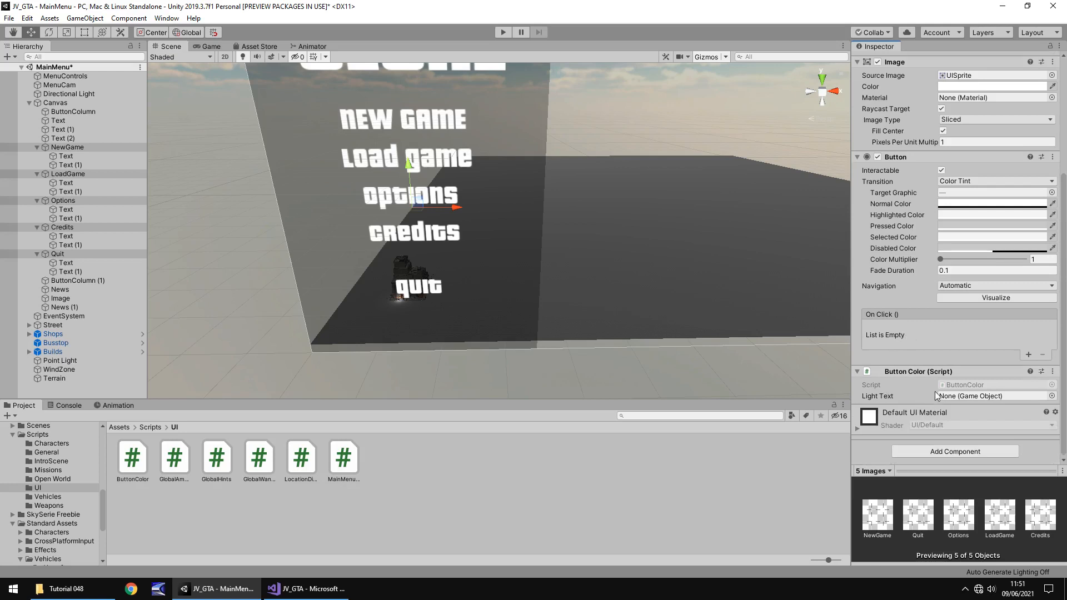
Assign each menu button's Text (1) child as its ButtonColor Light Text.
left_click(67, 147)
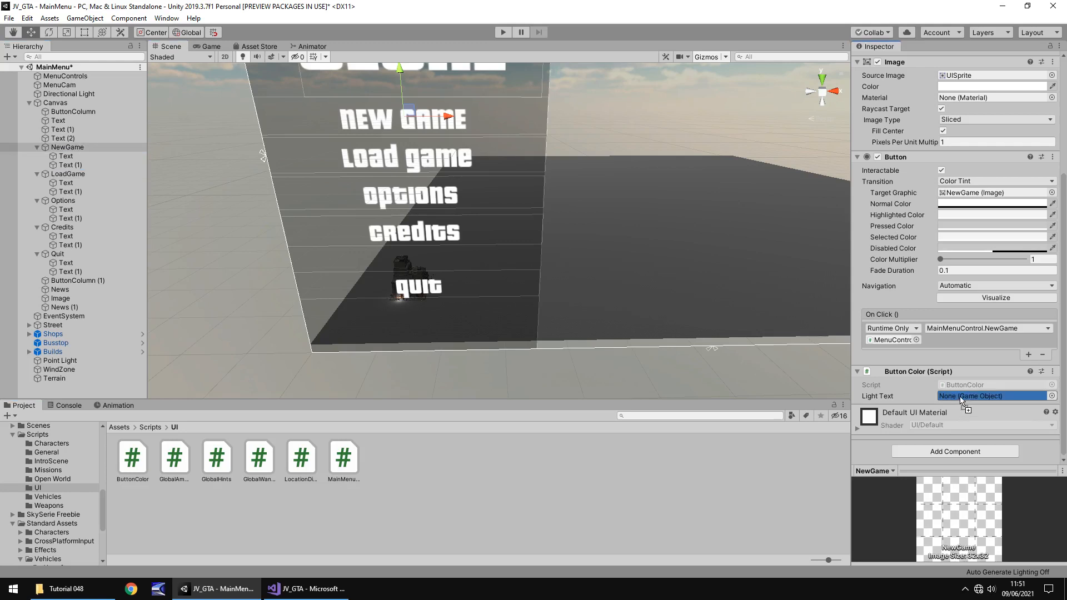
left_click(68, 173)
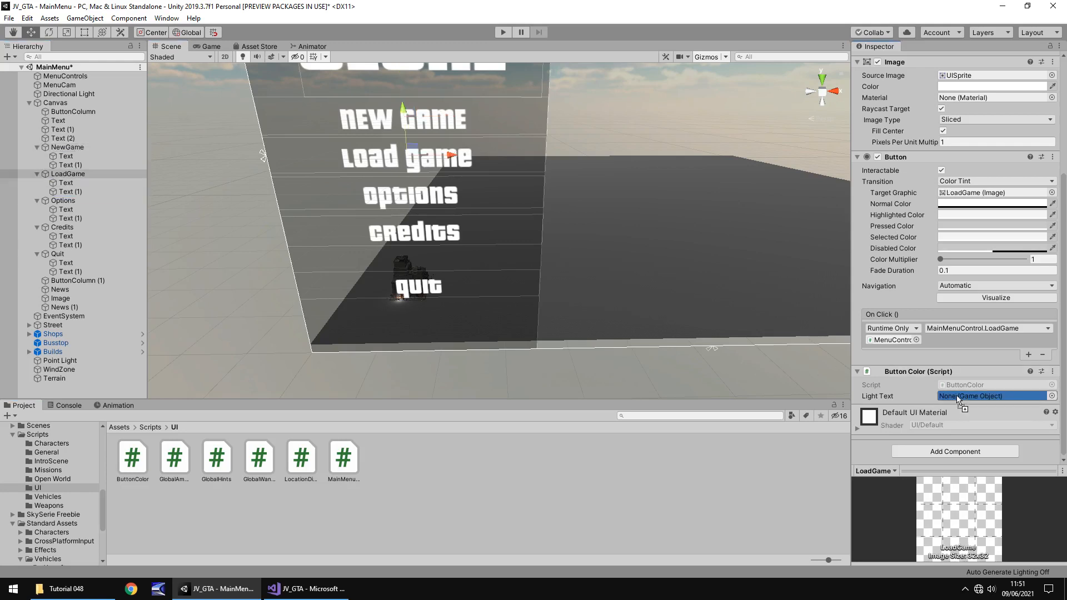
left_click(62, 200)
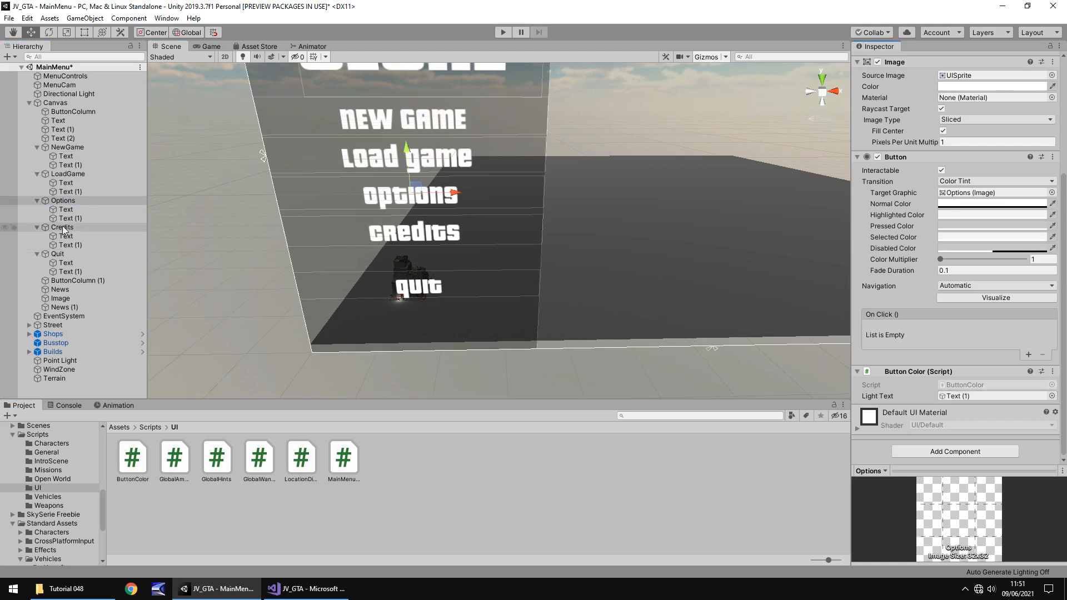
left_click(61, 226)
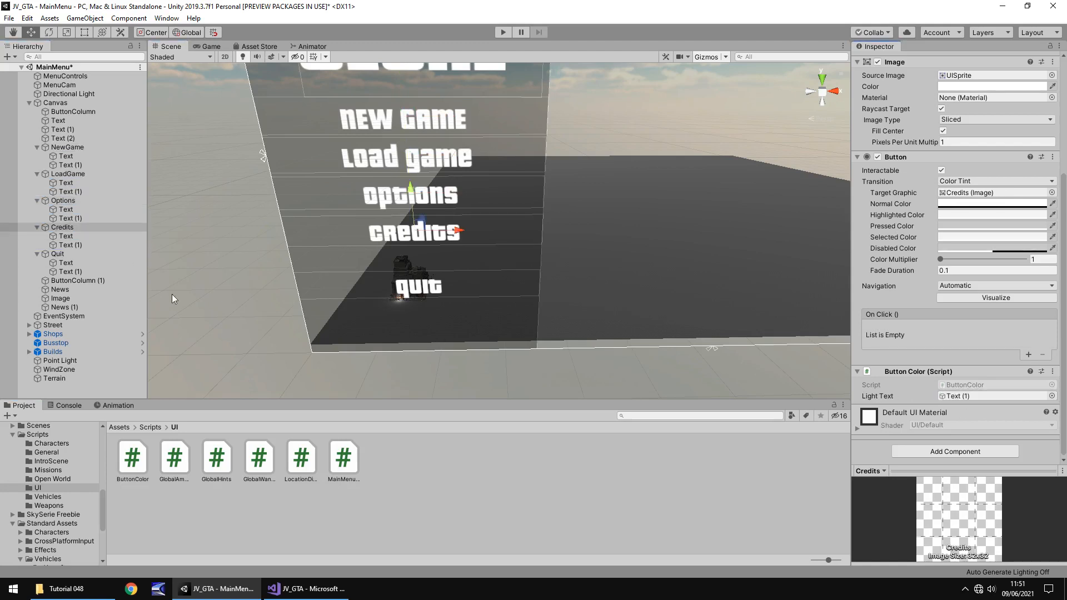
left_click(50, 253)
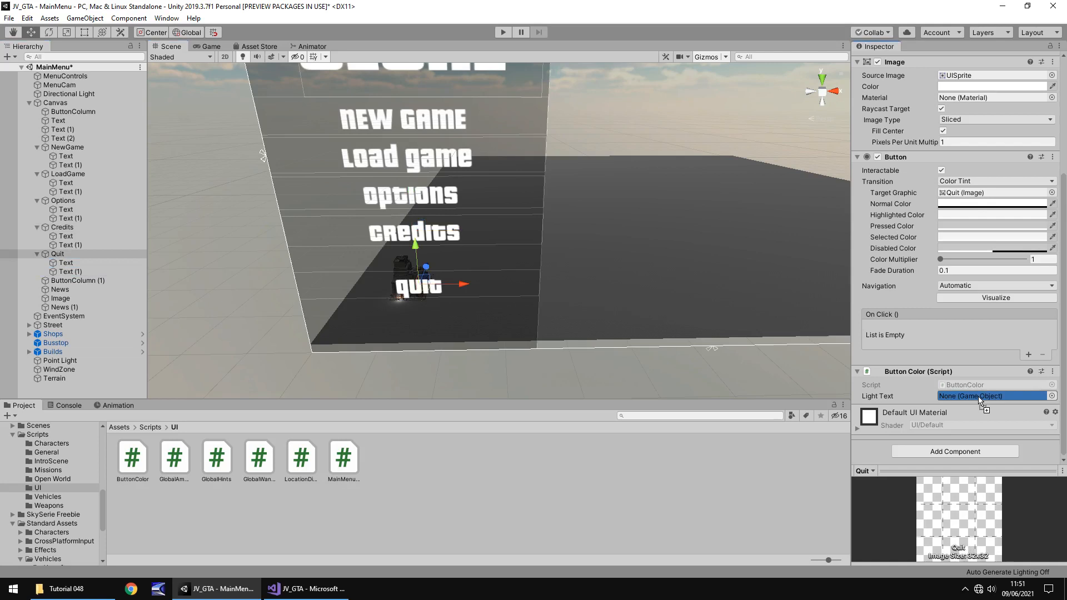
left_click(66, 147)
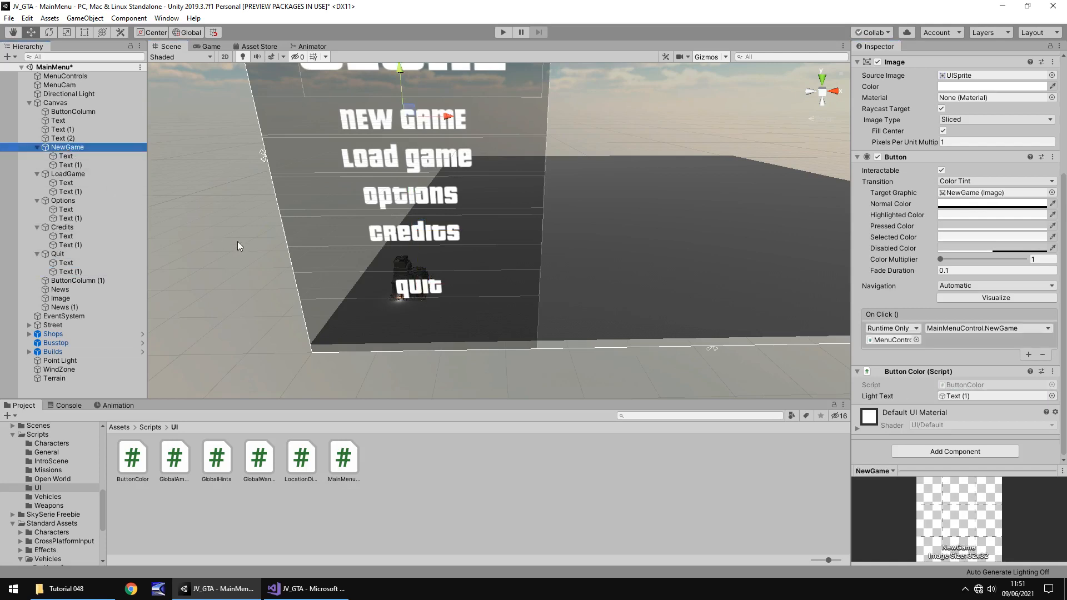
mouse_move(277, 257)
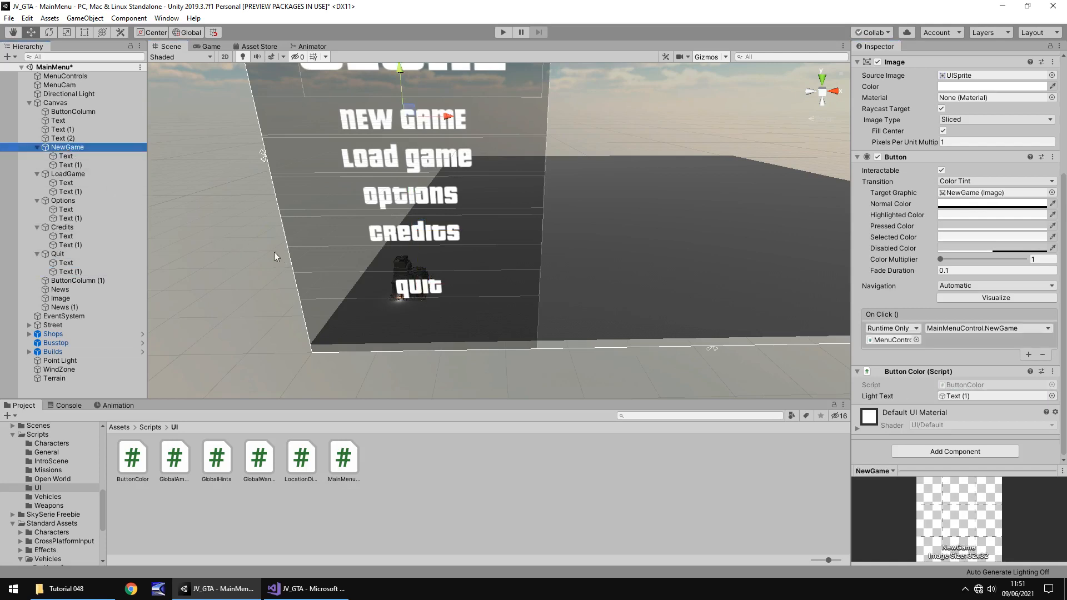
mouse_move(748, 202)
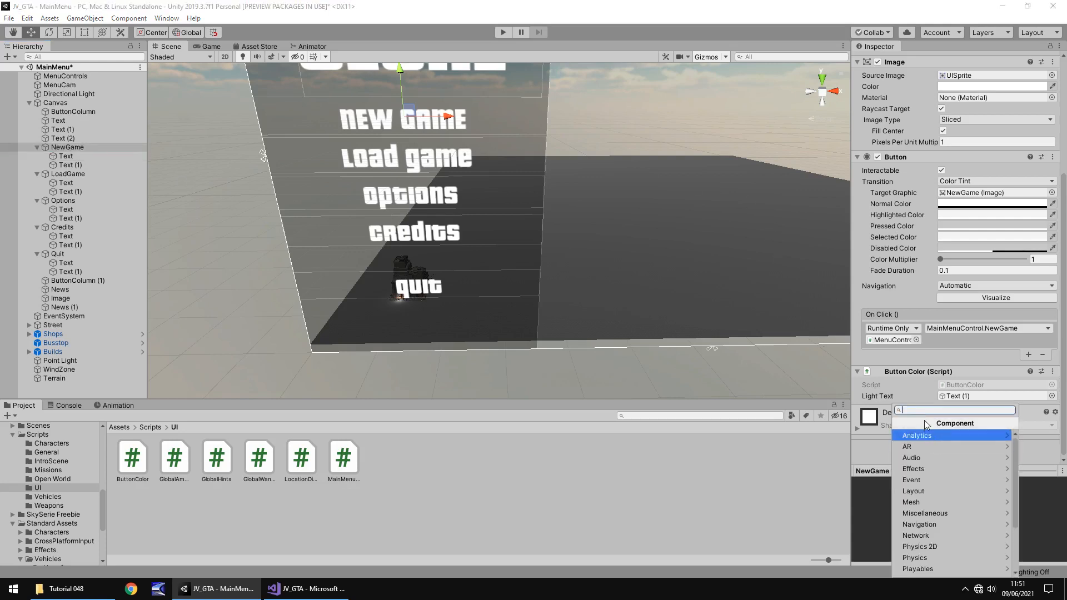
Add an Event Trigger to NewGame with a Pointer Enter event targeting NewGame's ButtonColor.TurnOff.
type("event")
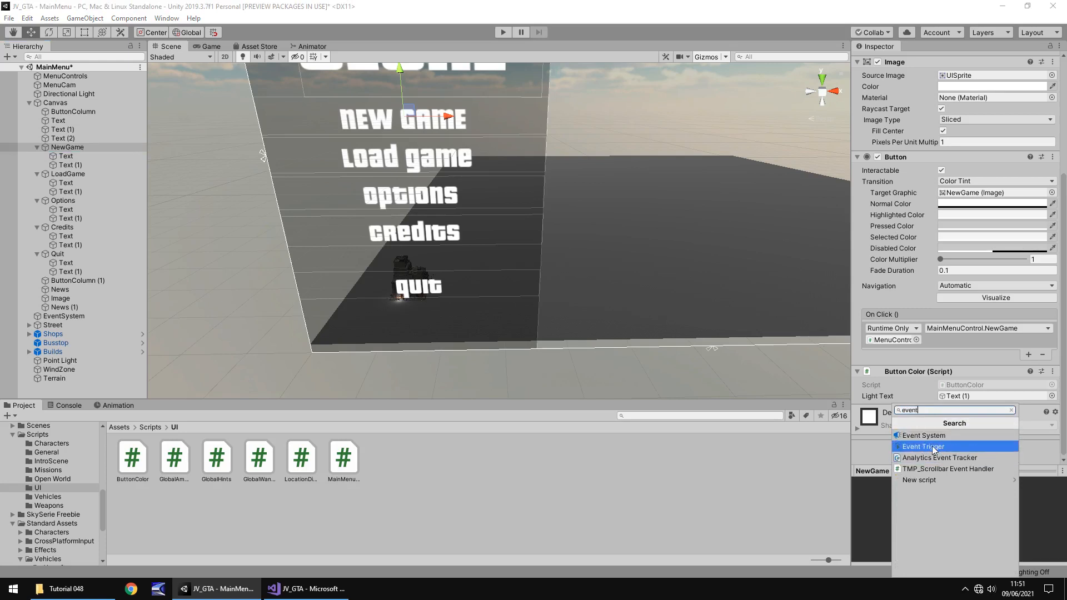
left_click(924, 446)
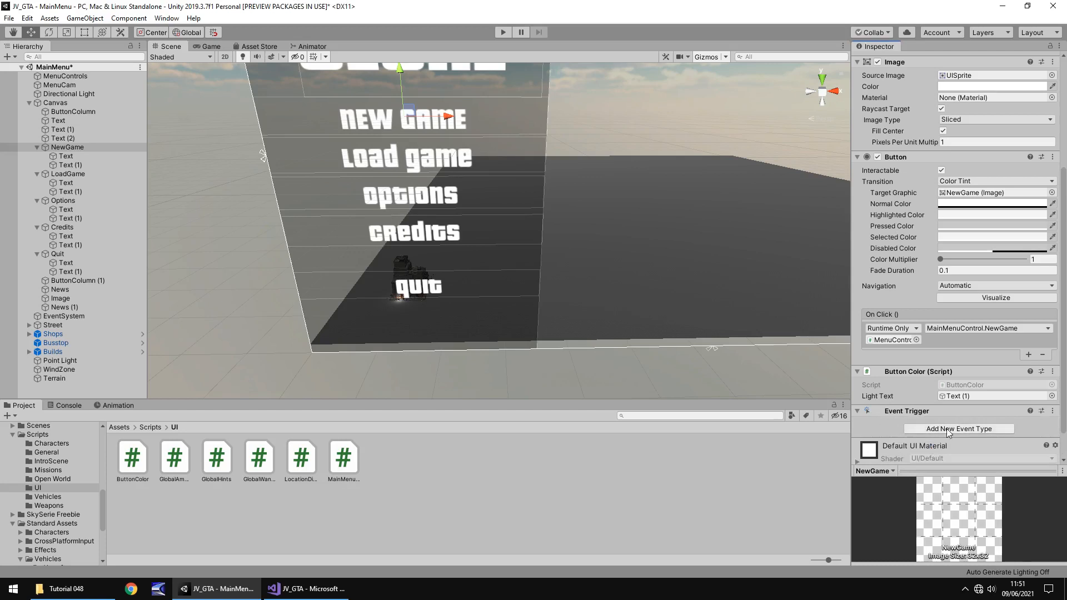
left_click(957, 429)
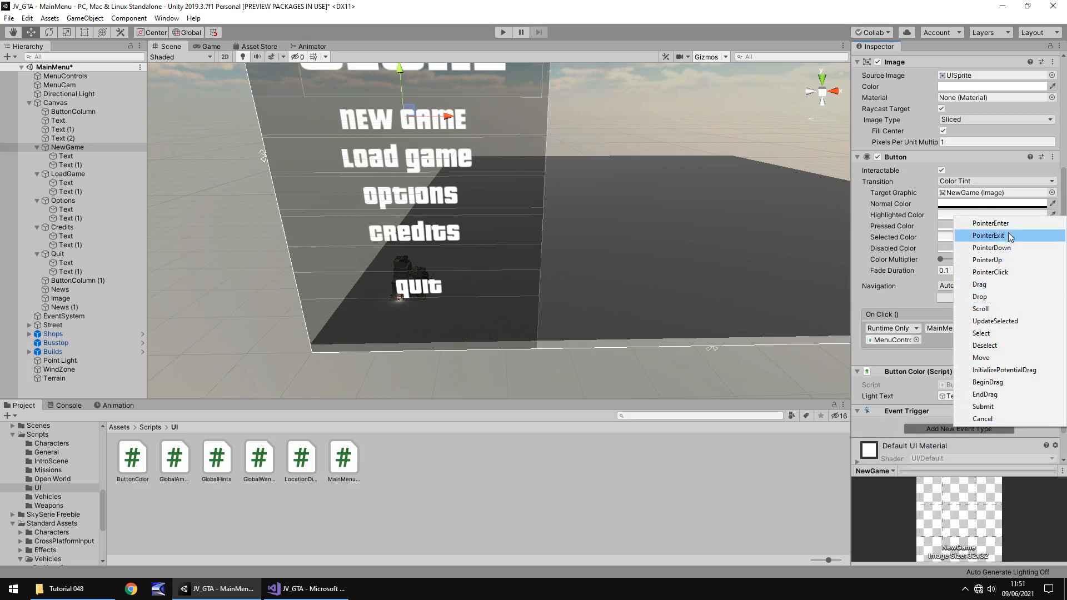
left_click(990, 223)
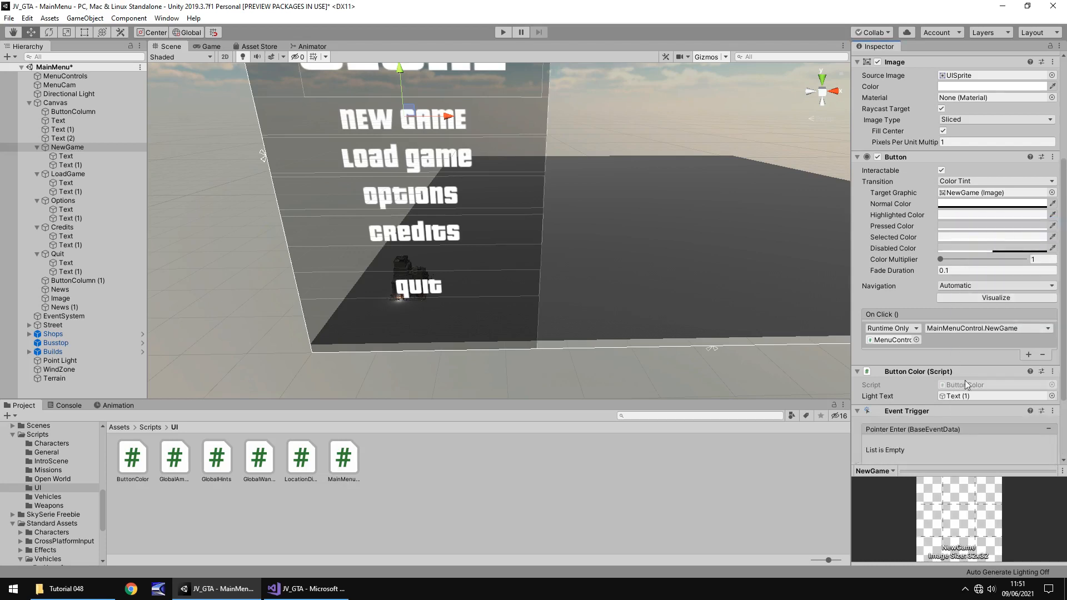
scroll("down", 3)
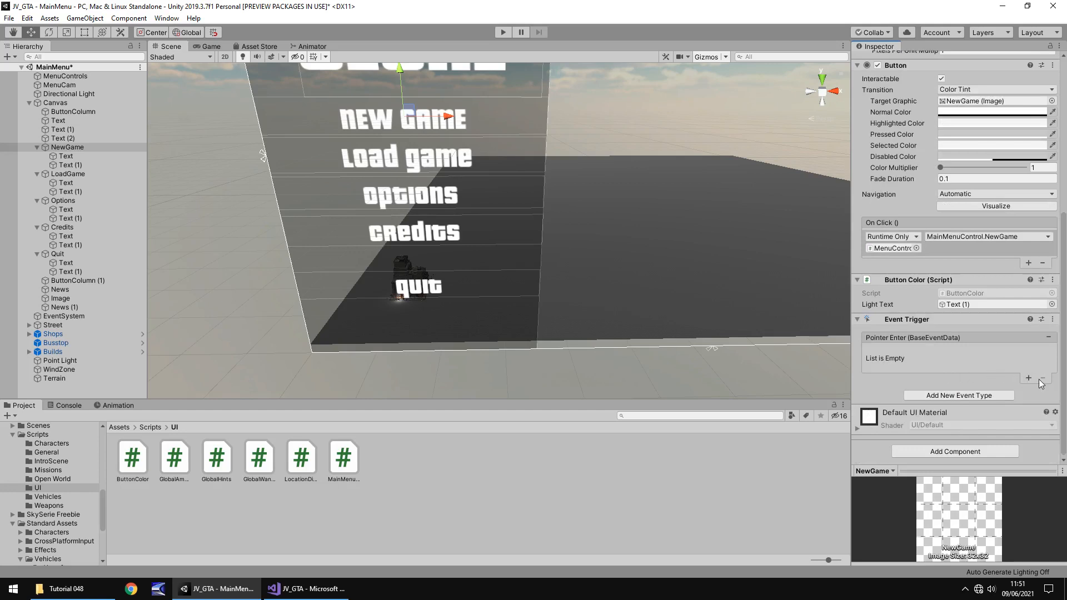
left_click(1028, 378)
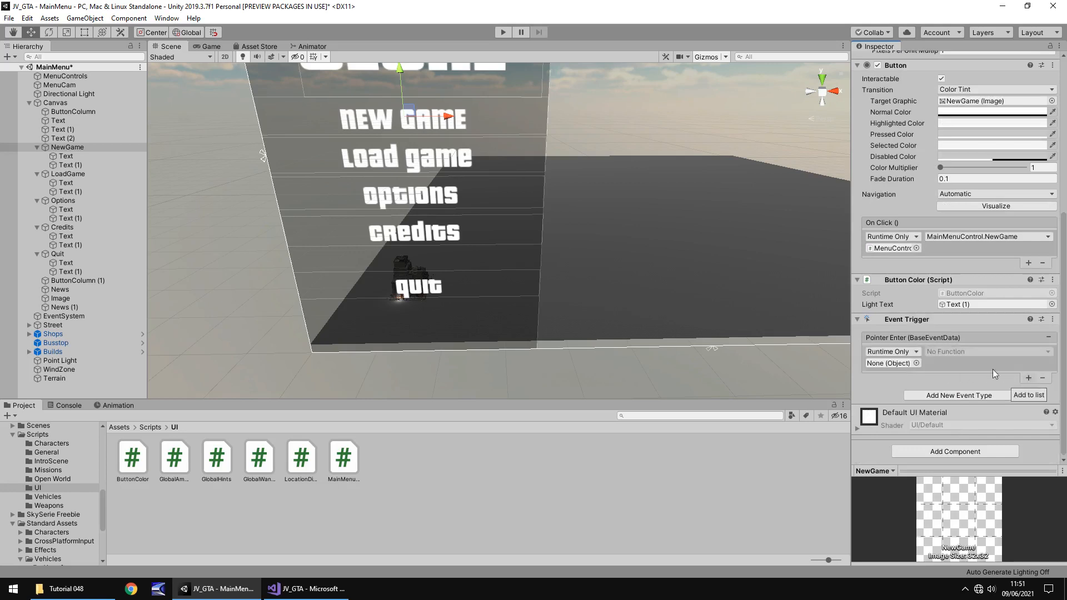
left_click(888, 363)
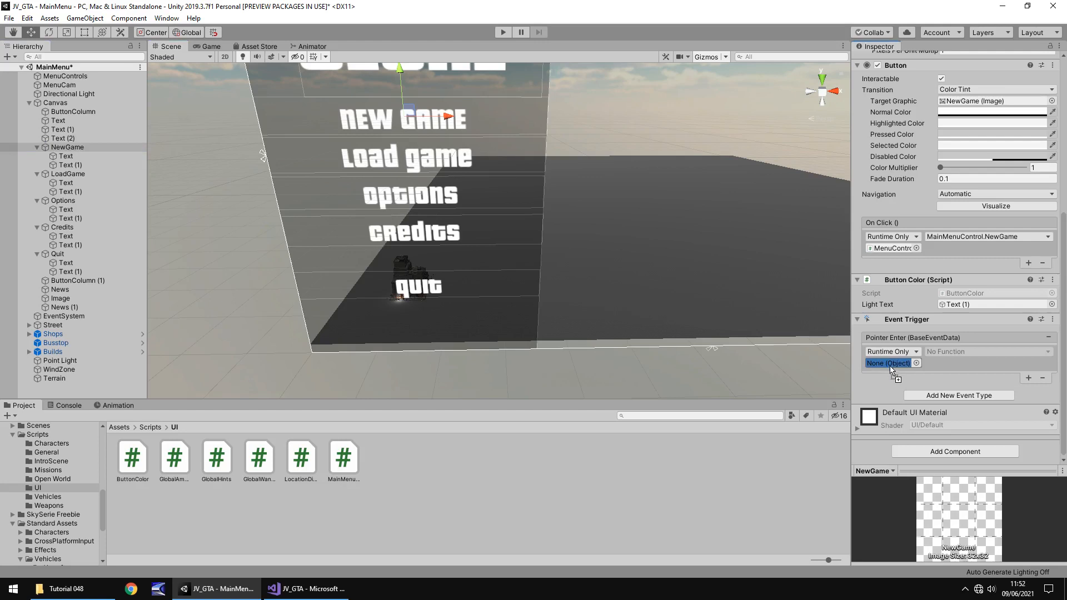
left_click(888, 362)
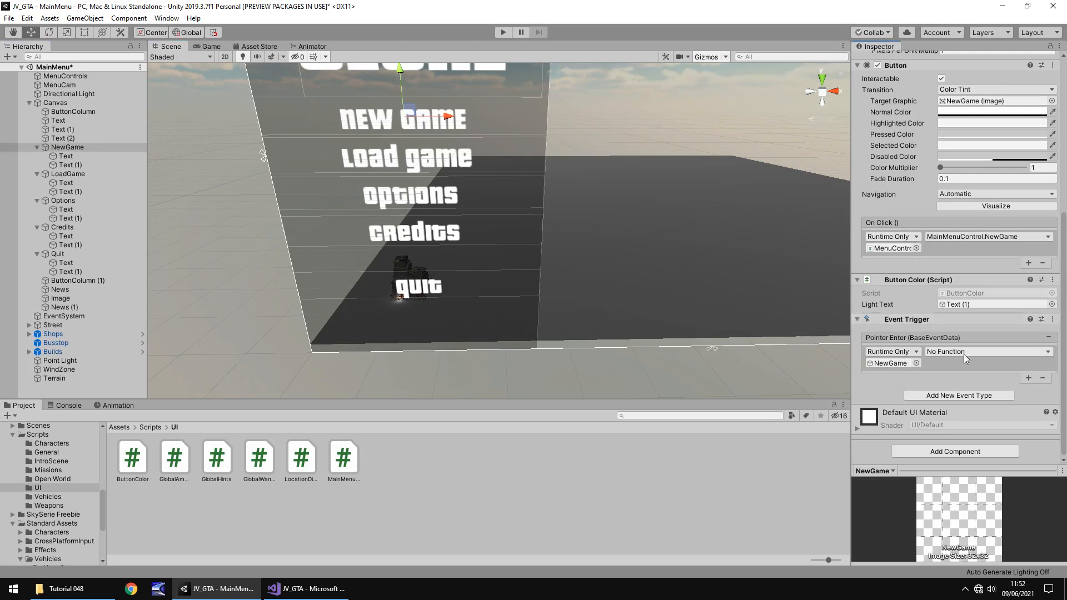
left_click(987, 351)
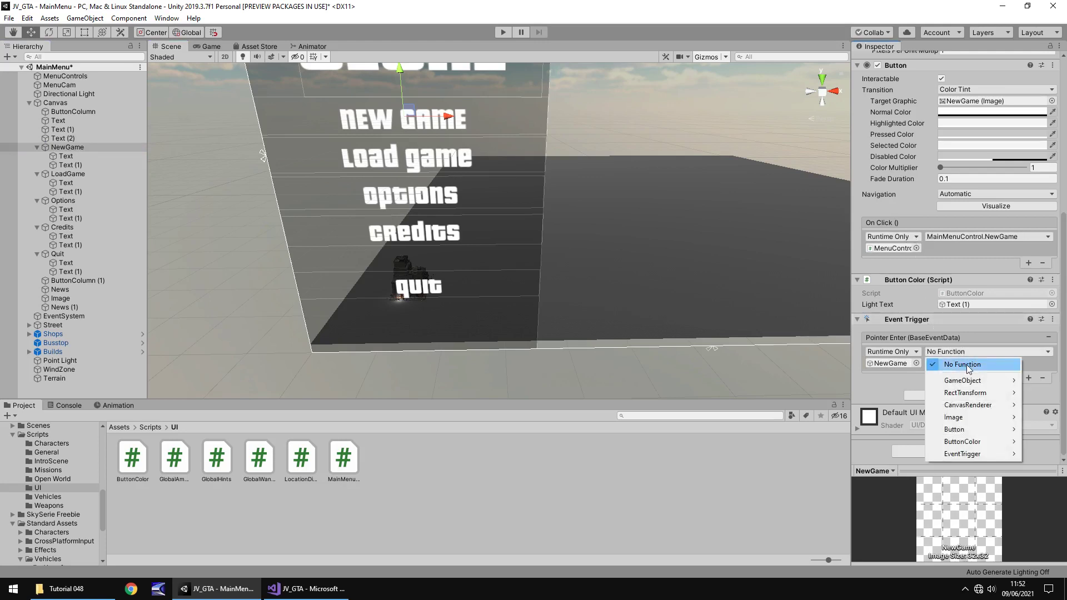
mouse_move(963, 441)
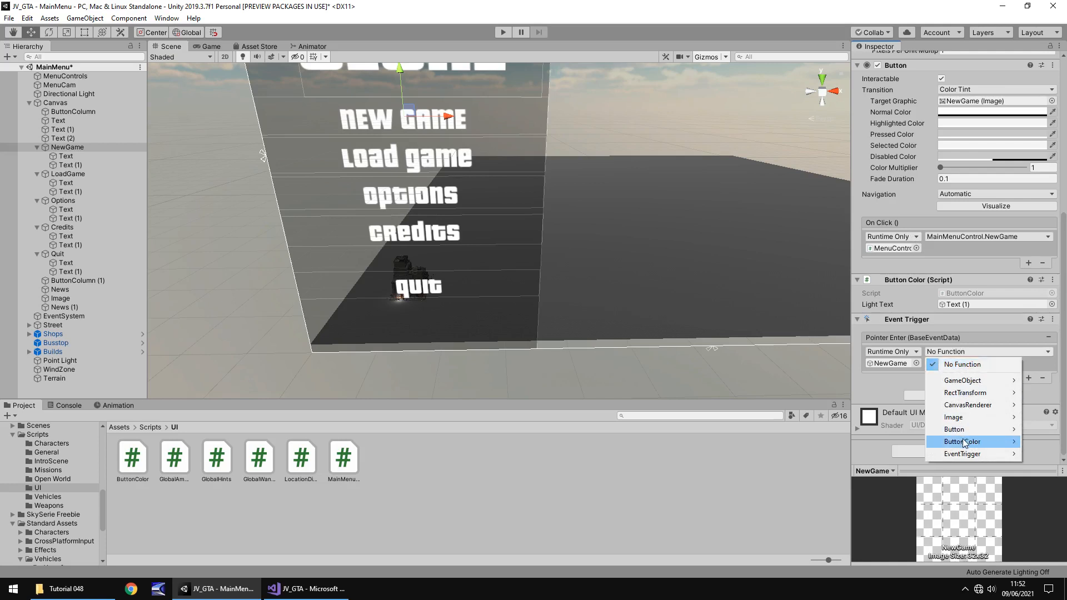
mouse_move(963, 441)
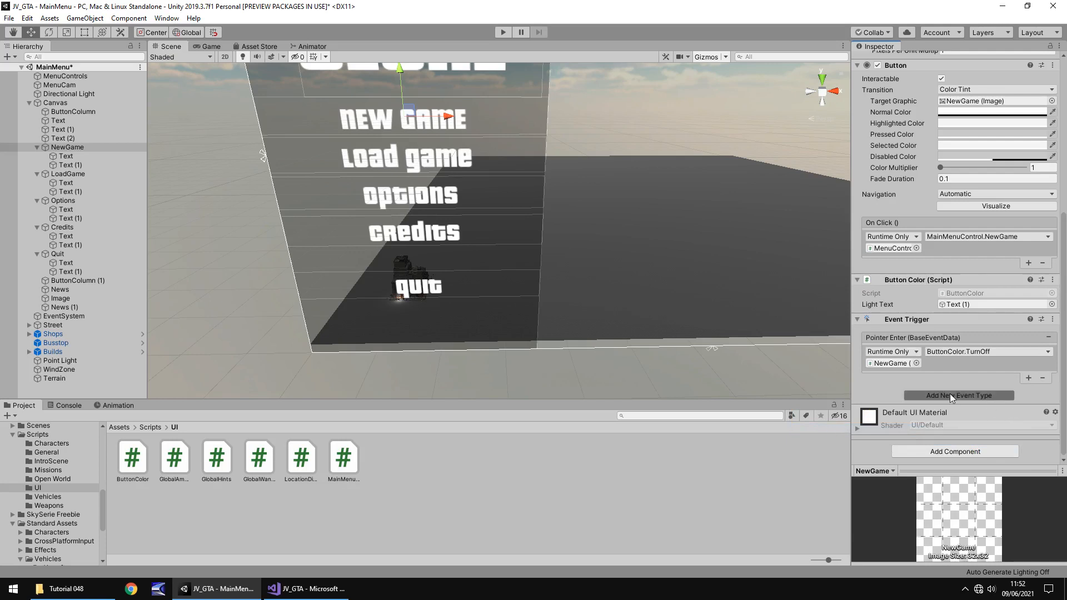
Add a Pointer Exit event calling ButtonColor.TurnOn, then run the game.
left_click(956, 395)
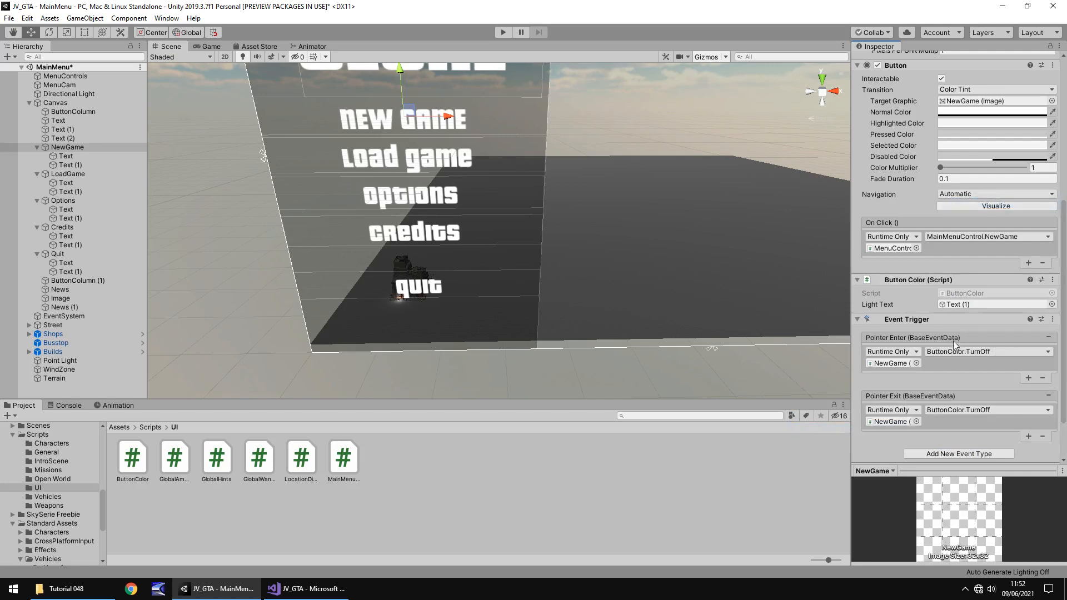
left_click(986, 410)
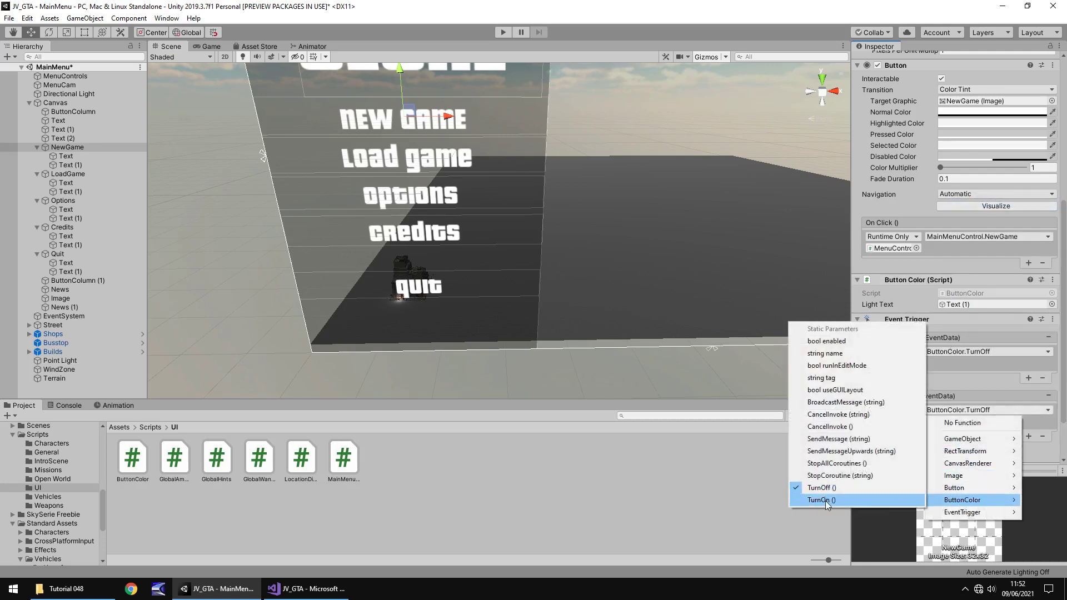
left_click(822, 500)
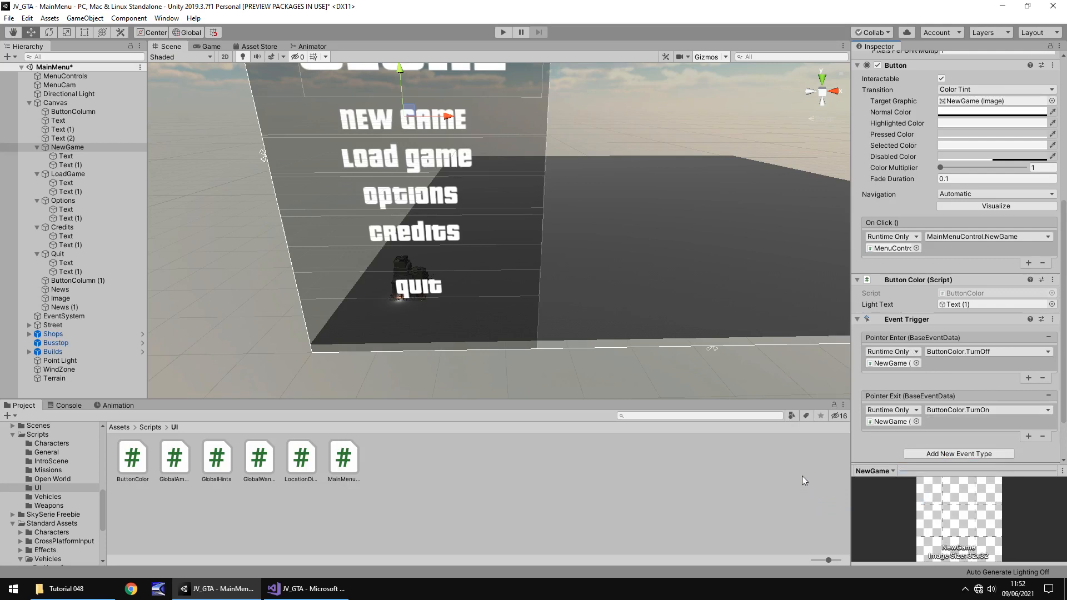
left_click(502, 32)
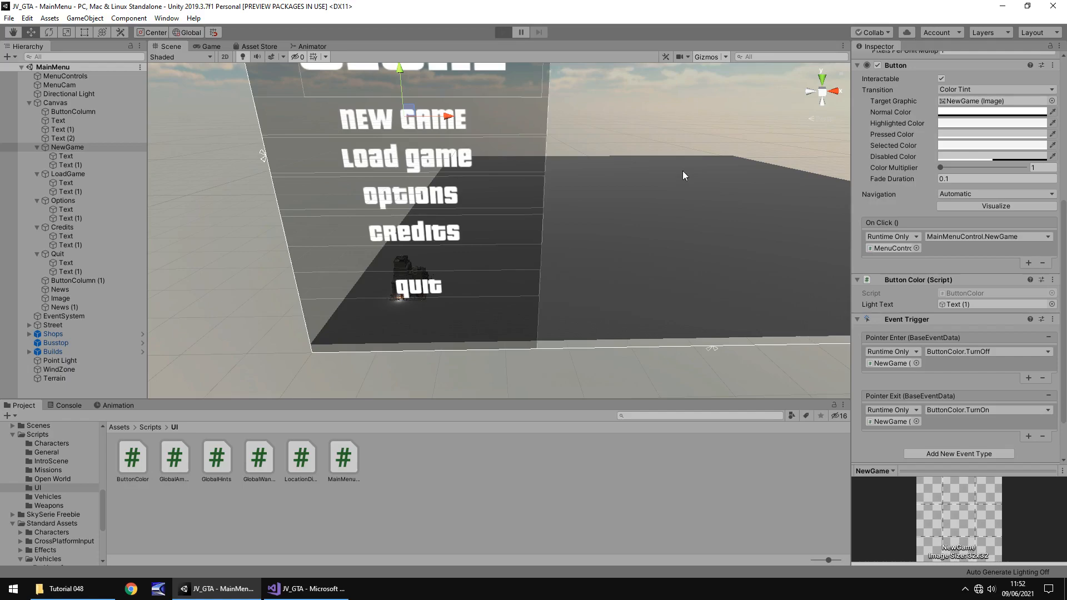
Test the New Game hover effect in play mode, stop, and select the LoadGame button.
left_click(502, 32)
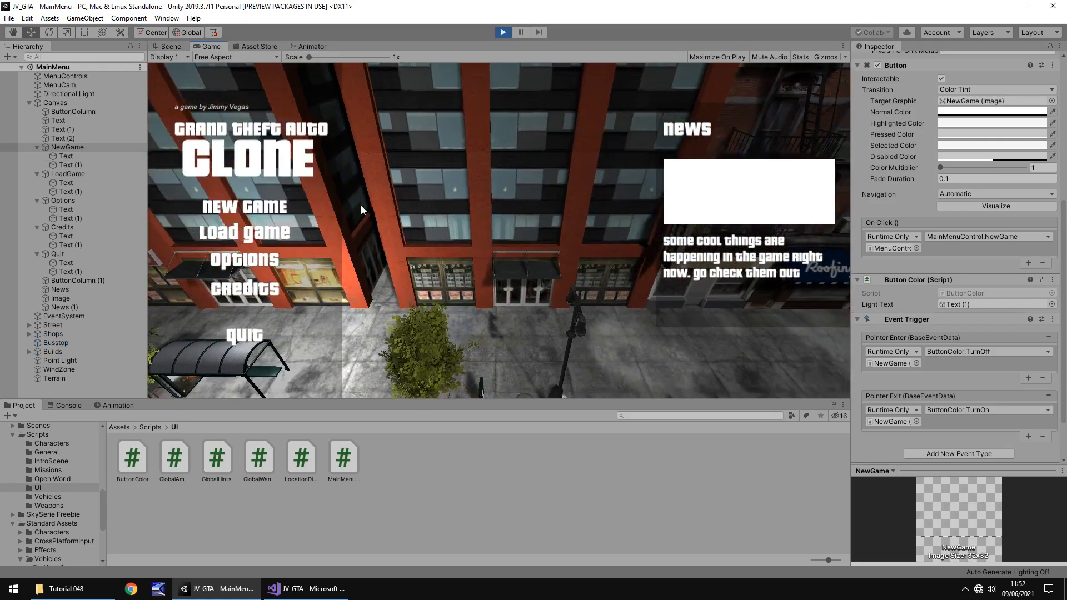
left_click(170, 47)
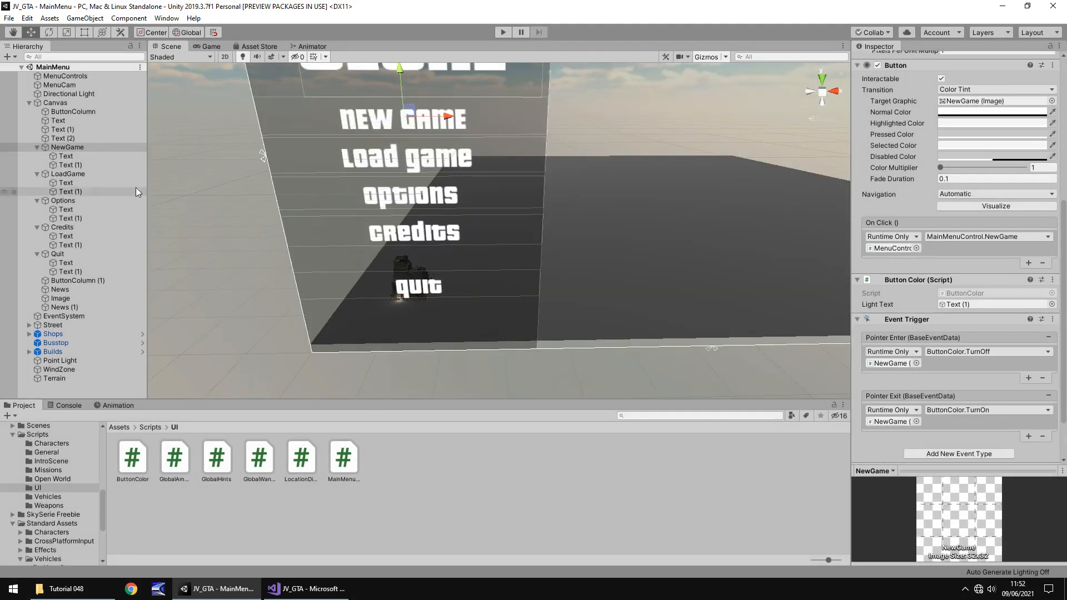
left_click(67, 173)
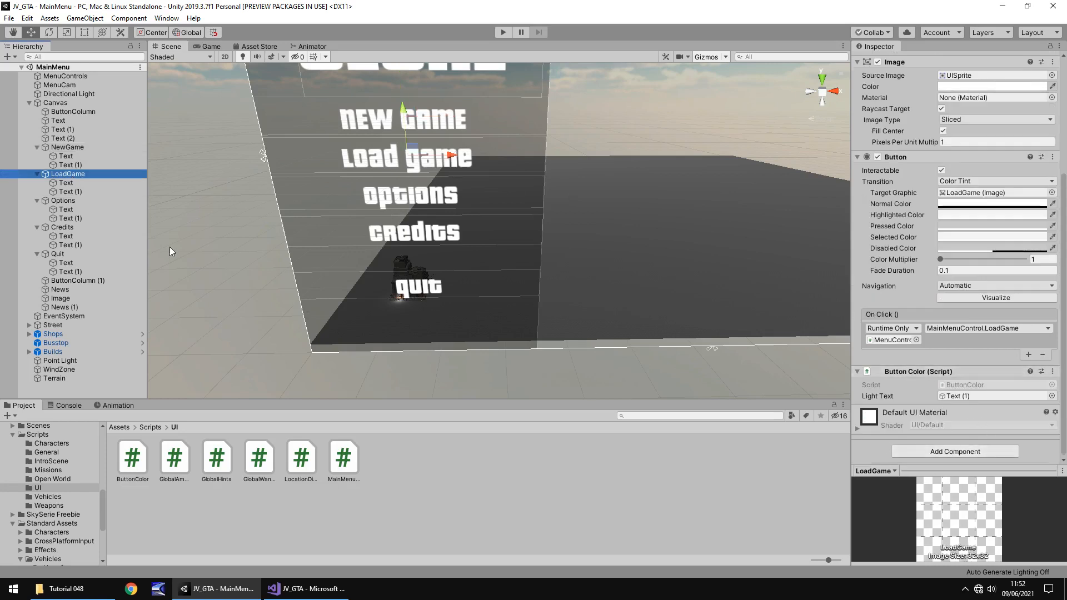
Select LoadGame with Options, Credits and Quit and add an Event Trigger component to all four.
left_click(63, 200)
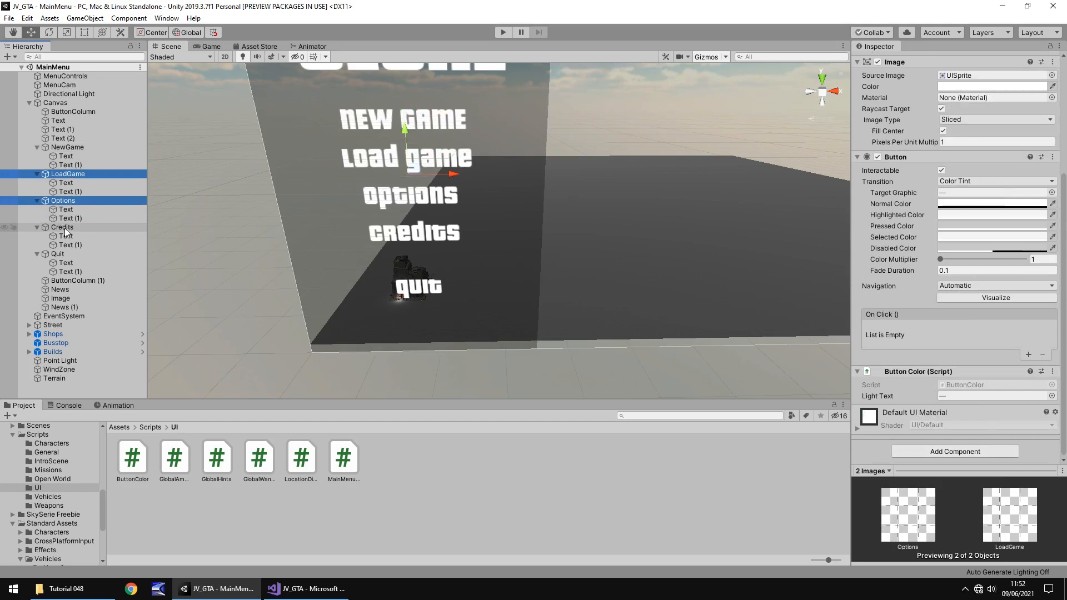
left_click(56, 254)
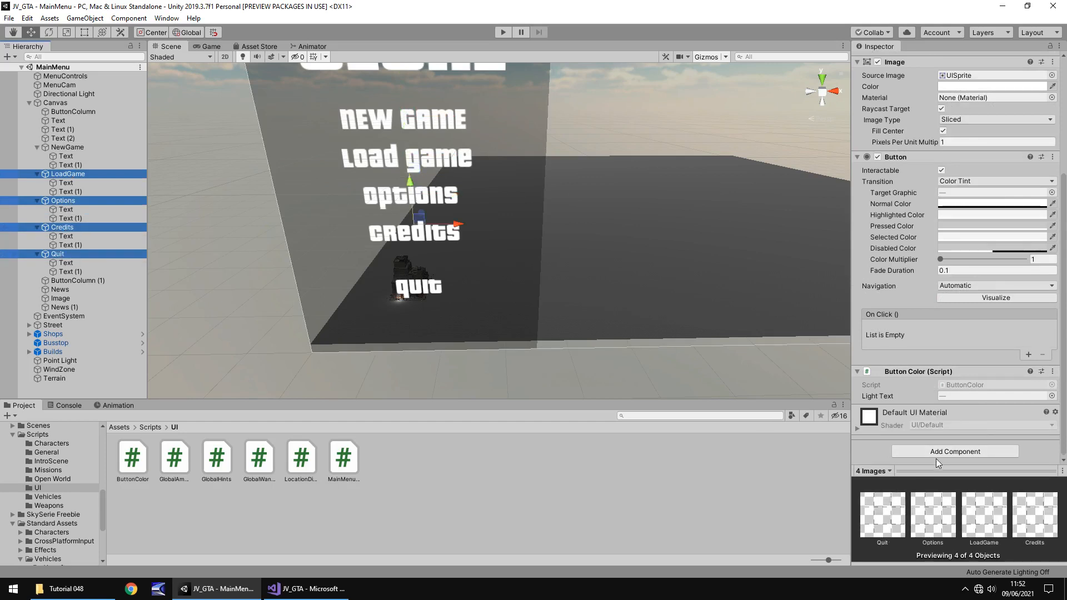
left_click(954, 451)
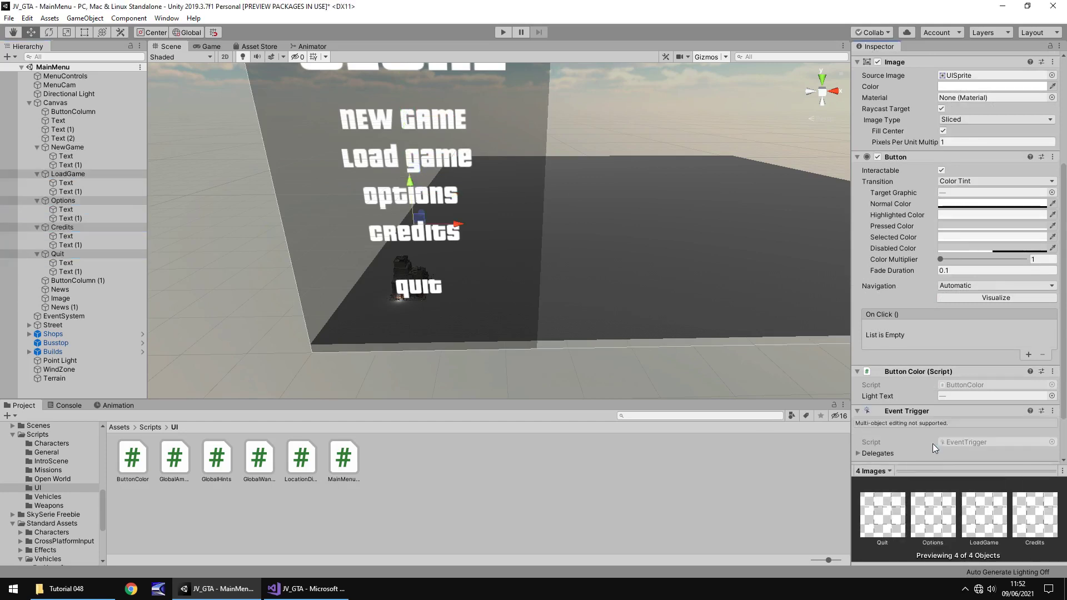
scroll("down", 3)
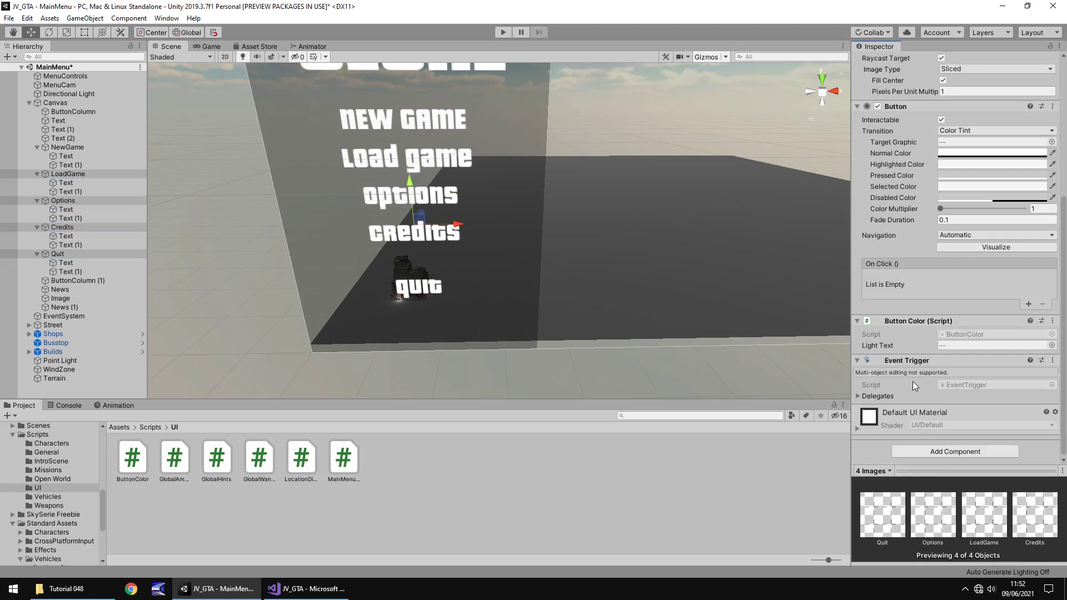
mouse_move(923, 387)
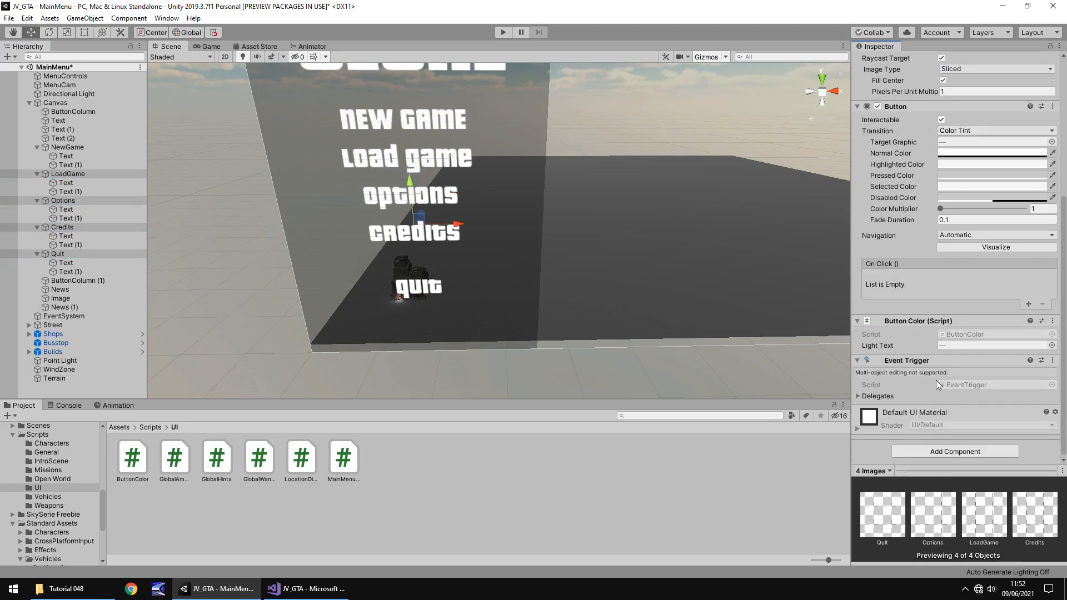
mouse_move(959, 388)
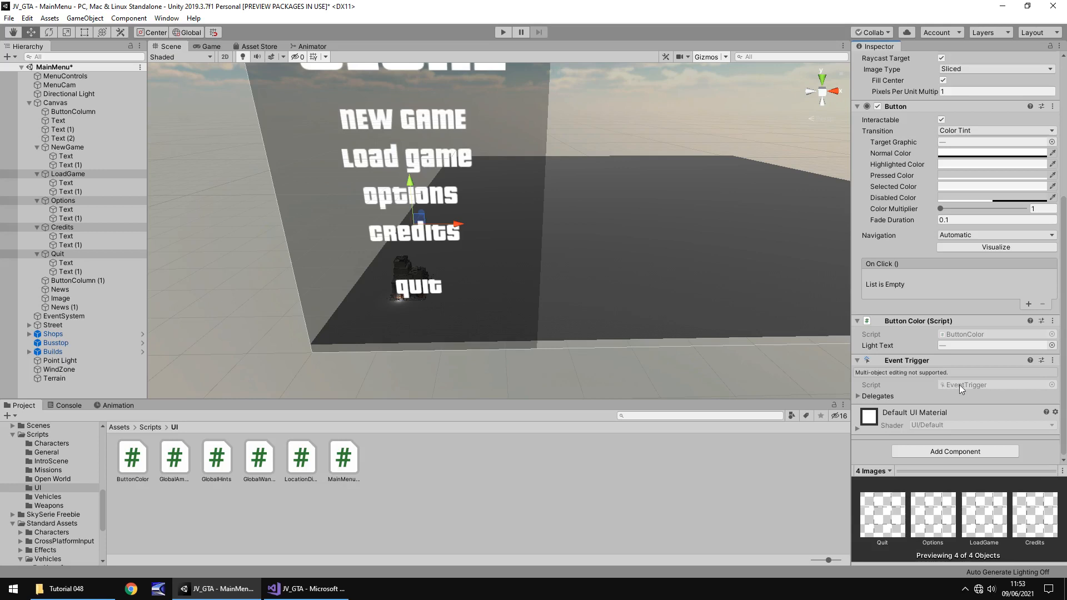
left_click(67, 174)
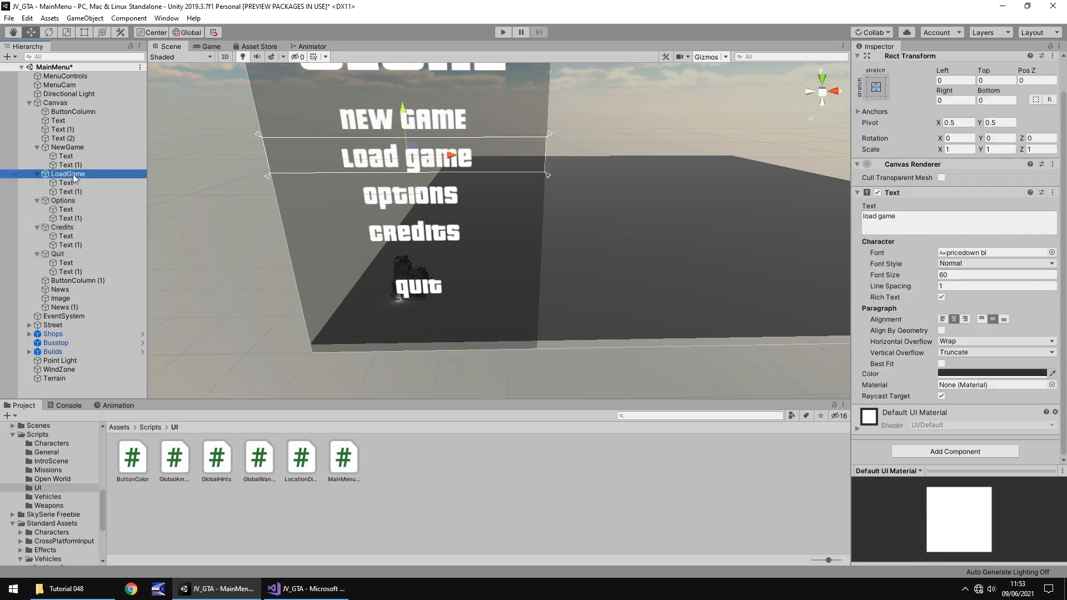
Wire LoadGame's Event Trigger: PointerEnter calls ButtonColor.TurnOff, PointerExit calls ButtonColor.TurnOn.
left_click(953, 395)
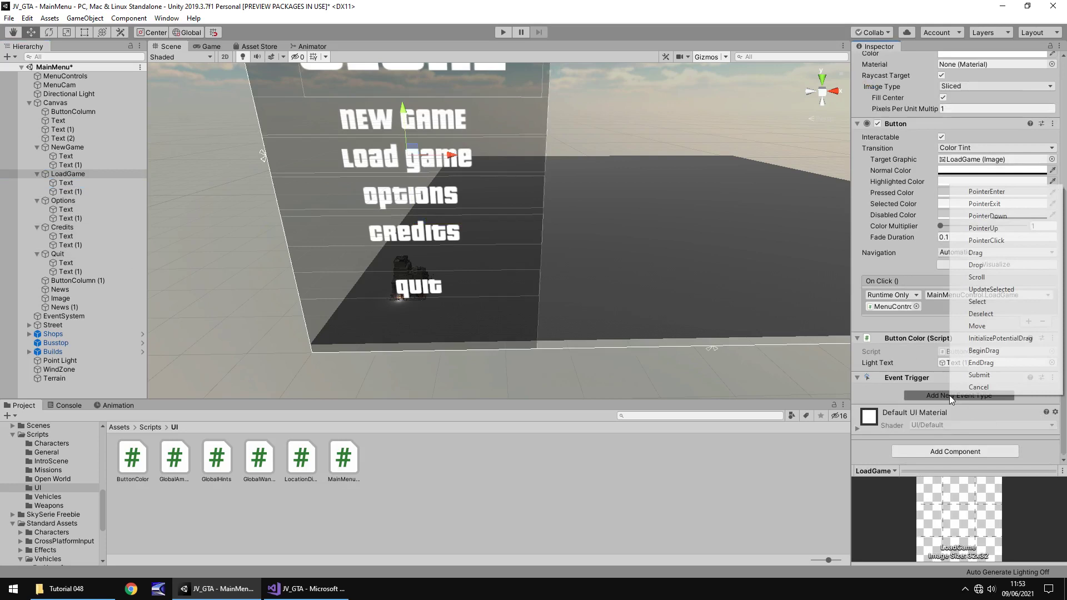
left_click(987, 191)
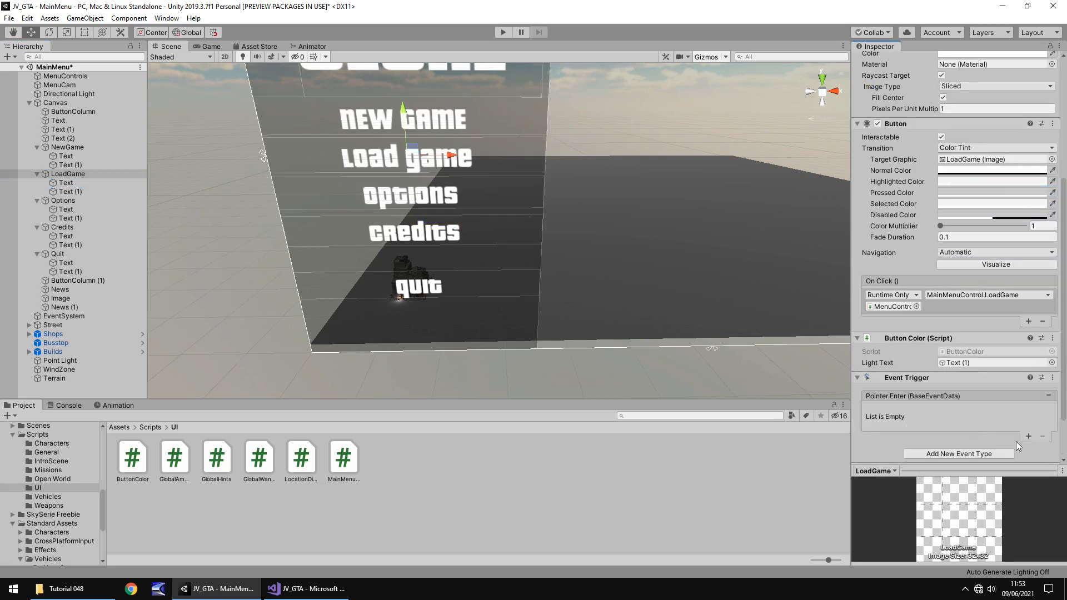
left_click(1028, 436)
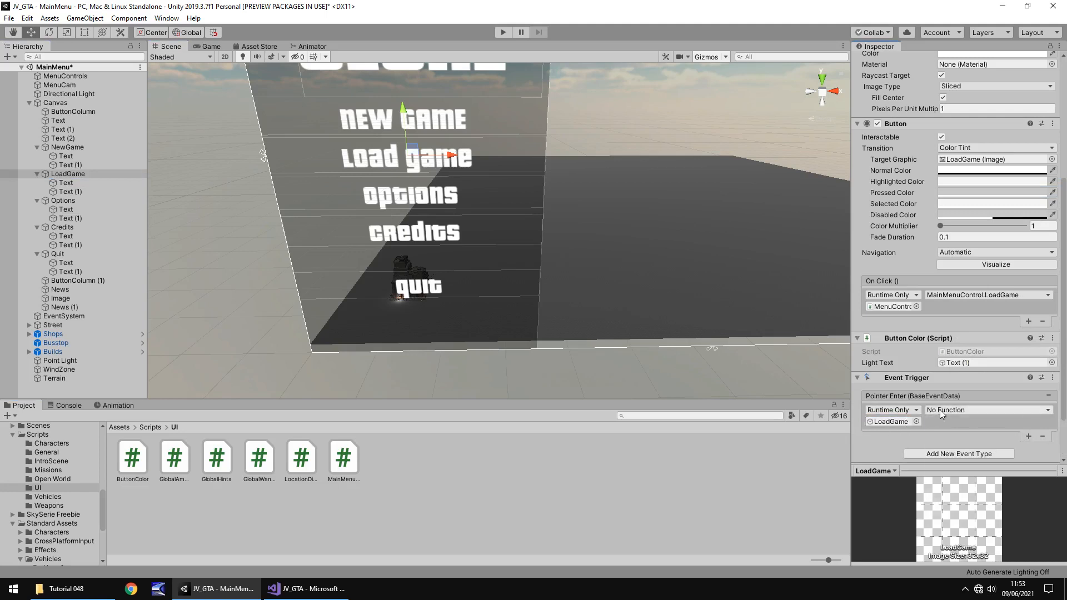
left_click(987, 409)
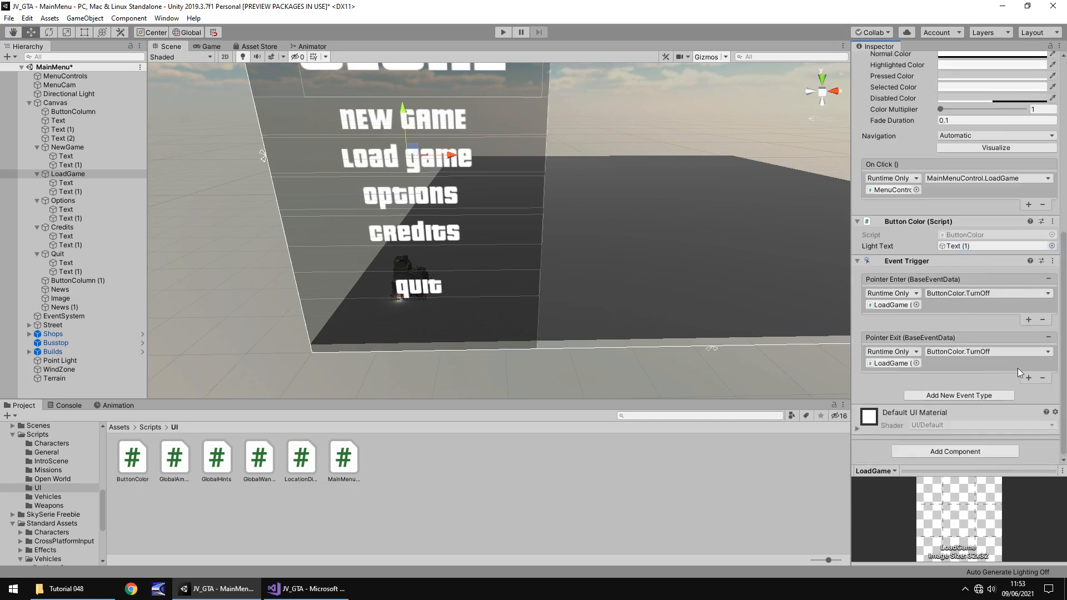
left_click(986, 351)
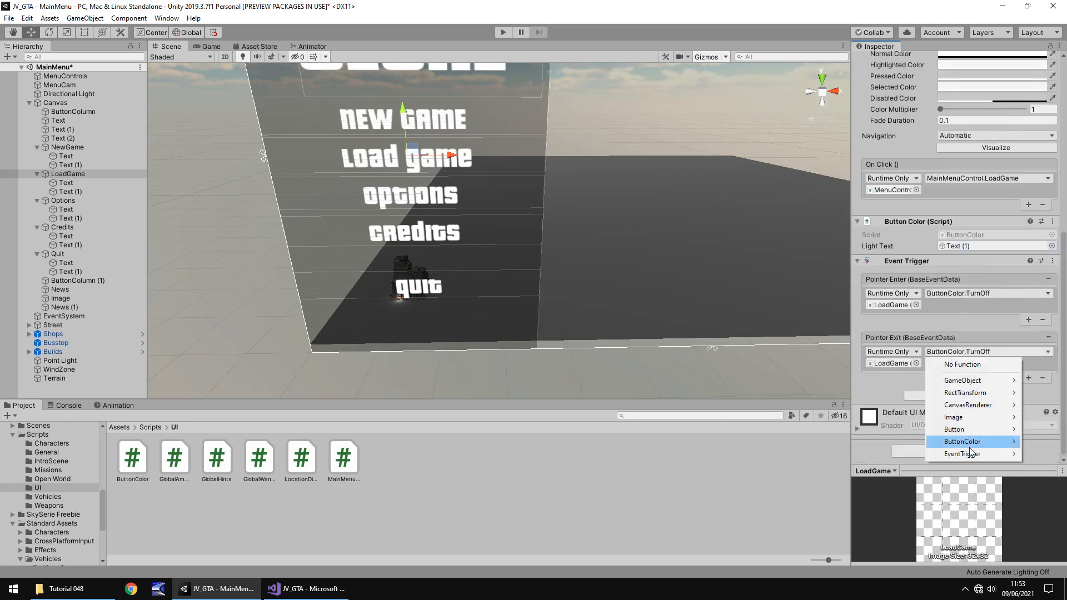
left_click(961, 441)
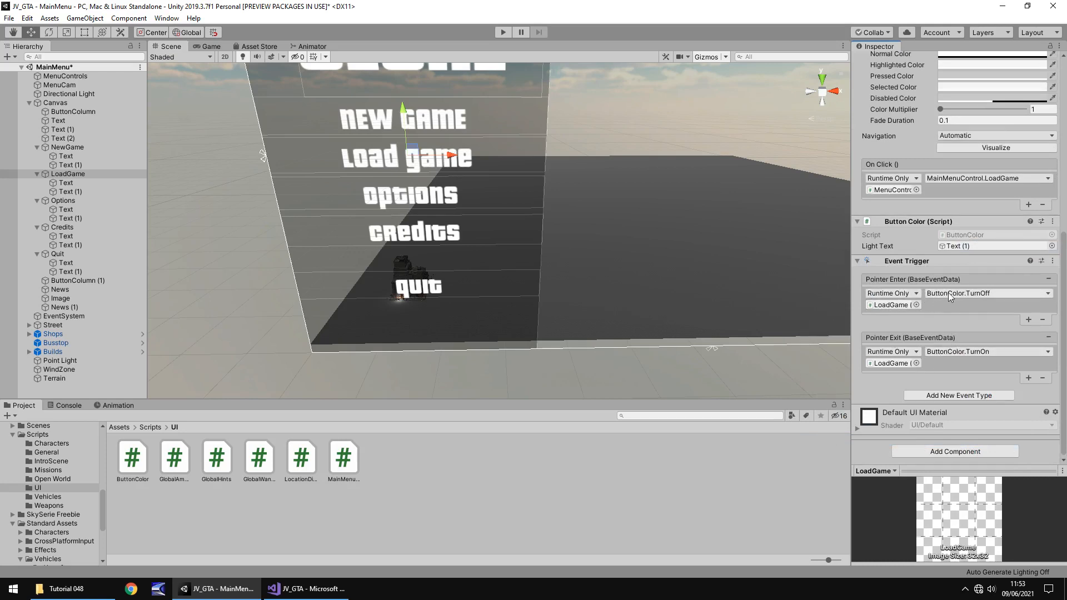
left_click(62, 200)
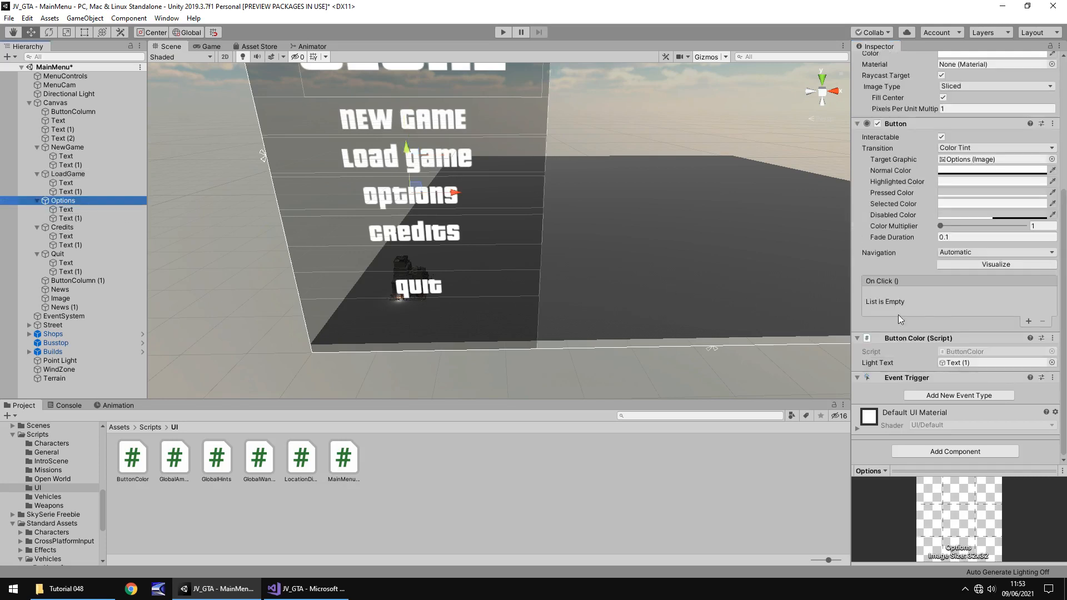
Wire Options' Event Trigger: PointerEnter calls ButtonColor.TurnOff, PointerExit calls ButtonColor.TurnOn, then start a Play test.
left_click(959, 396)
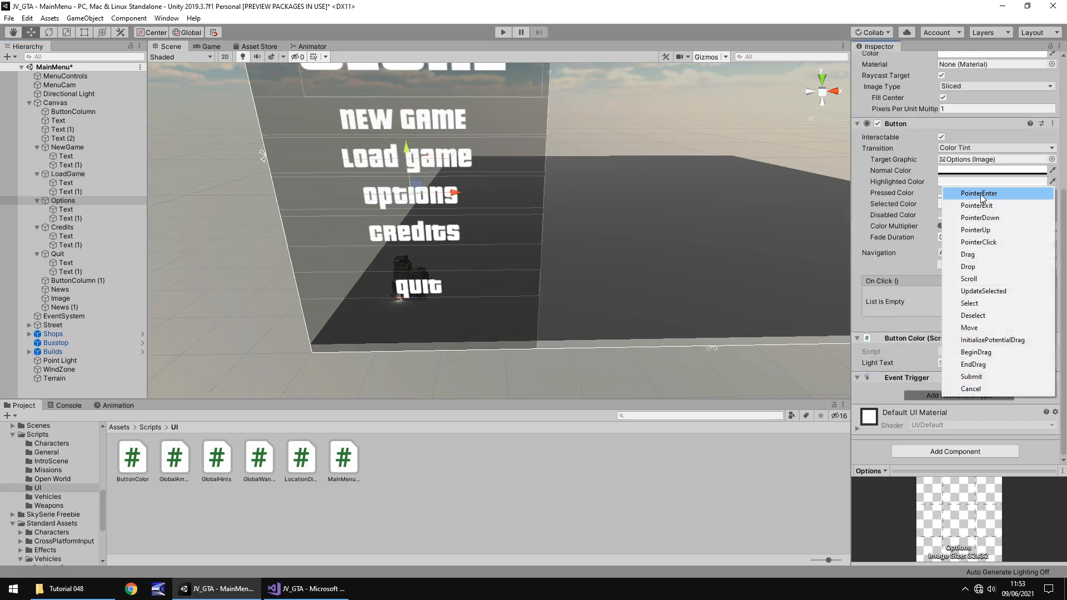
left_click(978, 194)
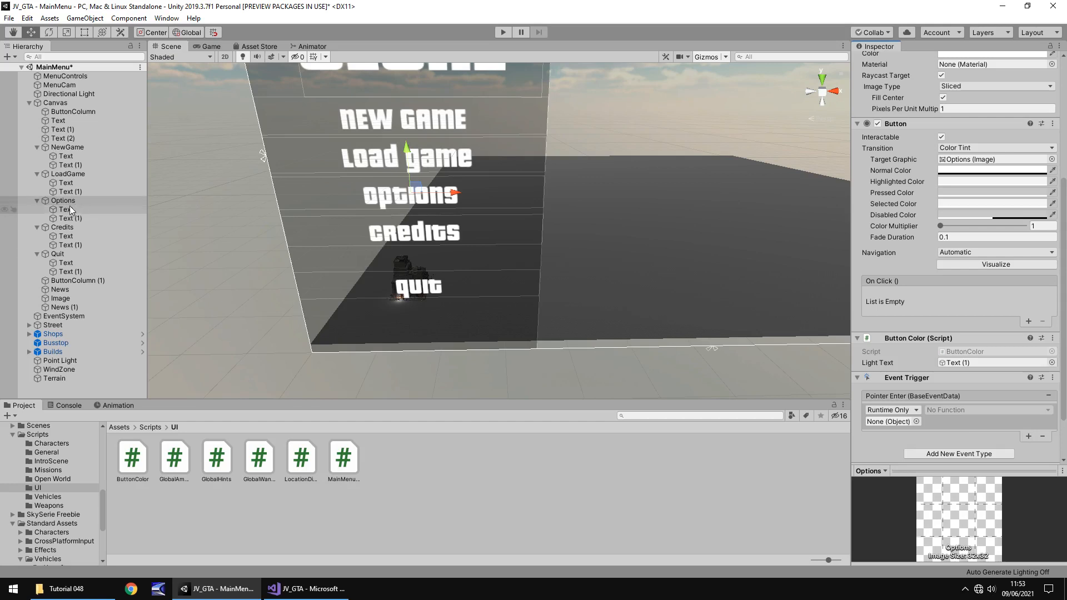
left_click(986, 410)
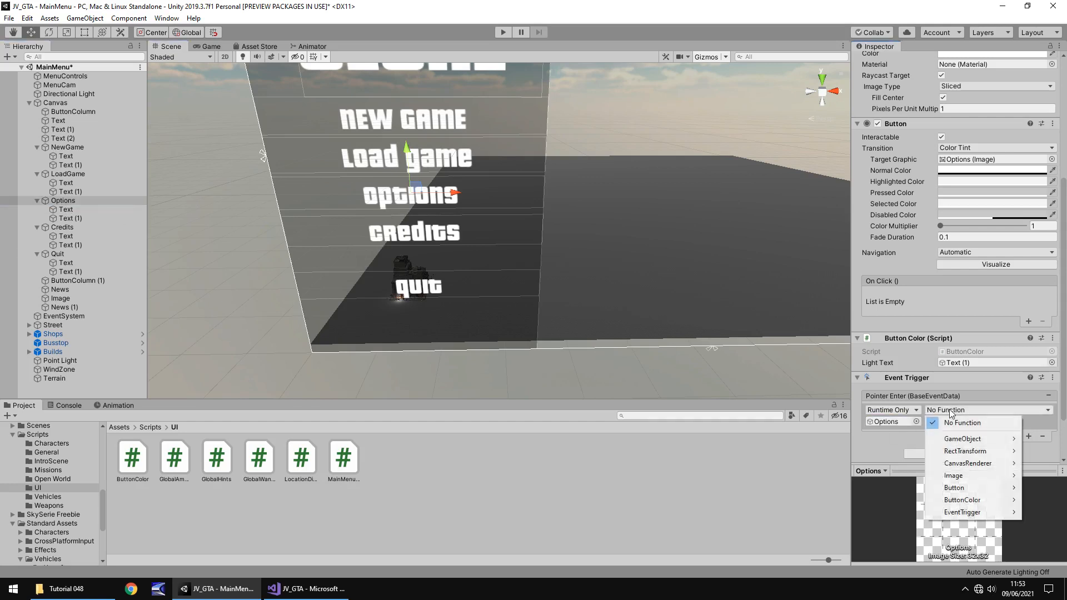
left_click(961, 498)
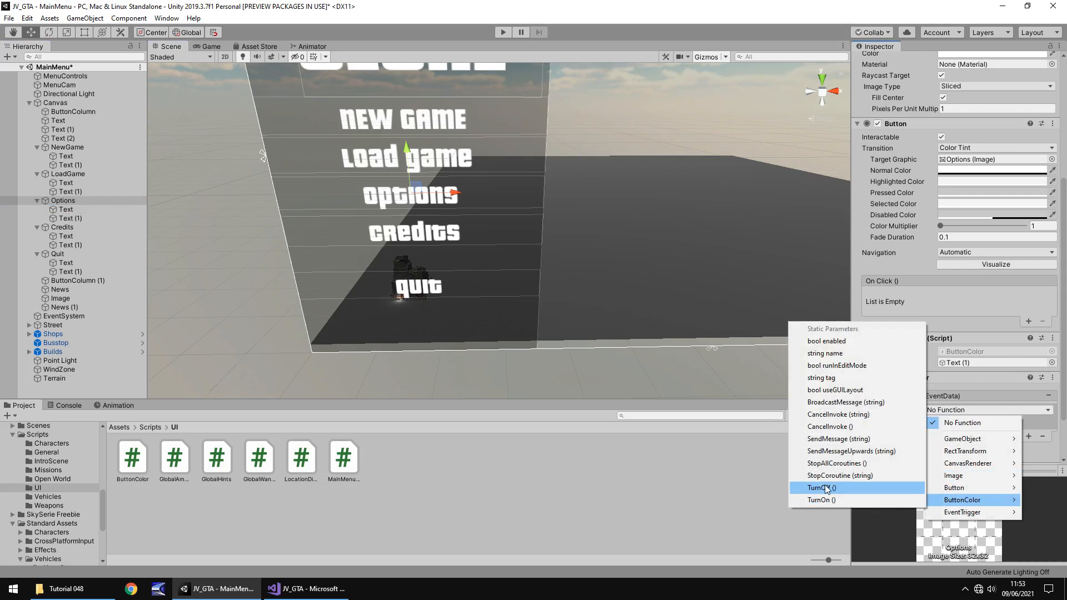
left_click(822, 487)
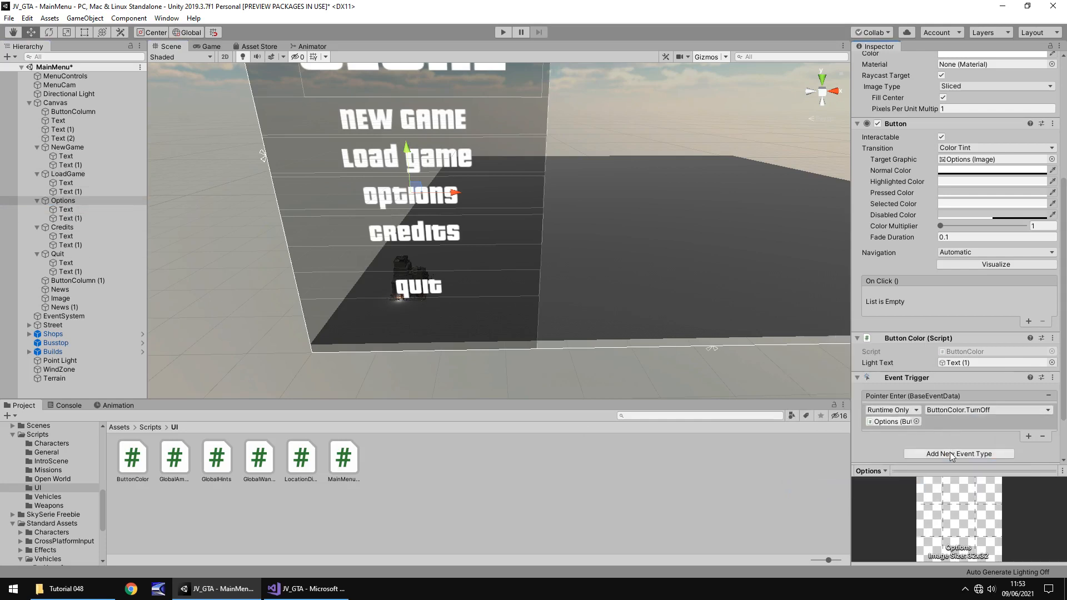
left_click(958, 454)
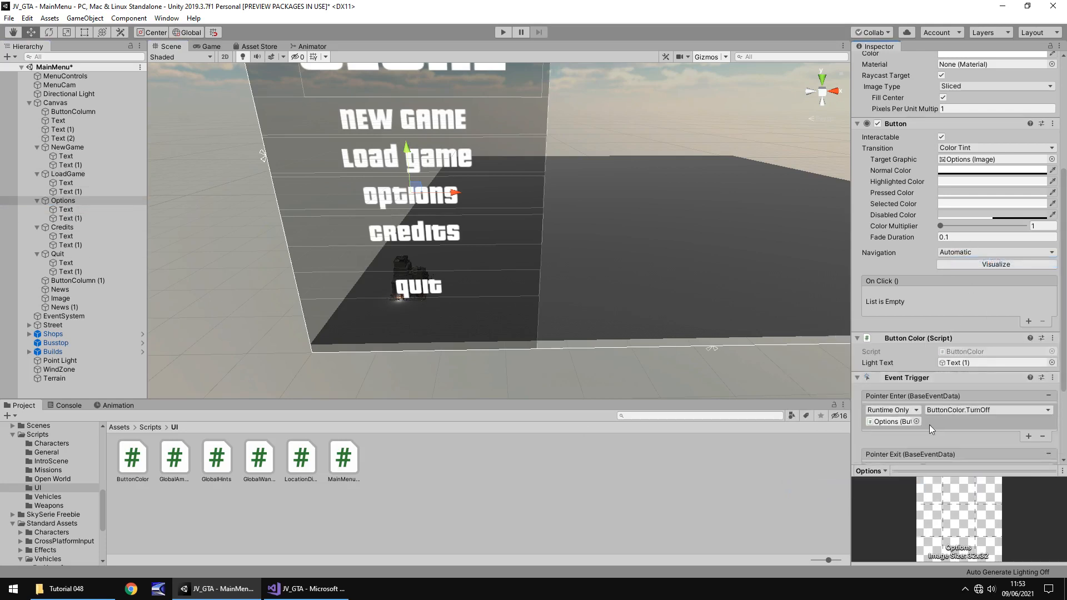
left_click(986, 351)
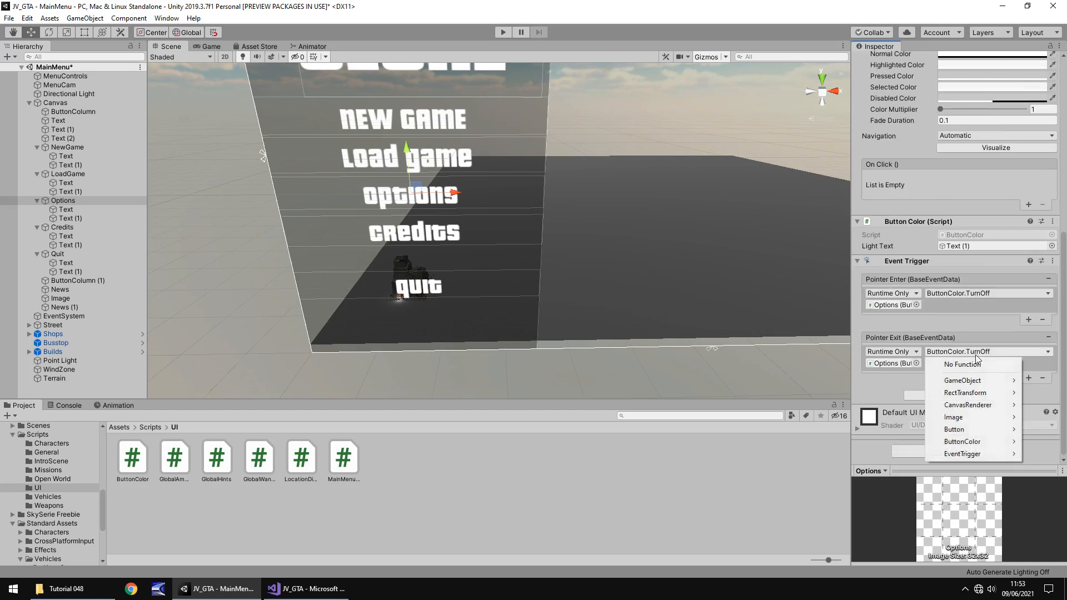
left_click(962, 441)
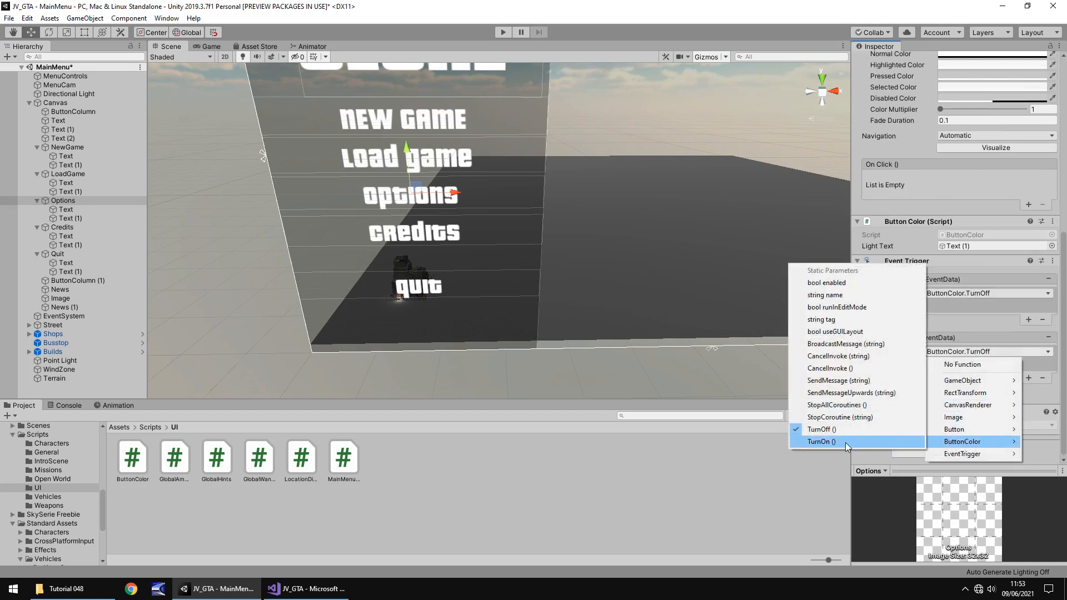
left_click(819, 441)
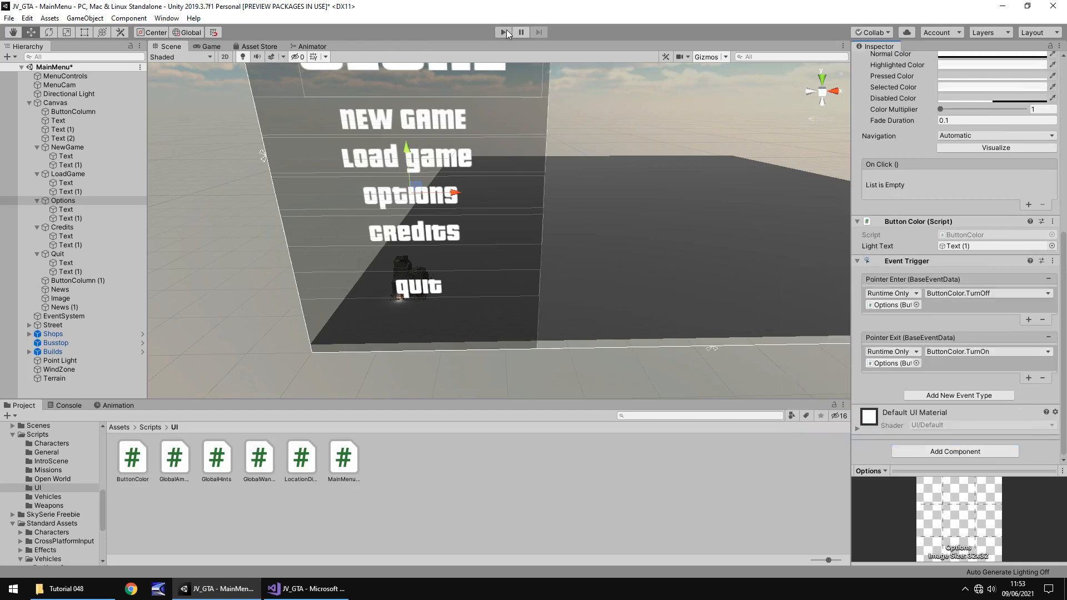
left_click(507, 32)
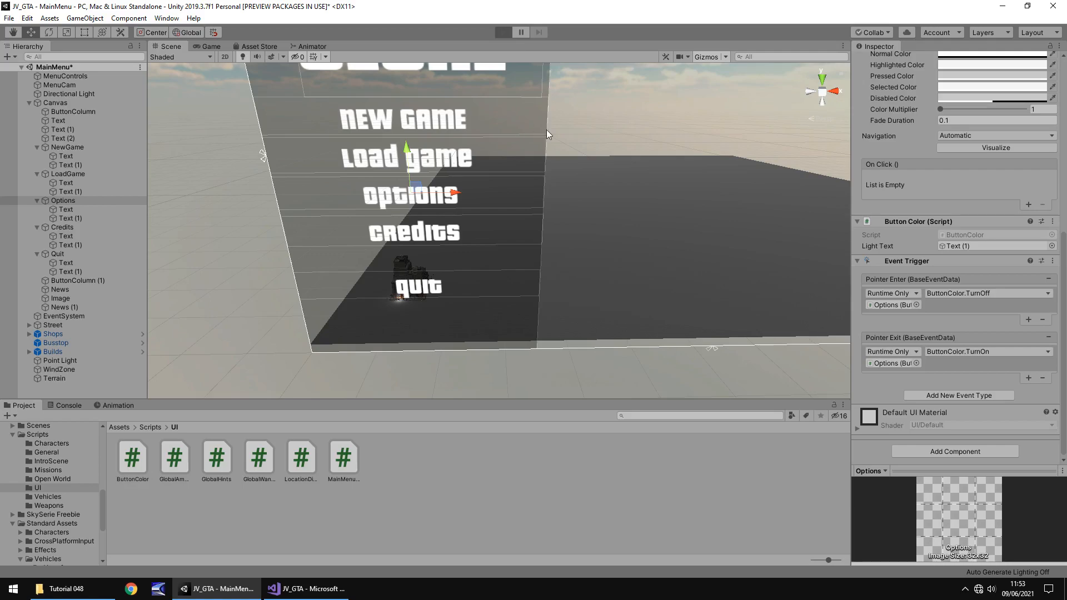
Play-test the menu's hover highlights on the buttons, then end Play mode.
left_click(502, 33)
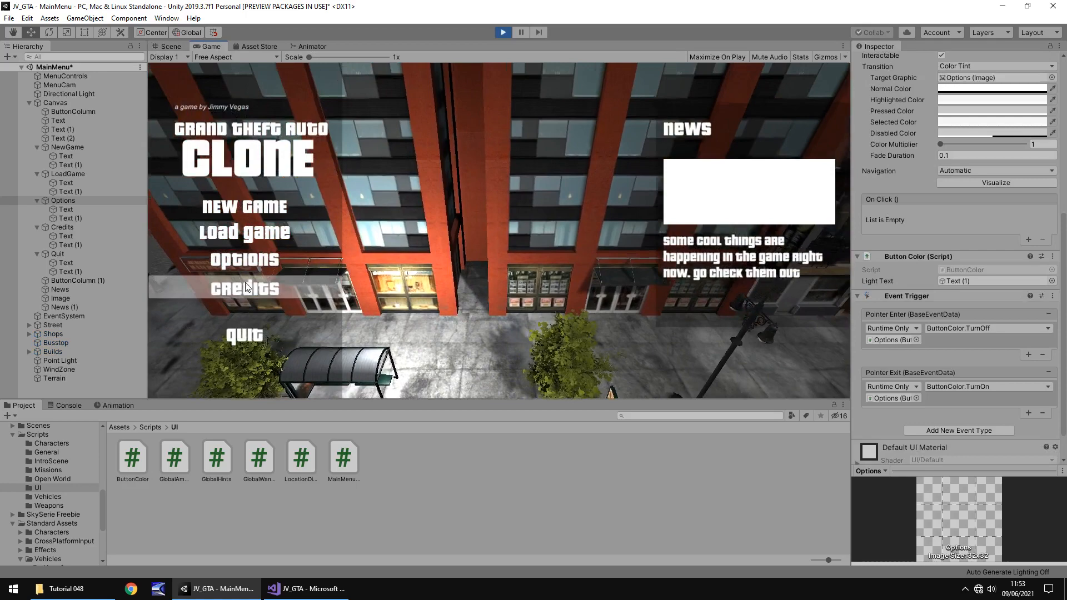
left_click(502, 33)
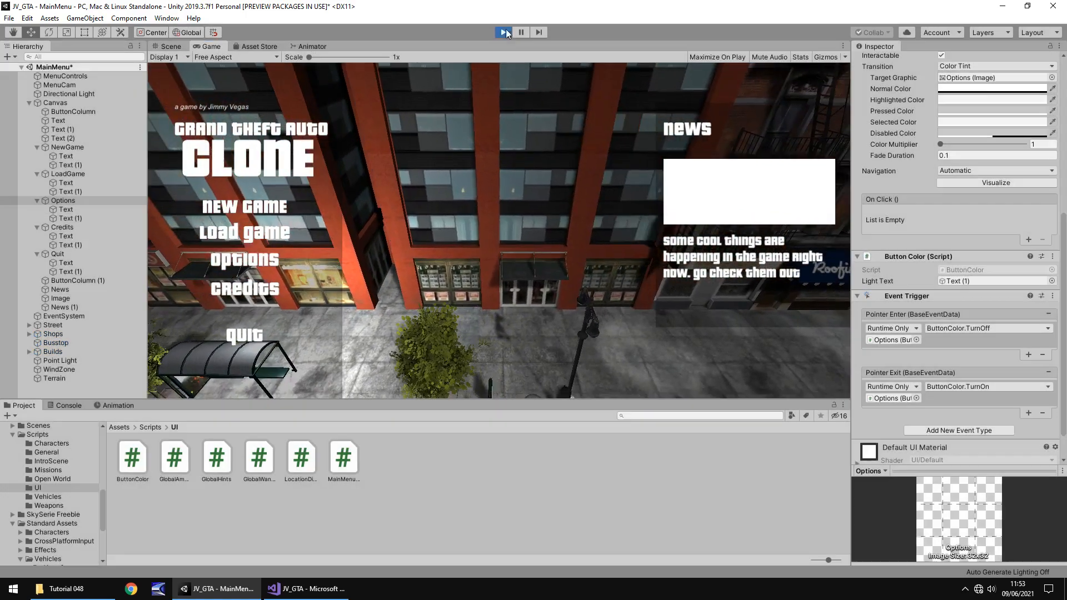
left_click(502, 32)
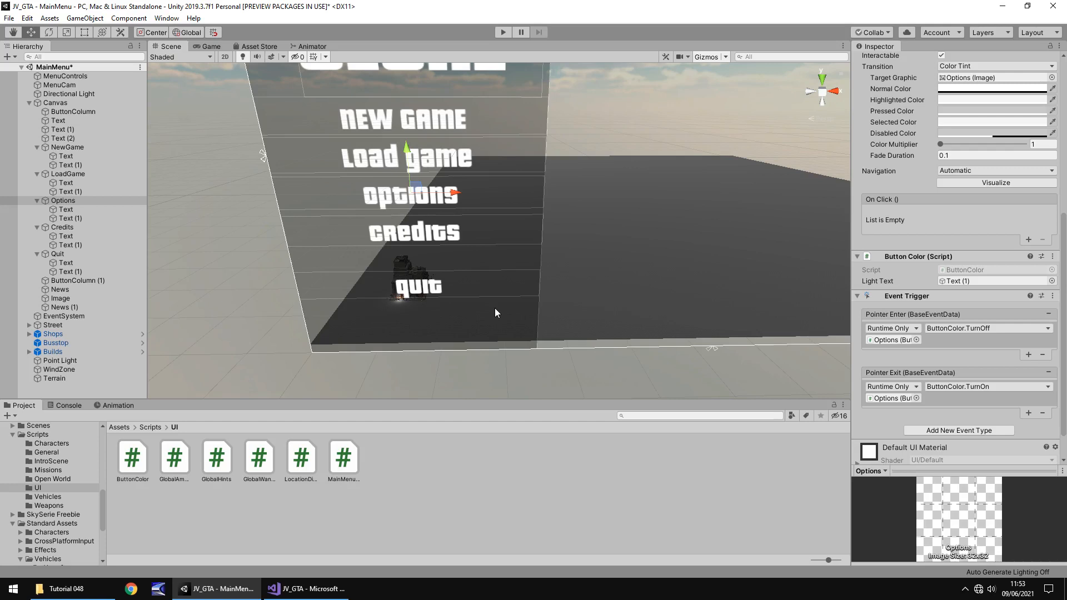
mouse_move(265, 263)
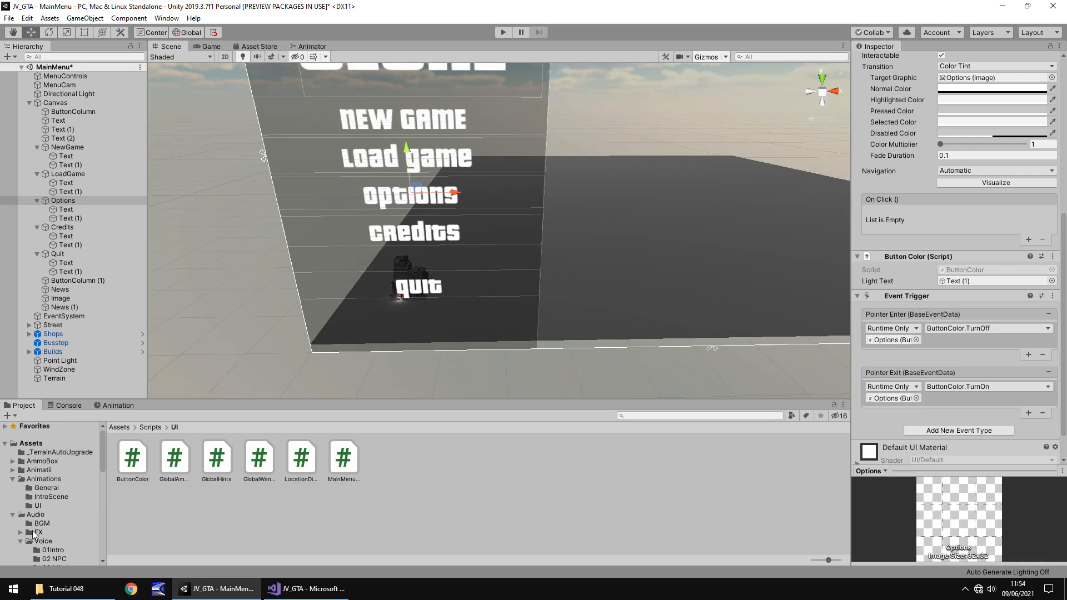
Import the button-select sound into Assets/Audio/FX and create an empty ButtonSelect child under MenuControls.
left_click(38, 532)
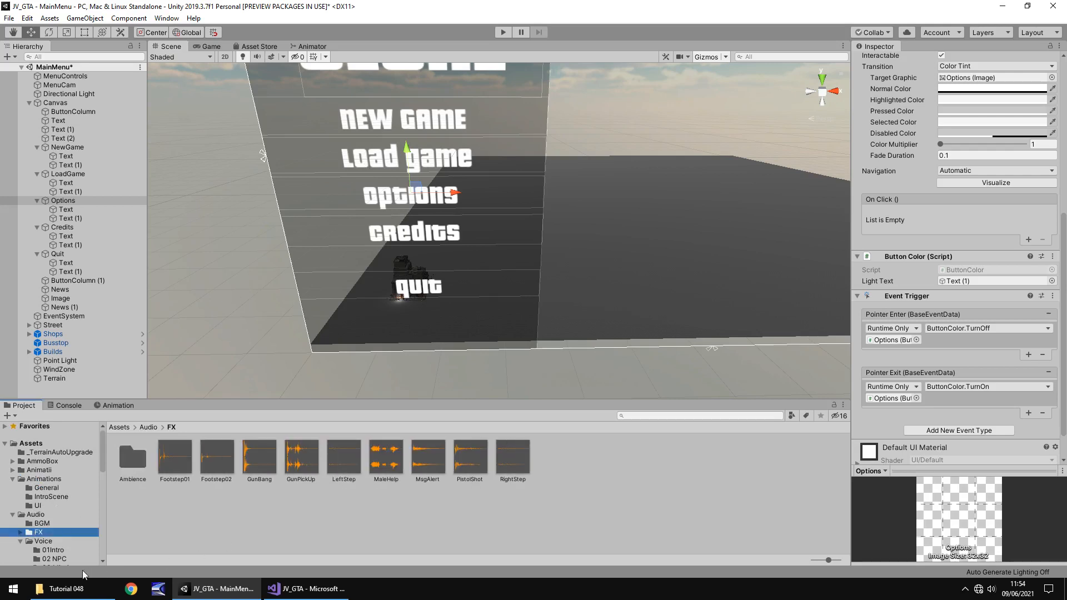
left_click(63, 589)
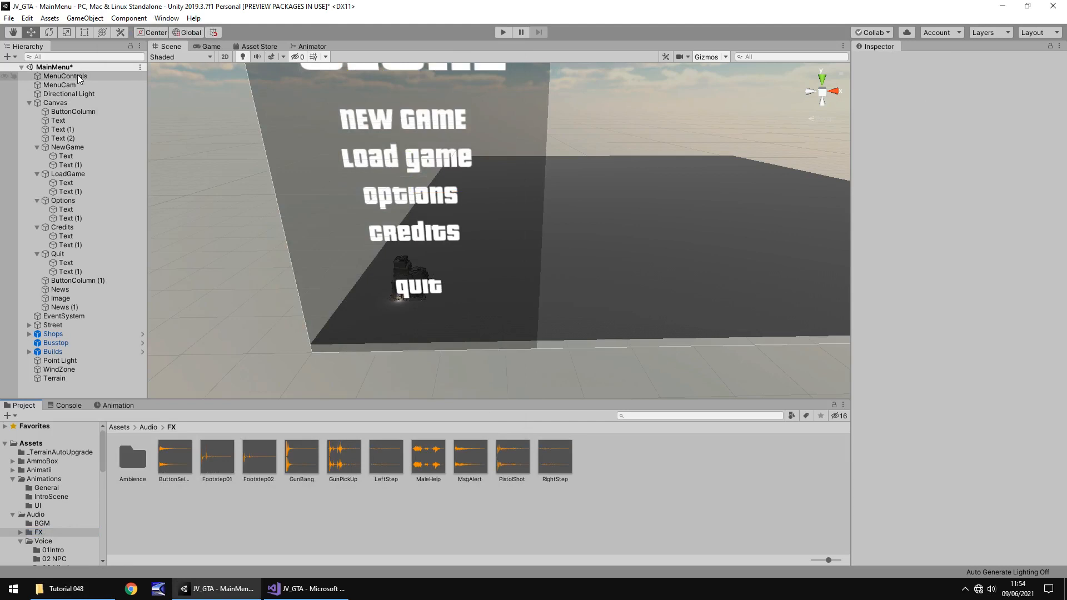
left_click(65, 76)
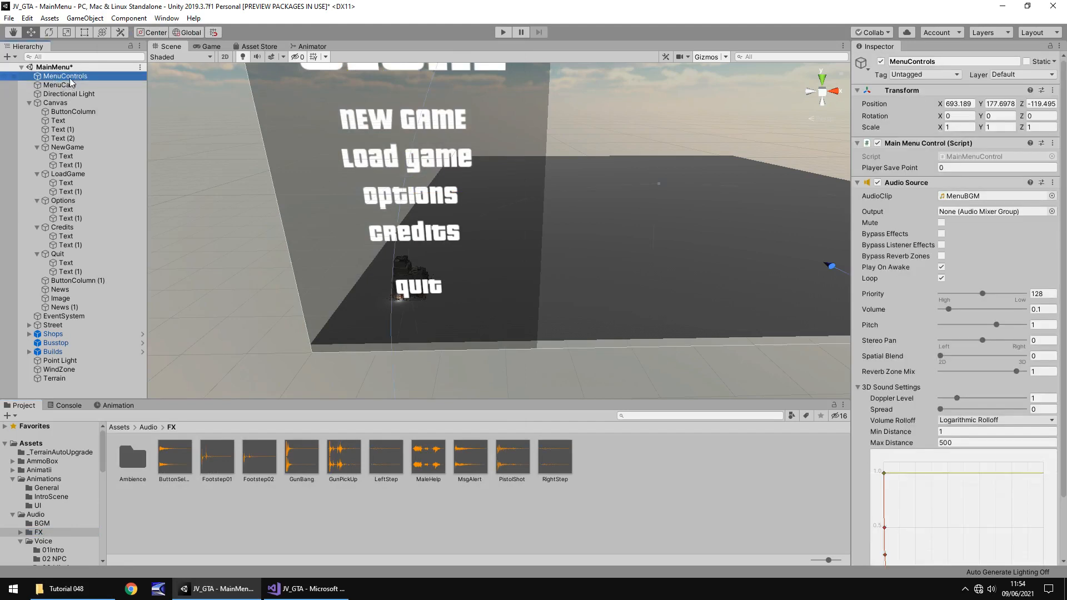
right_click(65, 75)
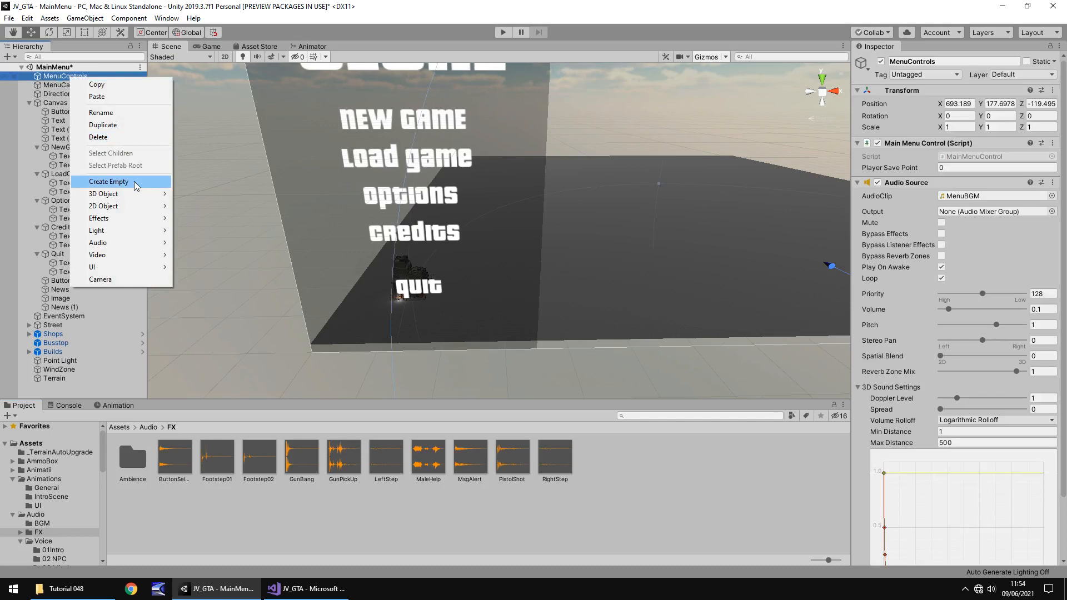
left_click(109, 181)
type("ButtonSelect")
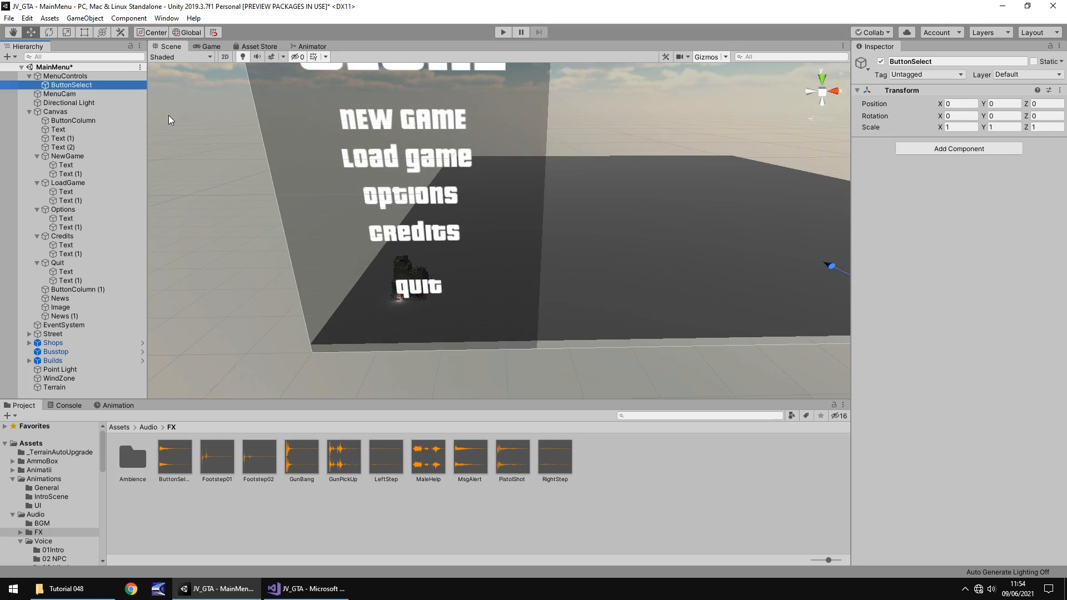
mouse_move(690, 457)
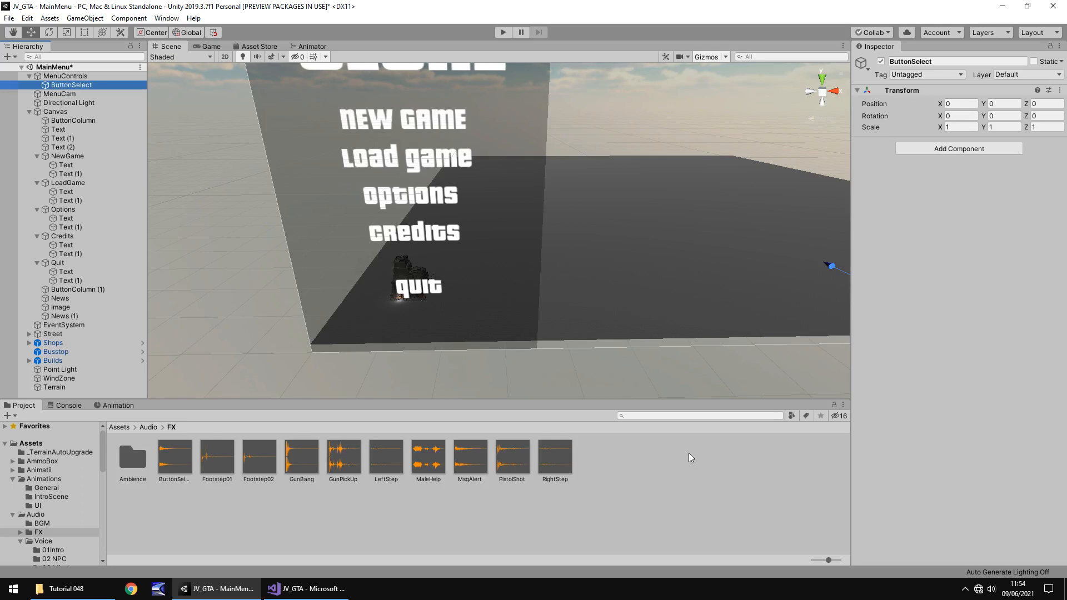
mouse_move(669, 491)
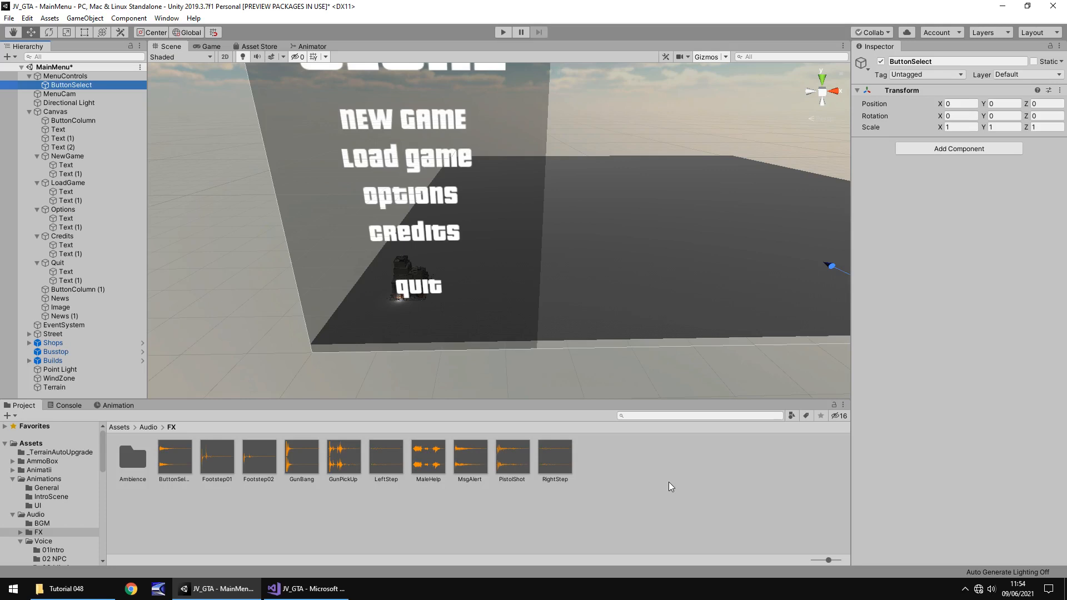
mouse_move(561, 475)
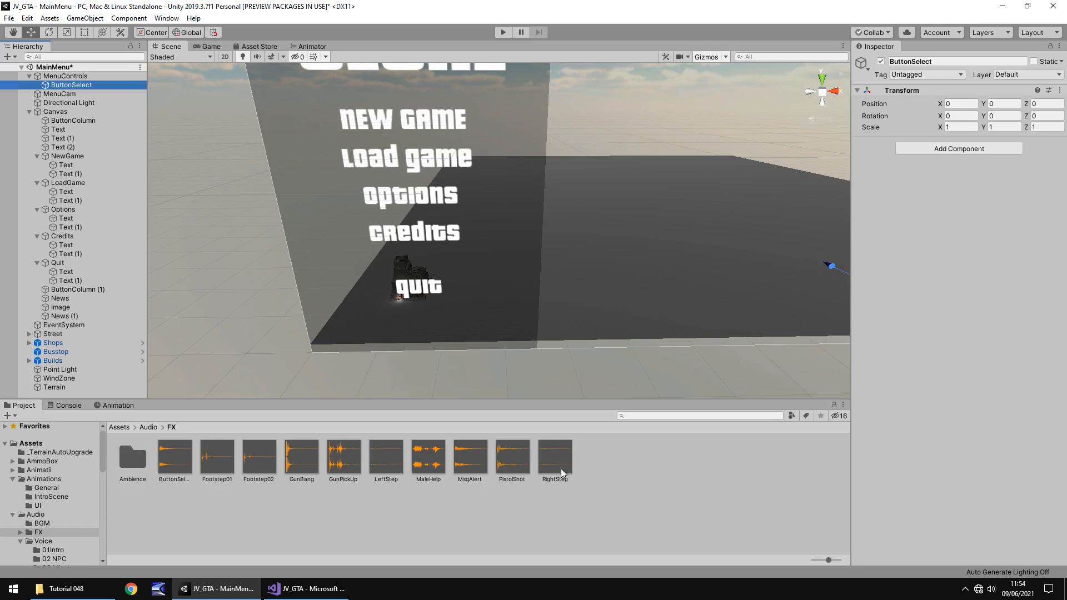
mouse_move(524, 344)
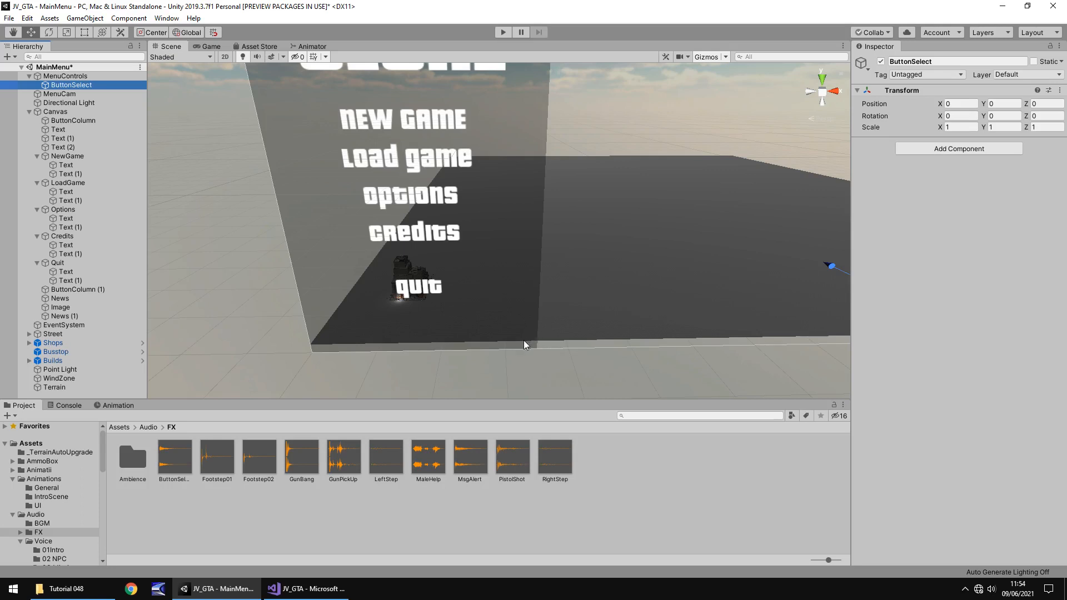
left_click(74, 120)
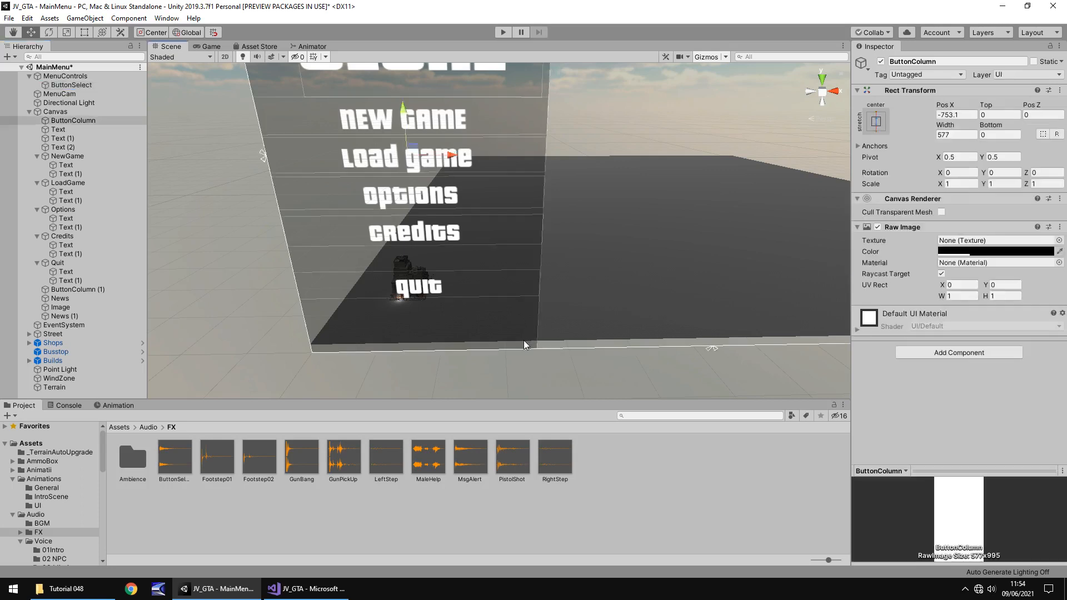
mouse_move(398, 308)
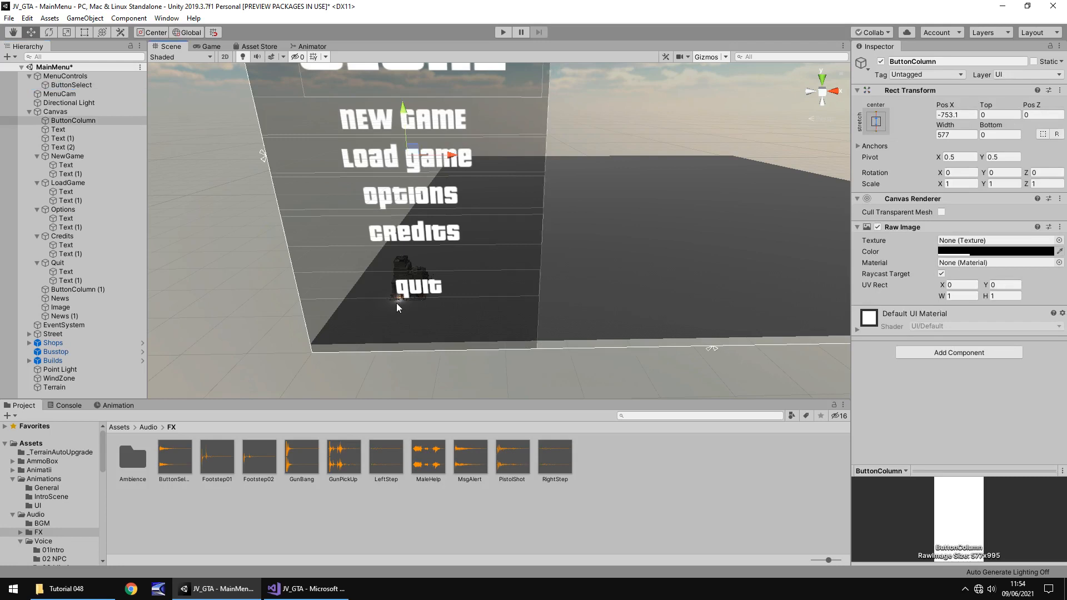
Duplicate ButtonColumn, adjust the copy's Raw Image colour, rename it ButtonBlocker and leave it disabled.
left_click(74, 120)
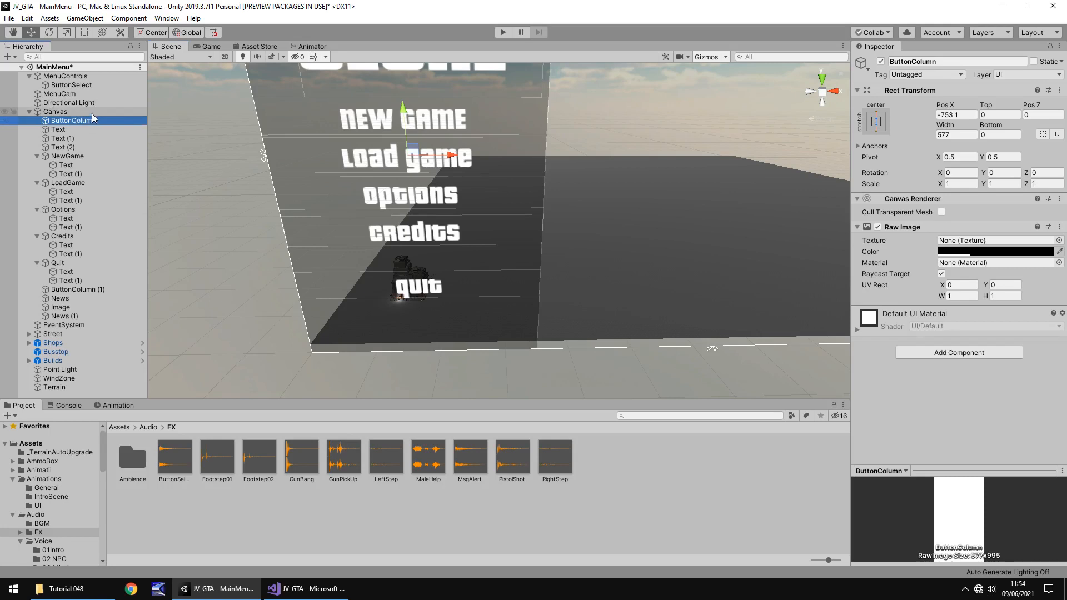
left_click(78, 324)
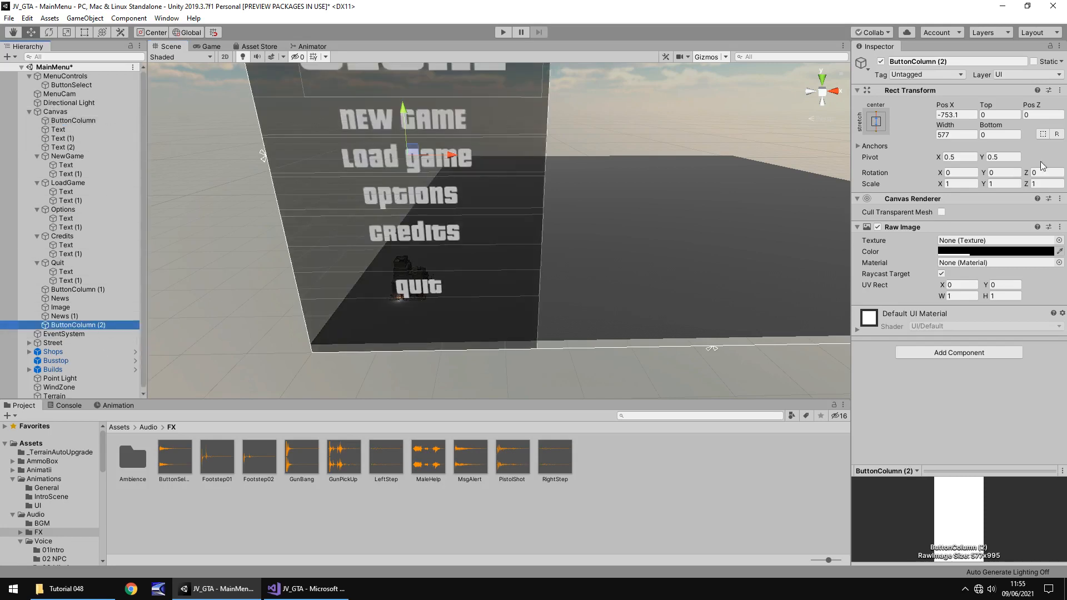
left_click(878, 226)
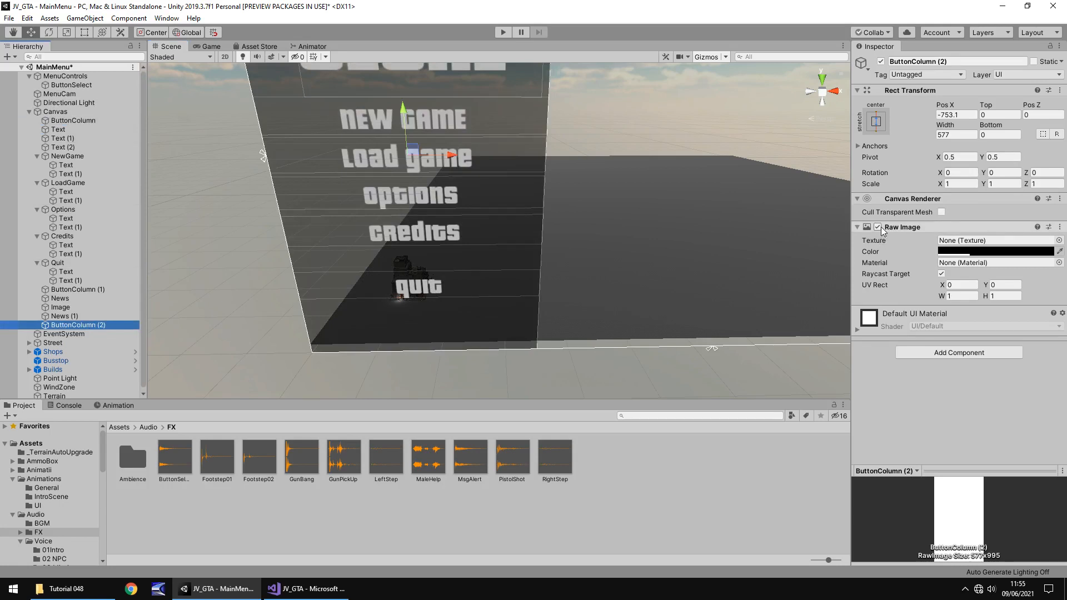
left_click(994, 251)
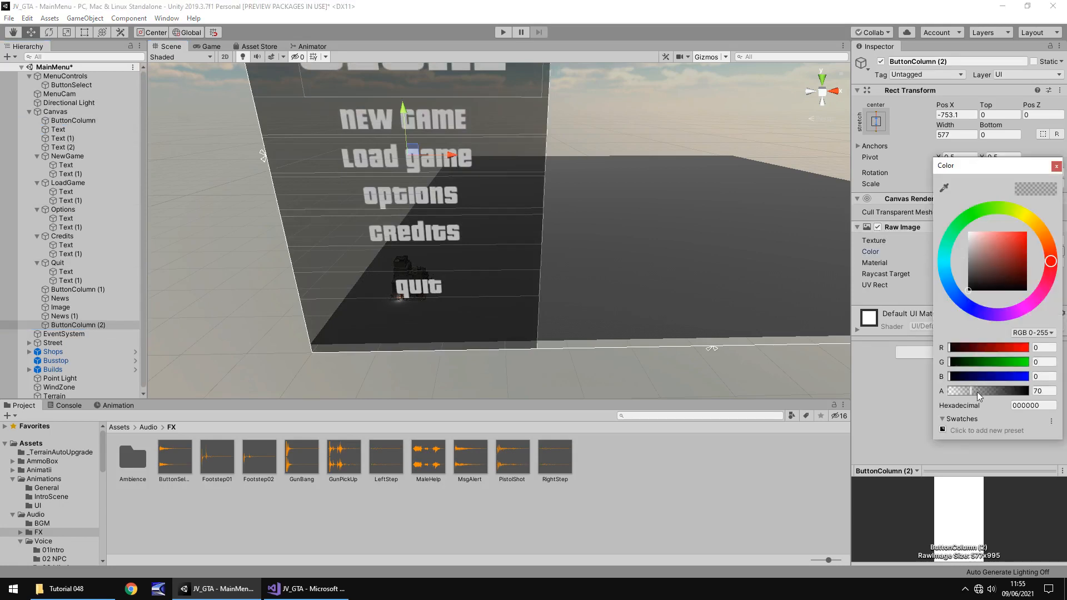
left_click(1055, 165)
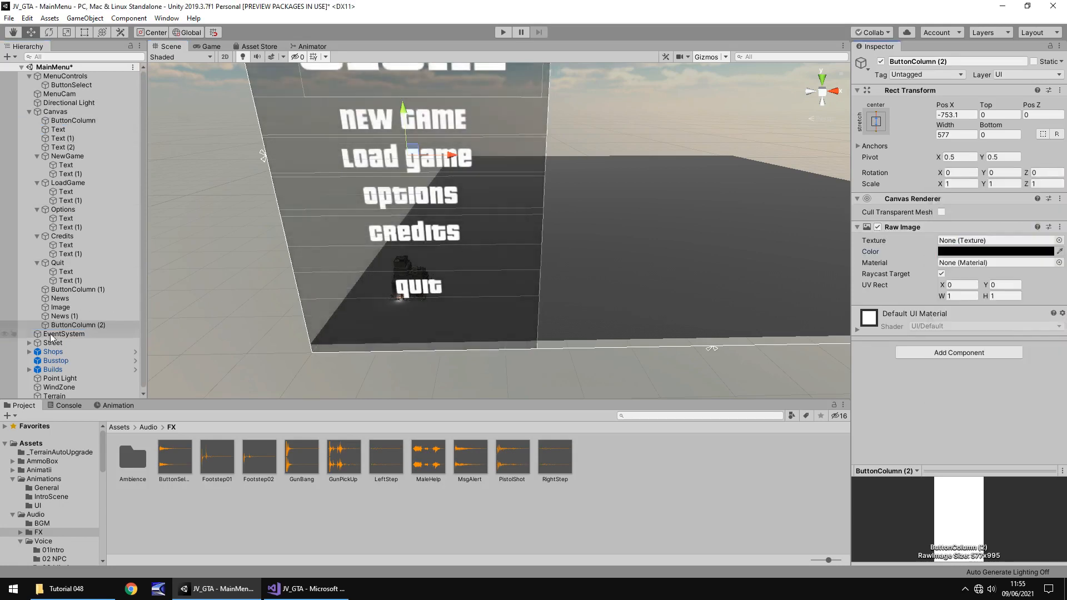
double_click(78, 325)
type("ButtonBlocker")
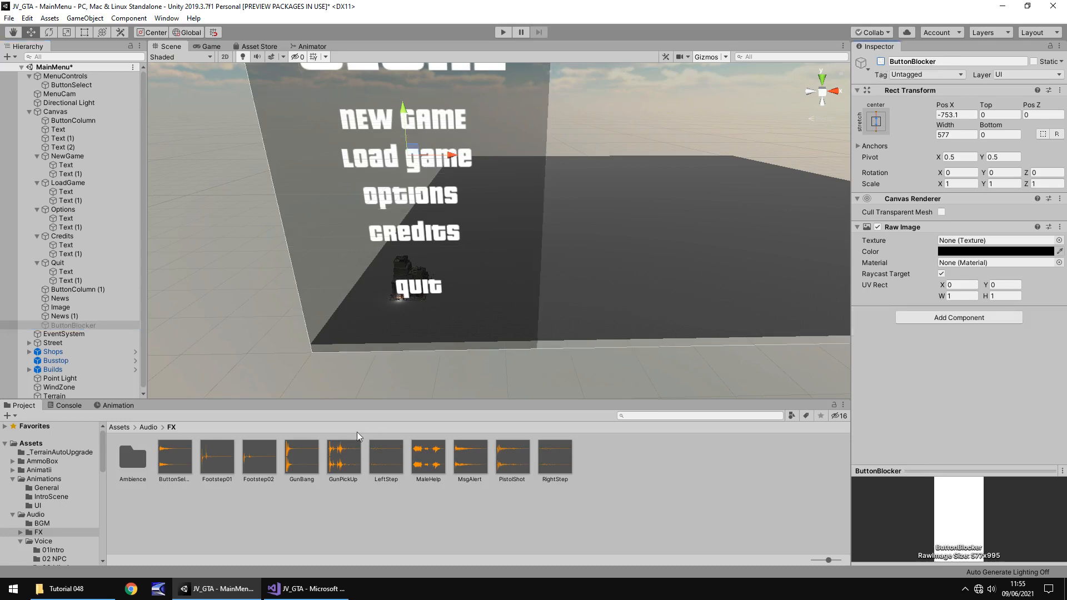
left_click(70, 85)
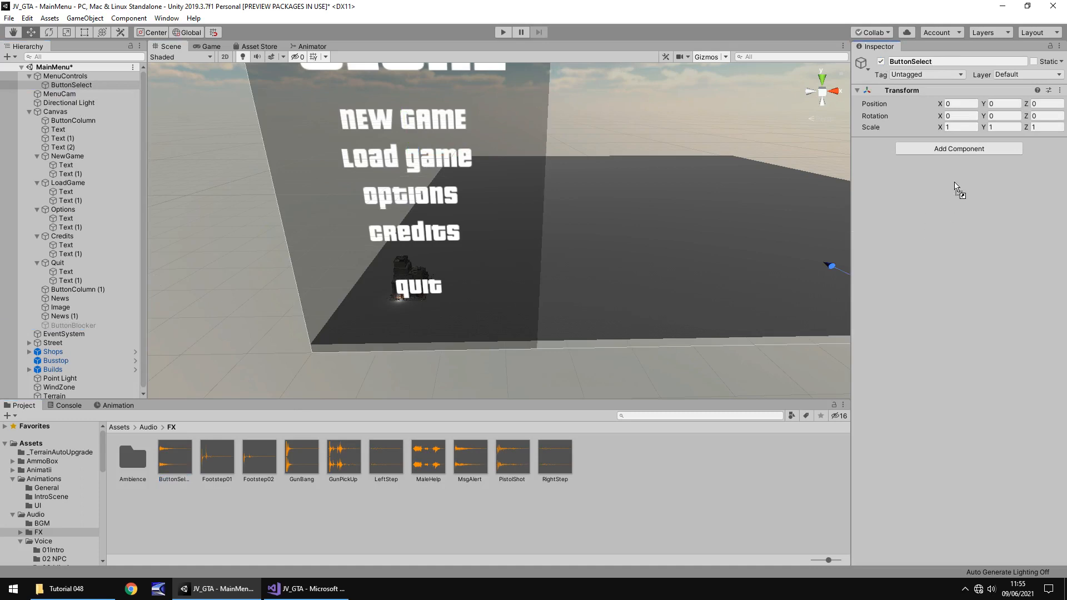
Give ButtonSelect an Audio Source with the ButtonSelect clip, test it, set Volume 0.4 and untick Play On Awake.
left_click(958, 148)
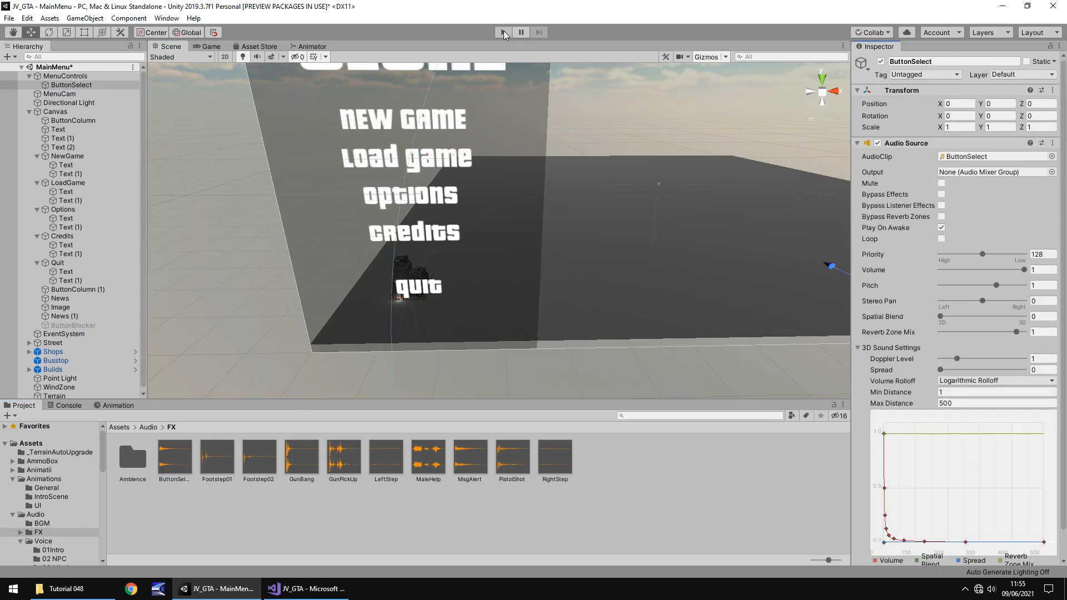
left_click(502, 32)
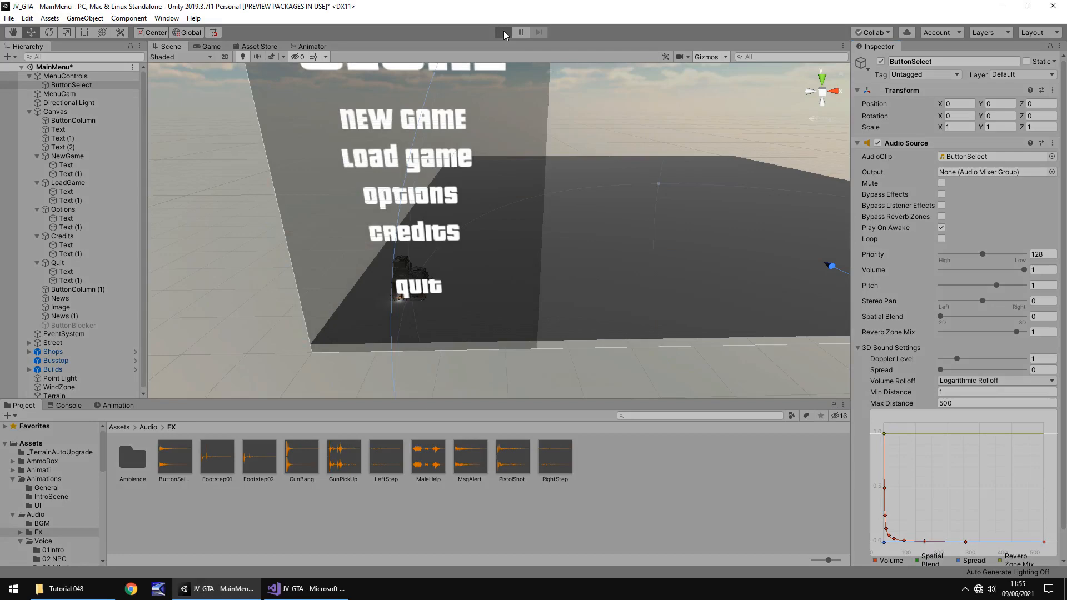
left_click(503, 33)
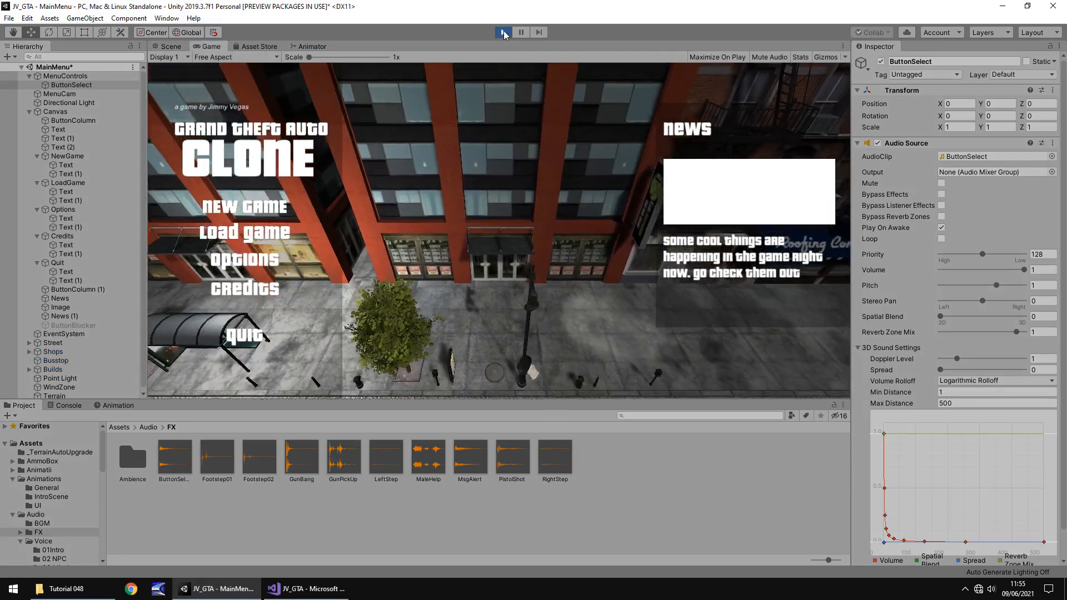
left_click(520, 32)
type(".4")
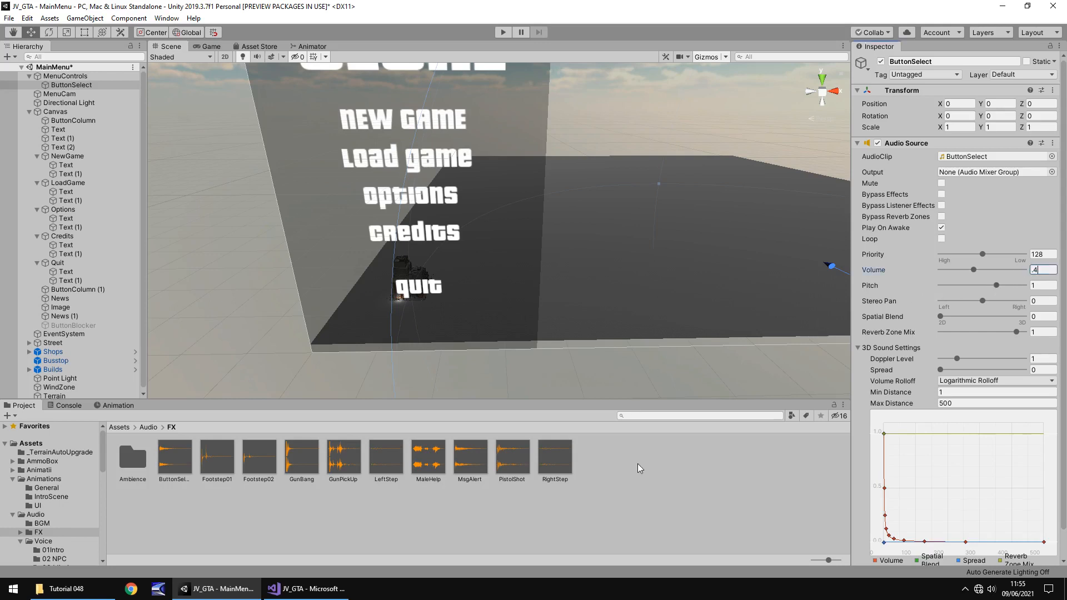
left_click(941, 228)
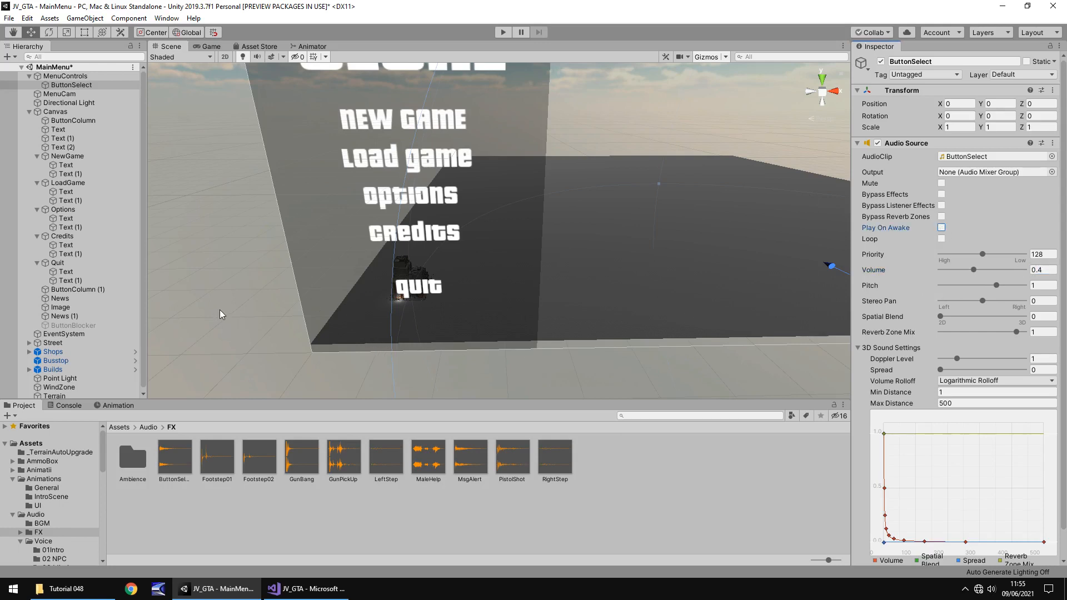
mouse_move(189, 167)
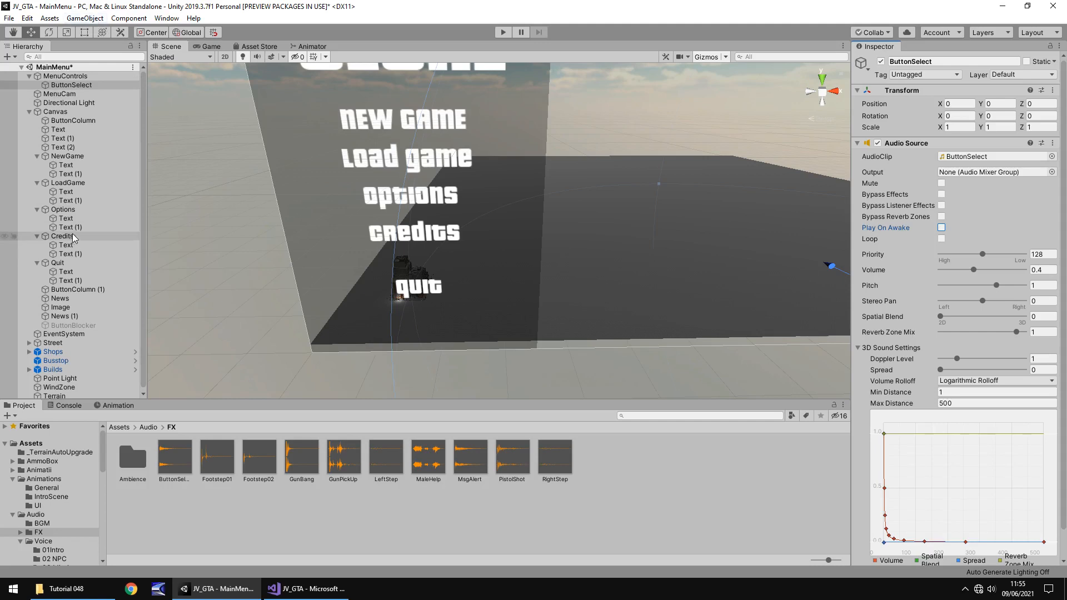
left_click(85, 18)
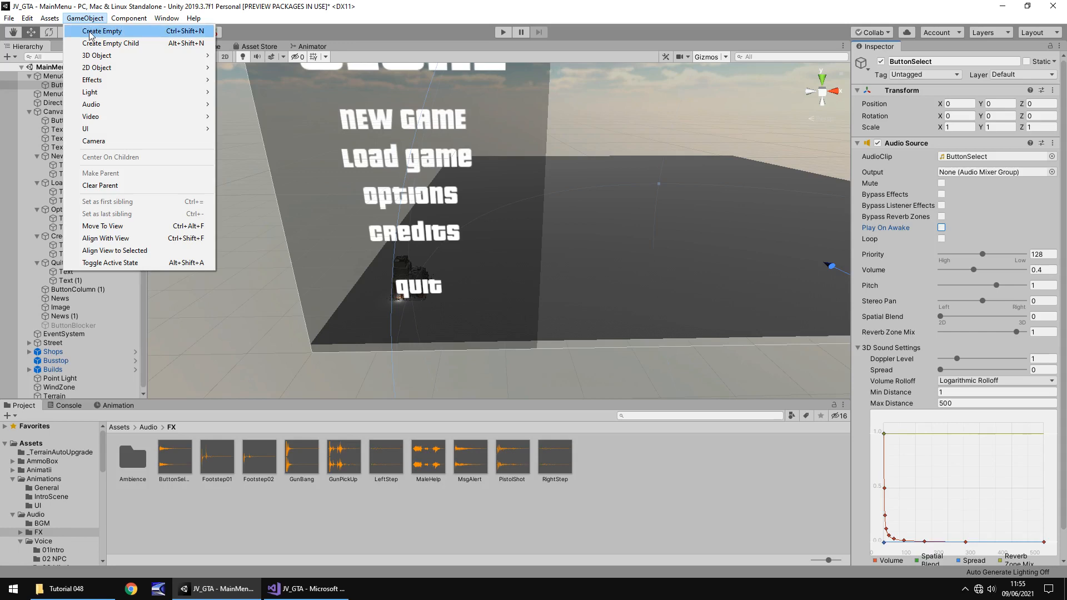
mouse_move(111, 129)
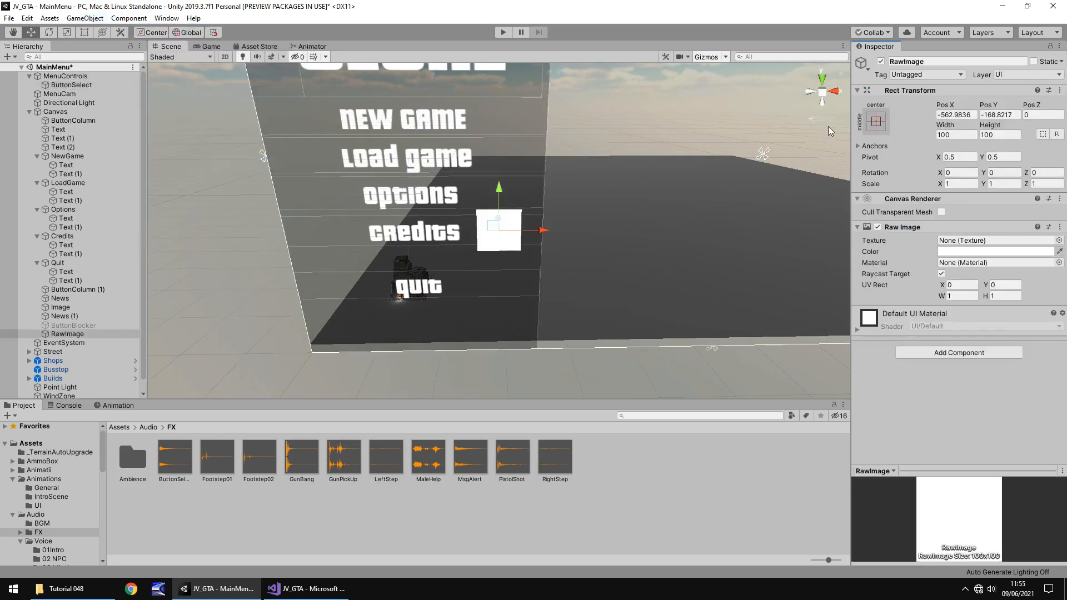
Create a Canvas Raw Image stretched full-screen, coloured black, and rename it FadeOut.
left_click(875, 121)
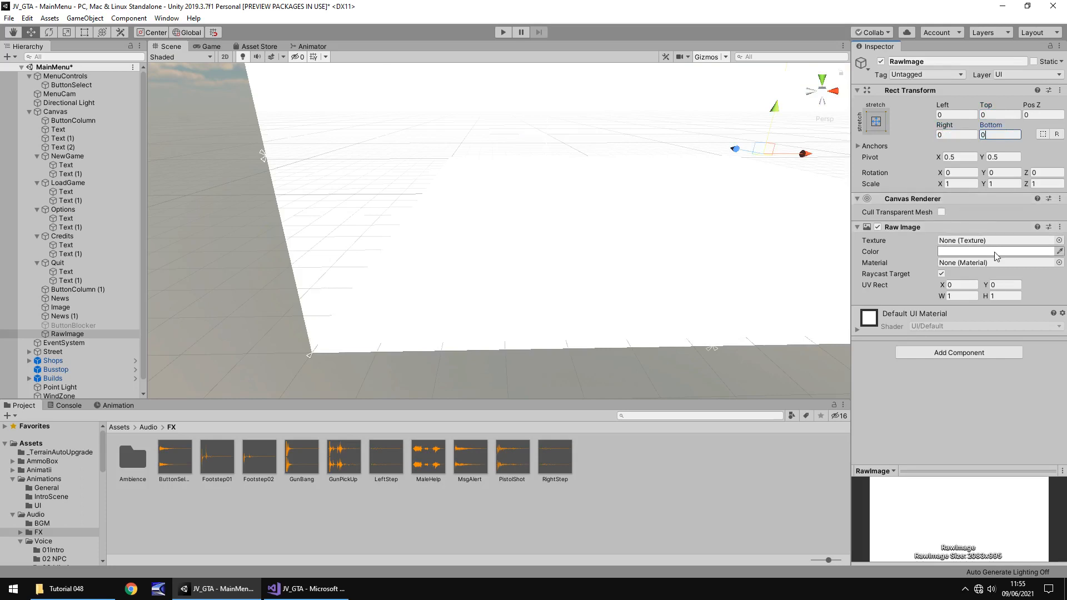
left_click(997, 251)
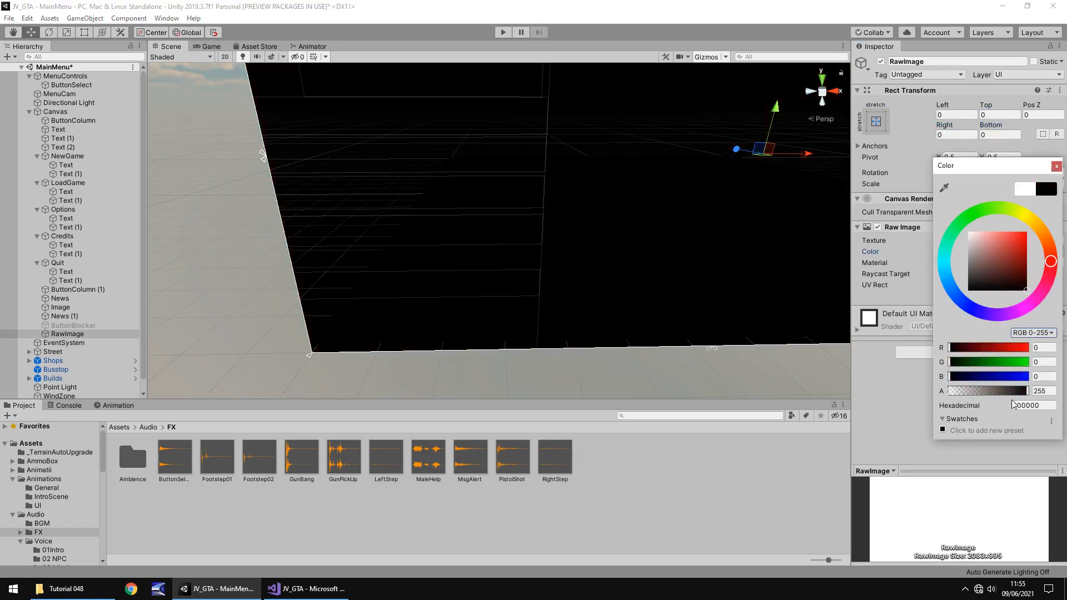
left_click(1056, 166)
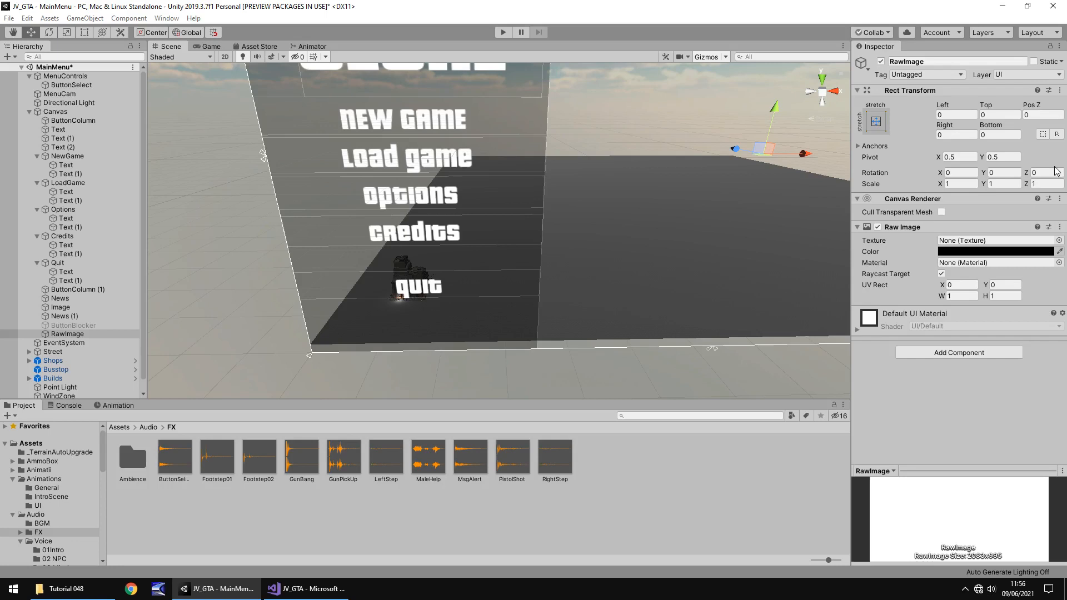
double_click(67, 333)
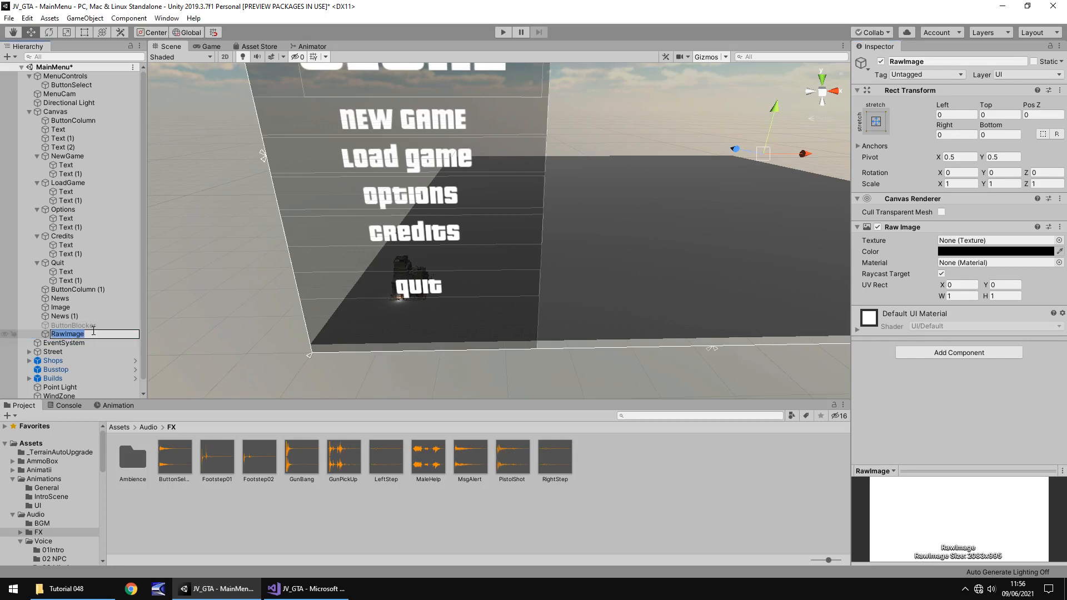
type("FadeOut")
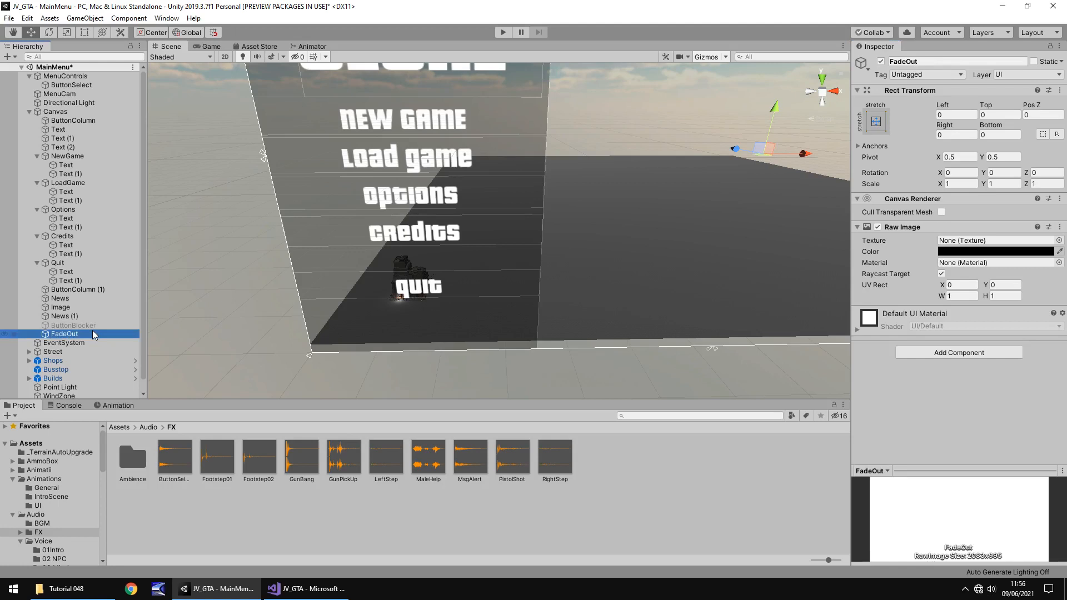
mouse_move(118, 335)
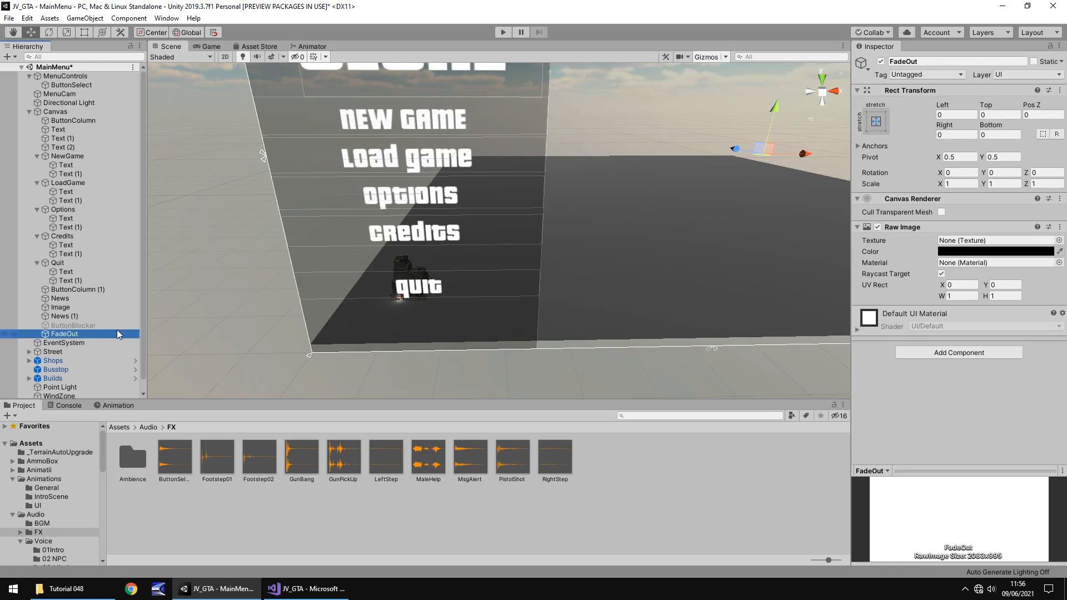
mouse_move(69, 499)
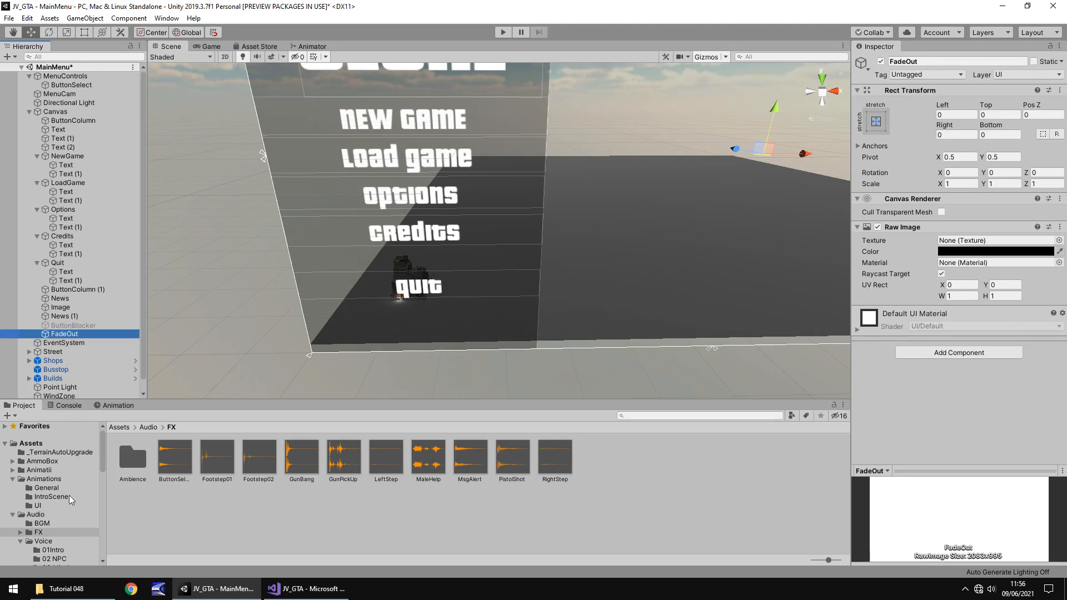
In Assets/Animations/UI, start a new animation clip for FadeOut named MainMenuFade.
left_click(43, 478)
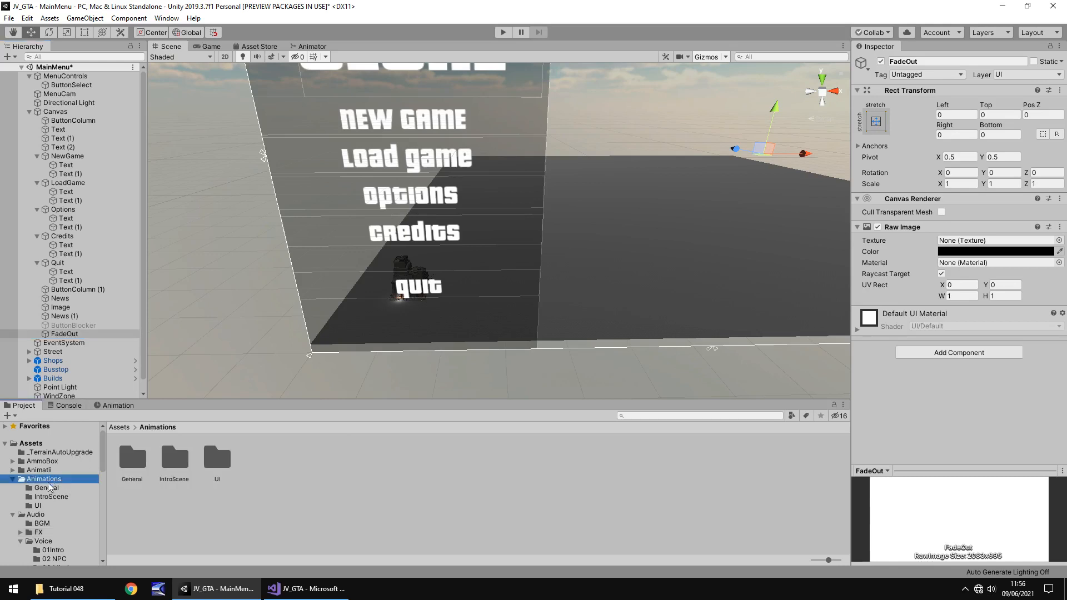
left_click(36, 504)
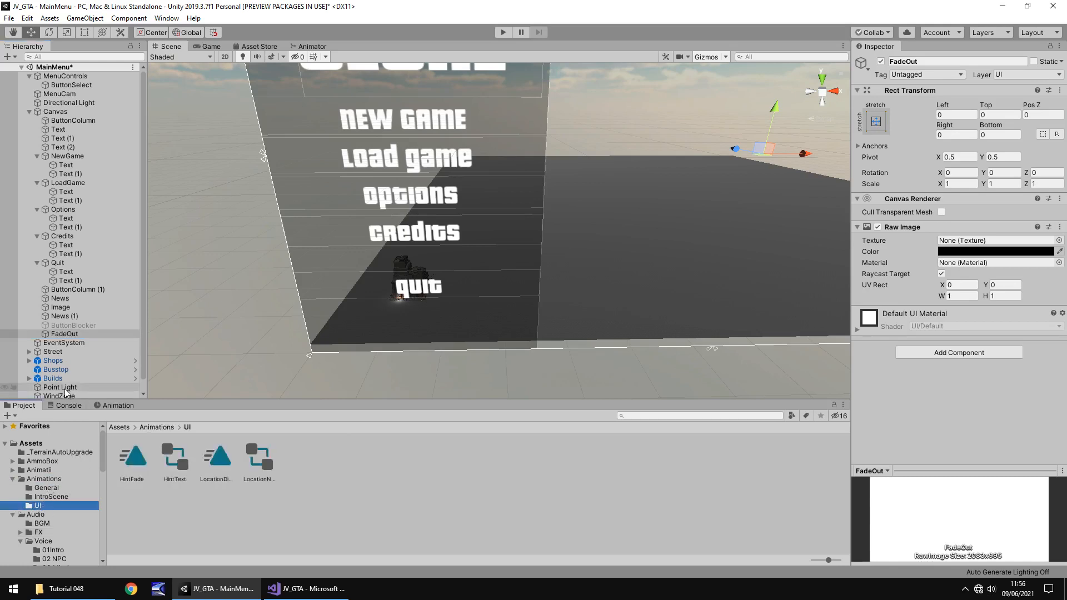
left_click(63, 333)
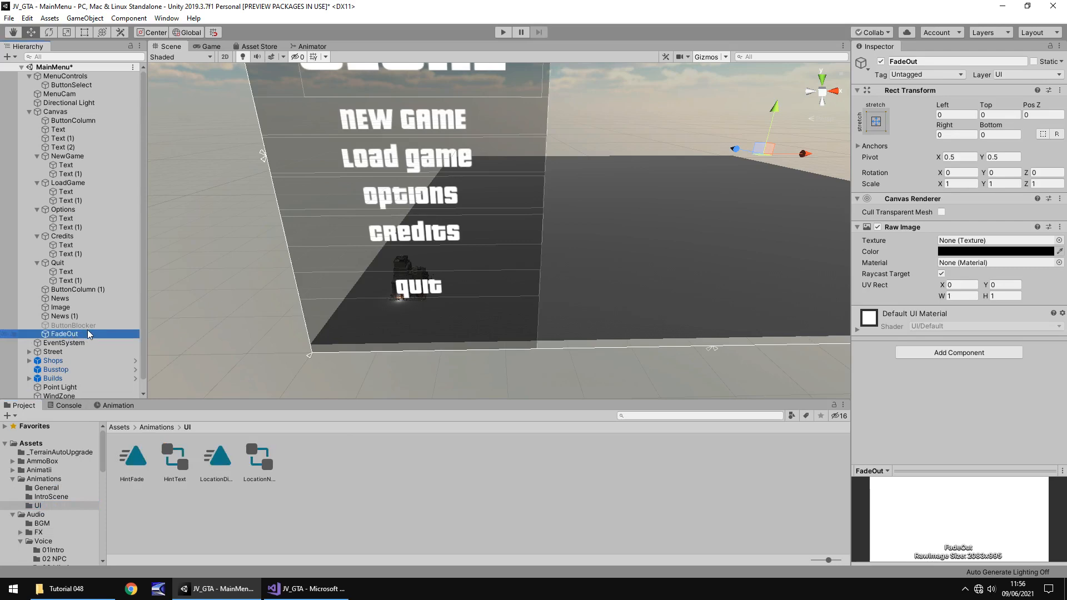
left_click(118, 405)
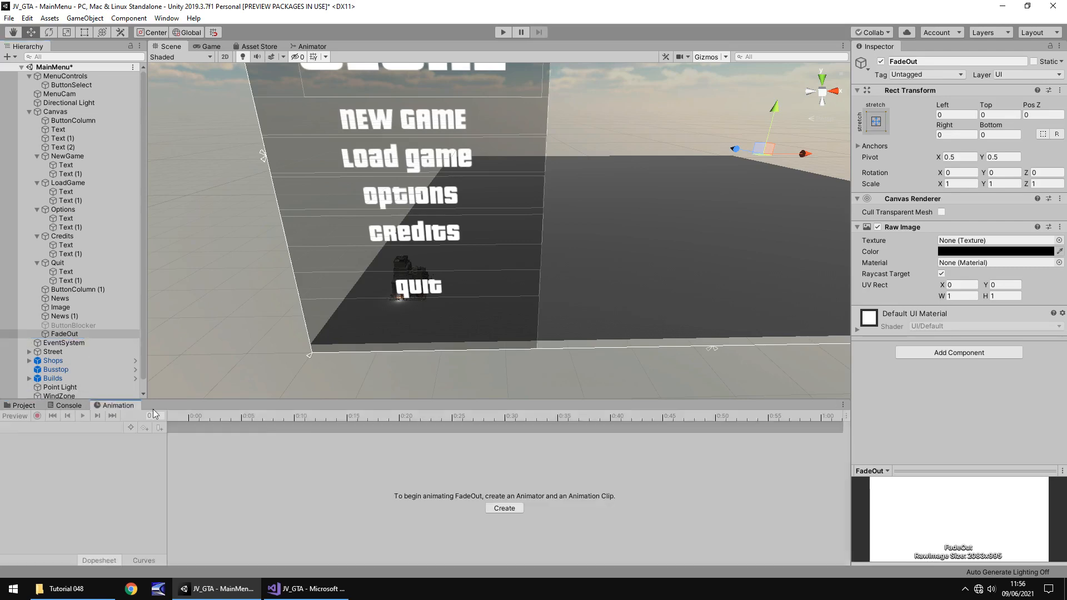
left_click(503, 508)
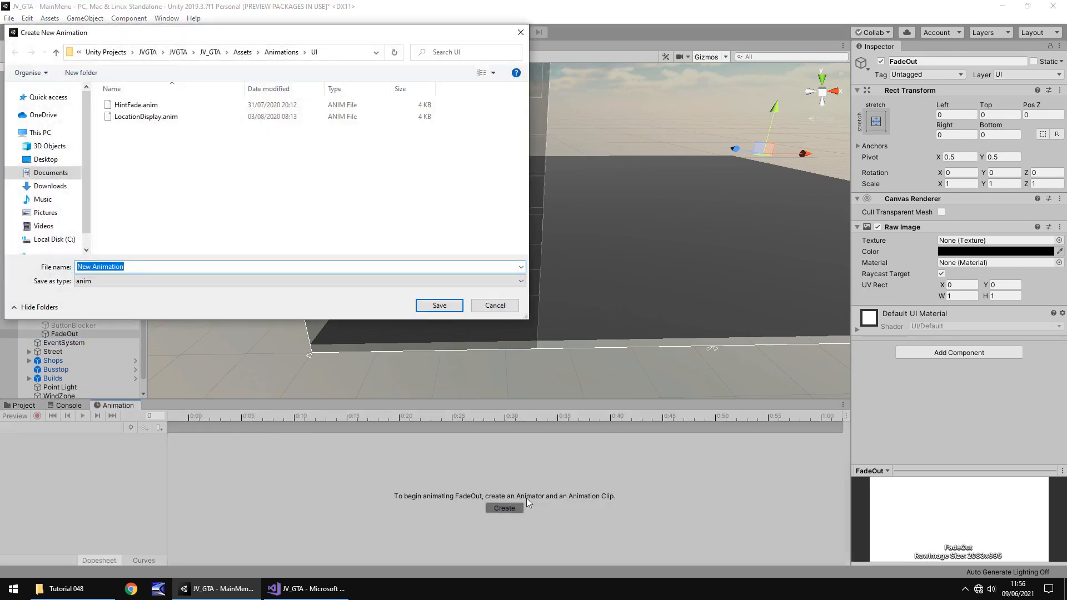
type("MainMenu")
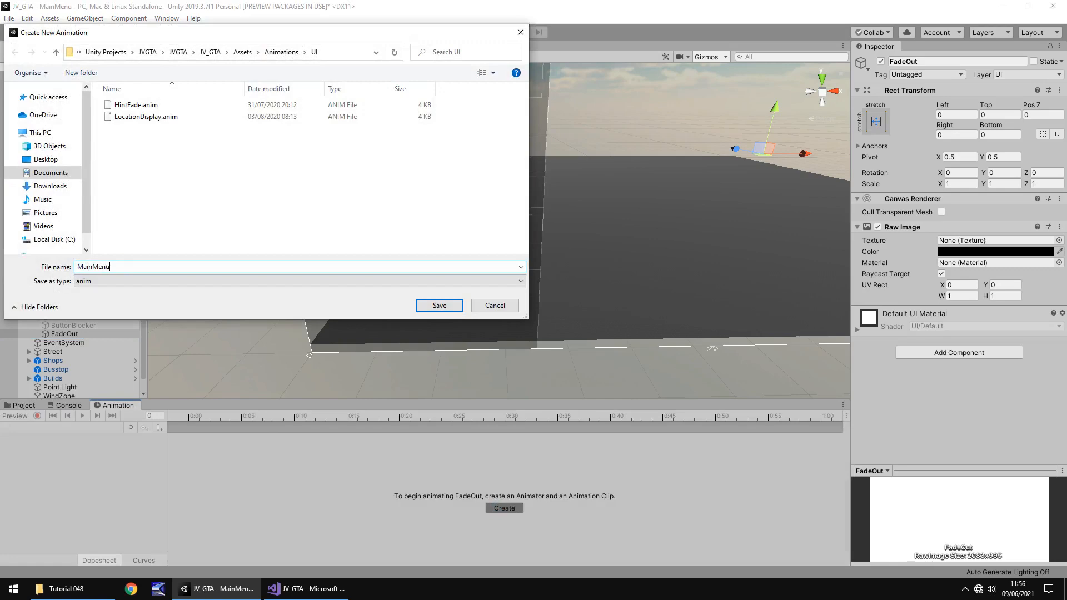
type("Fade")
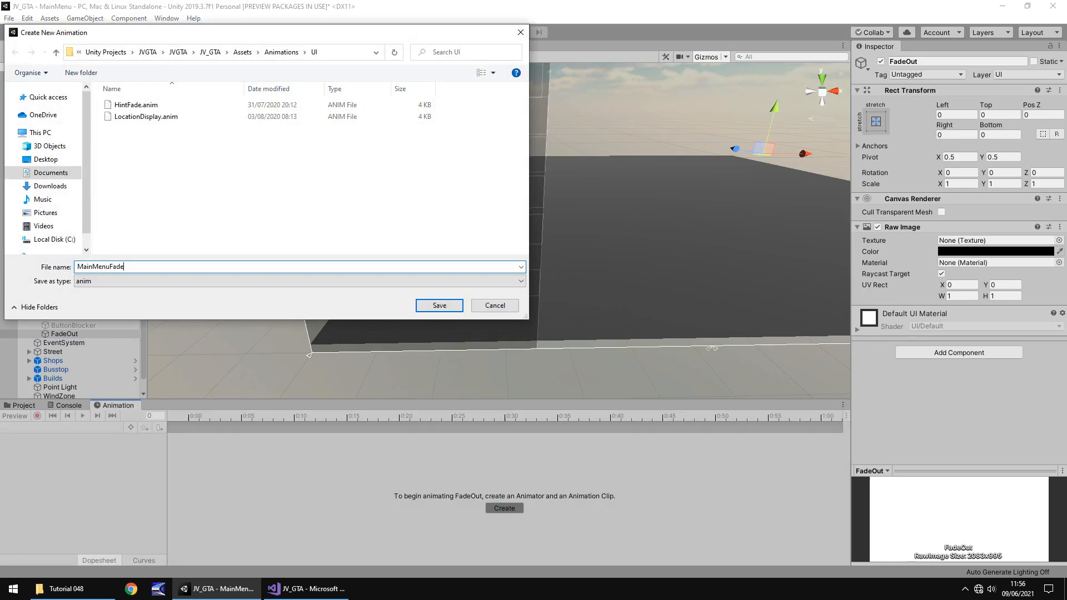
Save MainMenuFade and record colour-alpha keyframes taking FadeOut from transparent to fully black.
left_click(438, 304)
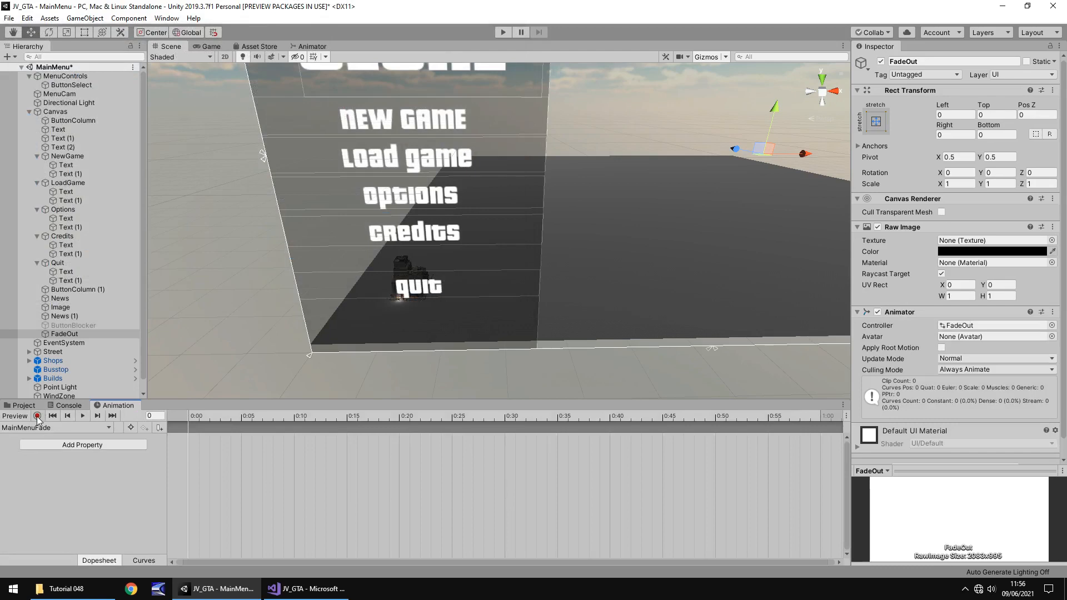
left_click(990, 253)
type("0")
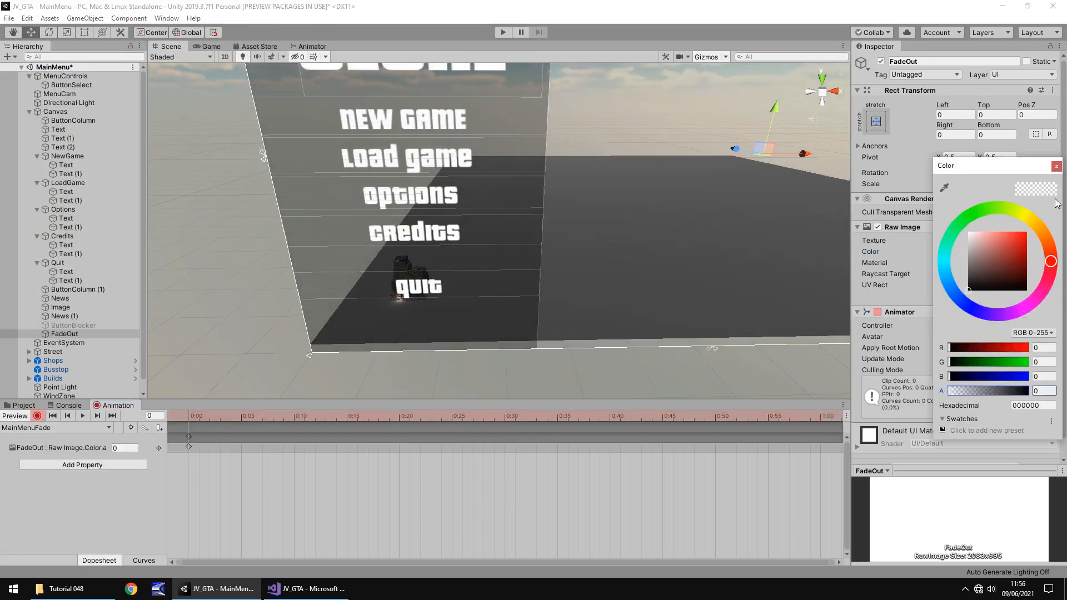
left_click(1057, 165)
type("180")
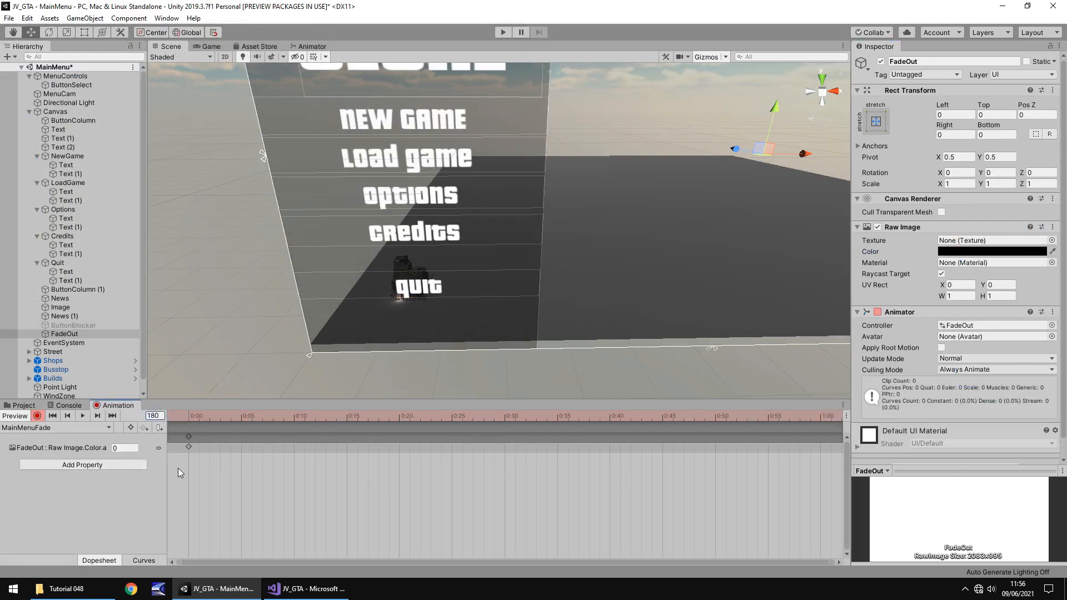
left_click(990, 251)
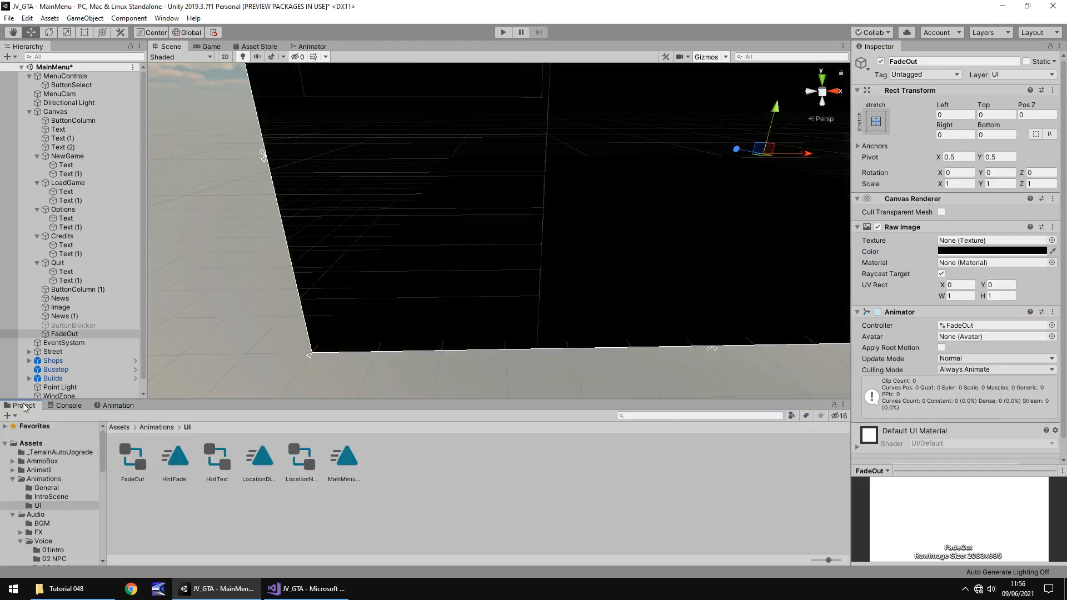
Untick Loop Time on the MainMenuFade clip and disable the FadeOut object.
left_click(344, 457)
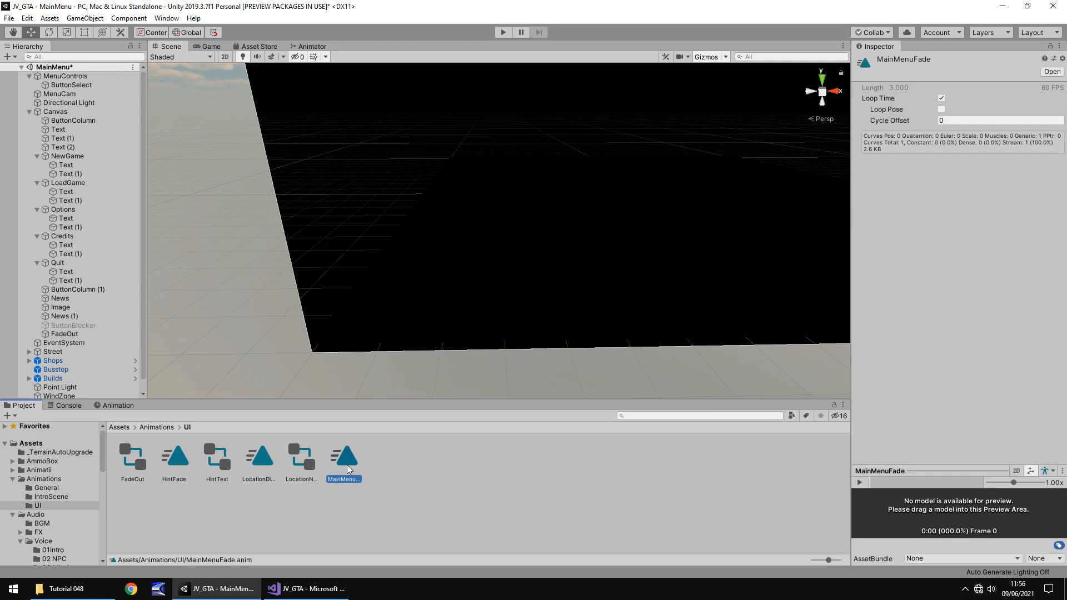
left_click(942, 98)
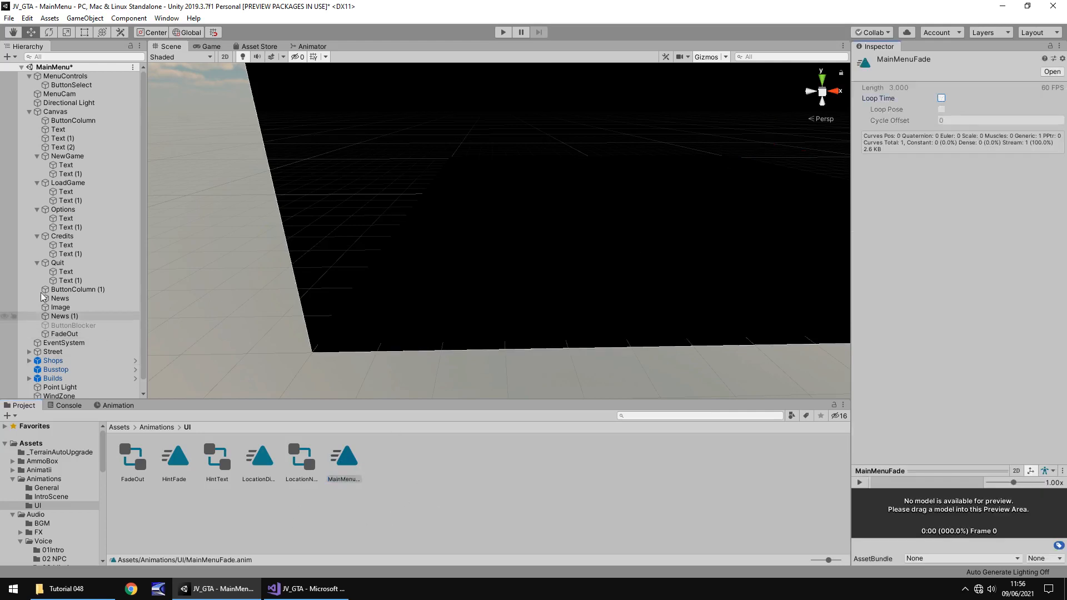
left_click(63, 334)
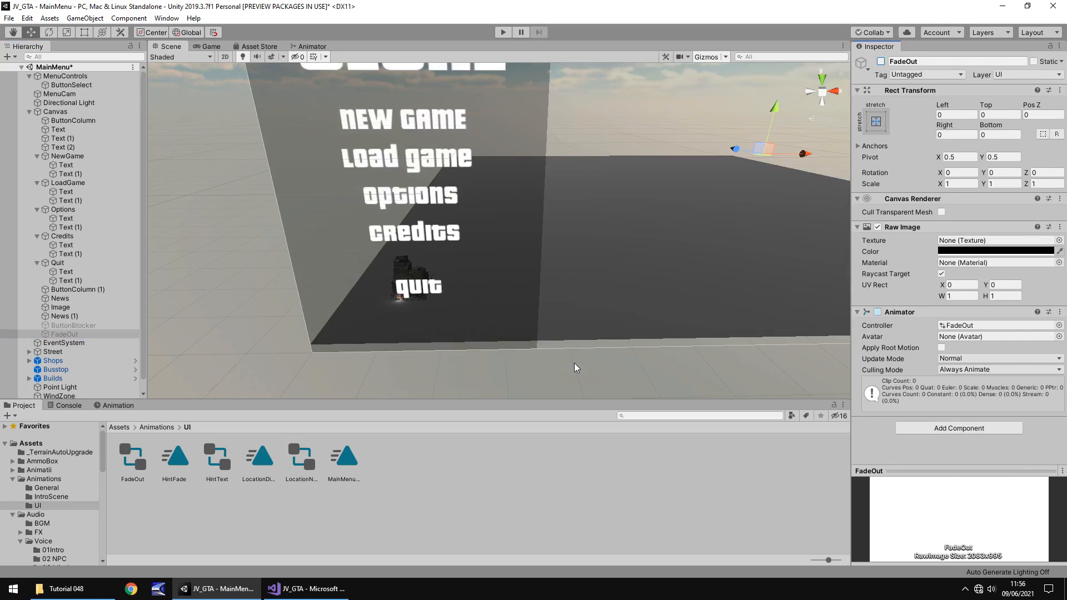
mouse_move(460, 322)
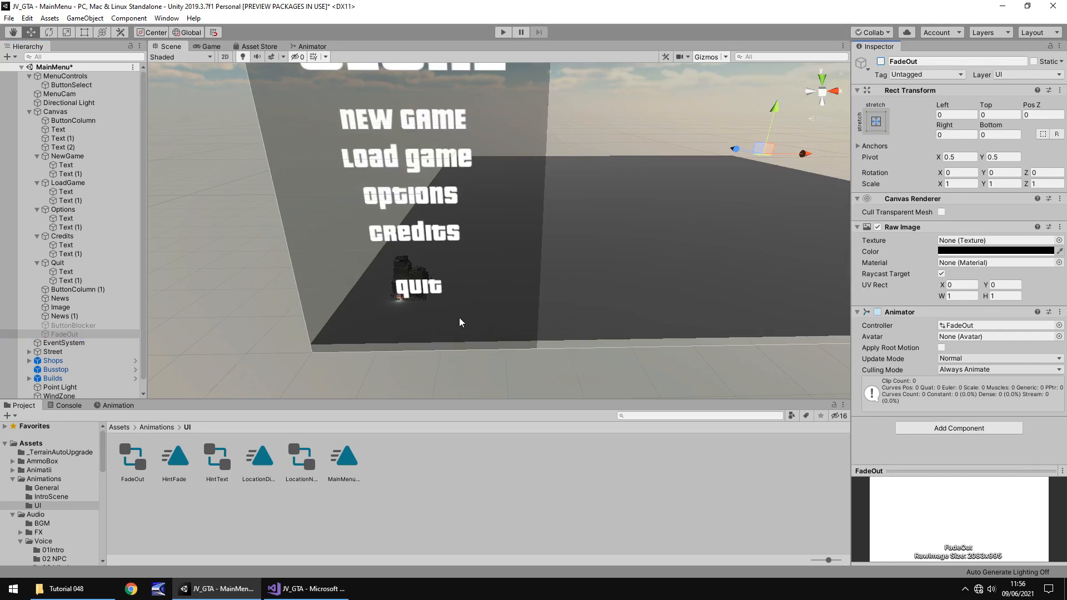
mouse_move(67, 75)
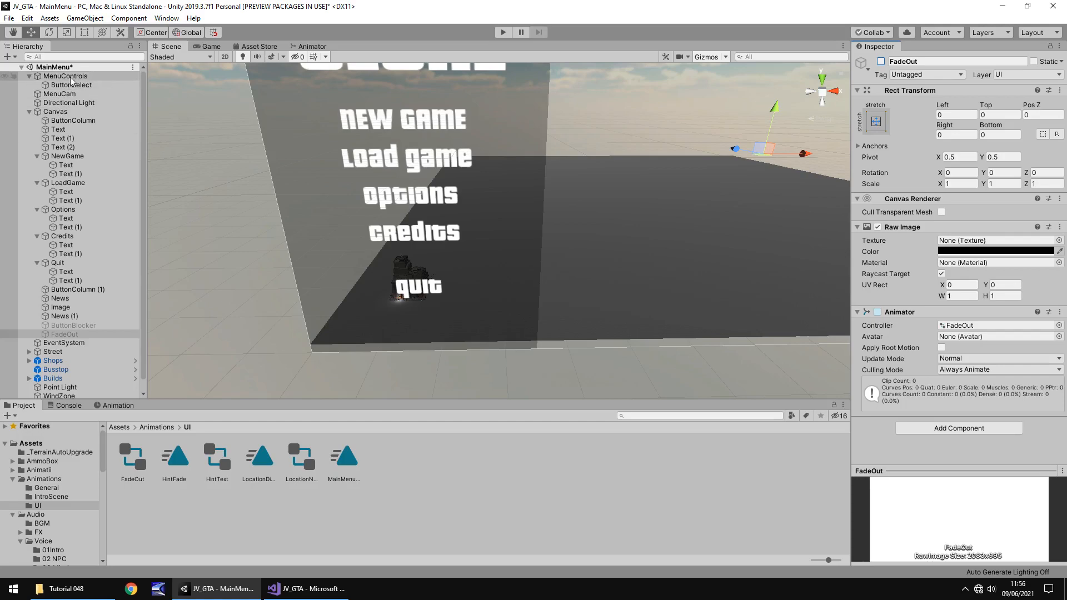
Bring MainMenuControl.cs to the front in Visual Studio.
left_click(64, 75)
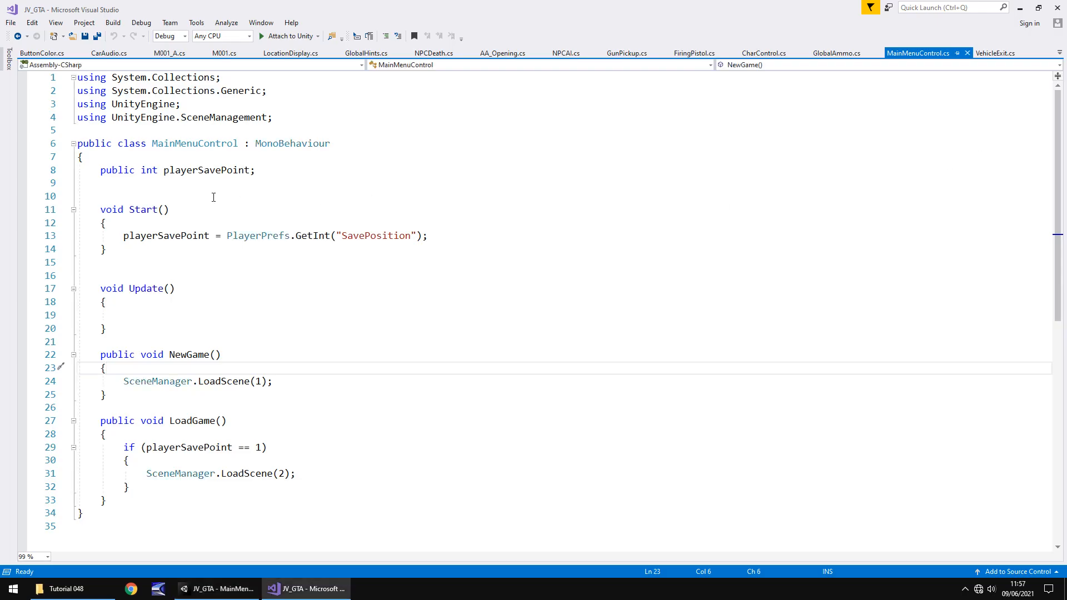
Declare public AudioSource buttonSelect and public GameObject fadeOut and buttonBlocker below playerSavePoint.
left_click(102, 183)
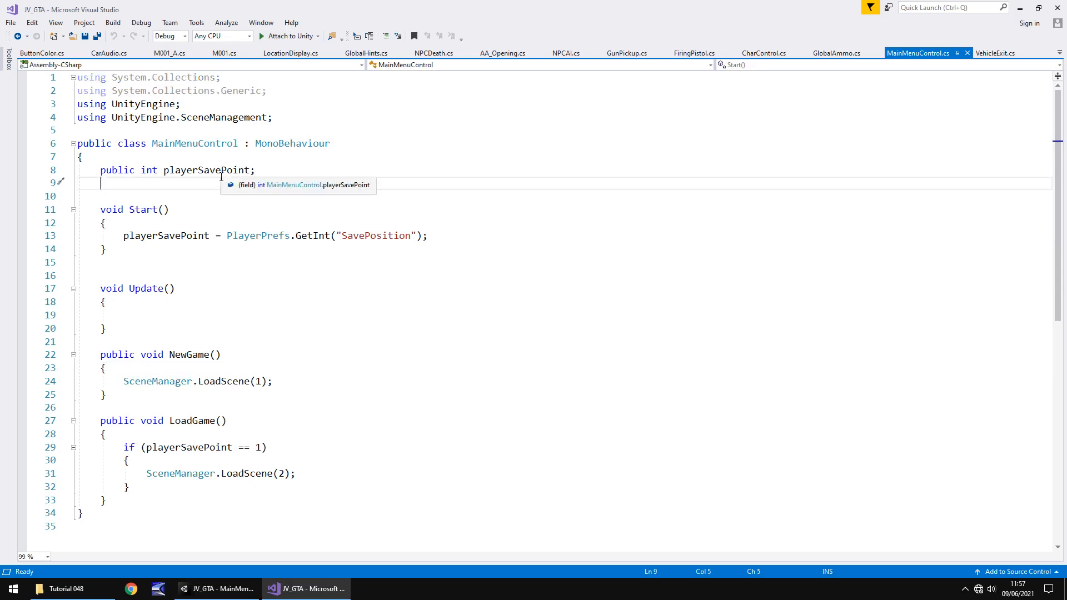
type("public")
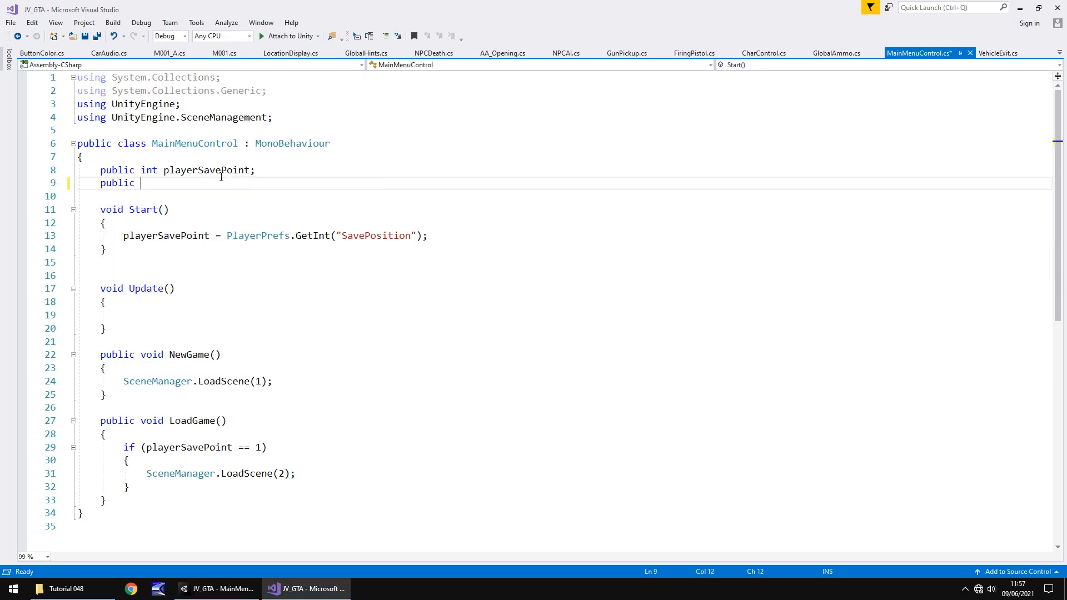
type("AudioSour")
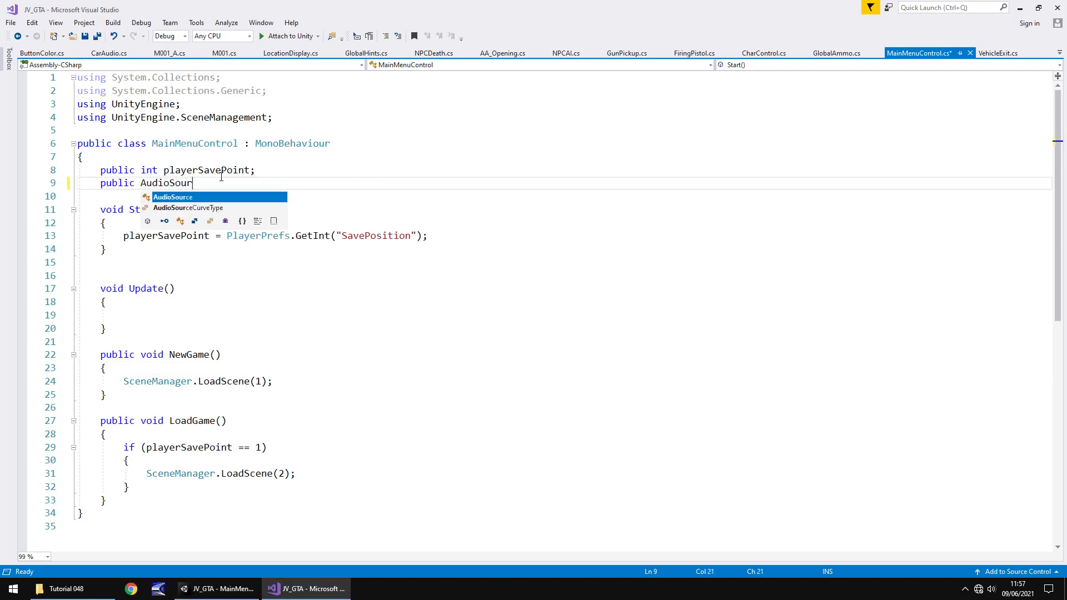
type("buttonSelect;")
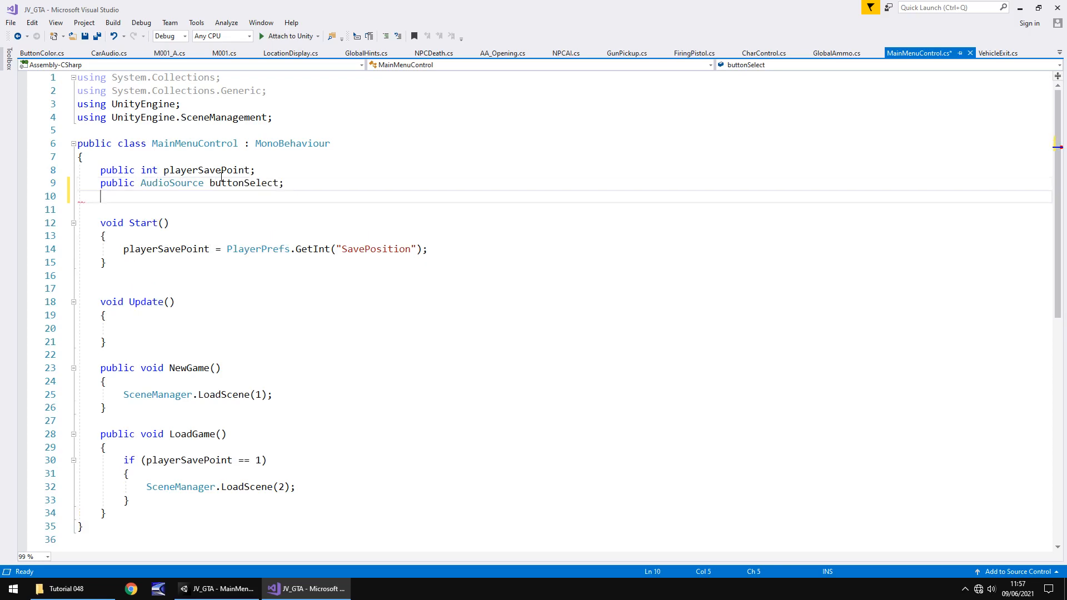
type("public")
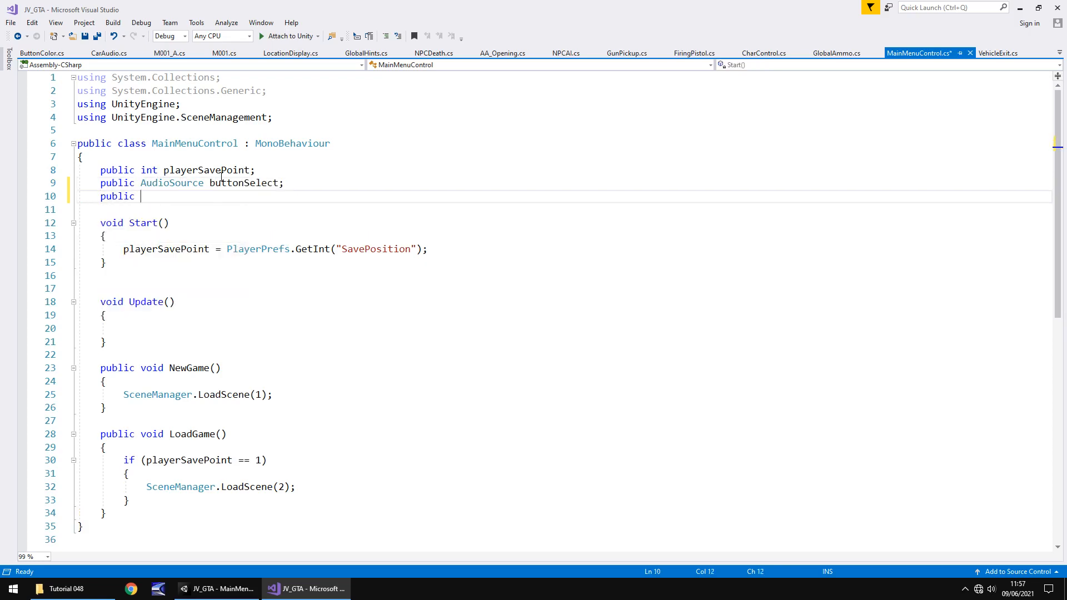
type("GameObject")
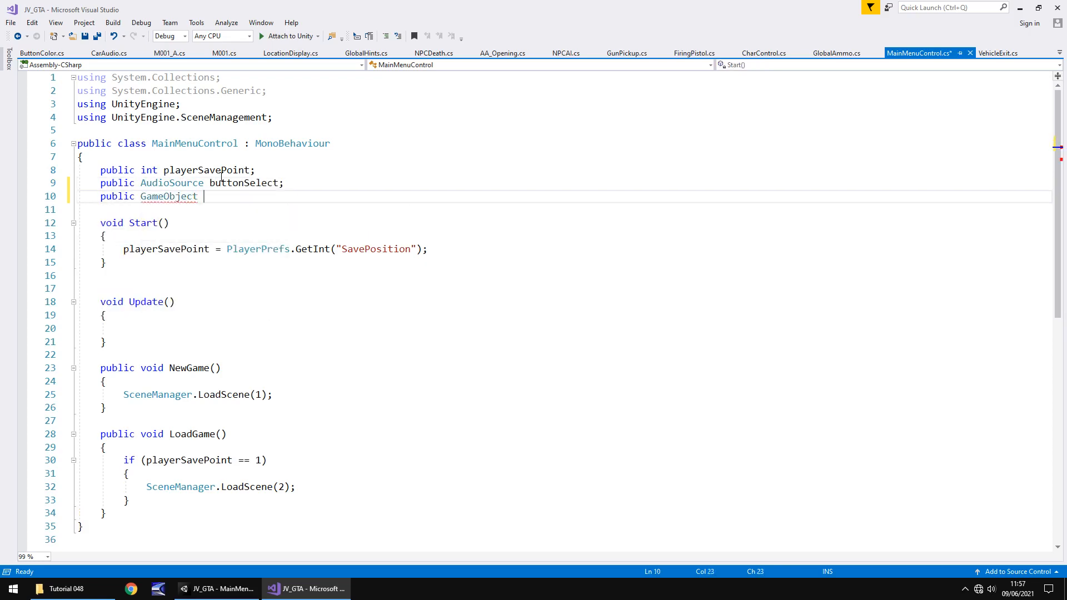
type("fadeOut;")
left_click(563, 209)
type("p")
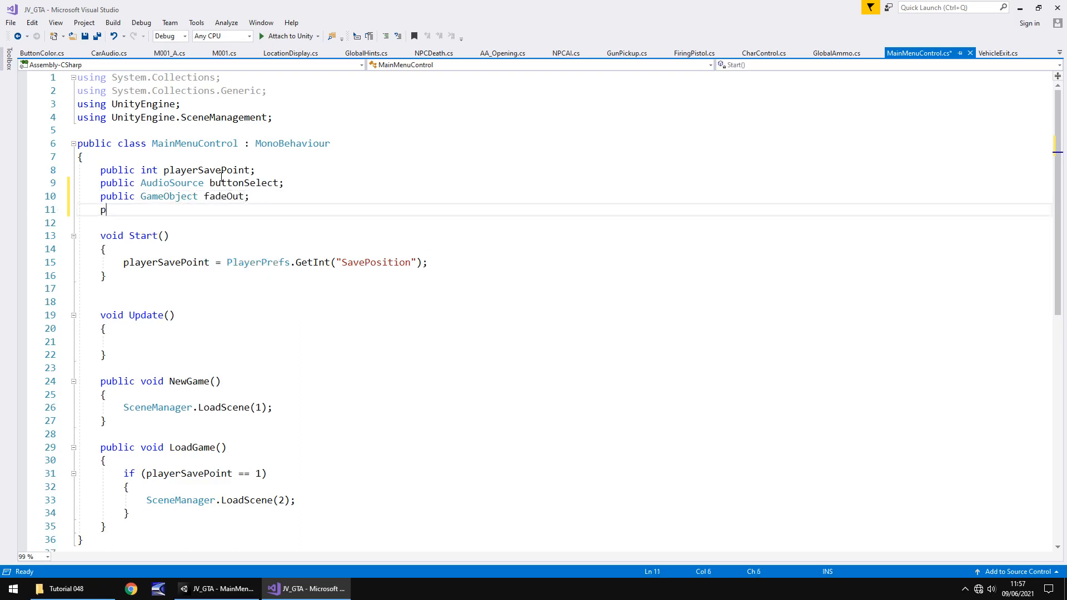
type("ublic GameObject")
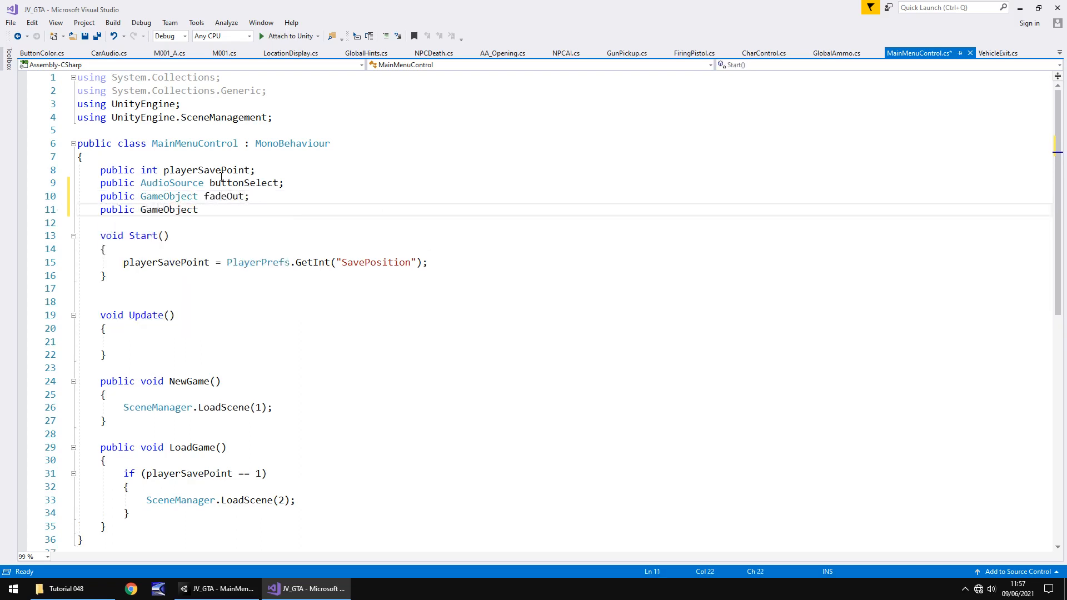
type("buttonB")
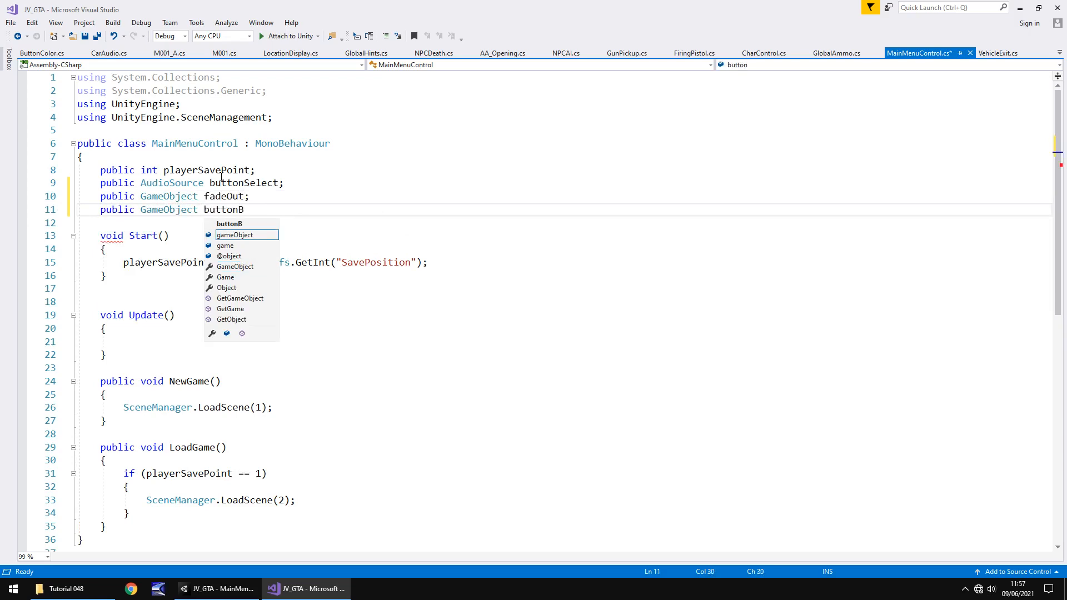
type("locker;")
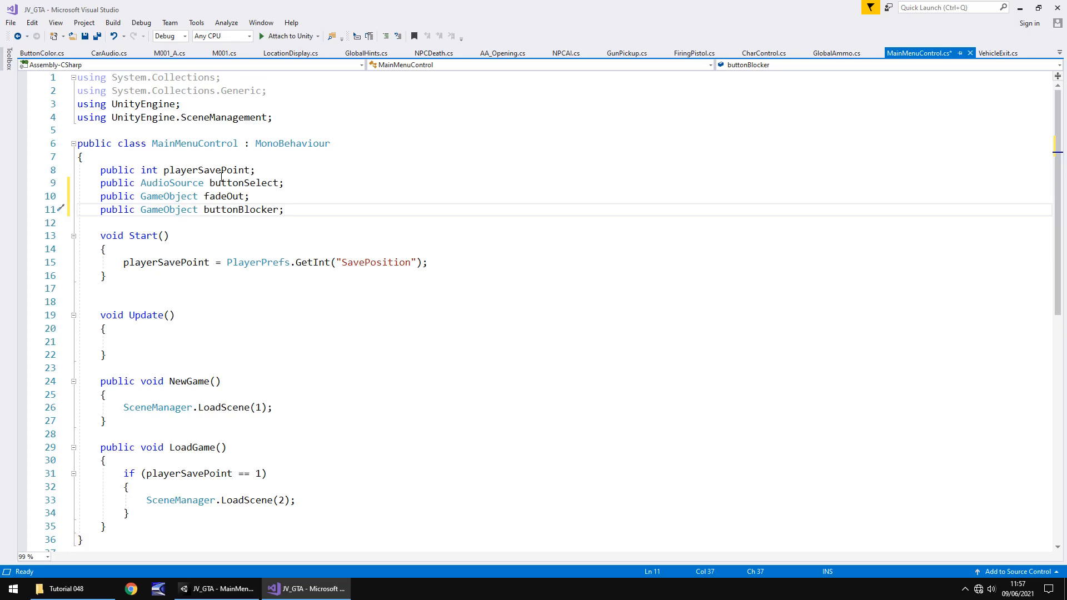
left_click(105, 393)
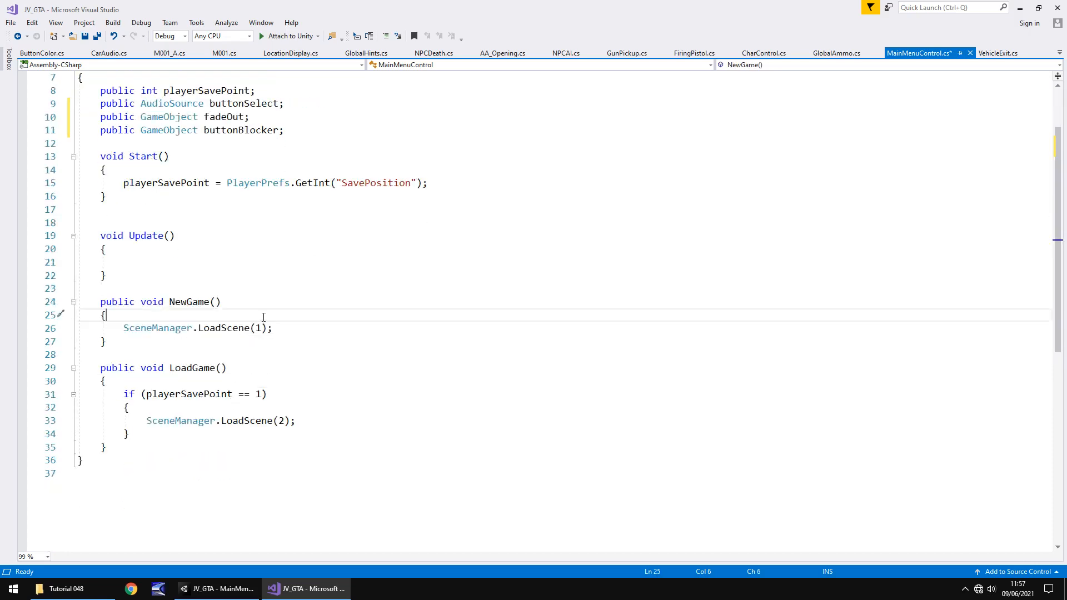
mouse_move(161, 334)
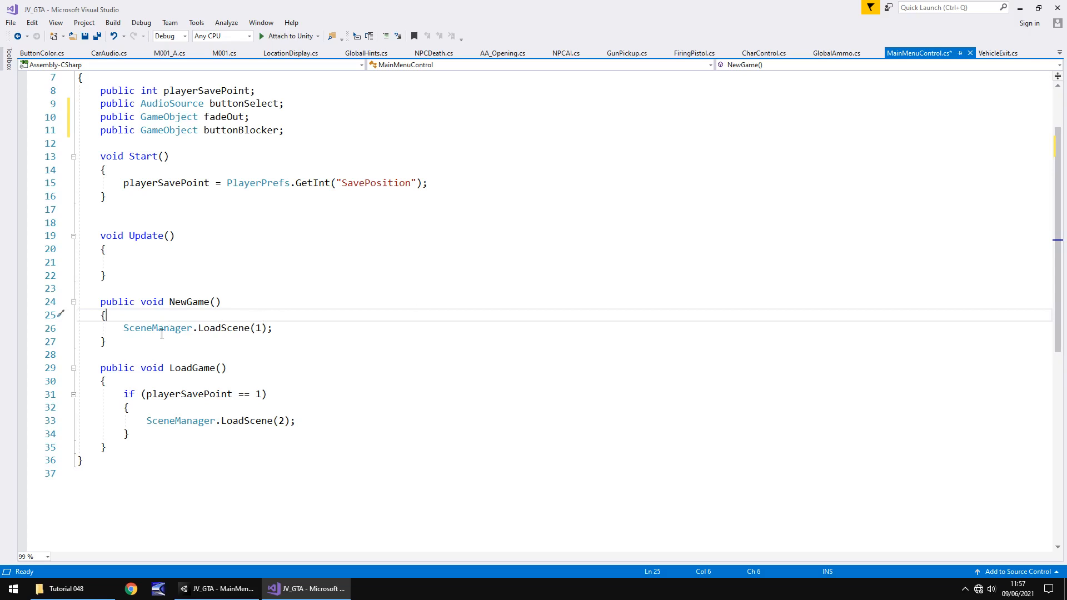
mouse_move(157, 326)
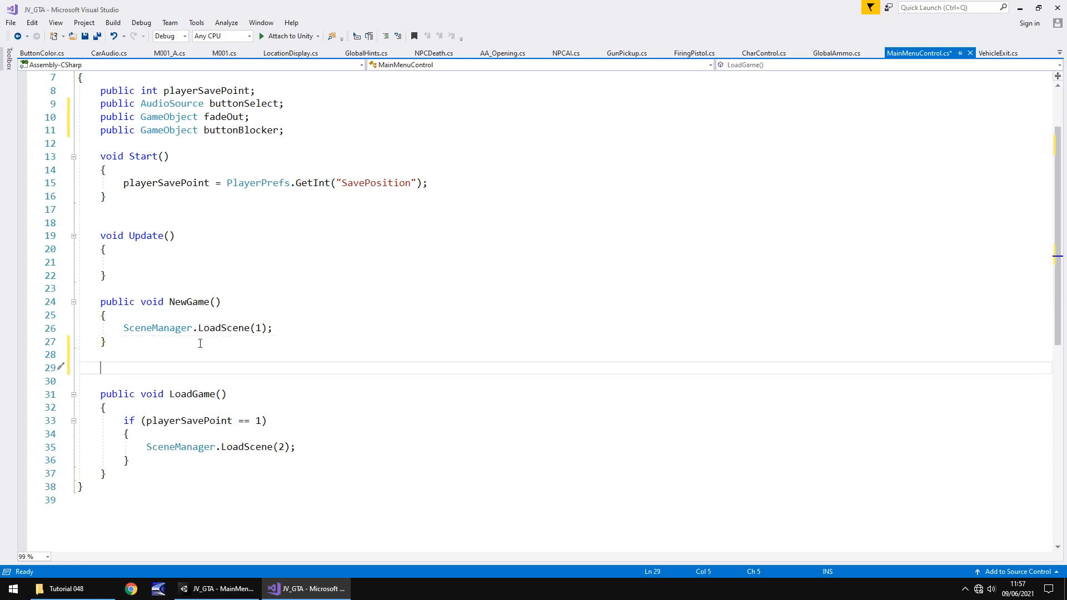
Write IEnumerator NewStart() that plays buttonSelect and activates fadeOut.
type("IEnumerator")
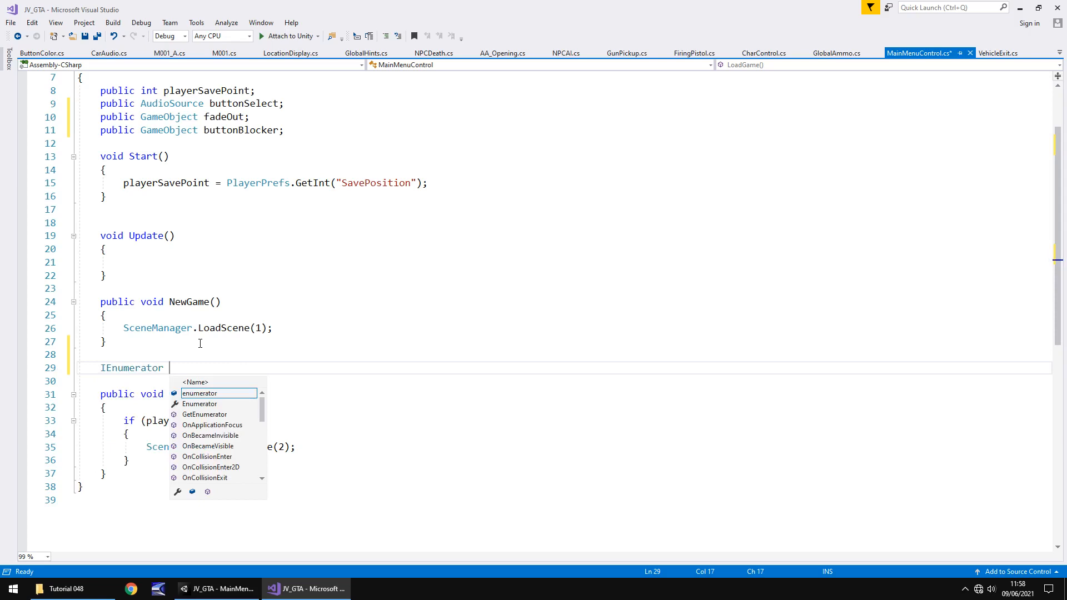
type("NewStart(")
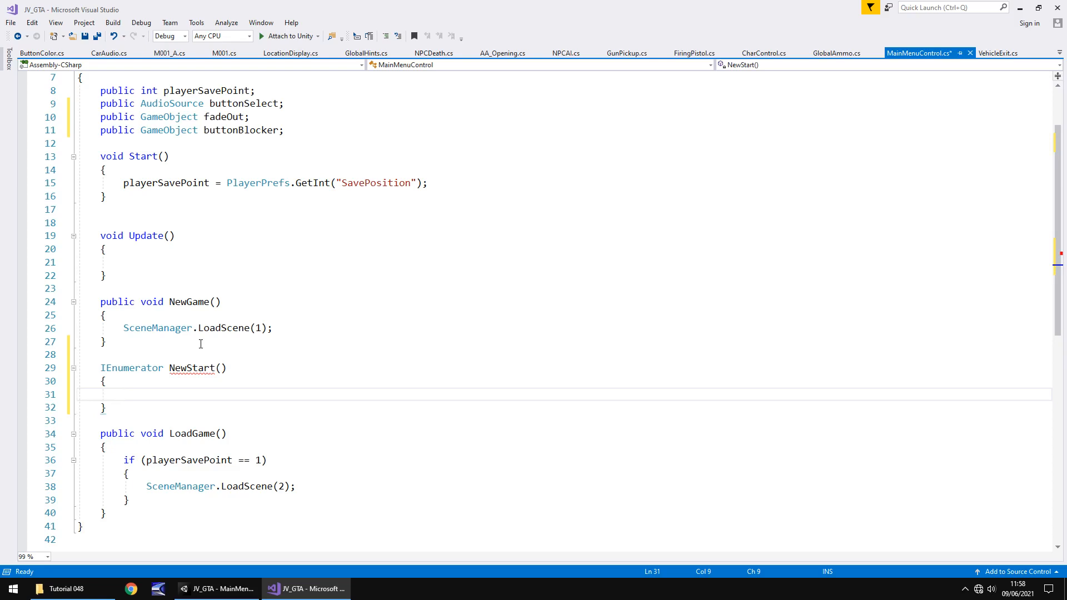
type("buttonSelect")
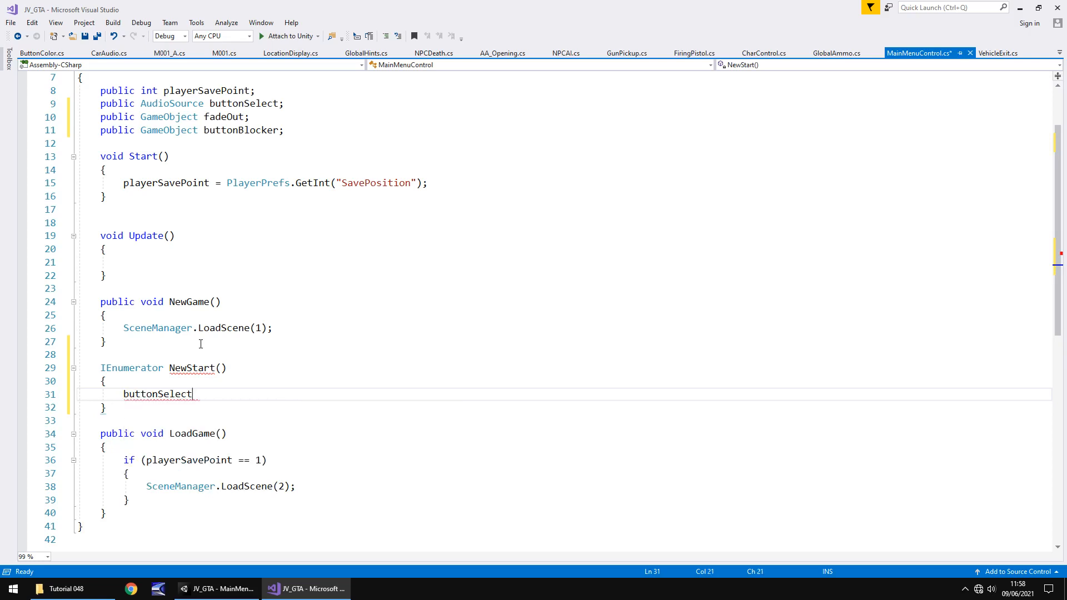
type(".Play()")
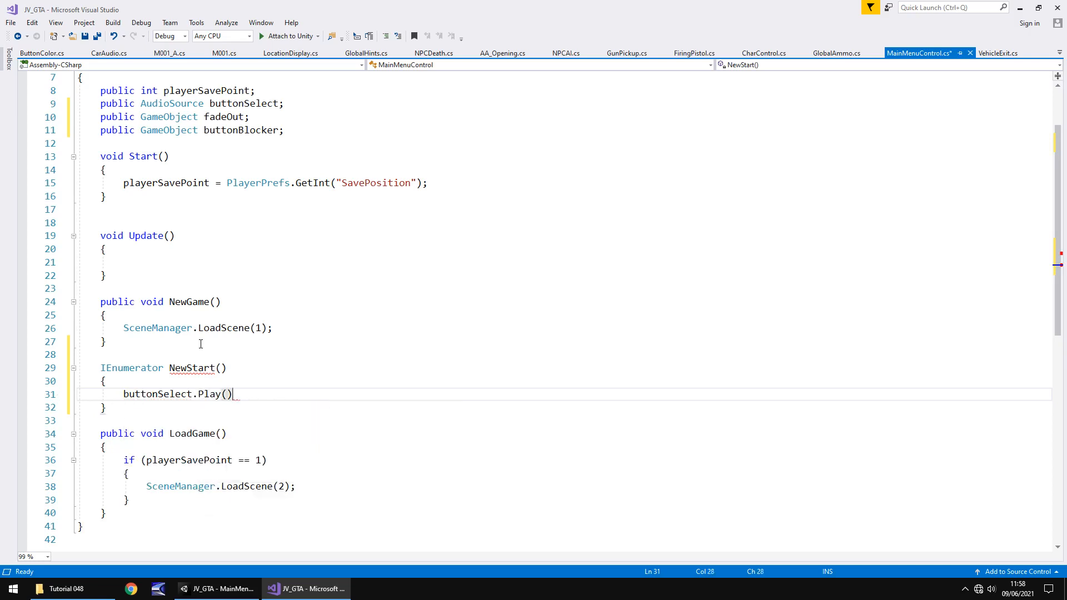
type(";")
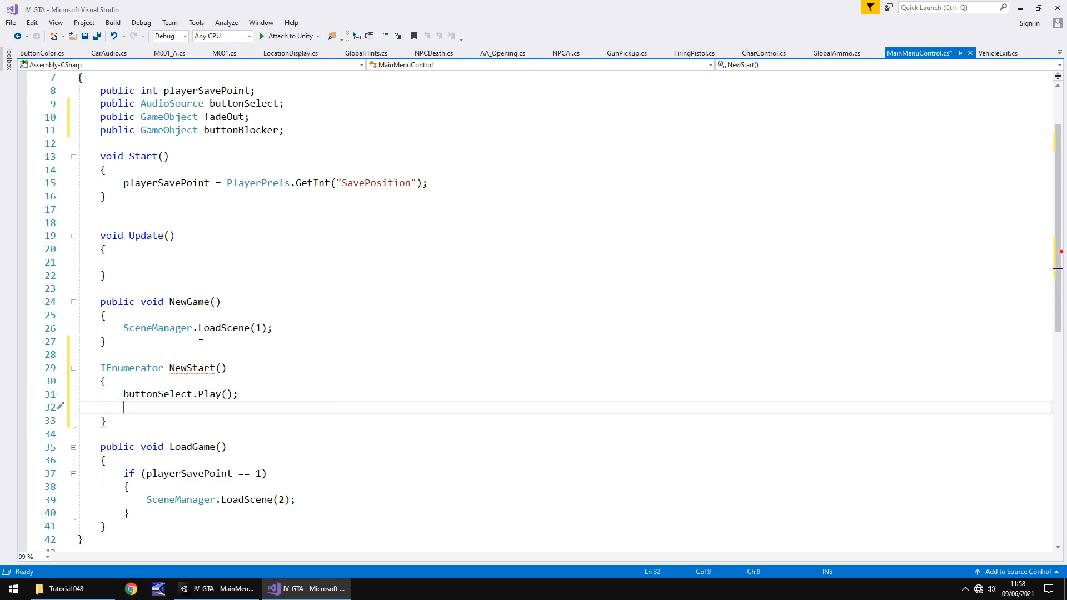
type("fadeOut.SetActive(true);")
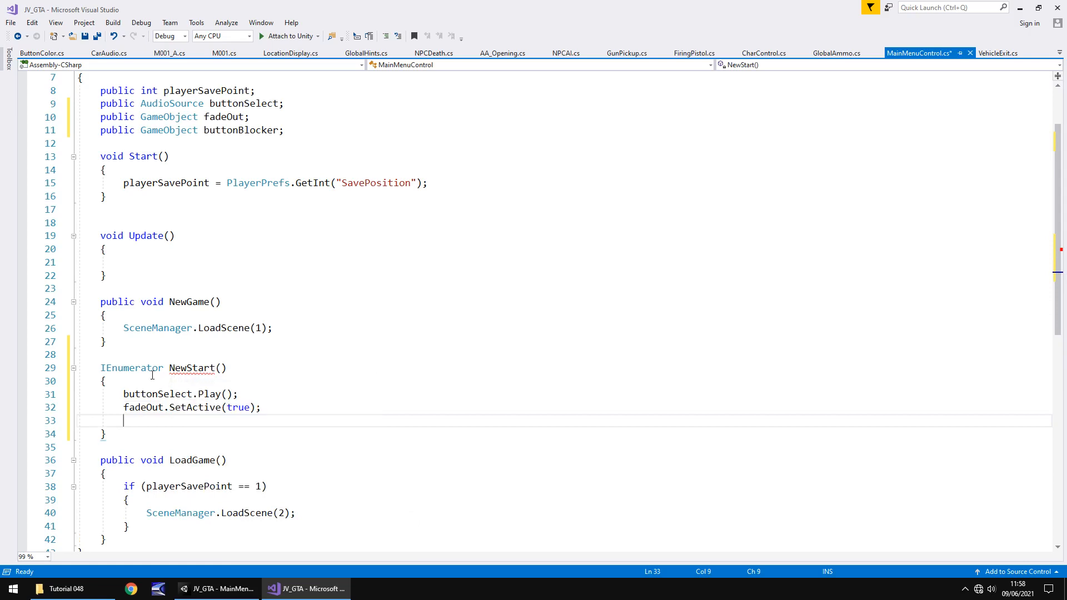
Add buttonBlocker.SetActive(true) at the top and yield WaitForSeconds(3) after the fade.
key("Return")
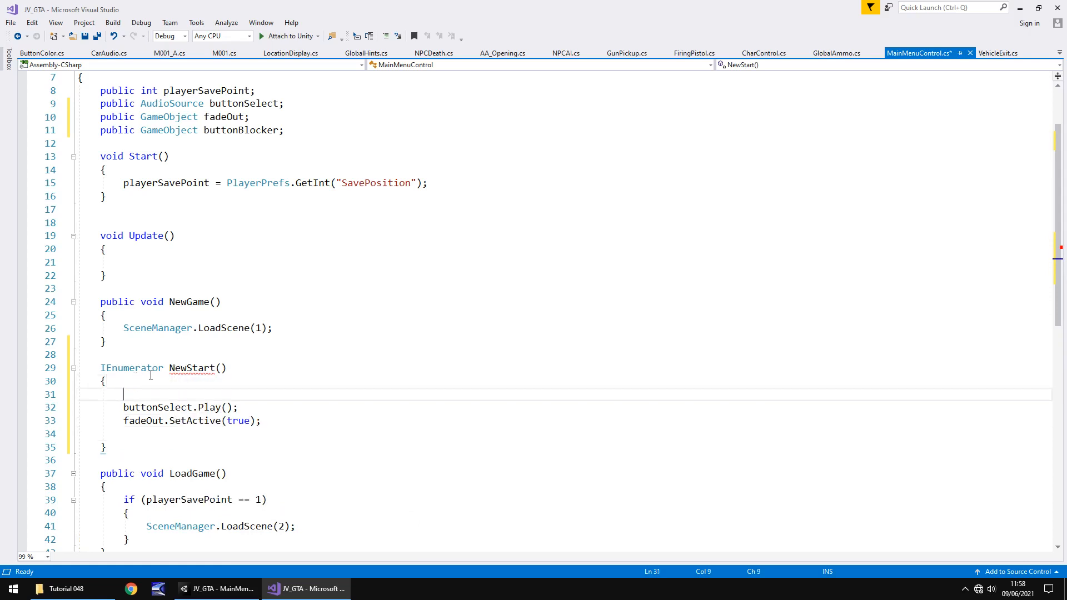
type("buttonBlocker")
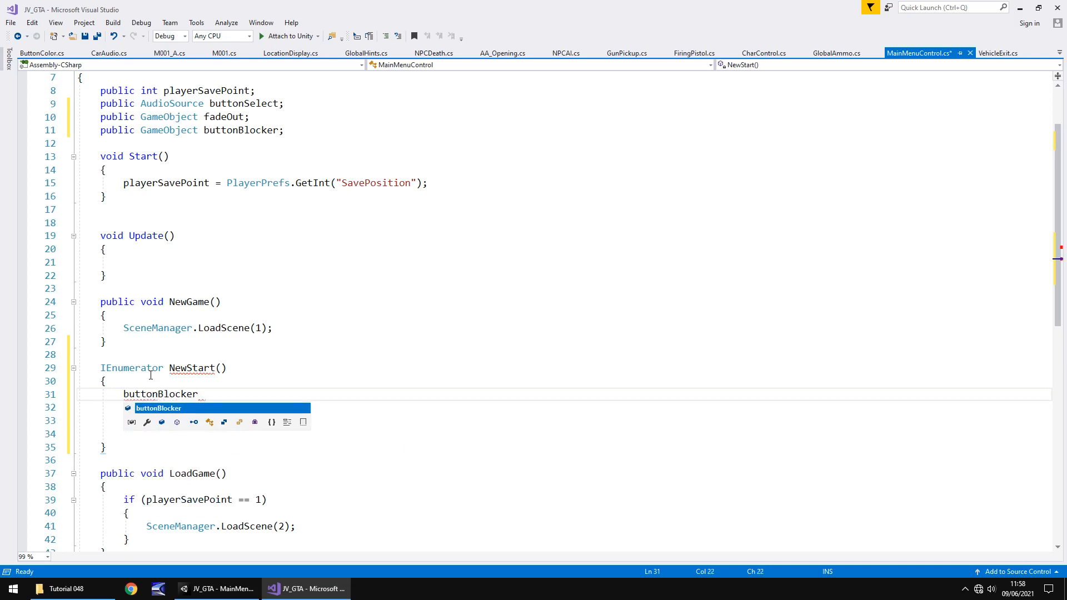
type(".SetActive")
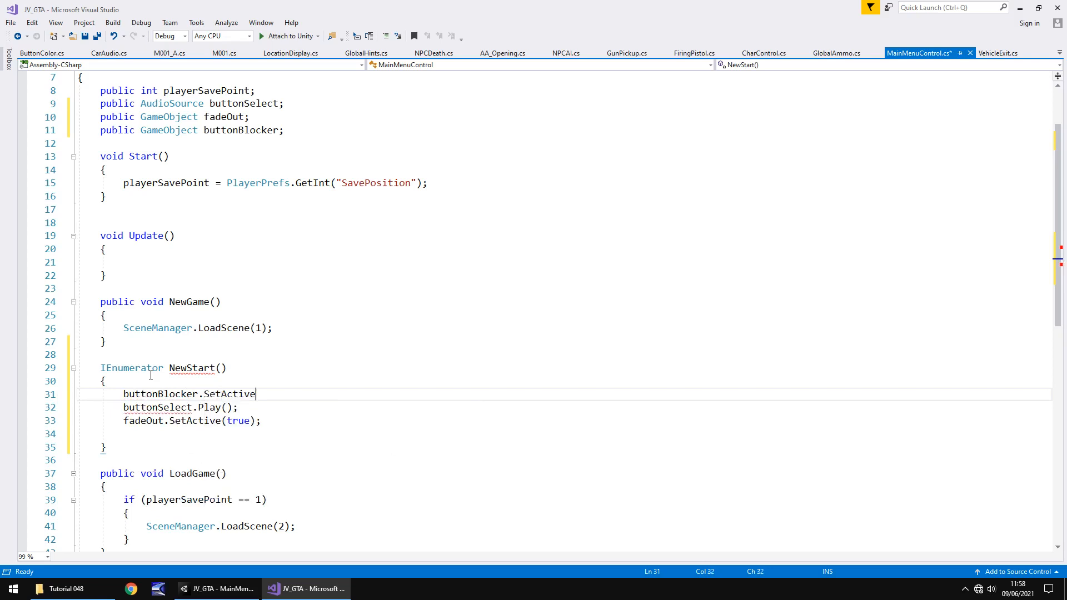
type("(true);")
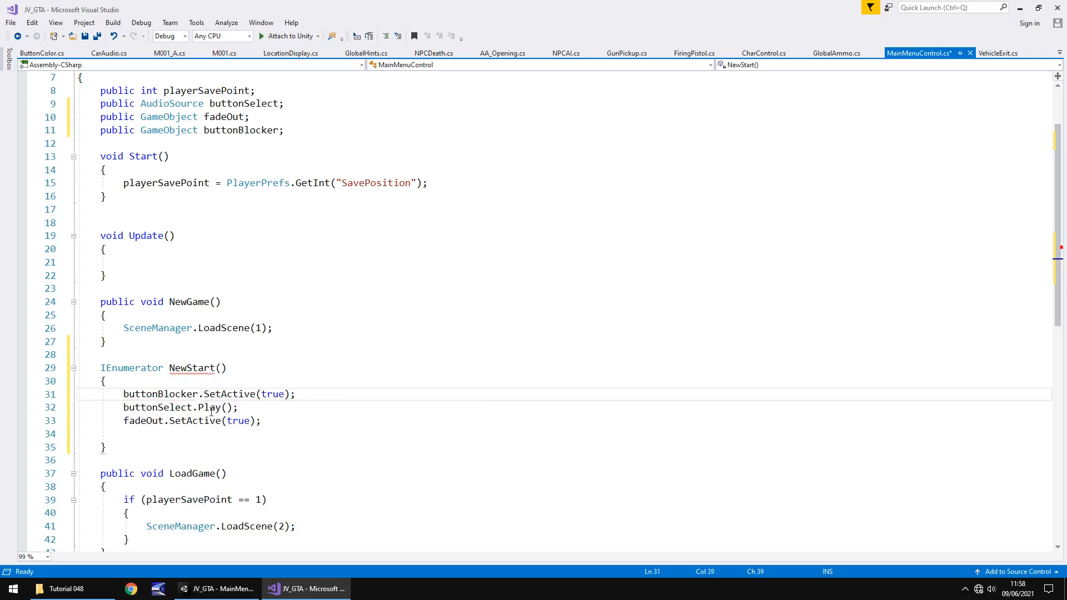
left_click(261, 420)
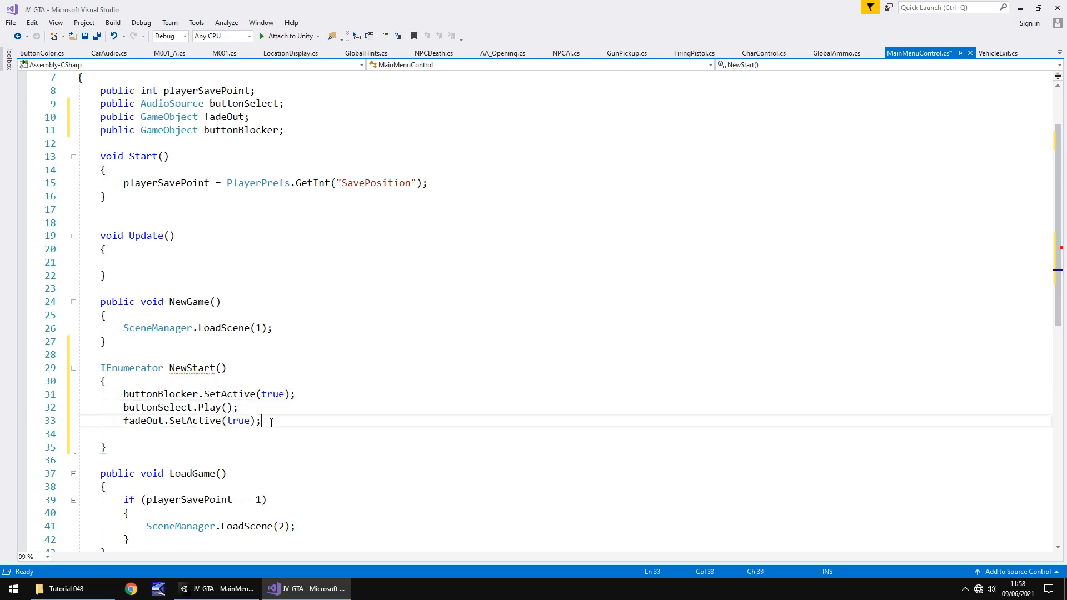
key("Return")
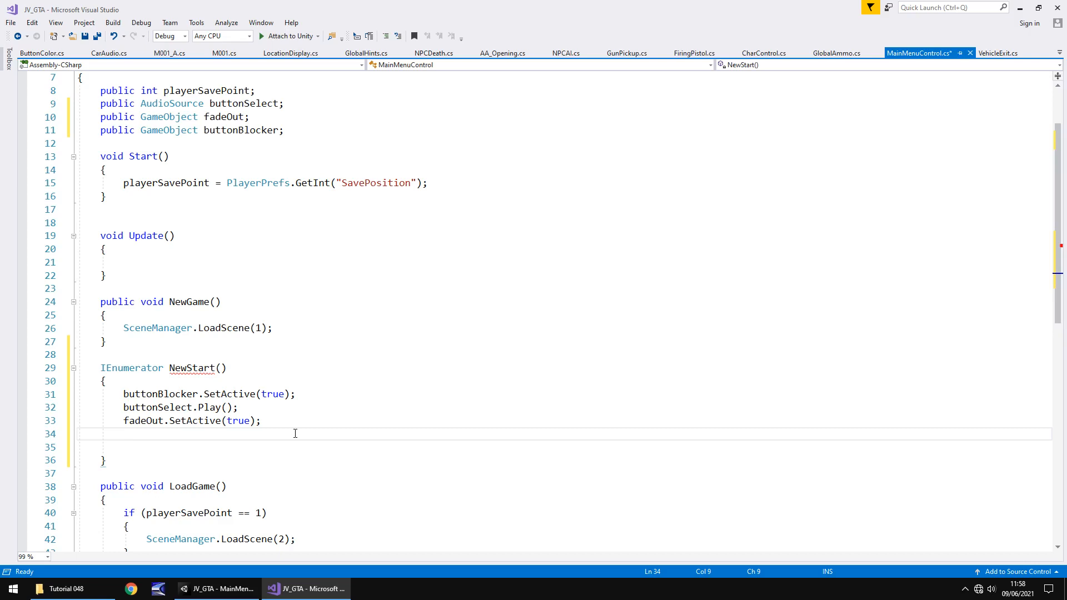
type("yield return new")
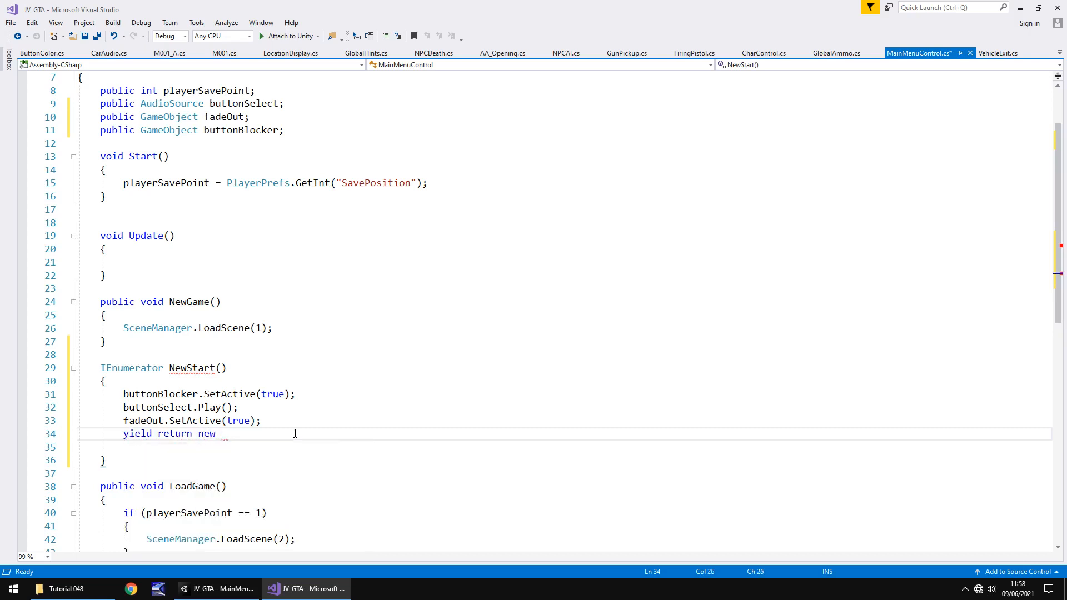
type("WaitForSeconds(")
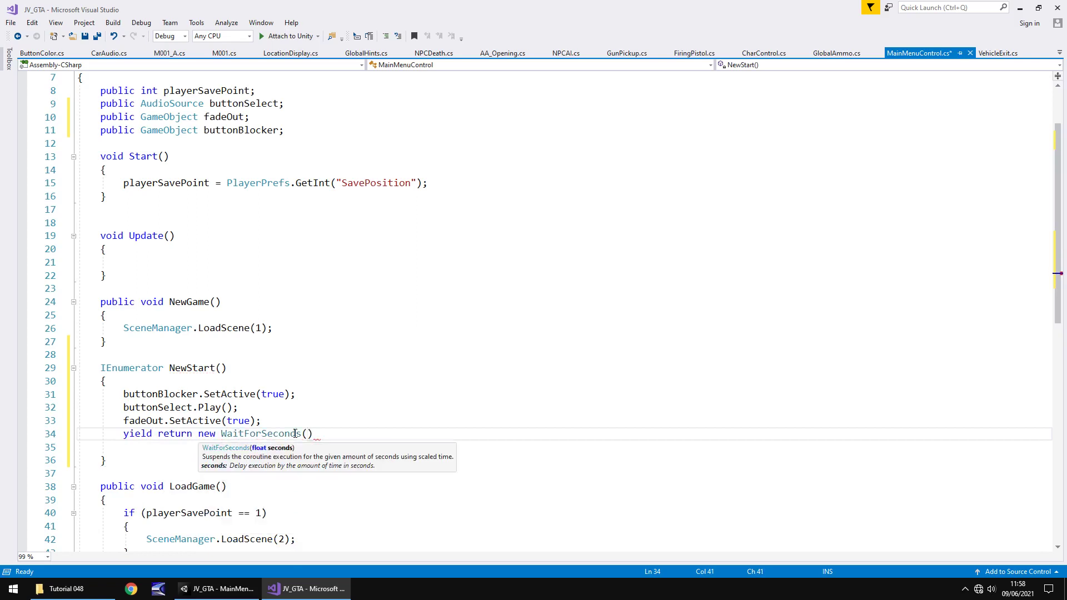
type("3")
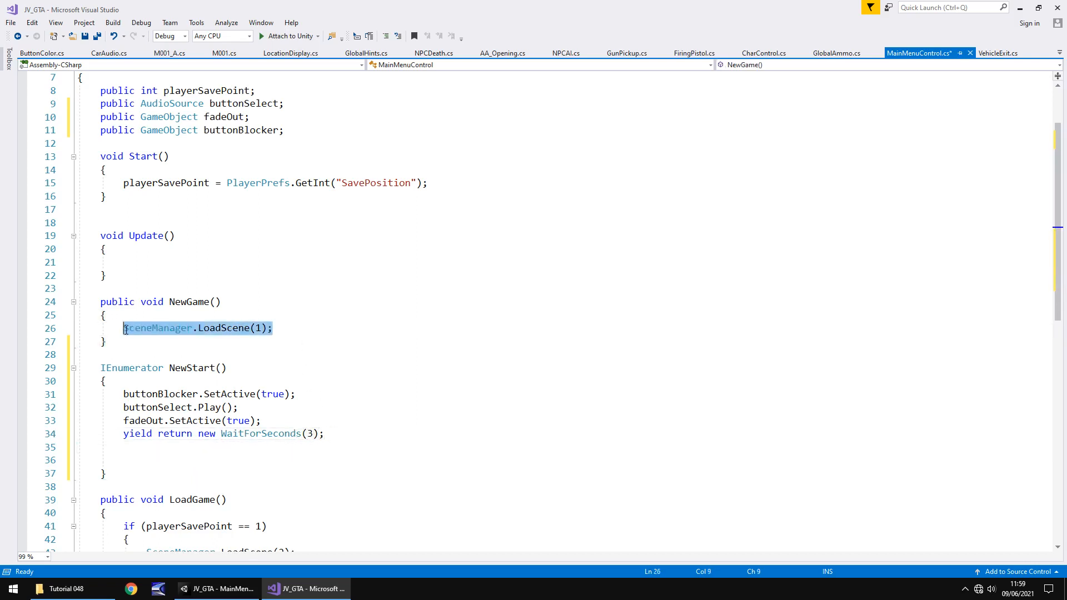
Move SceneManager.LoadScene(1) into NewStart and make NewGame call StartCoroutine(NewStart()).
key("Delete")
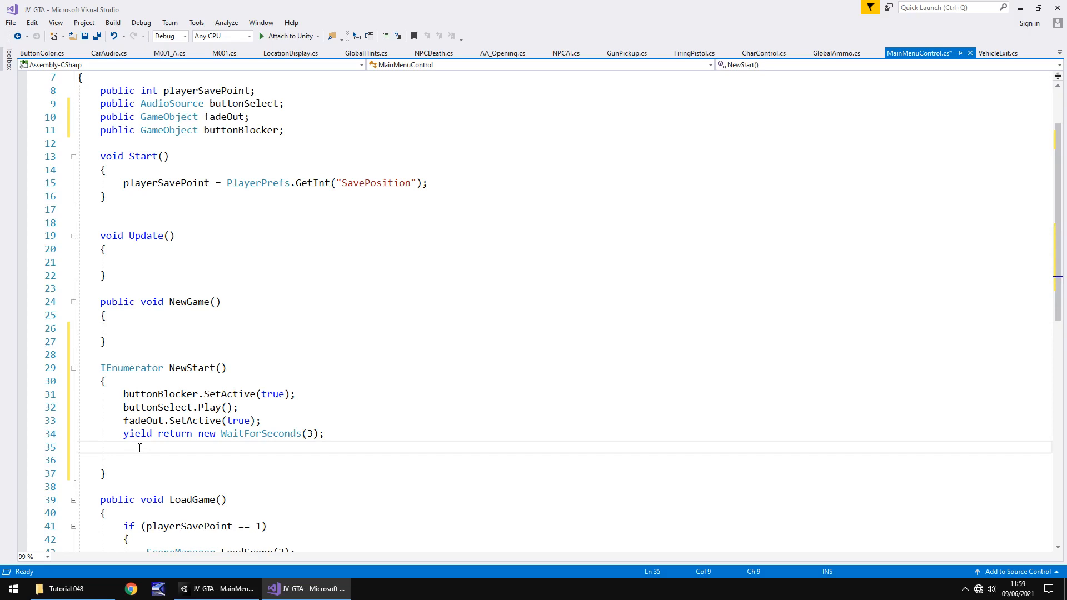
type("SceneManager.LoadScene(1);")
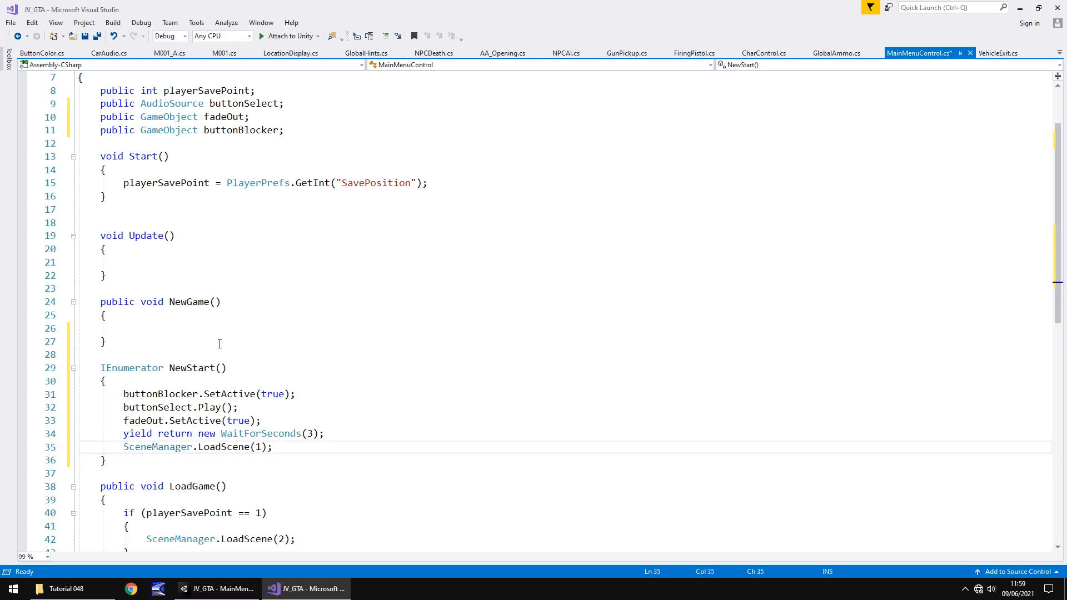
left_click(240, 328)
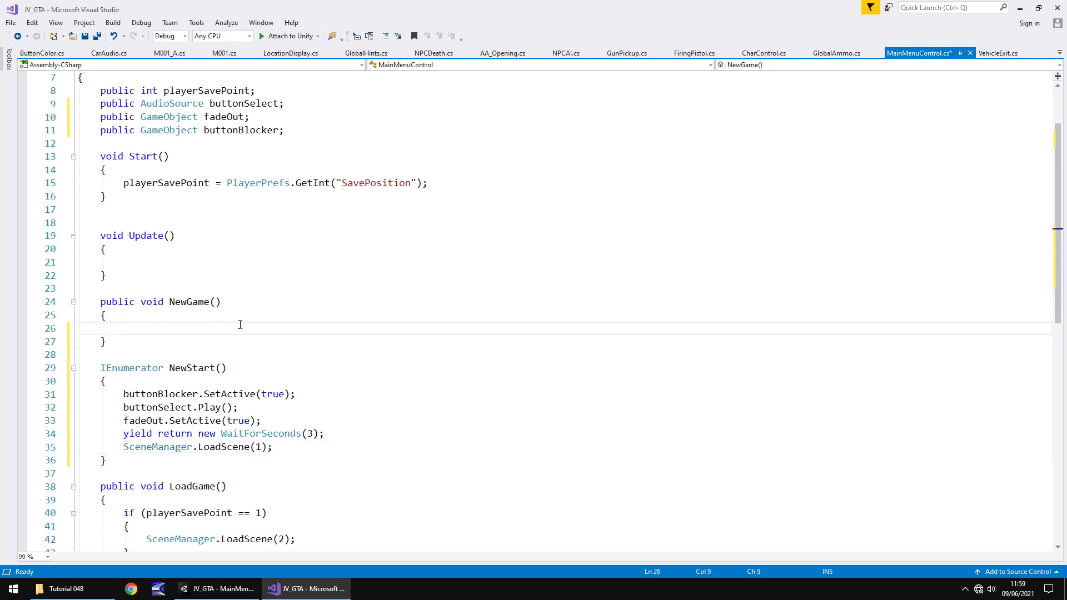
type("StartCoroutine(")
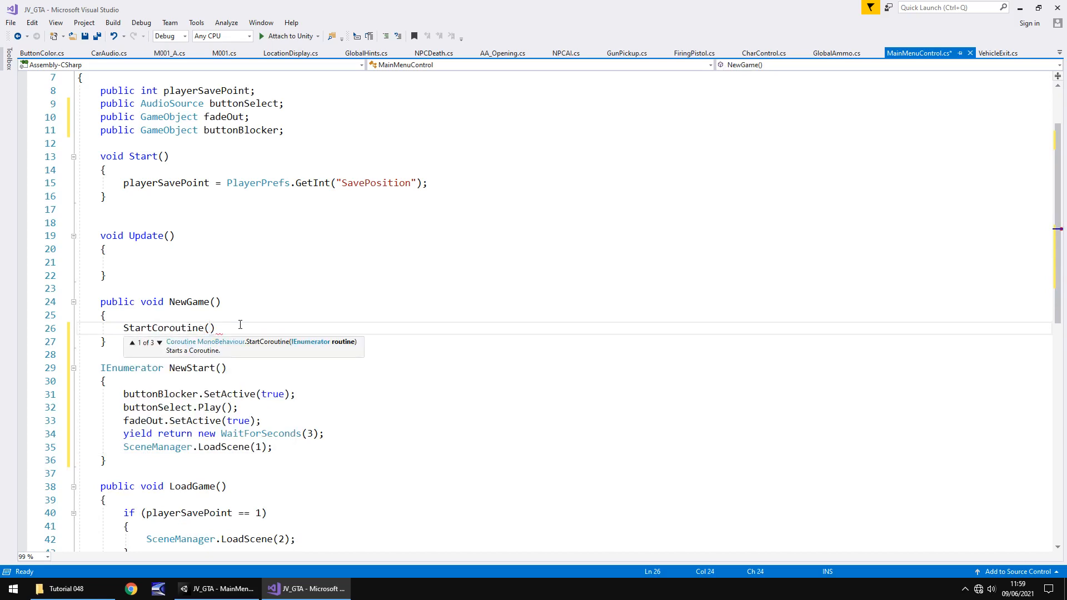
type("NewStart(")
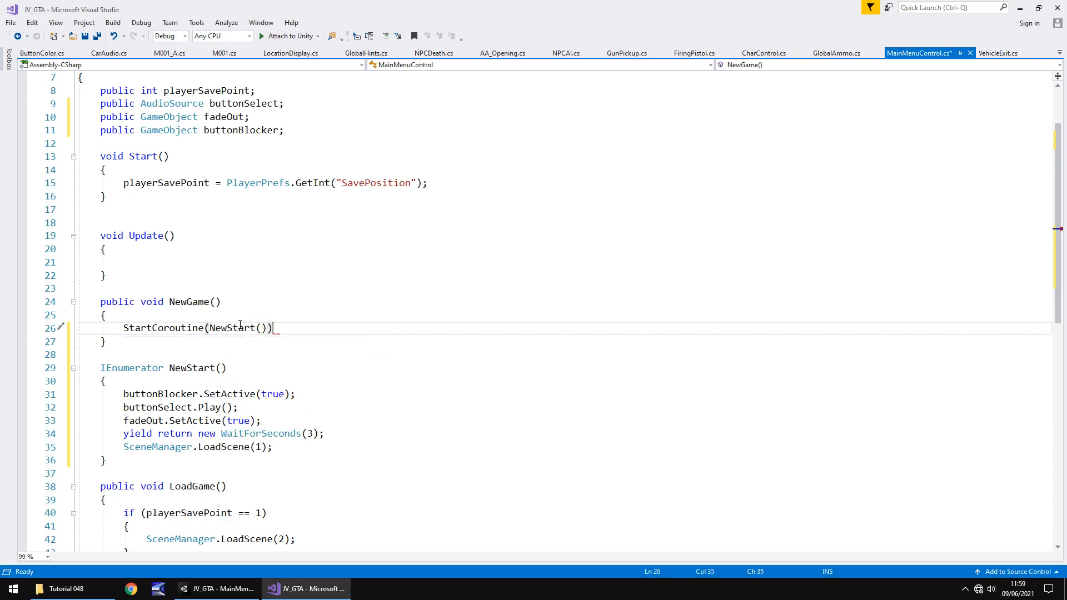
type(";")
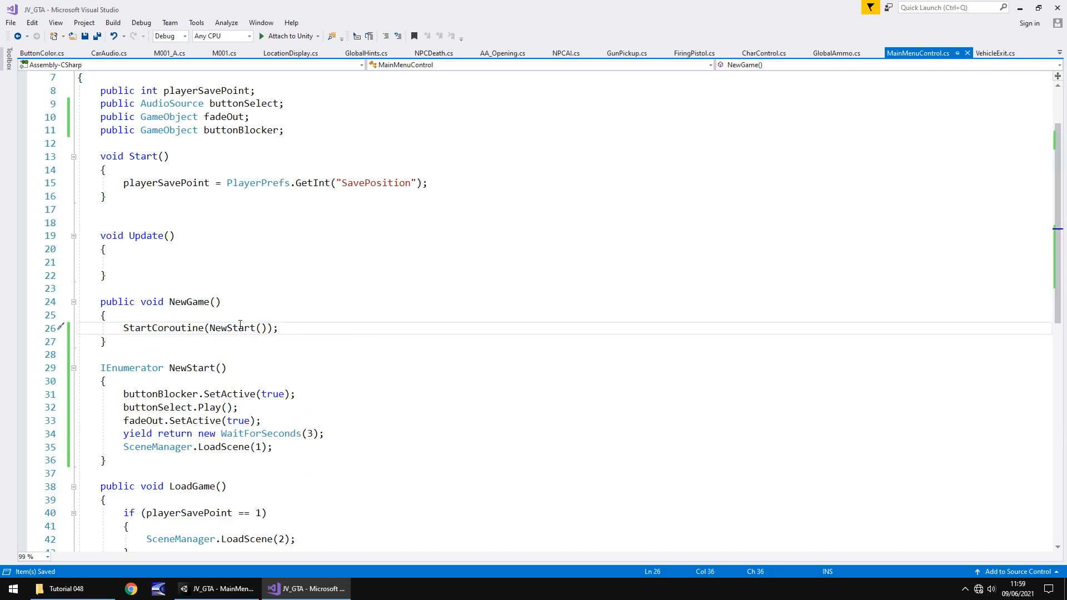
mouse_move(201, 400)
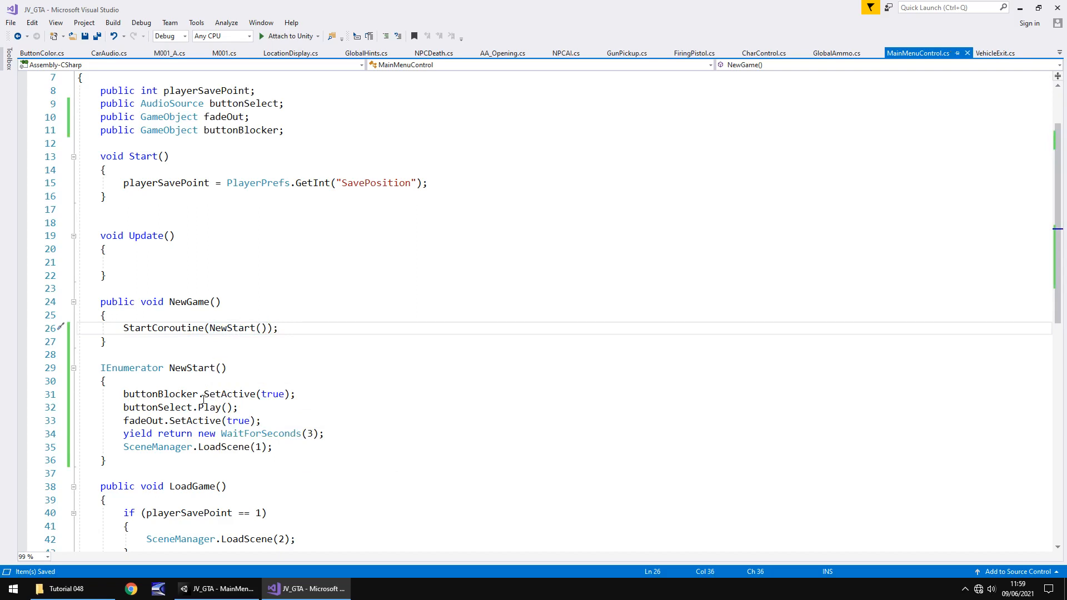
Assign ButtonSelect, FadeOut and ButtonBlocker to the Main Menu Control slots on MenuControls.
left_click(218, 589)
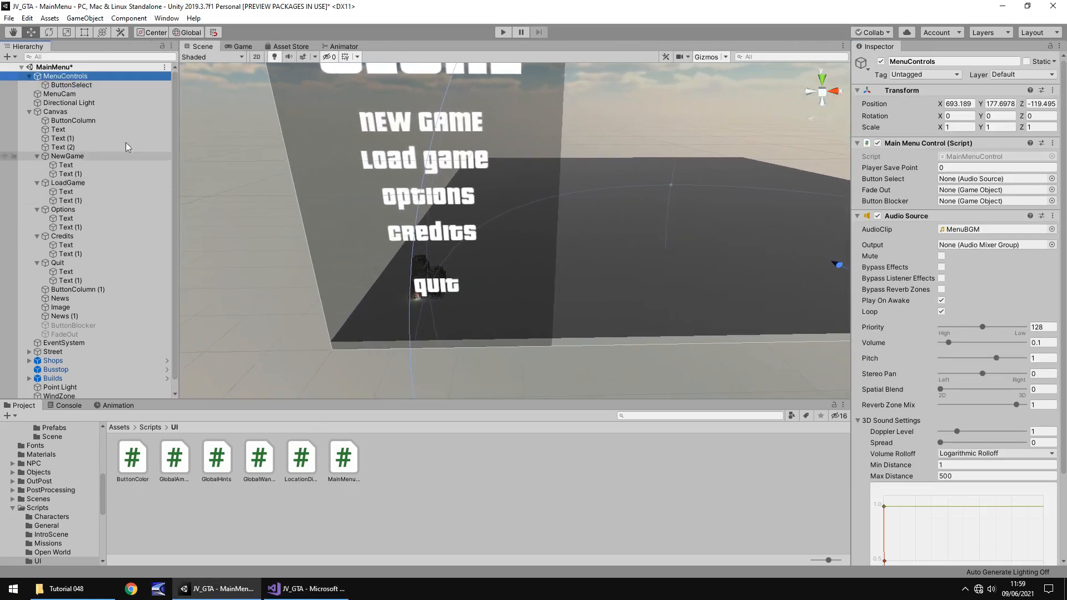
left_click(993, 178)
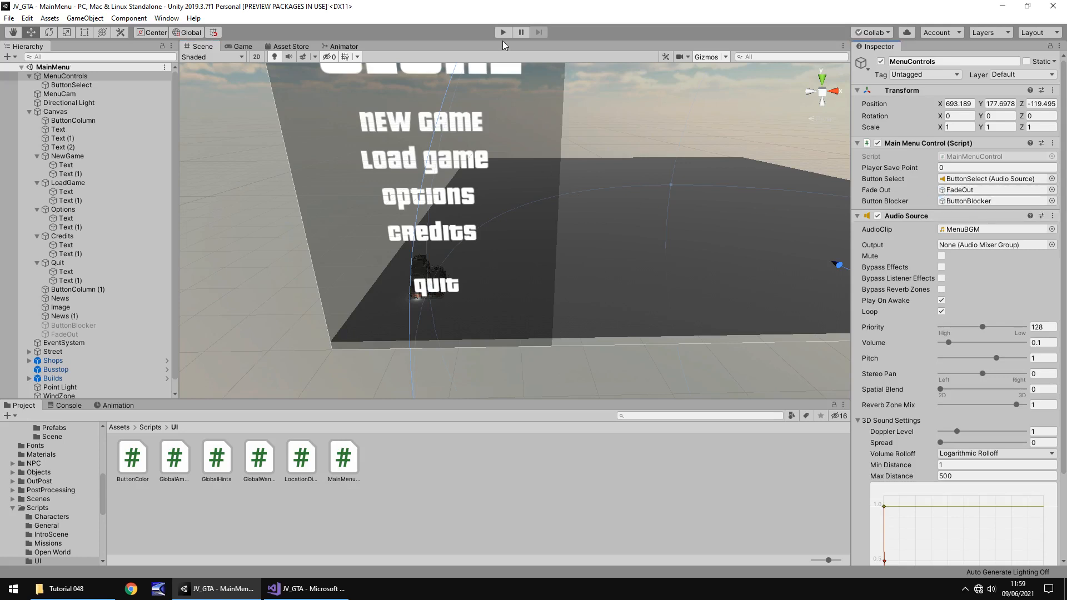
left_click(503, 32)
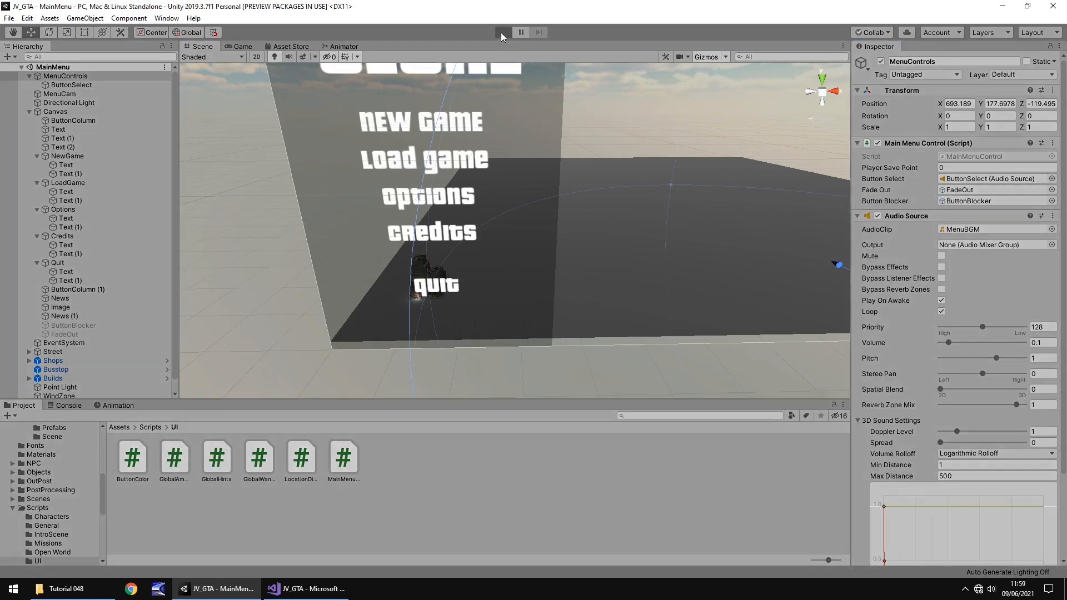
left_click(502, 32)
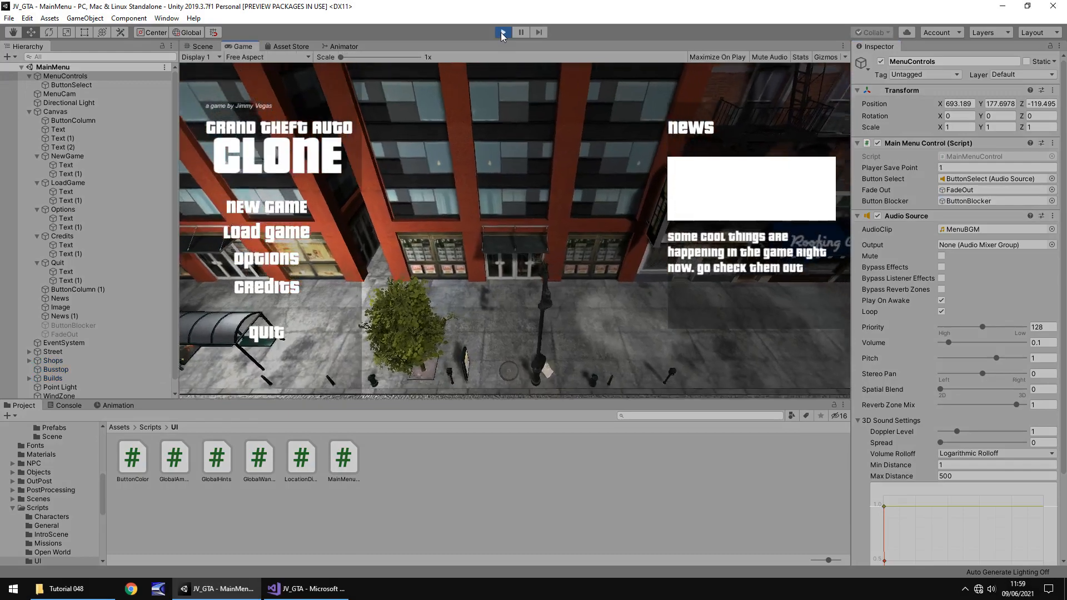
left_click(503, 32)
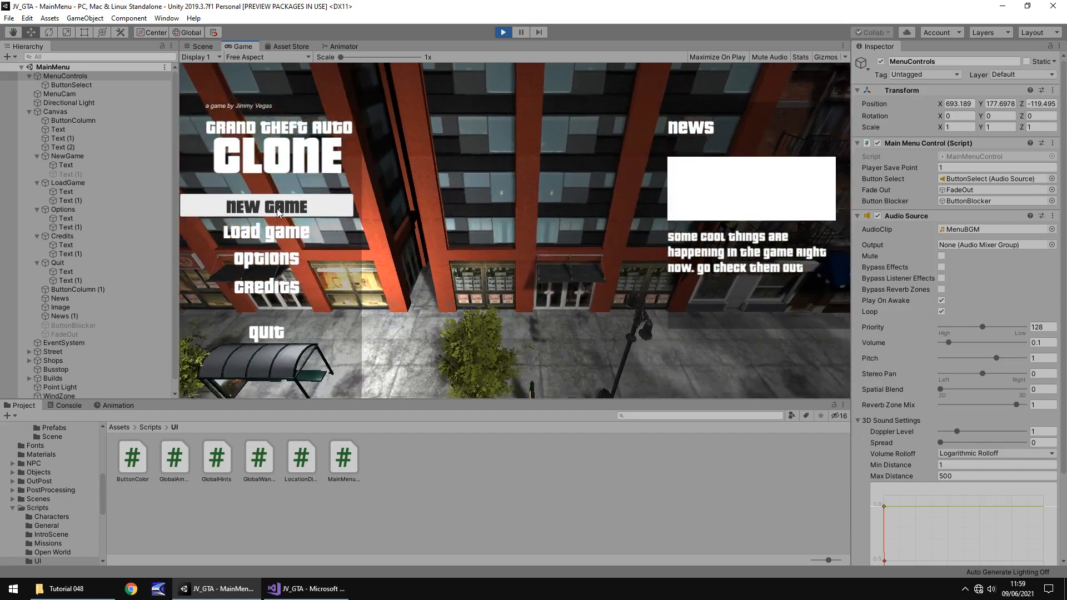
left_click(266, 206)
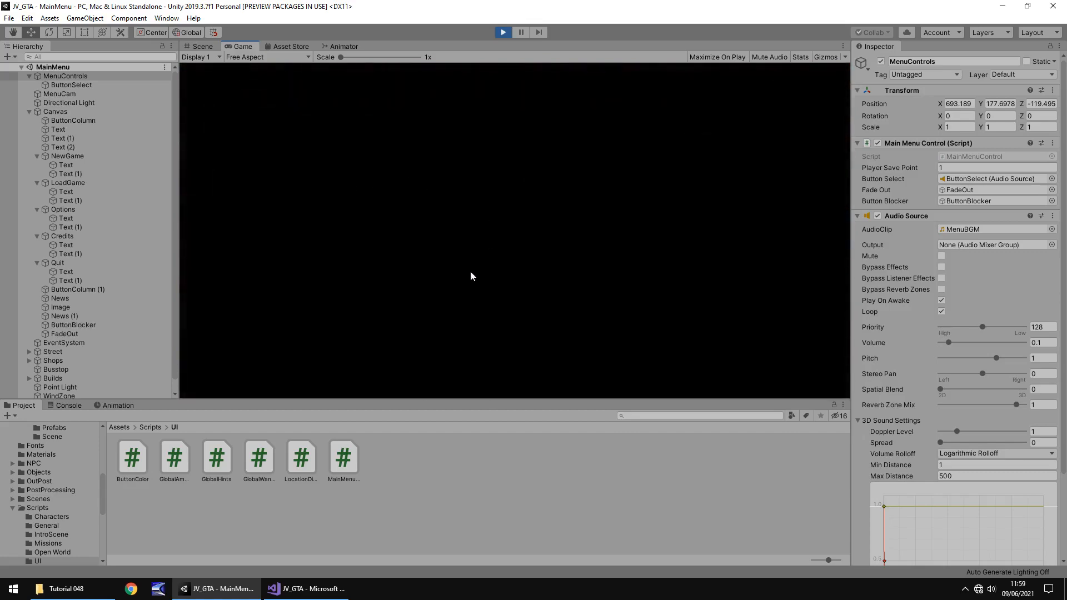
left_click(503, 32)
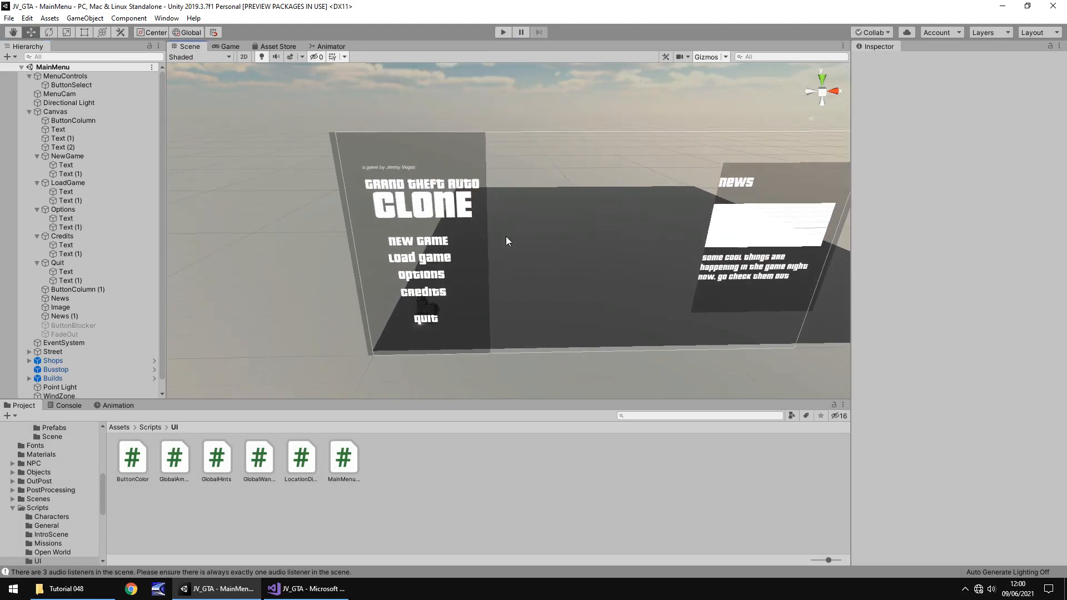
mouse_move(170, 248)
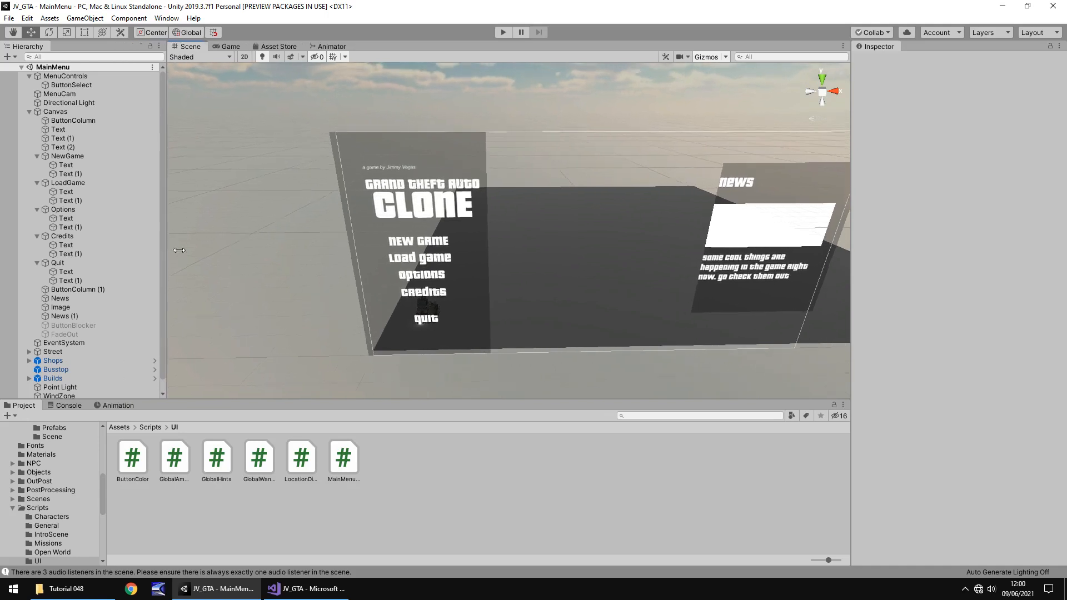
Anchor ButtonColumn to the left edge via its Rect Transform anchor preset.
left_click(74, 120)
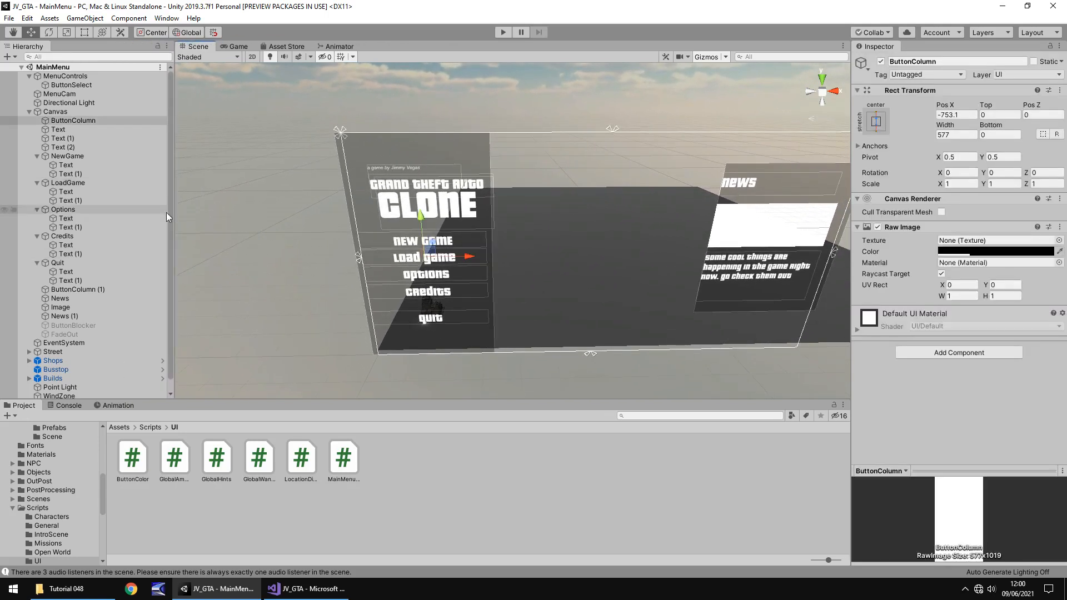
mouse_move(804, 137)
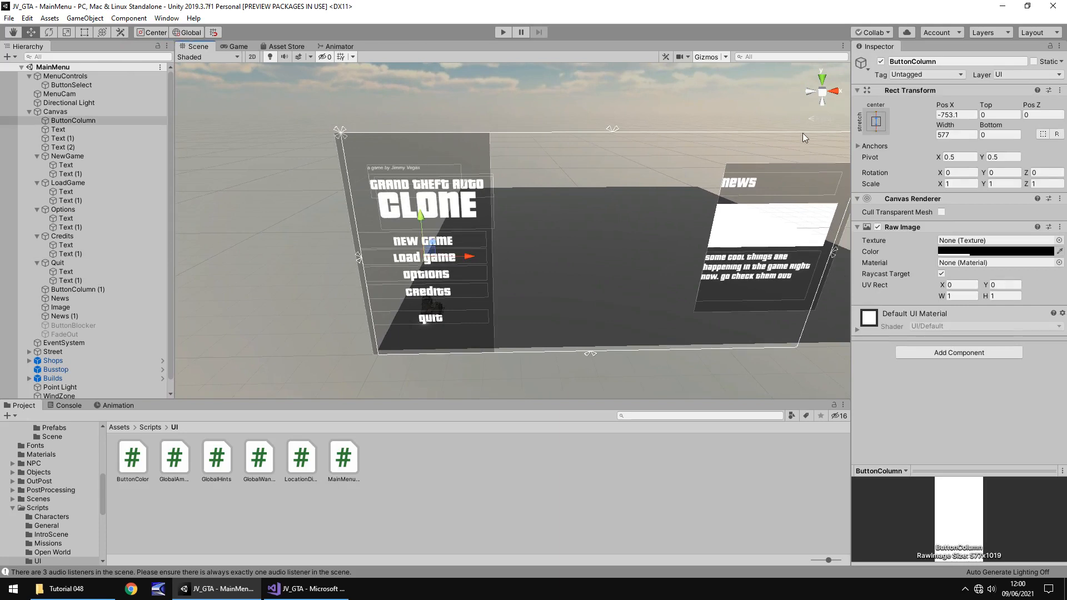
left_click(875, 121)
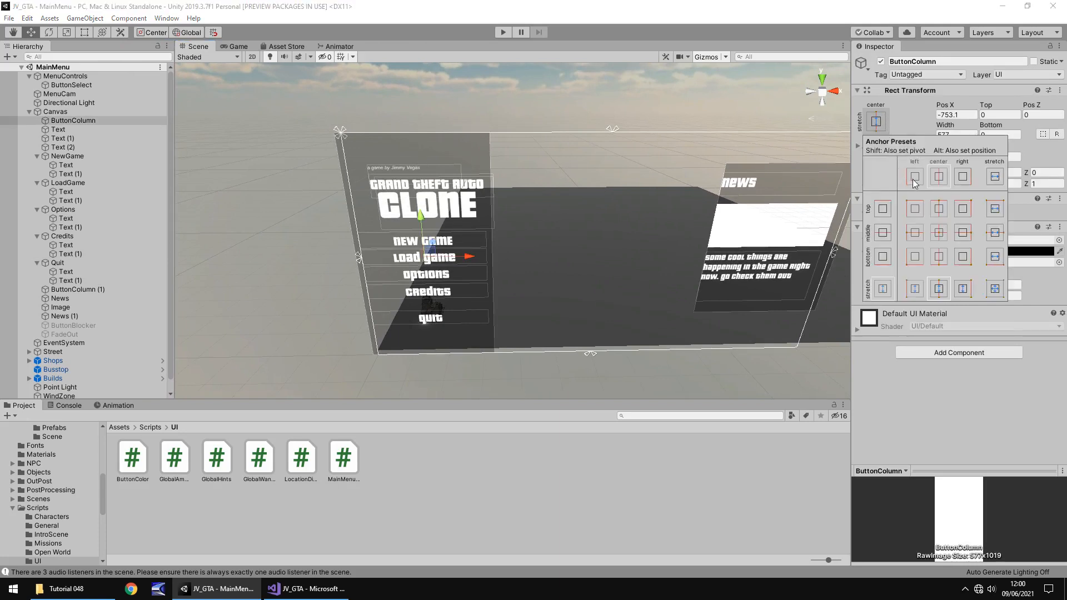
left_click(913, 177)
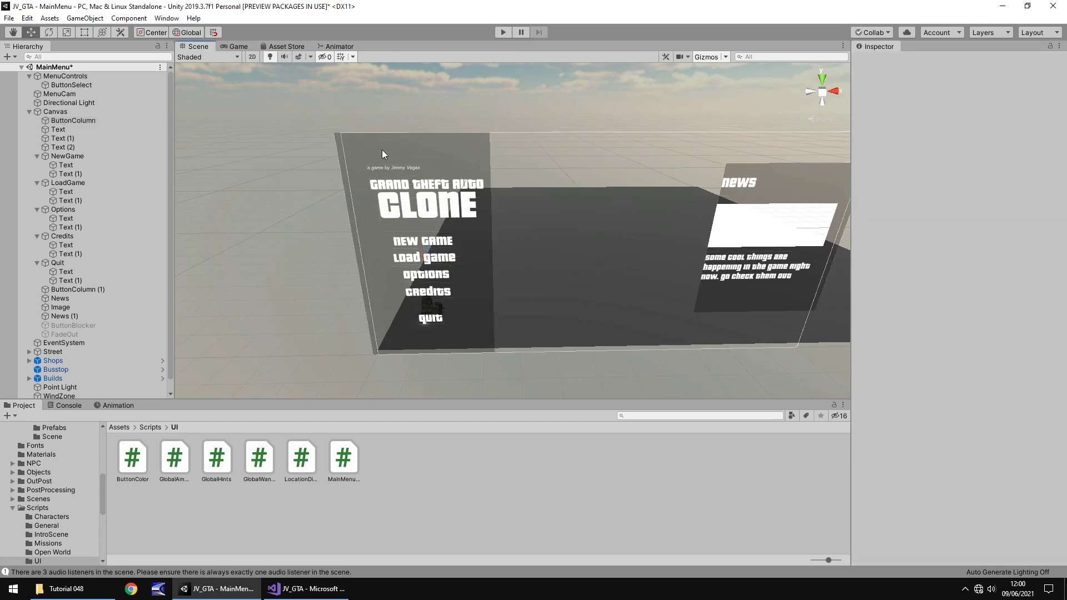
left_click(74, 120)
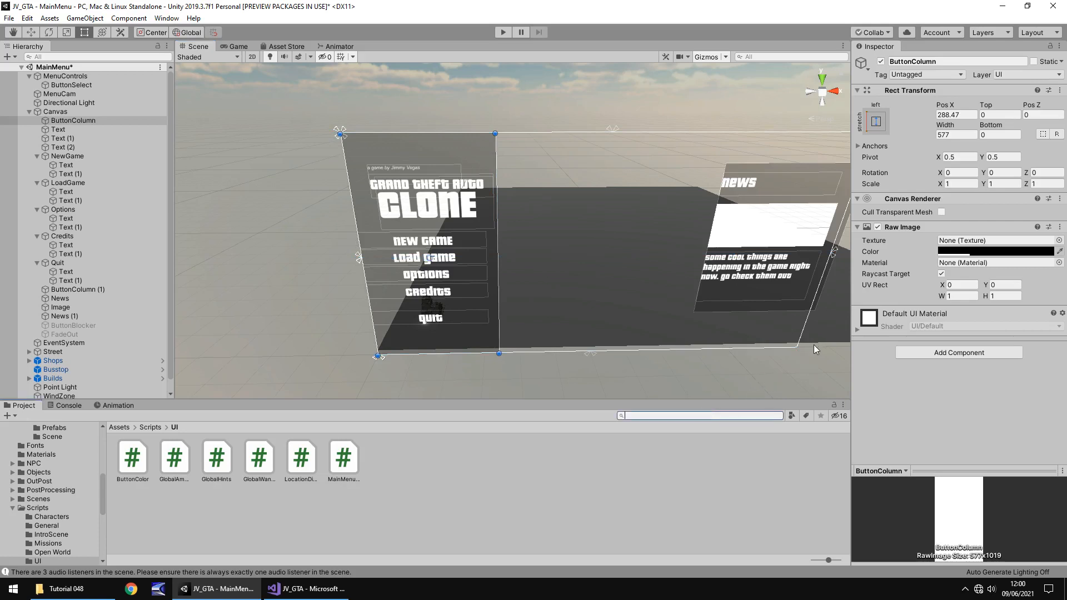
Anchor ButtonColumn (1), the news column, to the right edge.
left_click(78, 289)
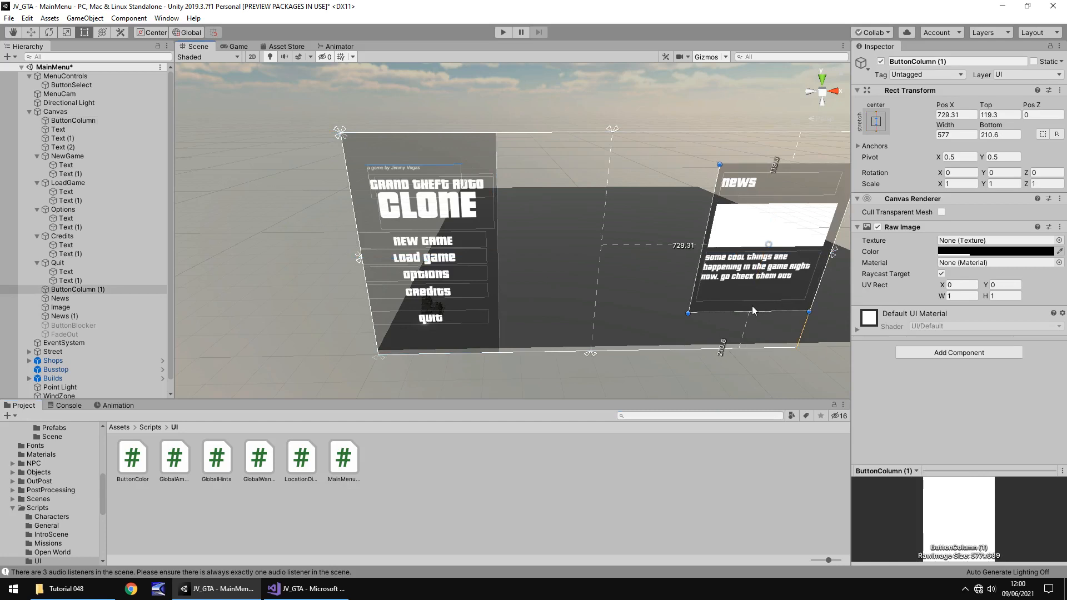
mouse_move(766, 195)
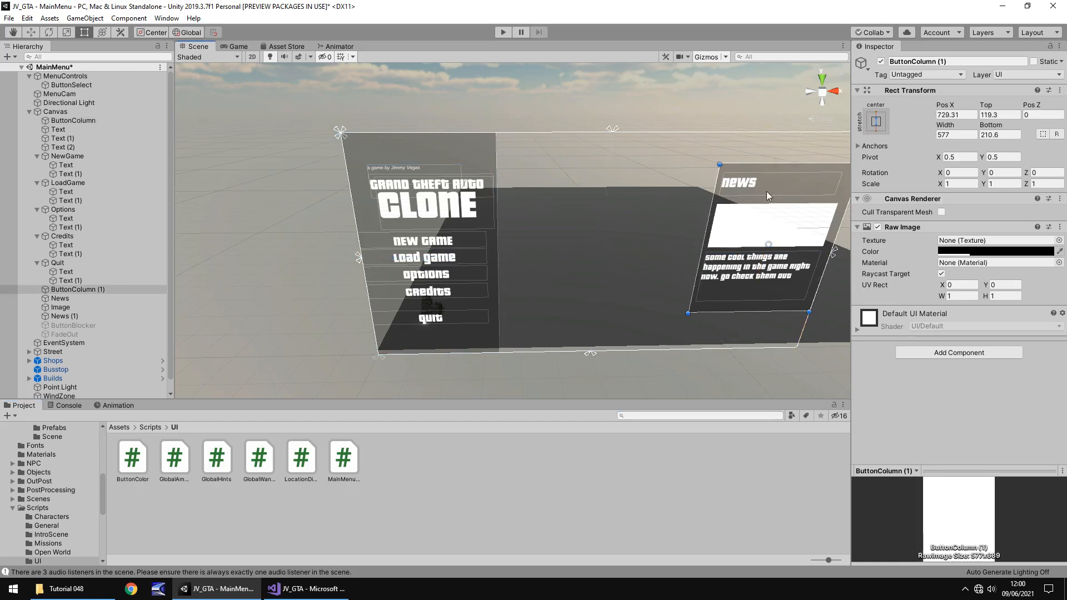
left_click(875, 121)
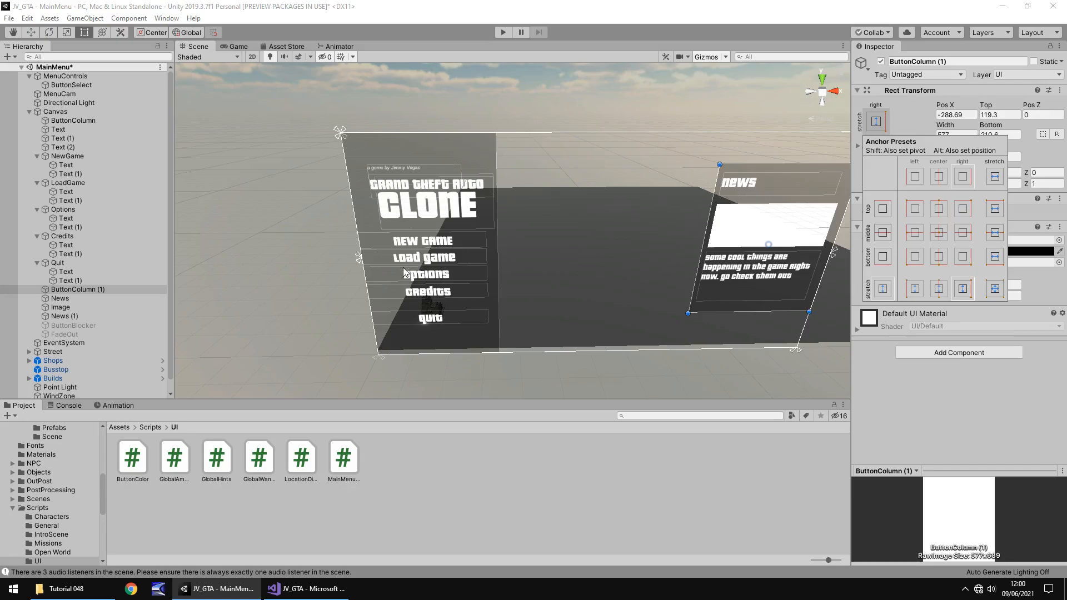
left_click(305, 589)
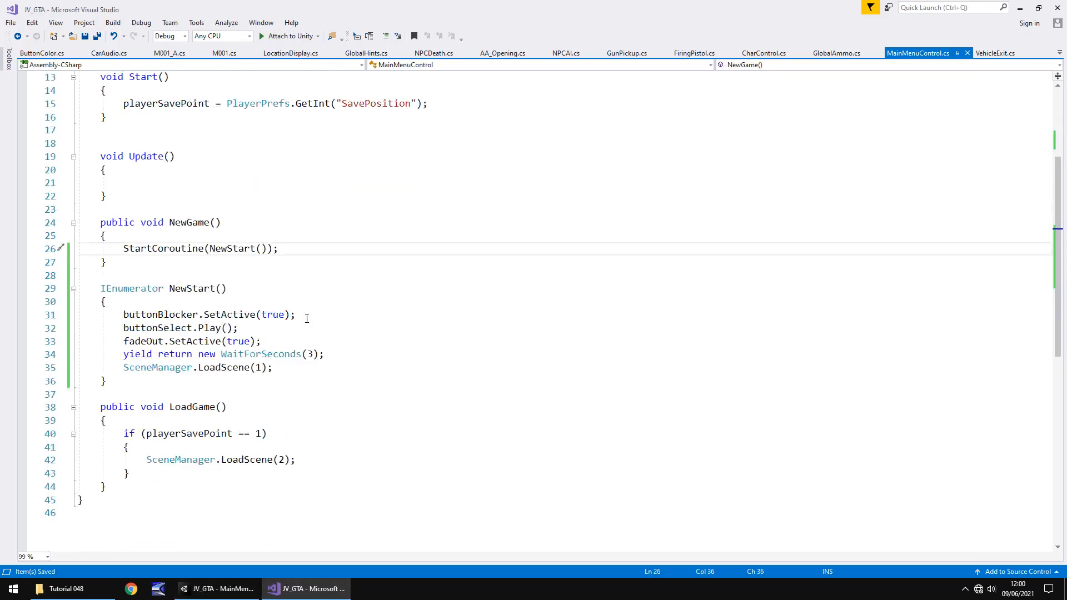
mouse_move(138, 342)
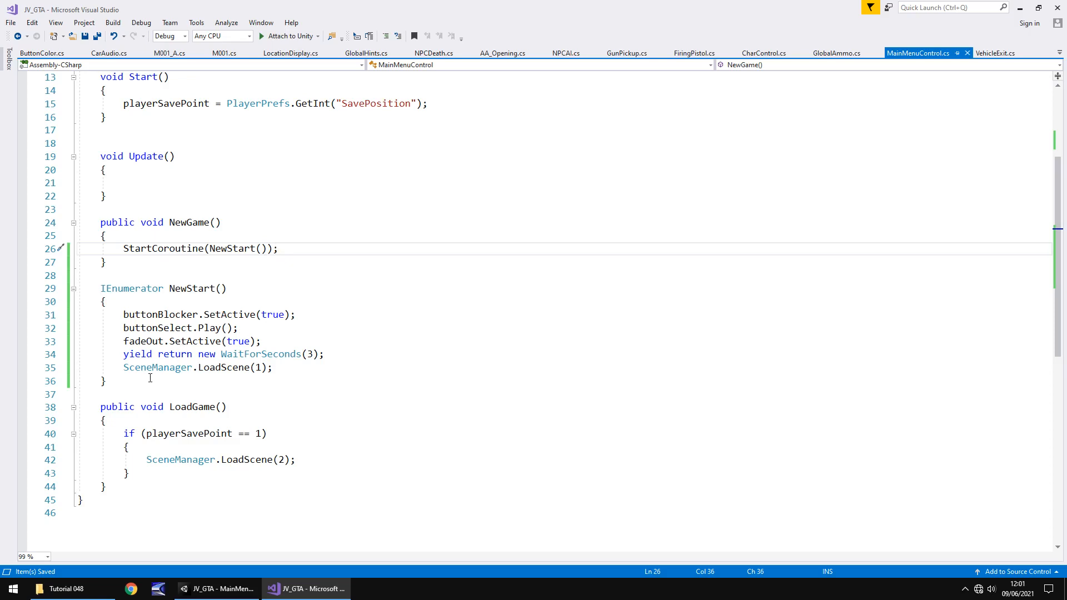
mouse_move(143, 382)
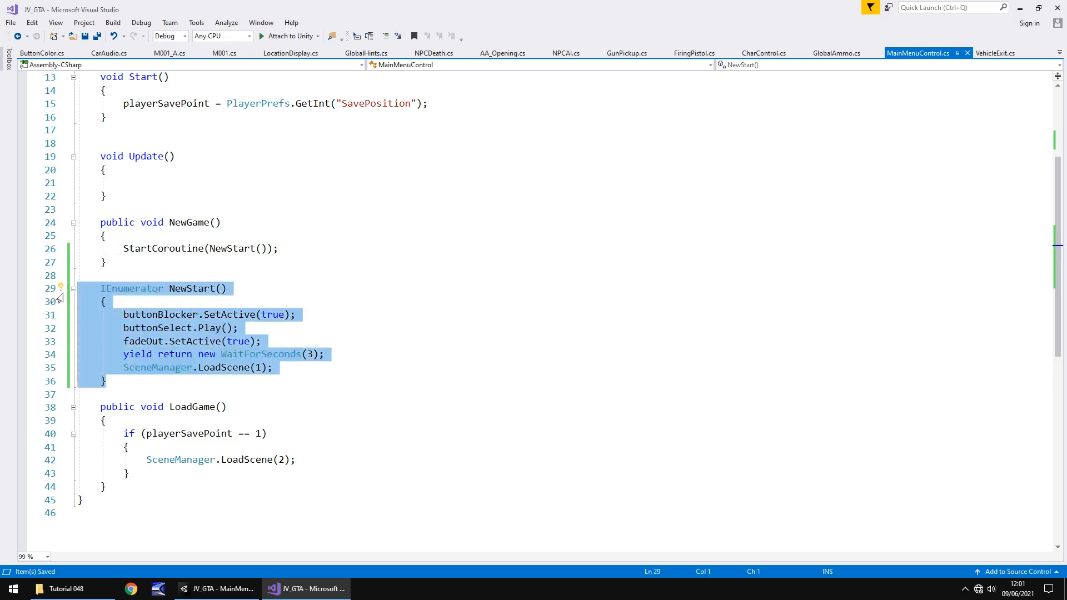
Paste a copy of NewStart below LoadGame, renamed LoadStart and loading scene 2.
left_click(105, 486)
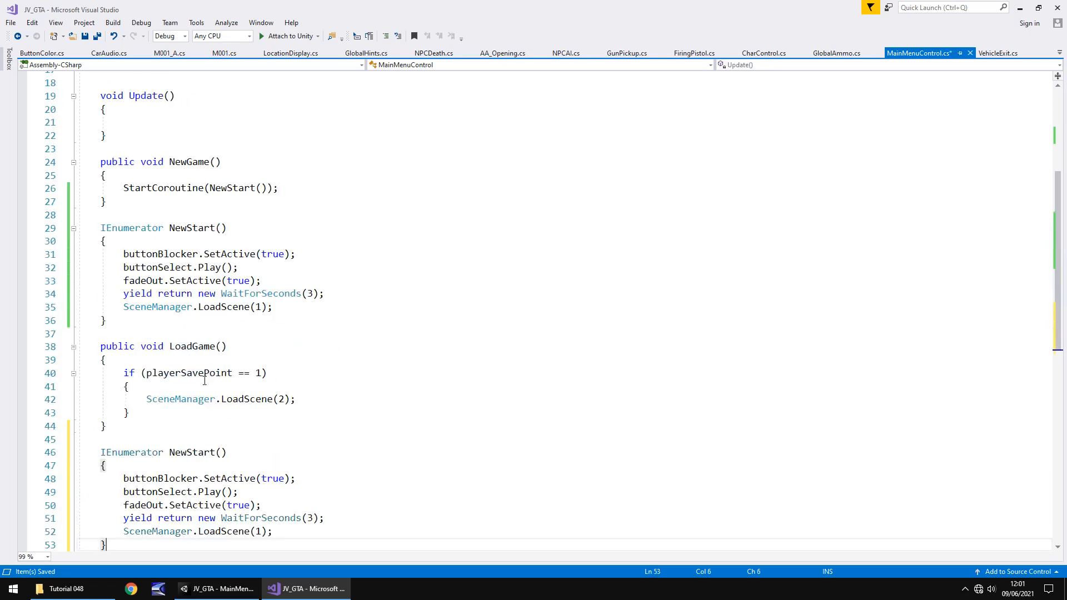
double_click(191, 373)
type("2")
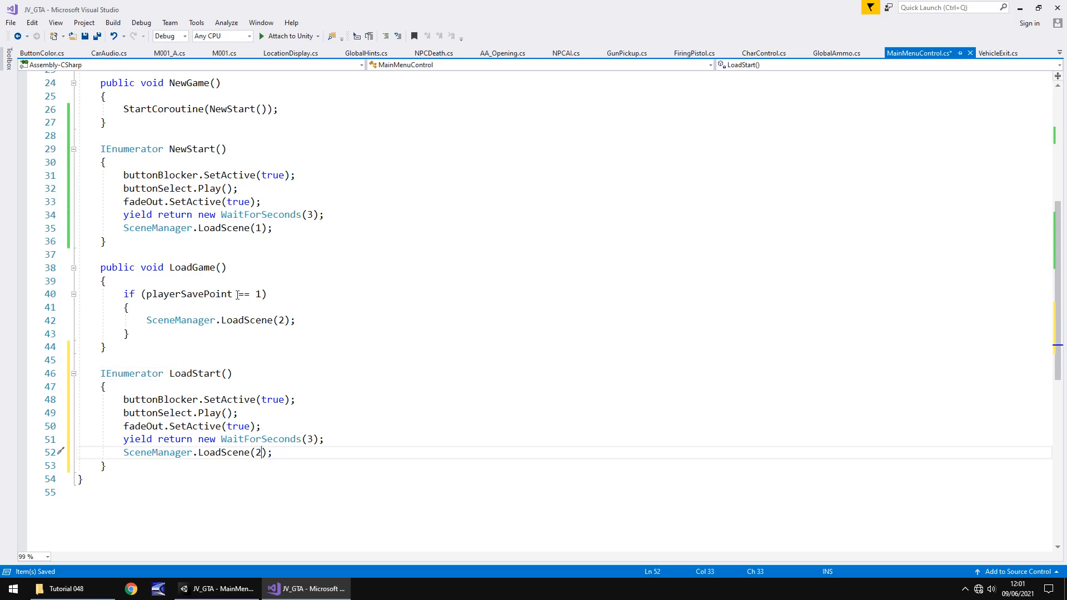
Replace LoadScene(2) in LoadGame with StartCoroutine(LoadStart()) and return to Unity.
left_click(212, 320)
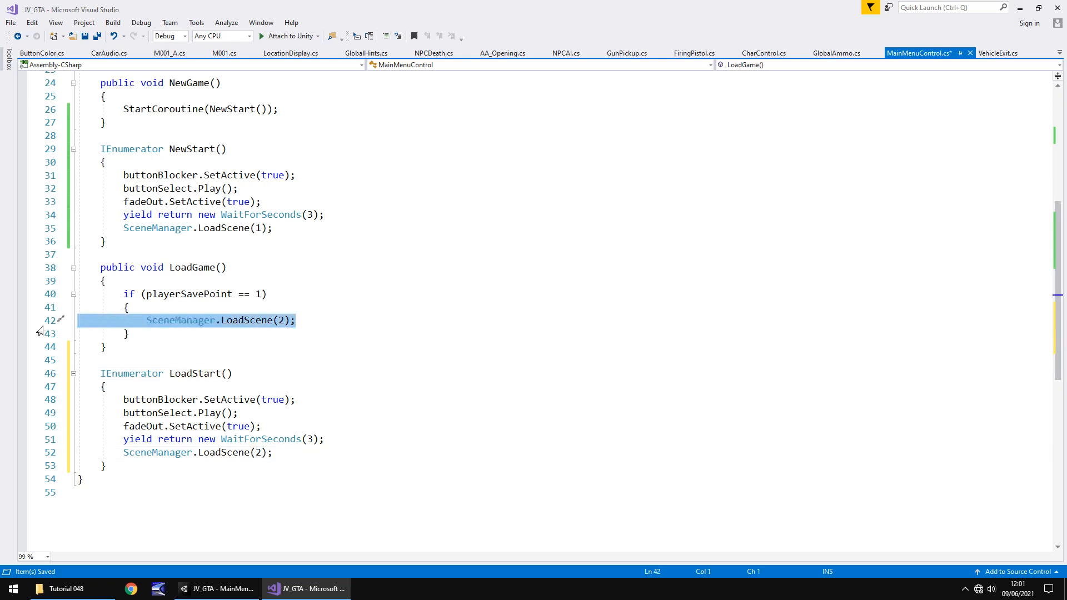
key("Delete")
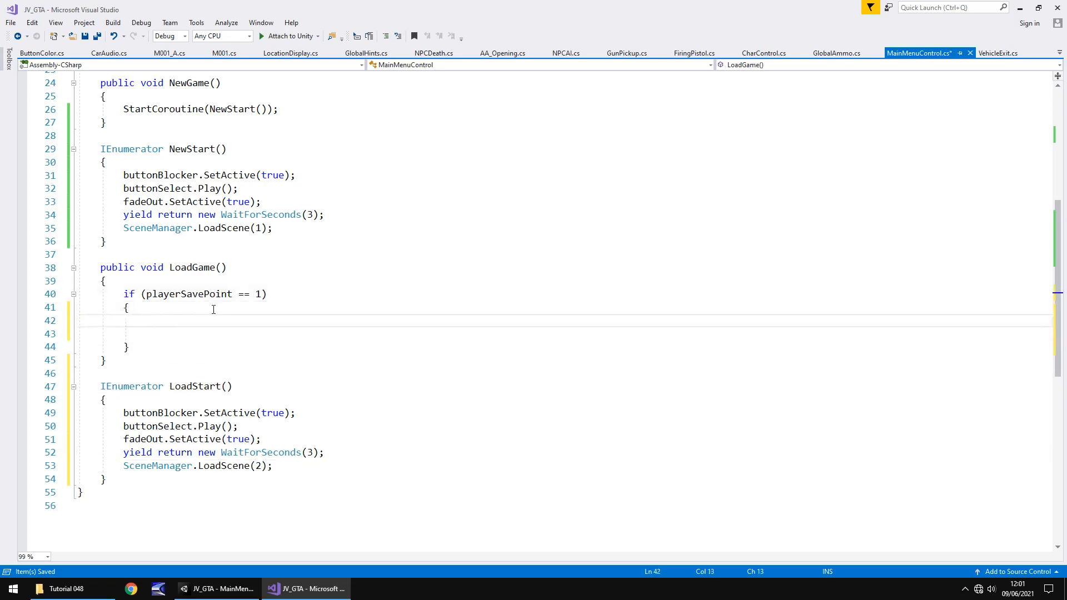
type("StartCoroutine(")
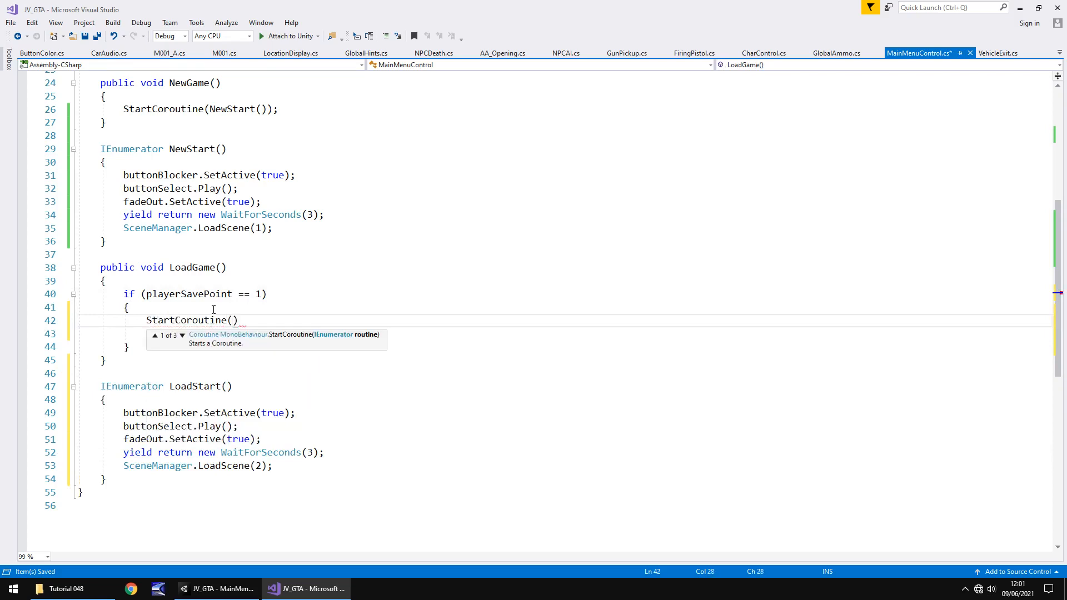
type("LoadStart(")
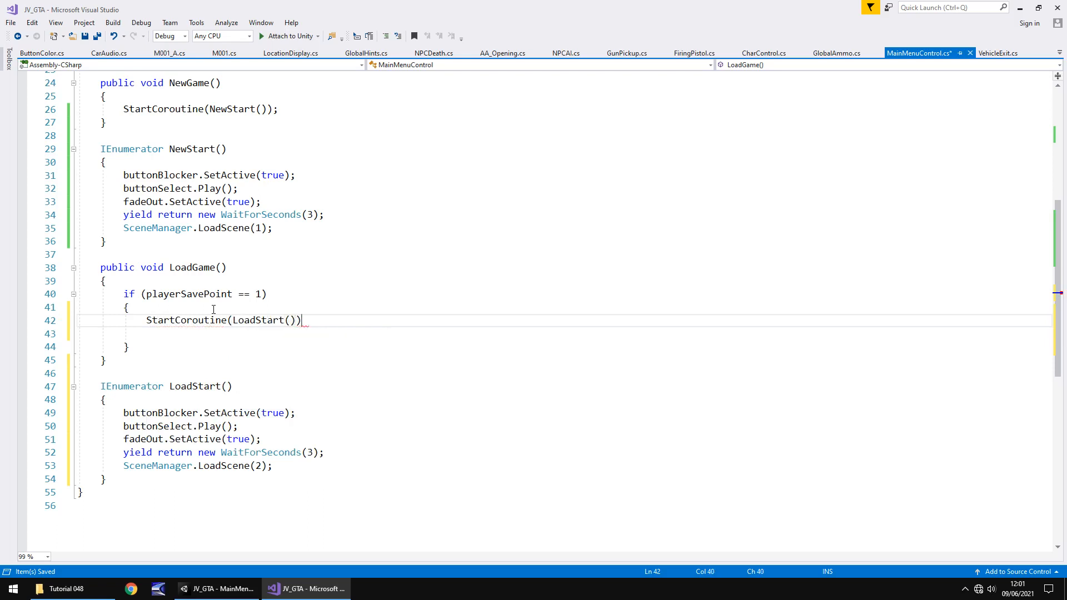
type(";")
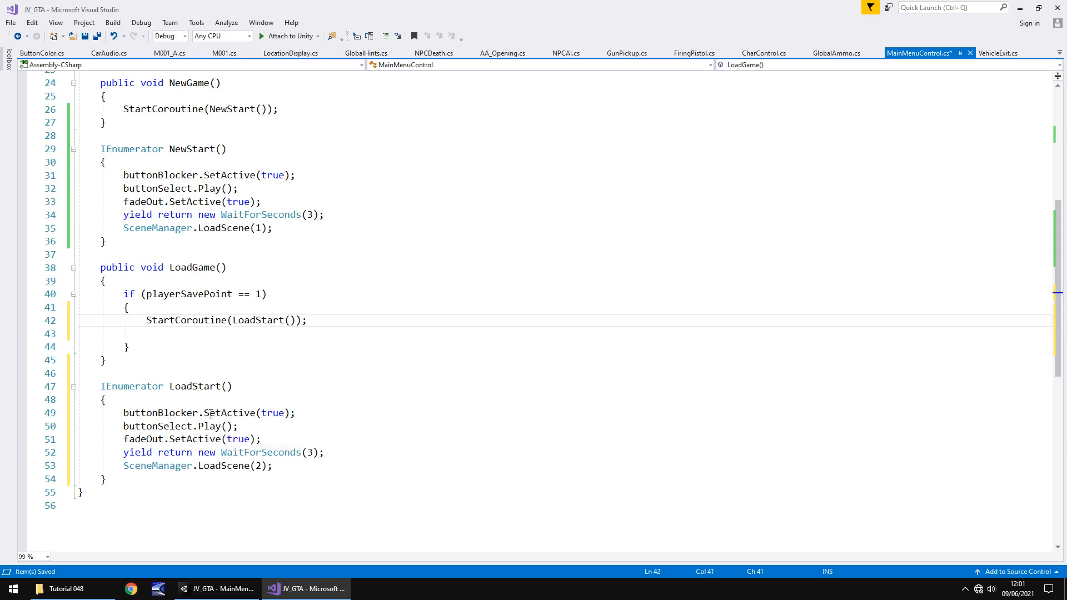
scroll("up", 3)
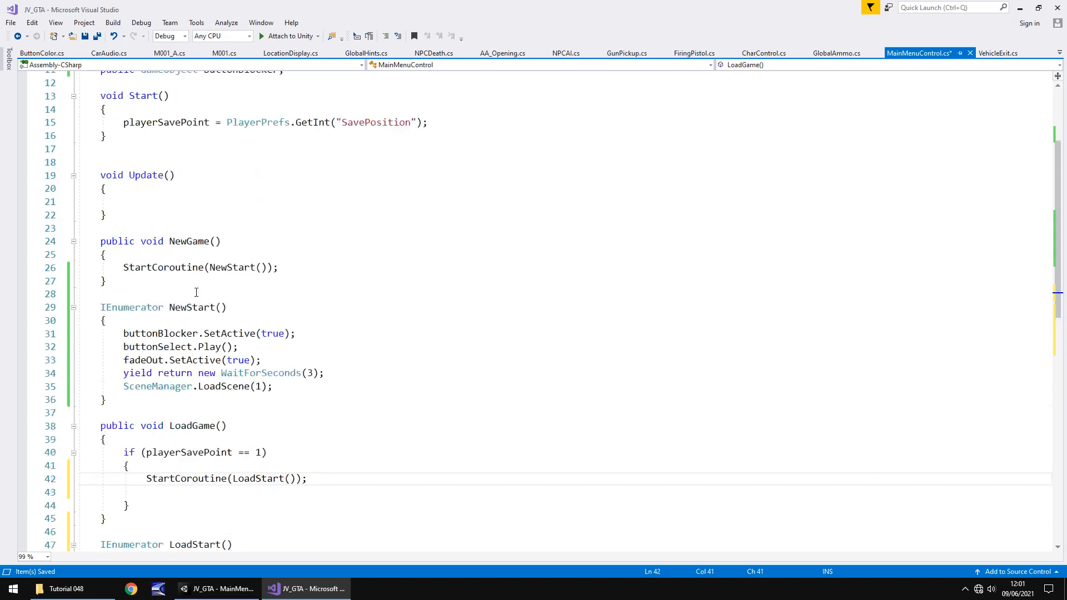
scroll("up", 3)
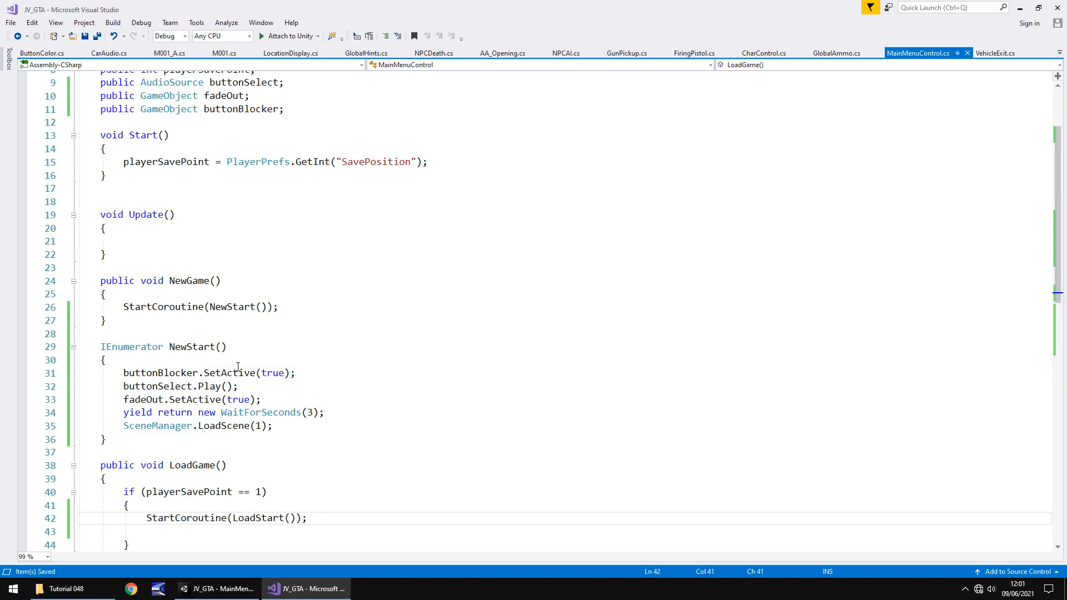
left_click(219, 589)
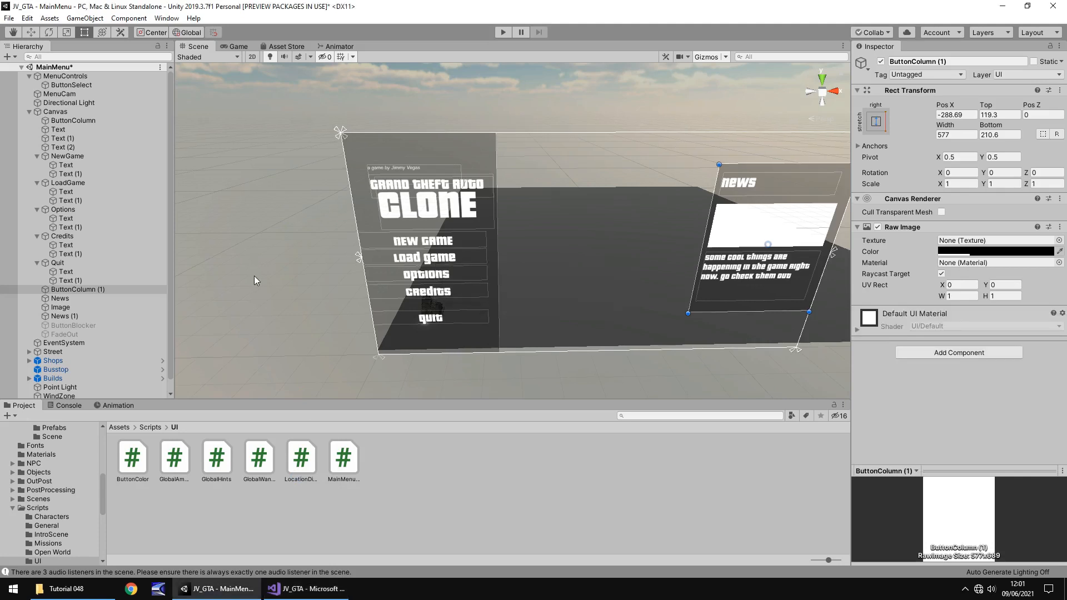
mouse_move(321, 281)
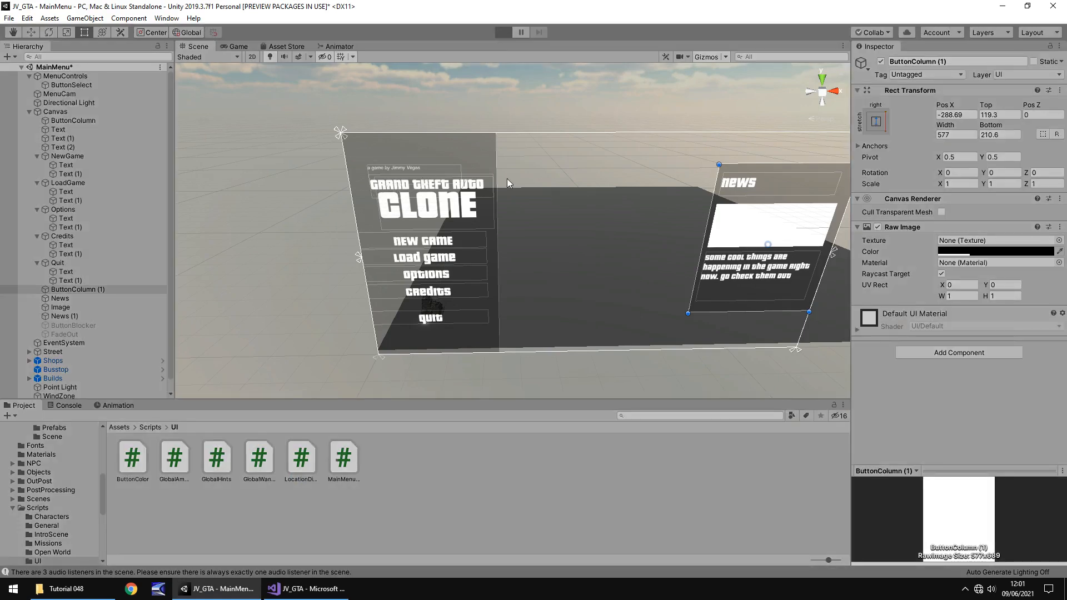
left_click(502, 33)
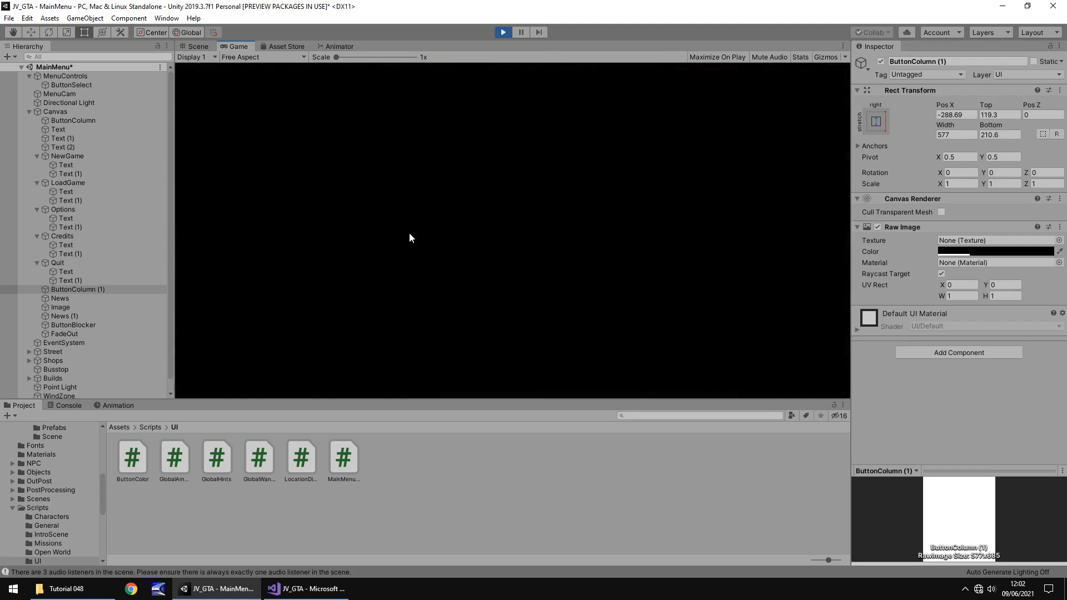
mouse_move(406, 253)
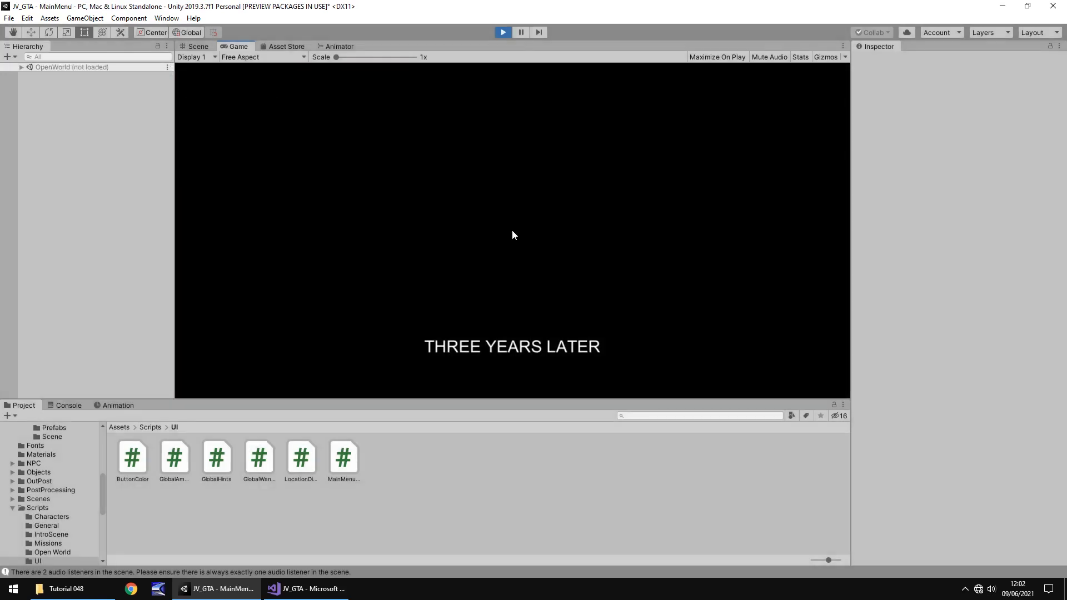
left_click(502, 32)
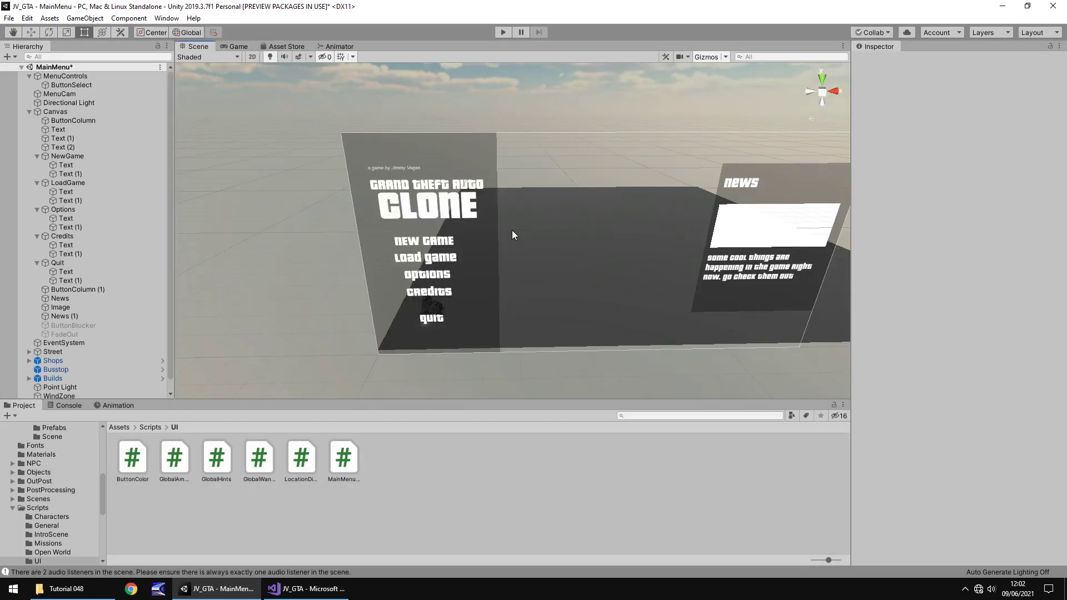